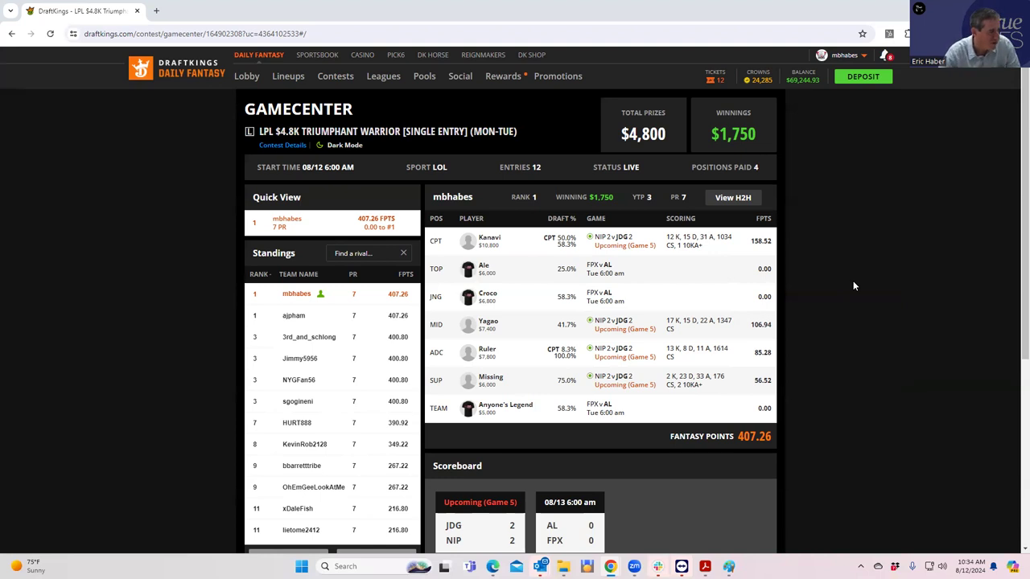
{"action": "mouse_move", "coordinate": [362, 539]}
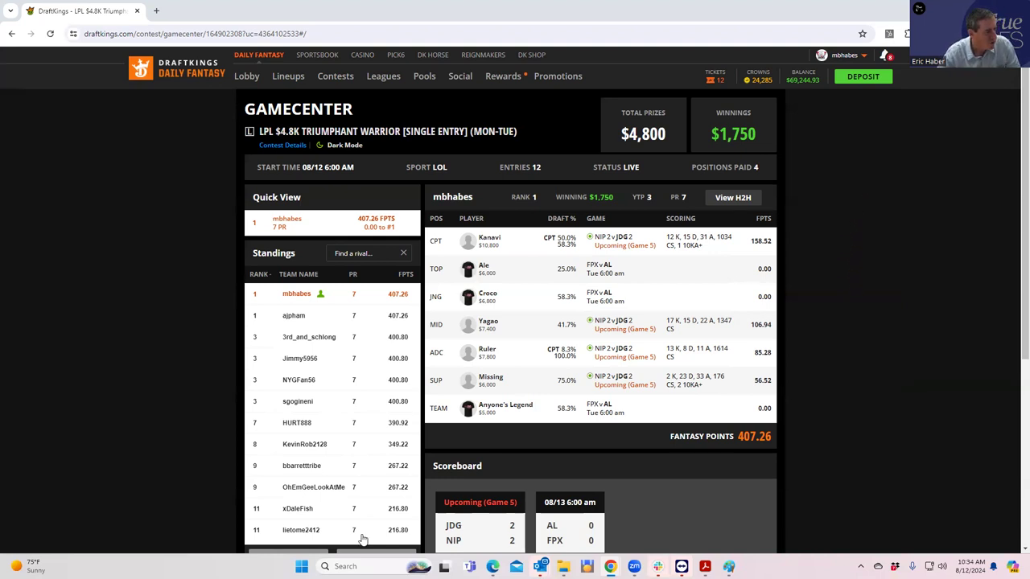
{"action": "mouse_move", "coordinate": [352, 471]}
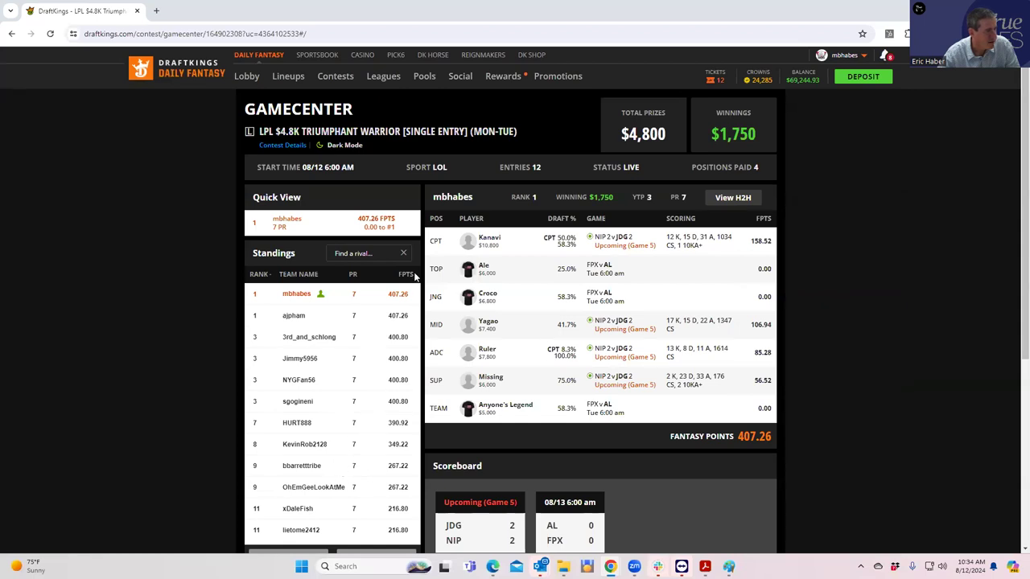
- View both eleventh-place entries' lineups at the bottom of the standings
{"action": "scroll", "scroll_direction": "down", "scroll_amount": 3}
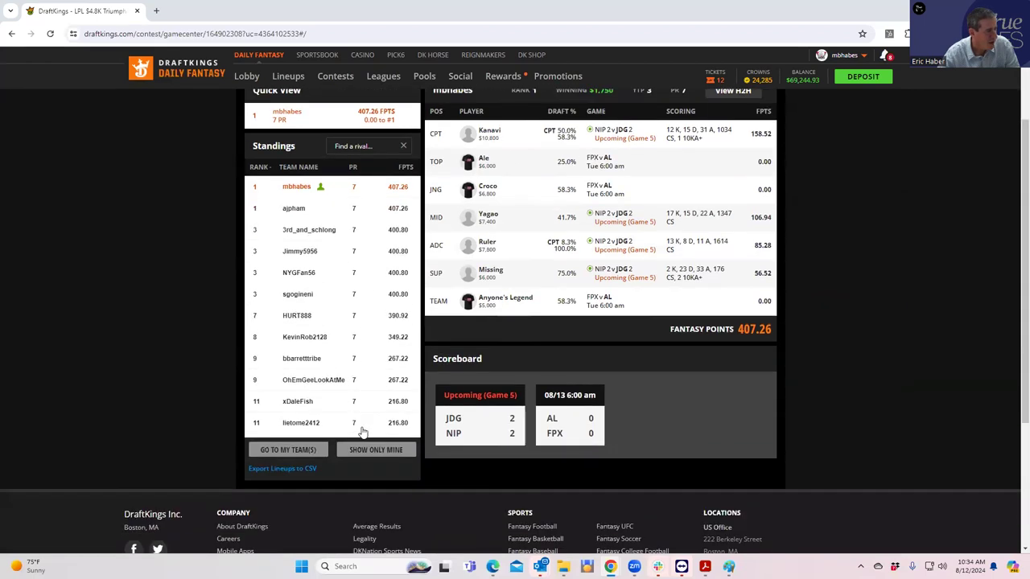
{"action": "left_click", "coordinate": [301, 422]}
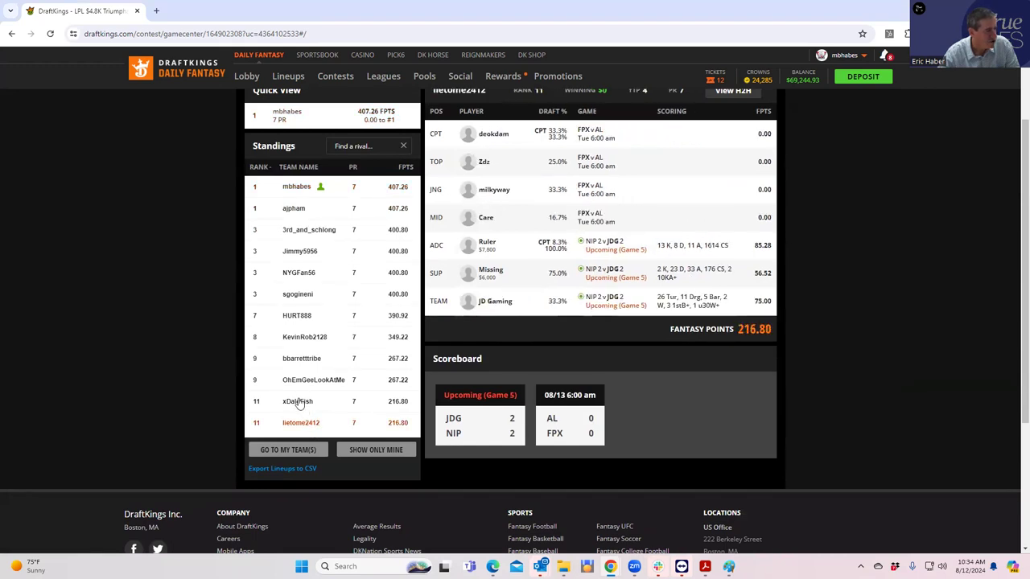
{"action": "left_click", "coordinate": [298, 401]}
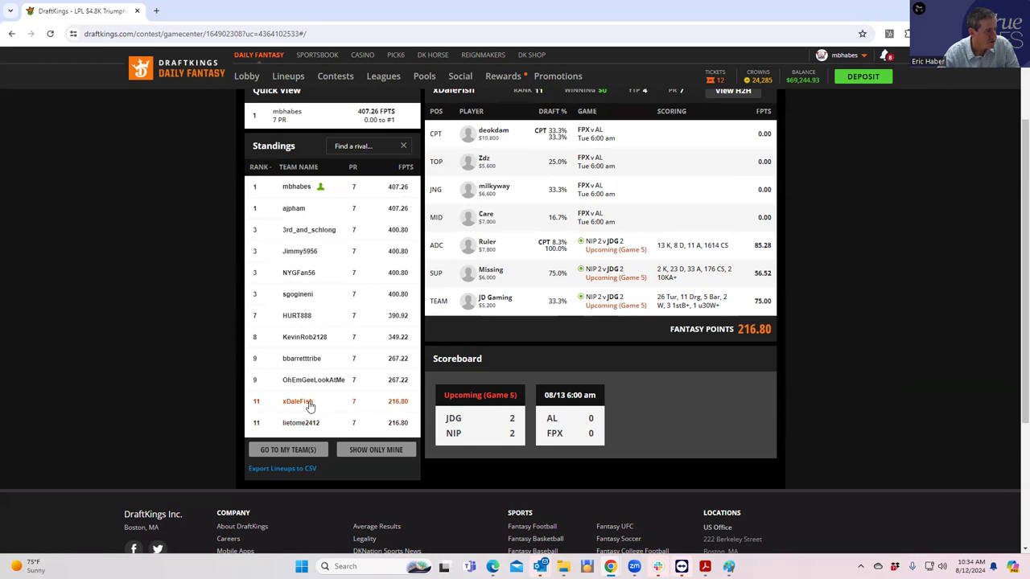
{"action": "left_click", "coordinate": [312, 380]}
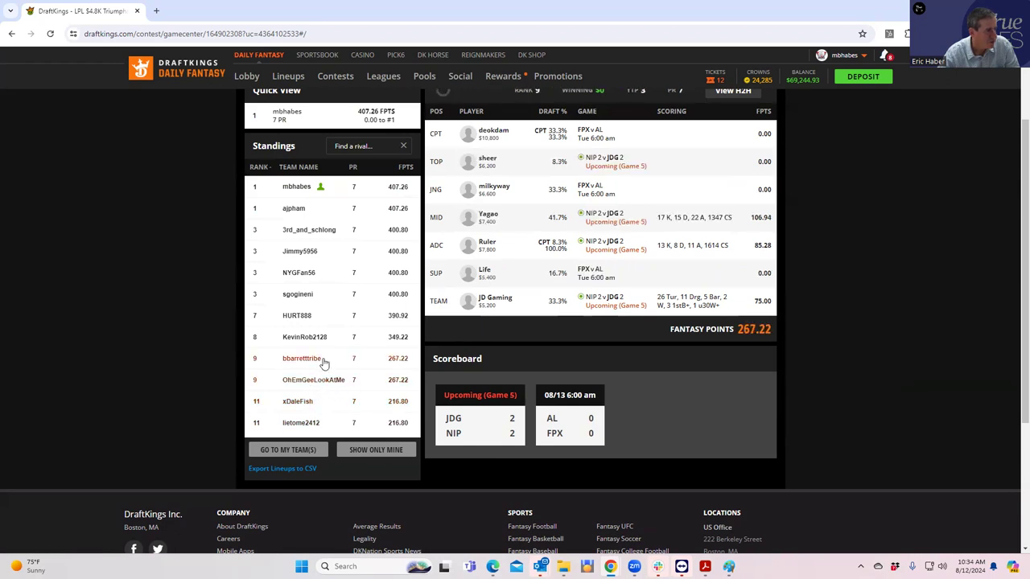
{"action": "left_click", "coordinate": [302, 357]}
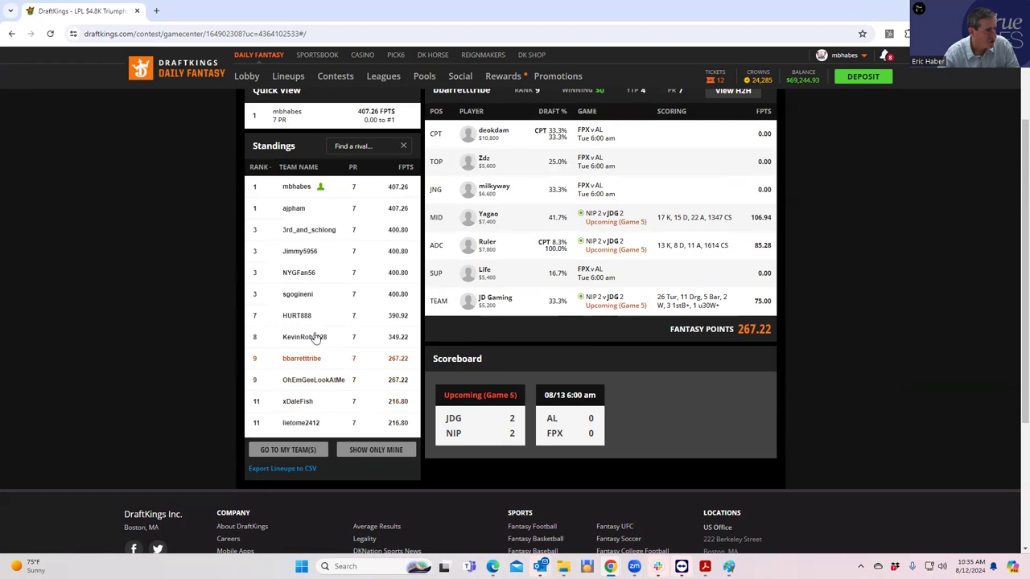
{"action": "left_click", "coordinate": [304, 336]}
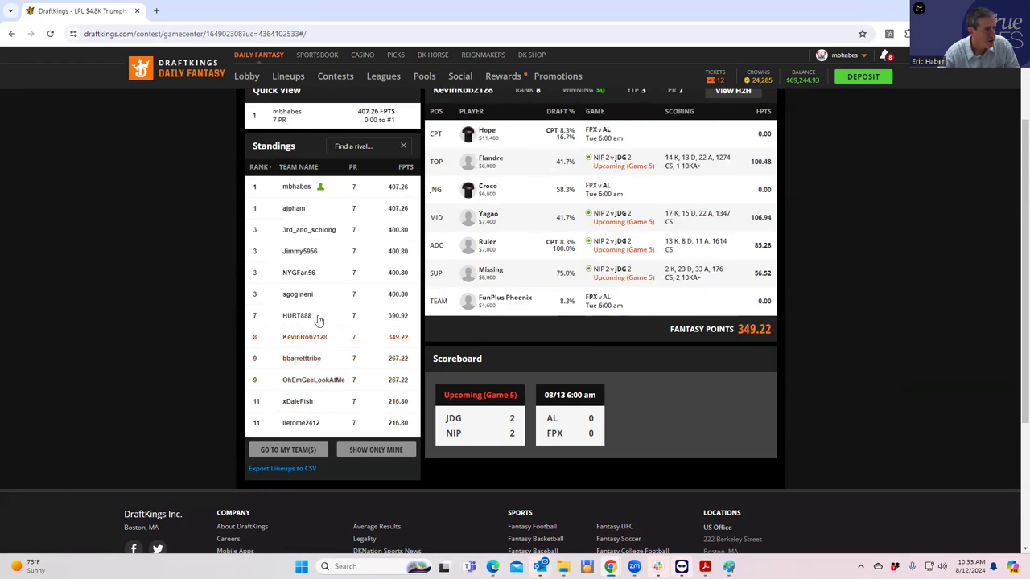
{"action": "left_click", "coordinate": [297, 314]}
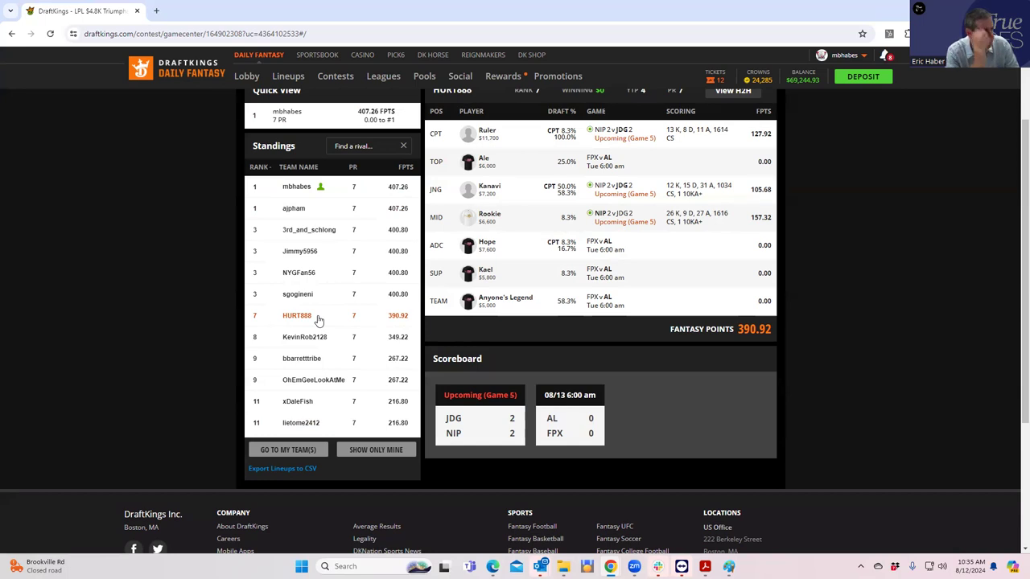
{"action": "left_click", "coordinate": [298, 293]}
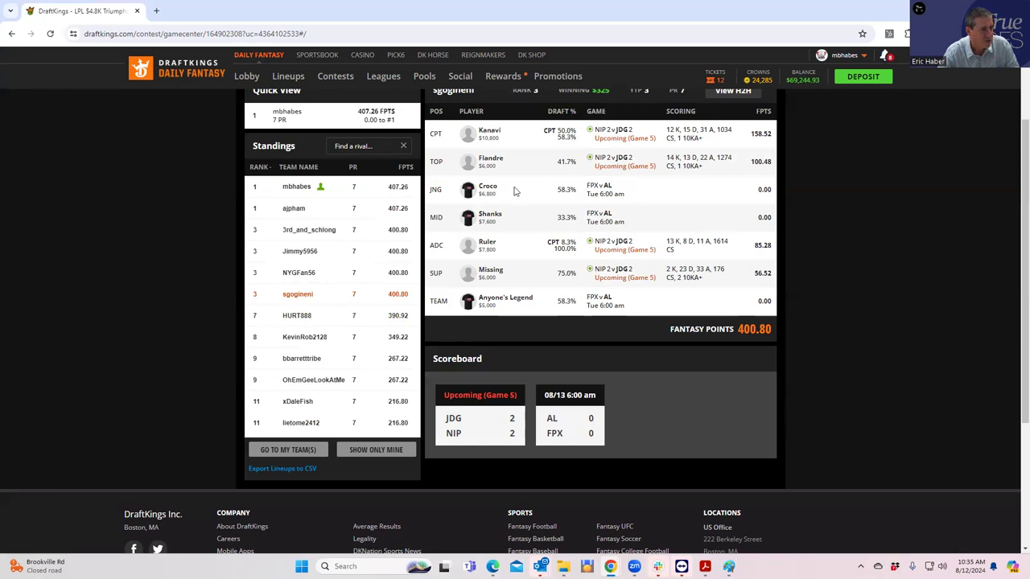
{"action": "mouse_move", "coordinate": [380, 251]}
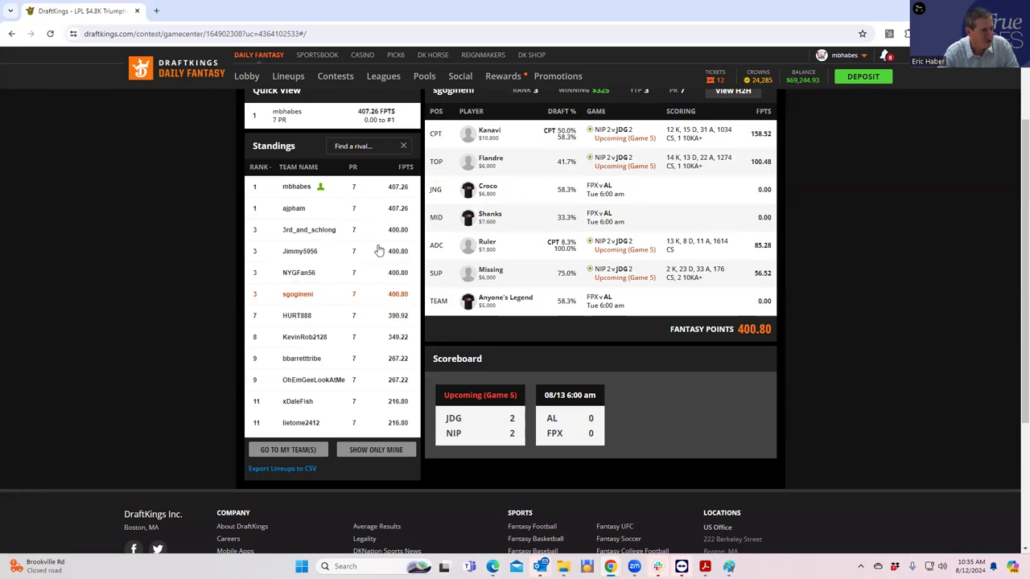
{"action": "mouse_move", "coordinate": [331, 310]}
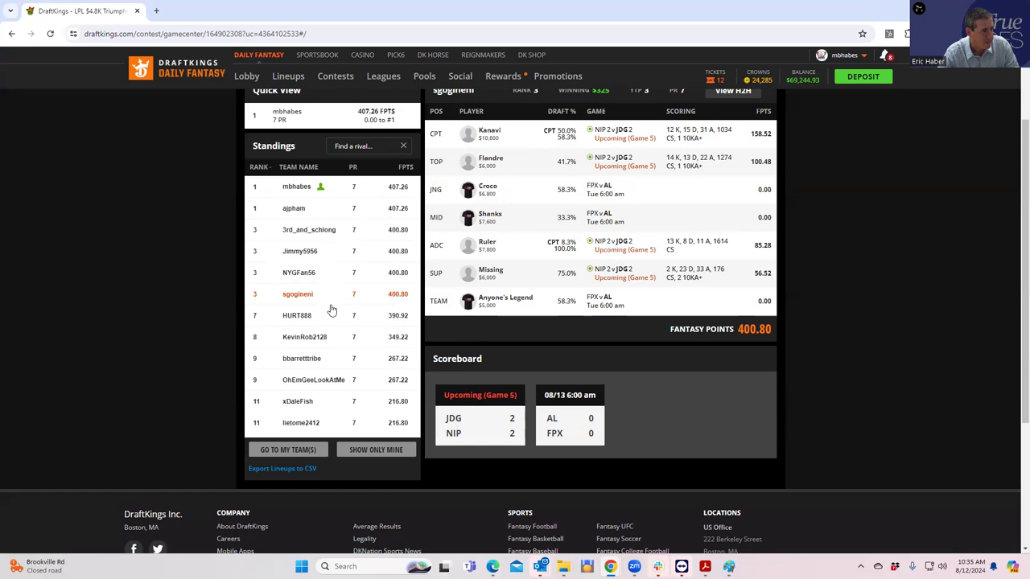
{"action": "left_click", "coordinate": [296, 313]}
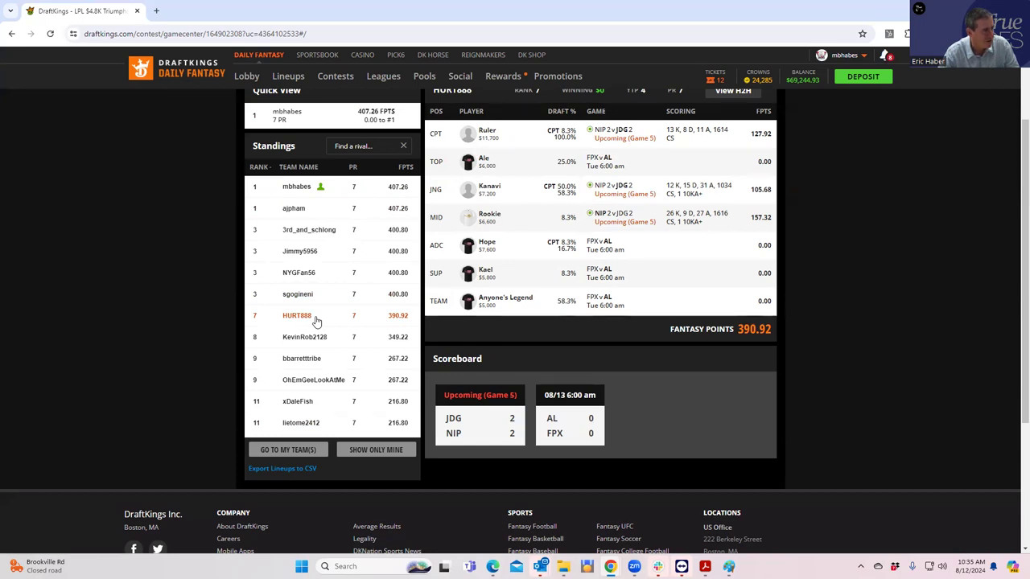
{"action": "mouse_move", "coordinate": [476, 304]}
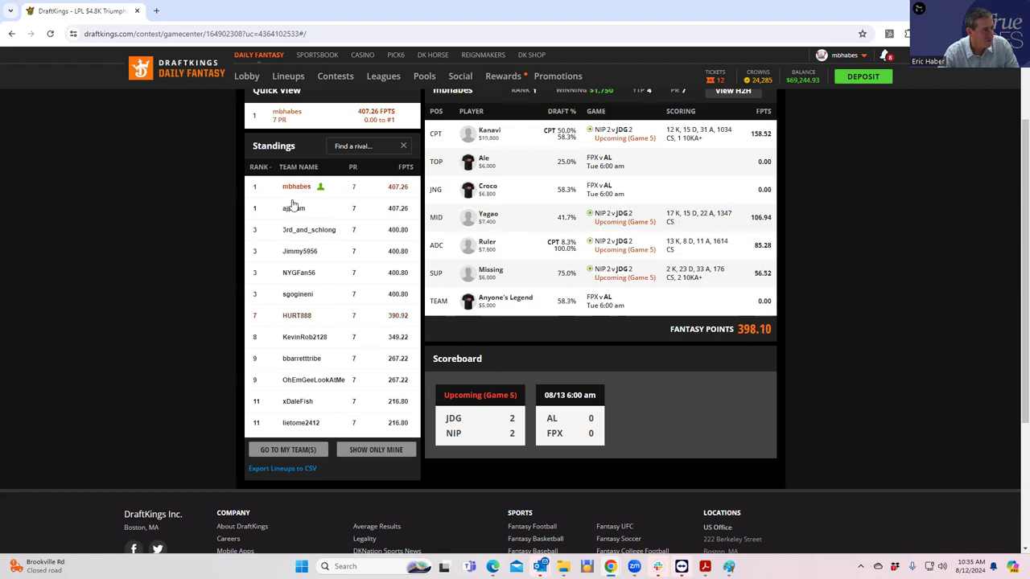
{"action": "left_click", "coordinate": [293, 207]}
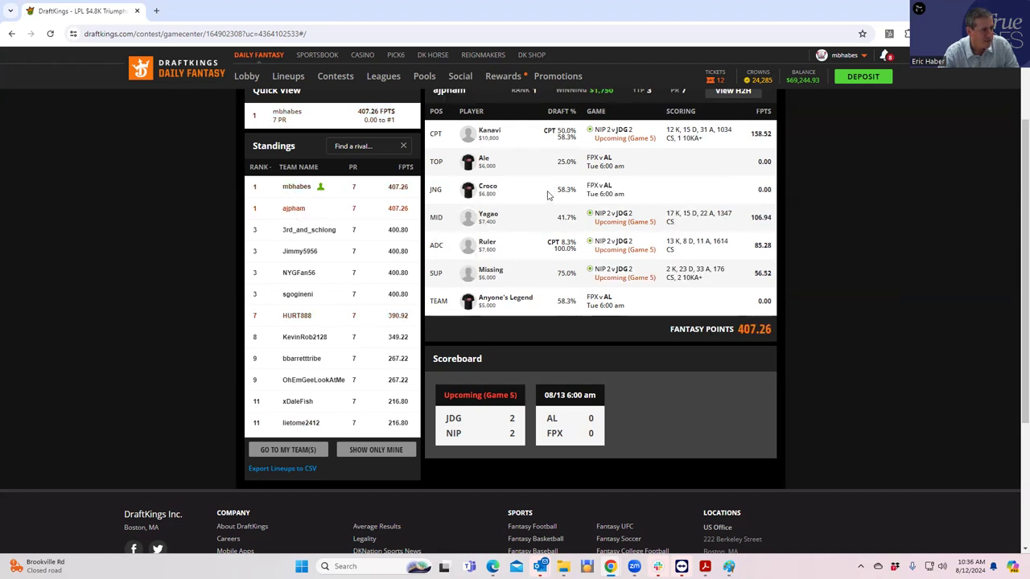
{"action": "mouse_move", "coordinate": [630, 293]}
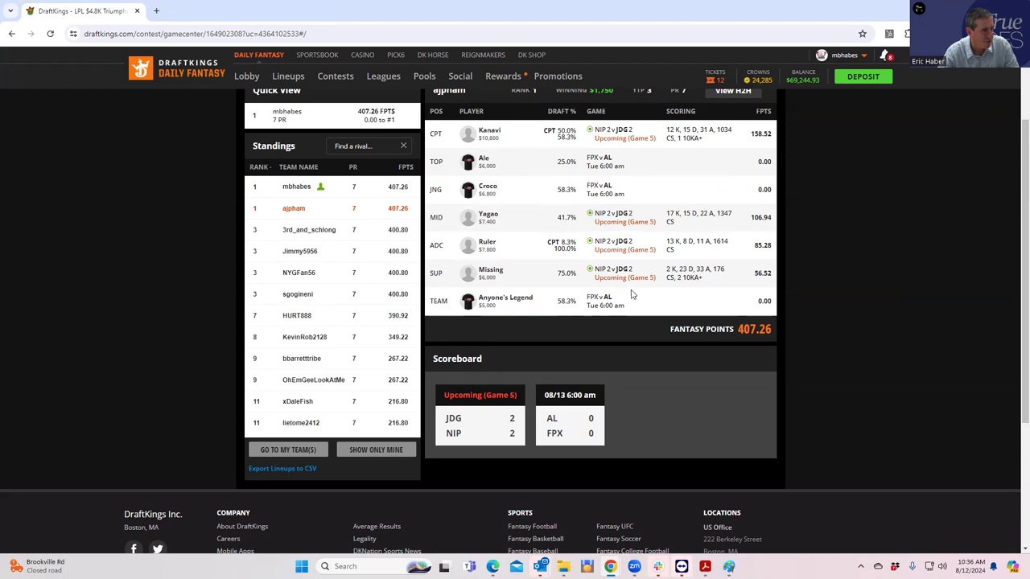
{"action": "mouse_move", "coordinate": [553, 276]}
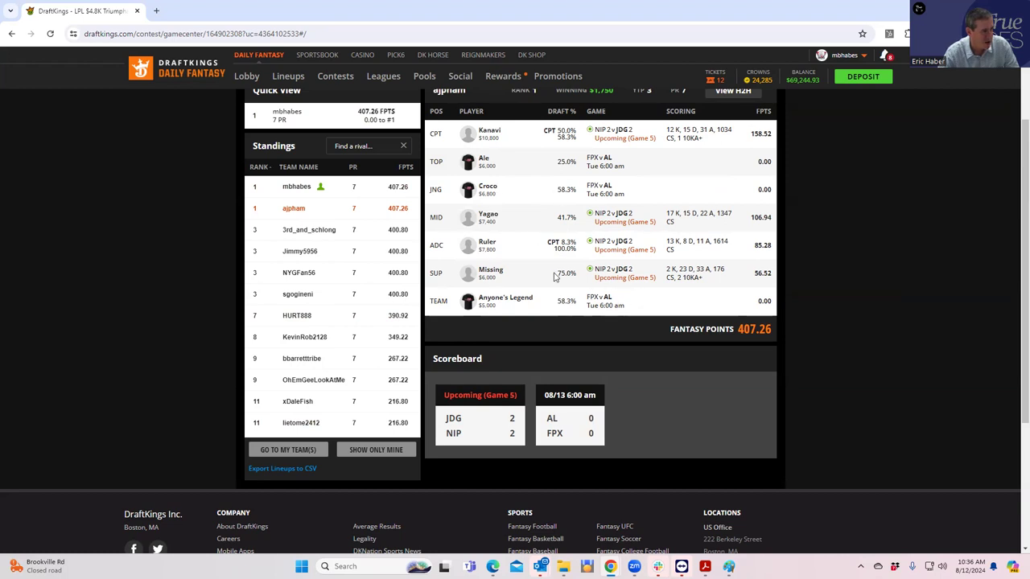
{"action": "left_click", "coordinate": [309, 229]}
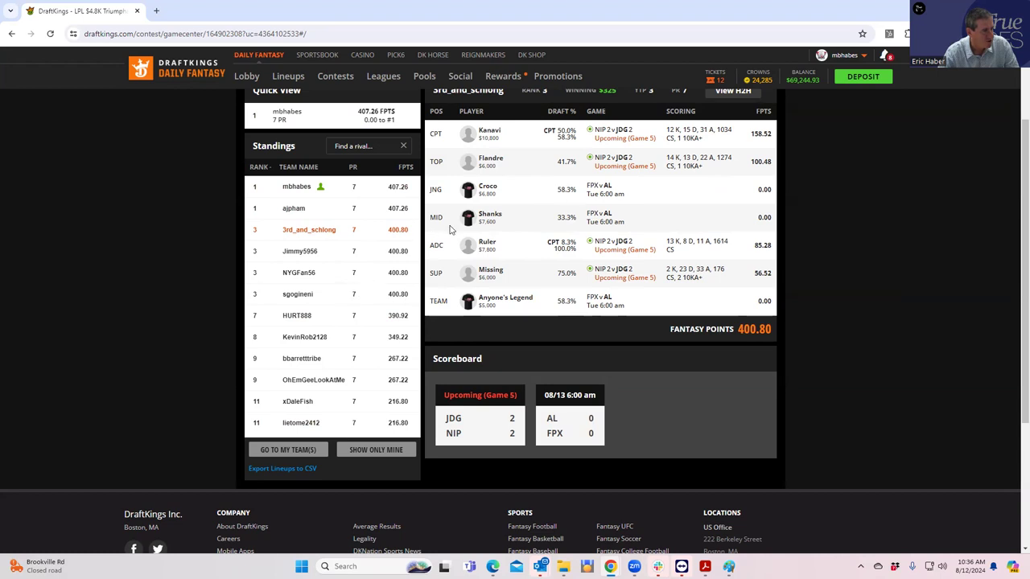
{"action": "mouse_move", "coordinate": [489, 306]}
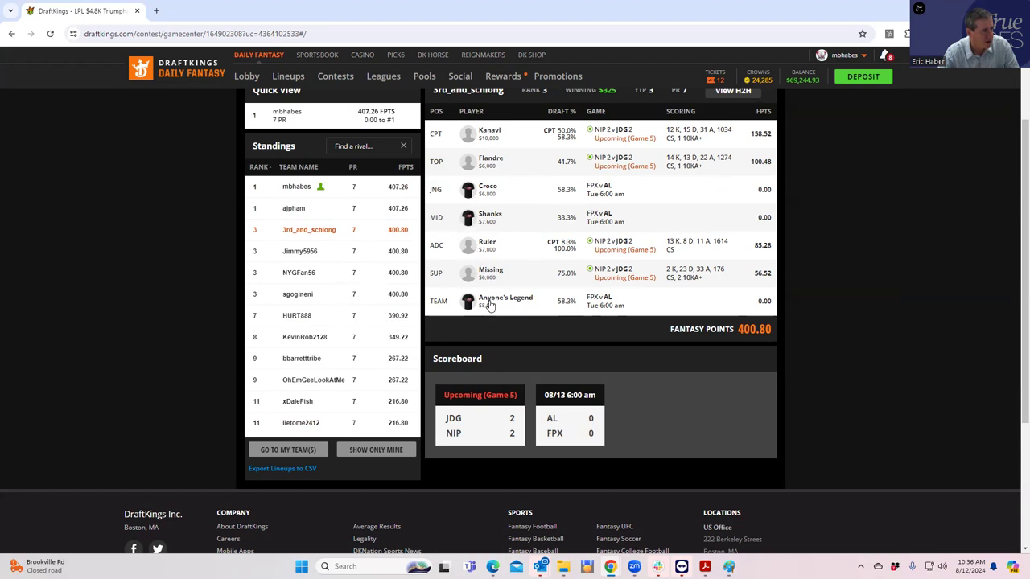
{"action": "mouse_move", "coordinate": [509, 224]}
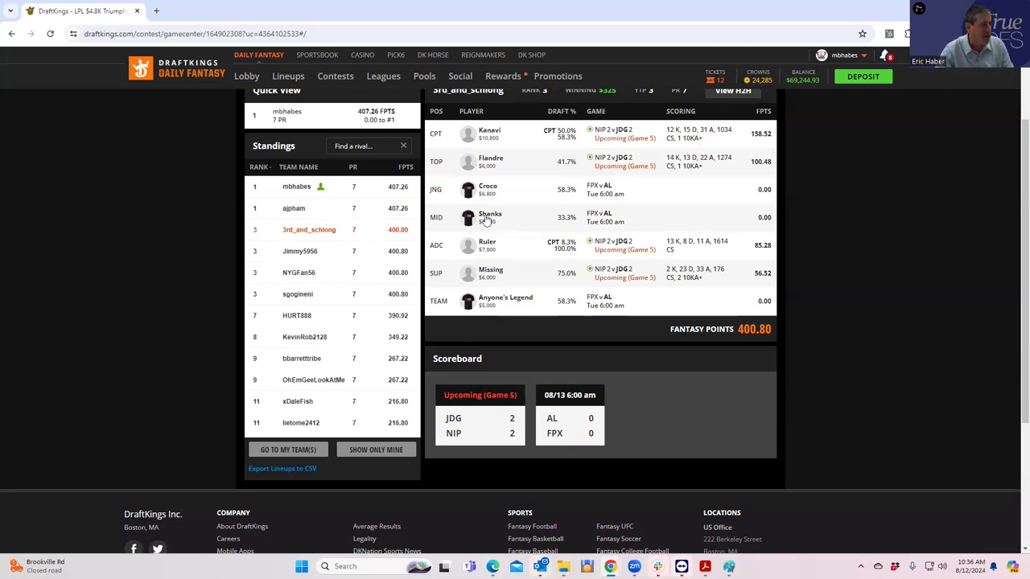
- Check the MID player Shanks' game log, then the TOP player ALE's game log
{"action": "left_click", "coordinate": [489, 217]}
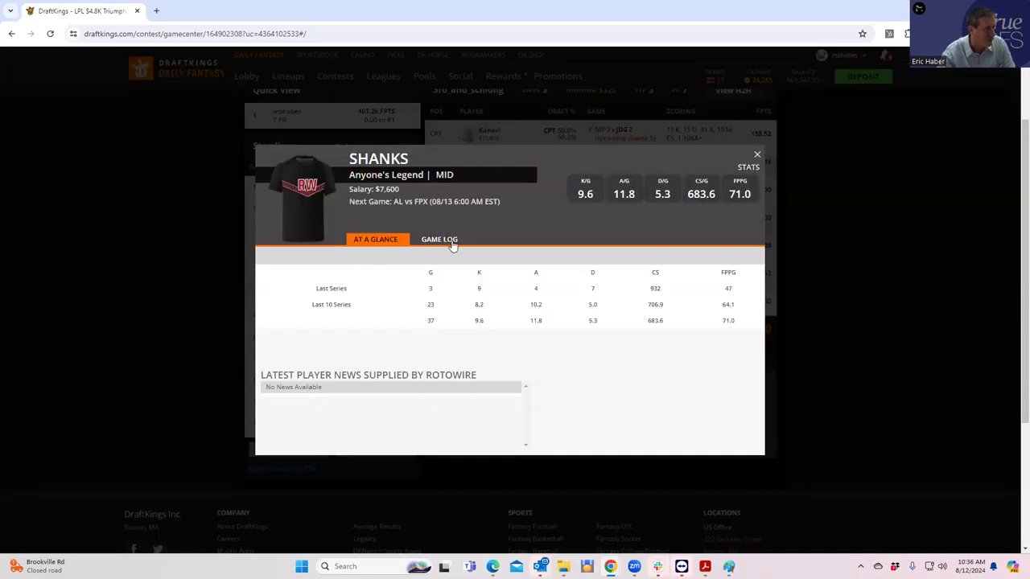
{"action": "left_click", "coordinate": [440, 238]}
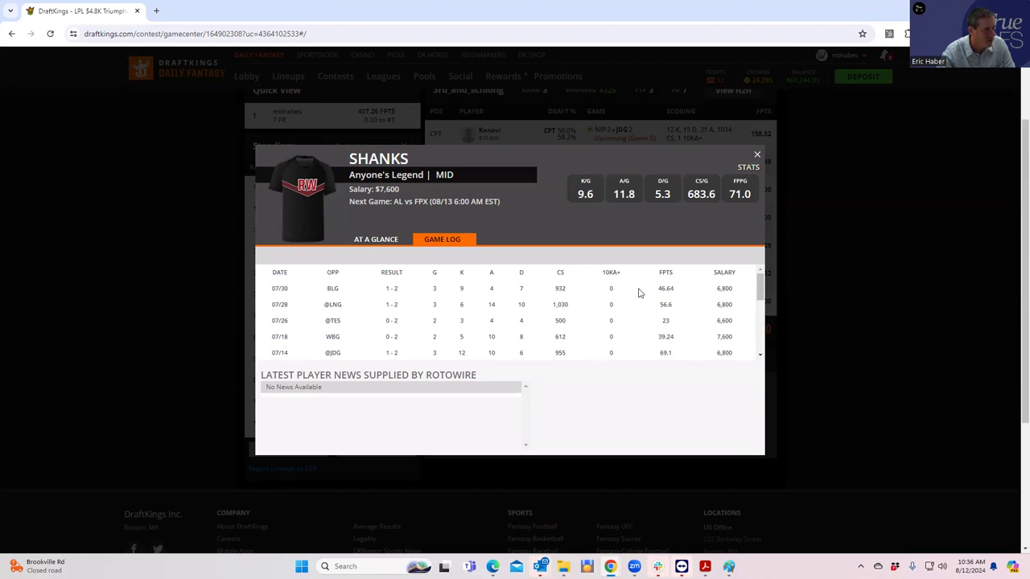
{"action": "mouse_move", "coordinate": [669, 319]}
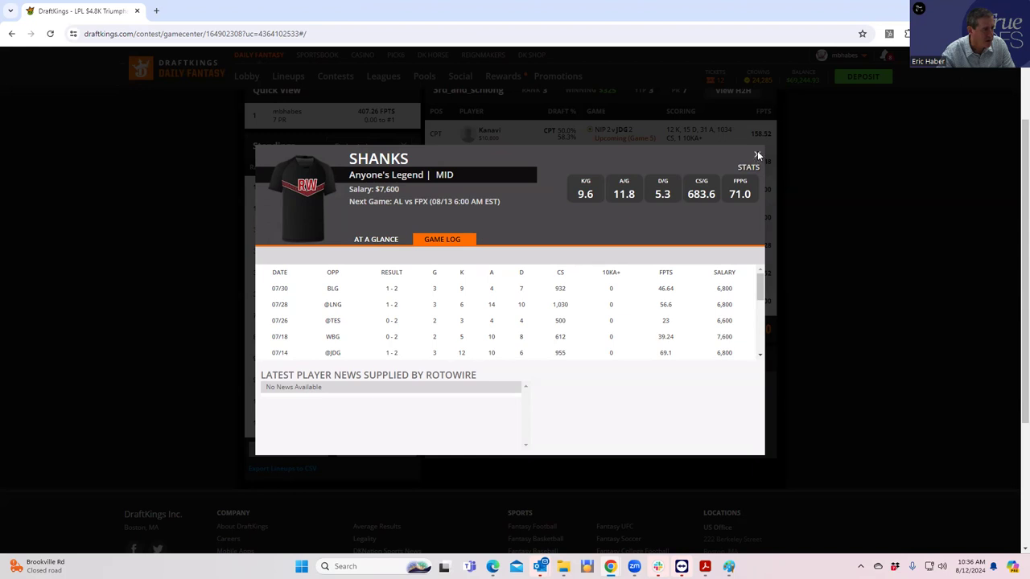
{"action": "left_click", "coordinate": [756, 154]}
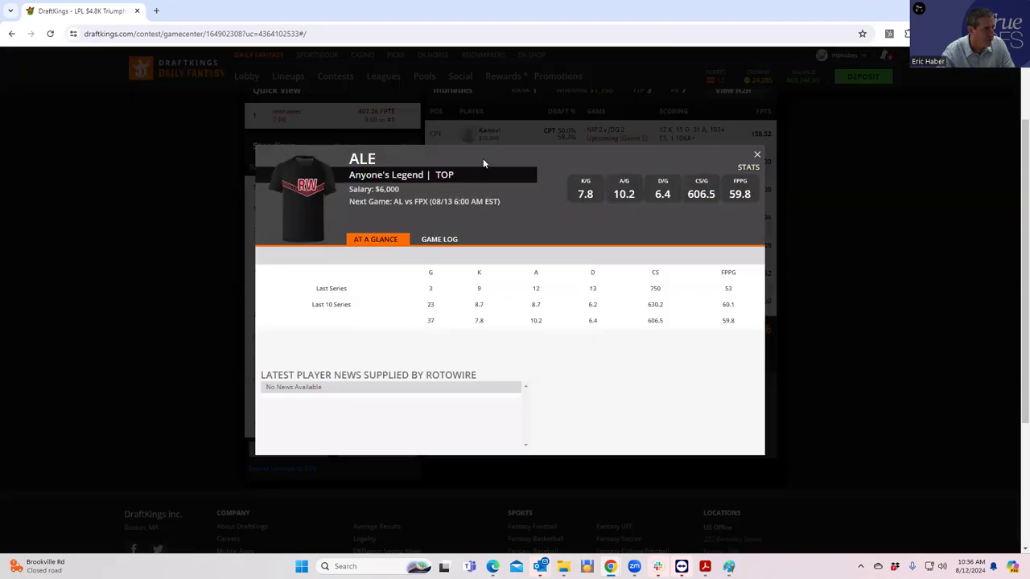
{"action": "left_click", "coordinate": [439, 238]}
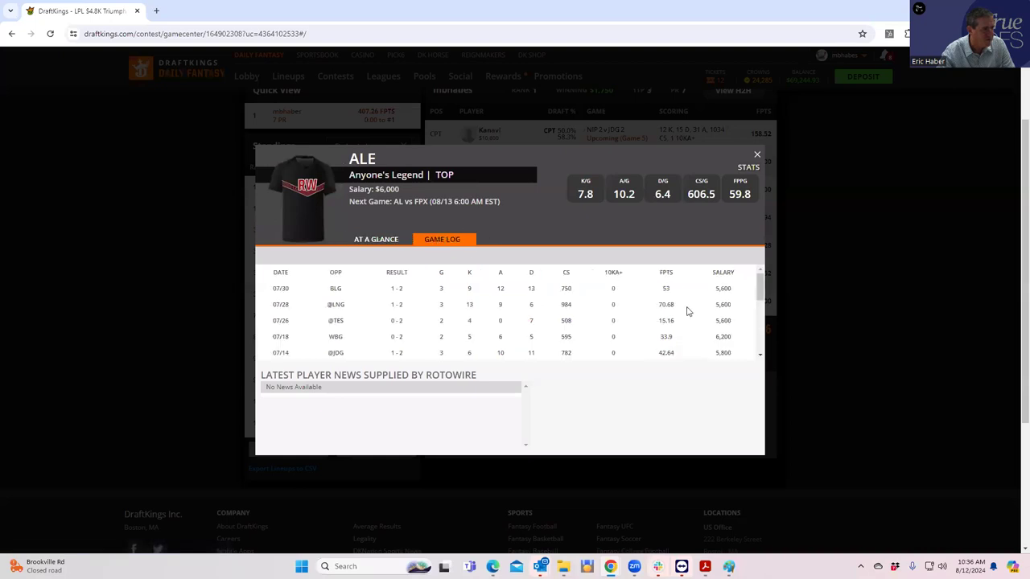
{"action": "mouse_move", "coordinate": [777, 135]}
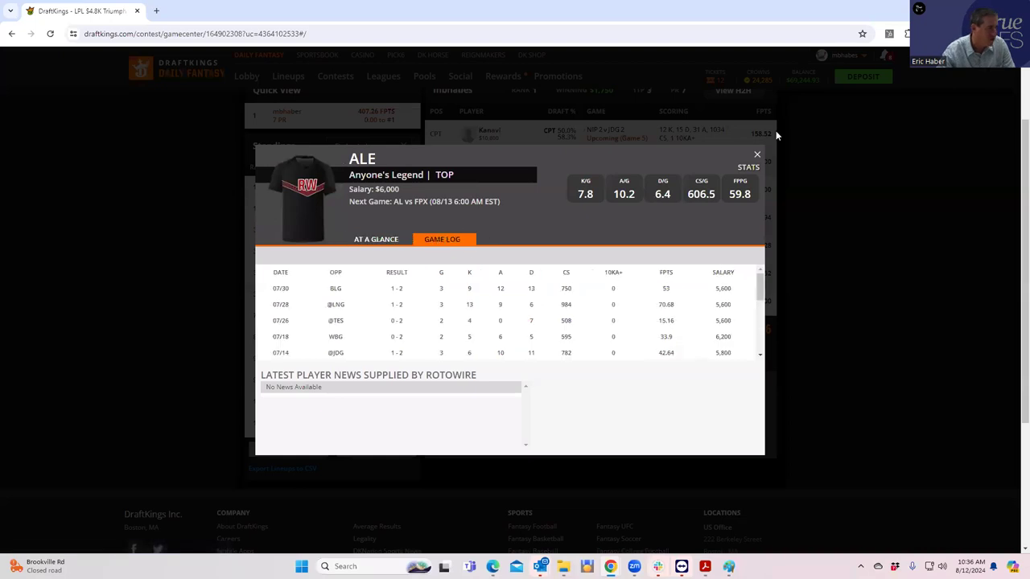
- Leave the player card and revisit a ninth-place and both eleventh-place lineups
{"action": "left_click", "coordinate": [757, 154]}
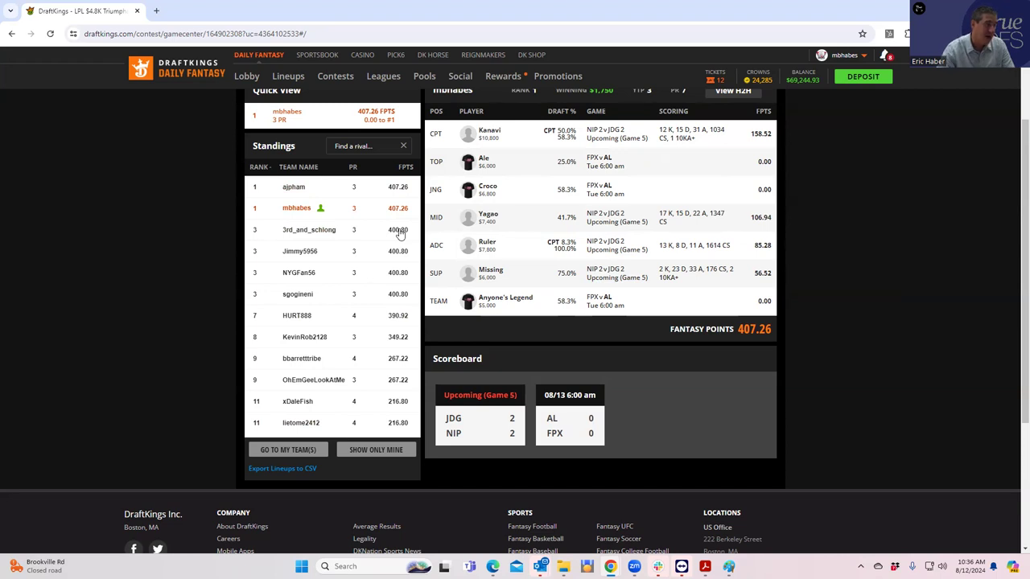
{"action": "mouse_move", "coordinate": [341, 324]}
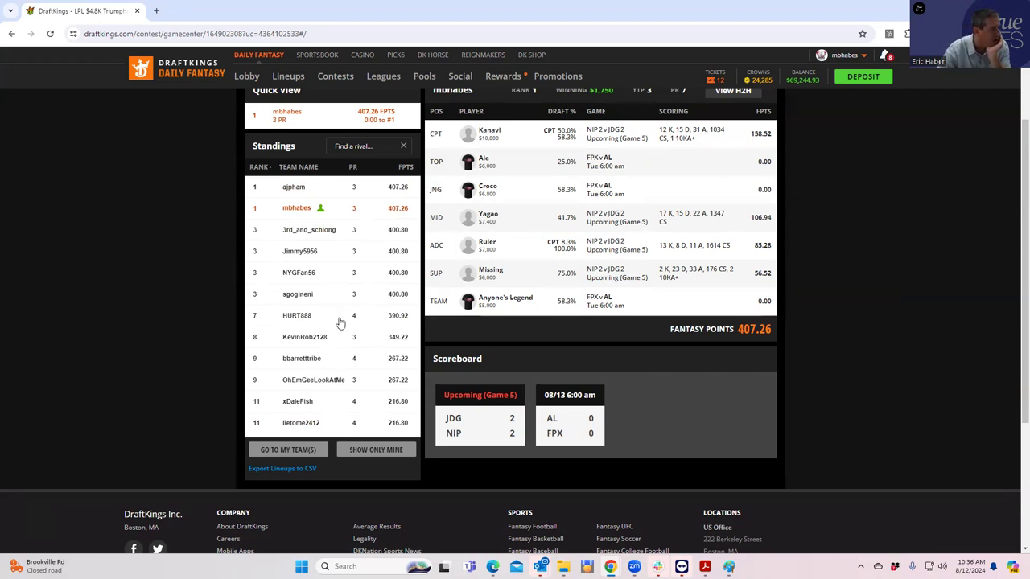
{"action": "left_click", "coordinate": [302, 358]}
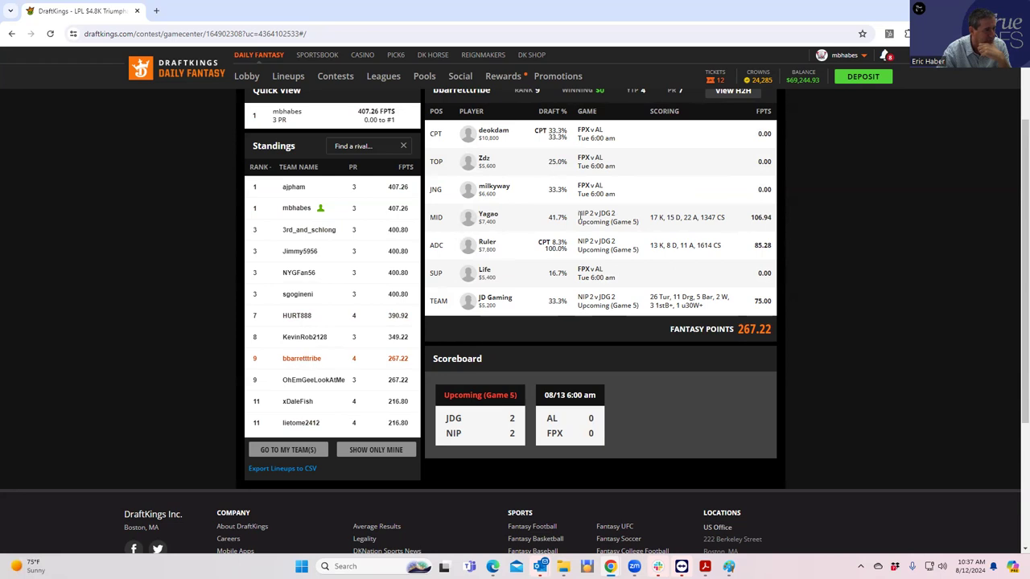
{"action": "mouse_move", "coordinate": [581, 208]}
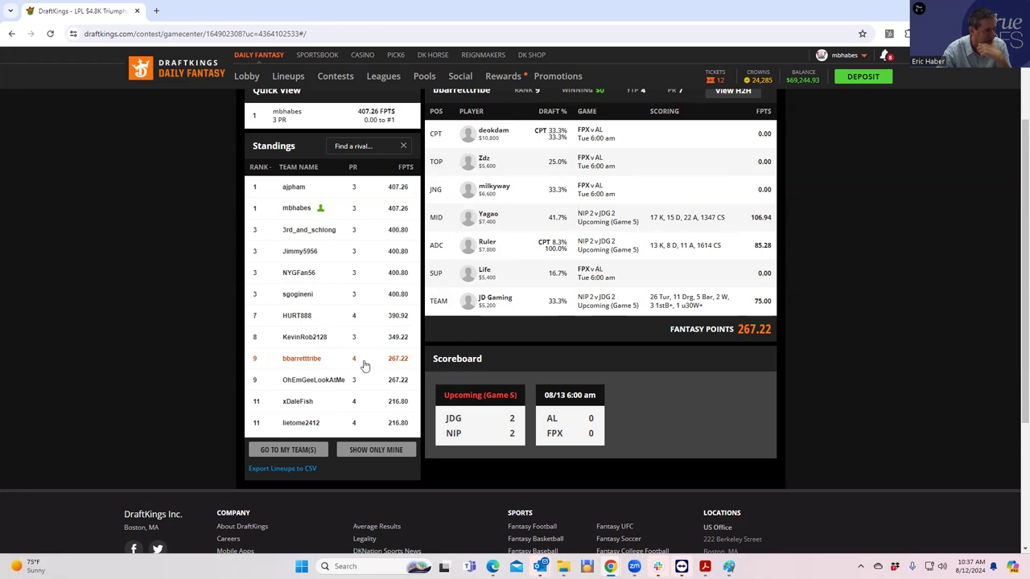
{"action": "left_click", "coordinate": [298, 401]}
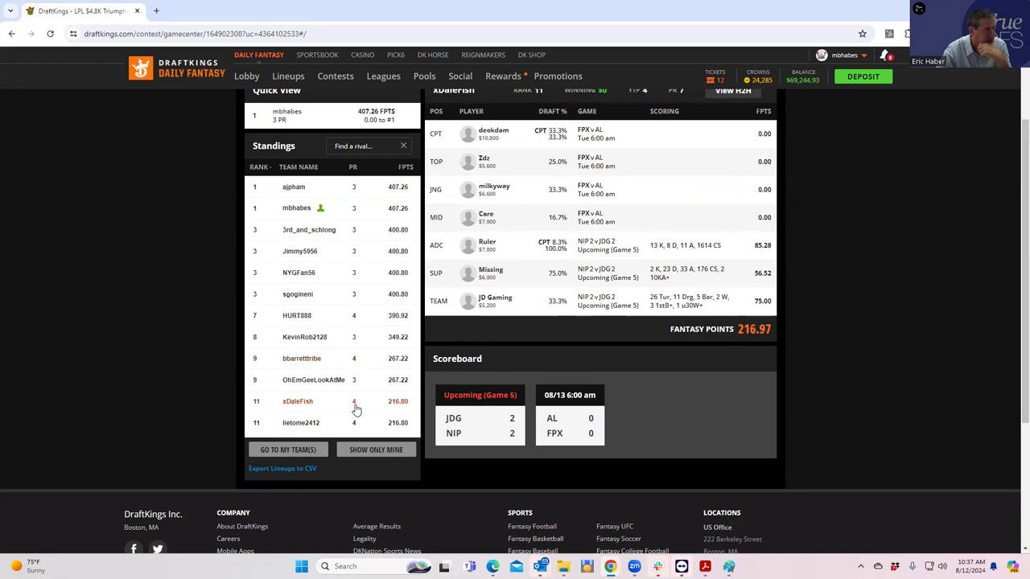
{"action": "left_click", "coordinate": [301, 421]}
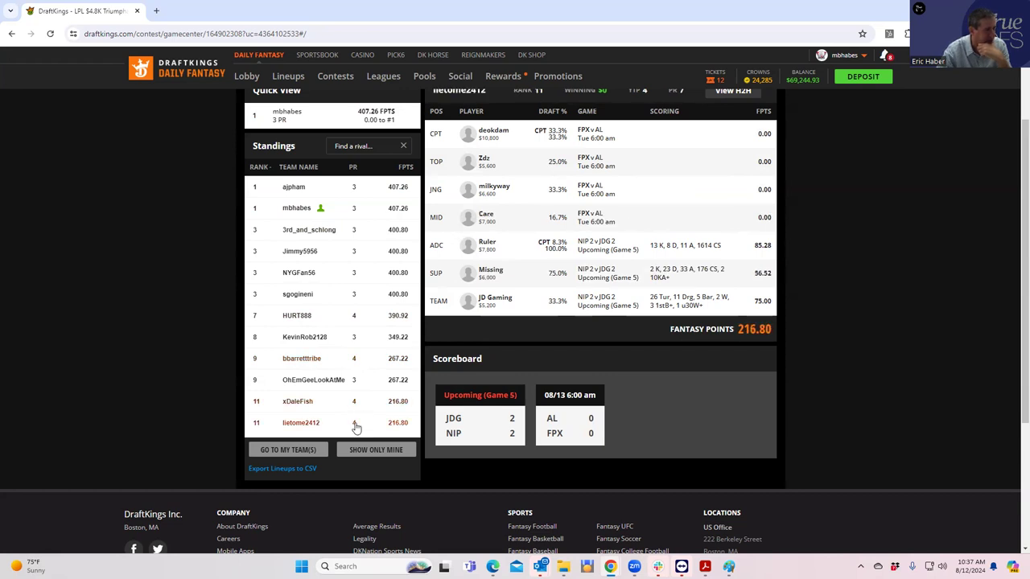
{"action": "left_click", "coordinate": [312, 380]}
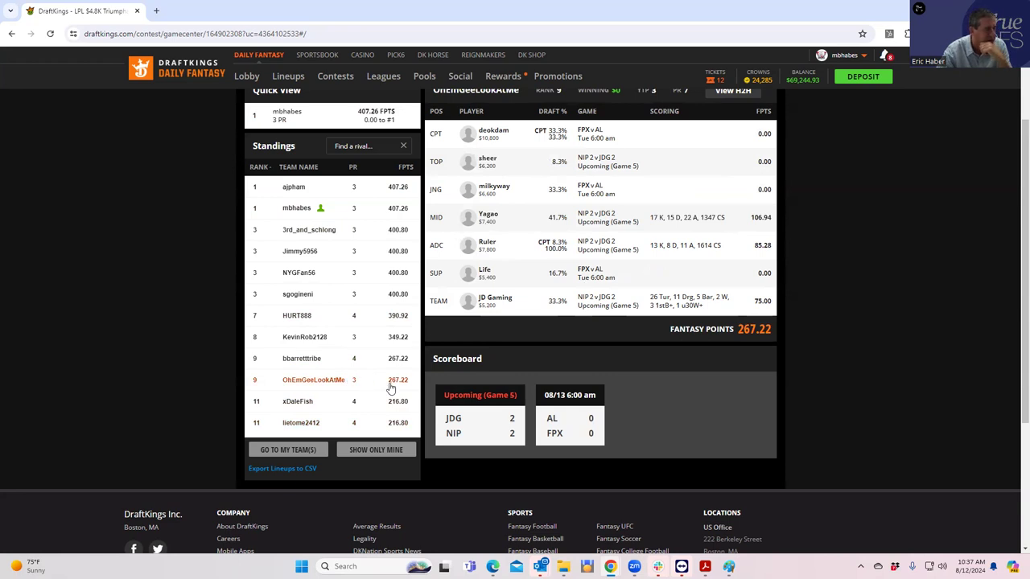
{"action": "mouse_move", "coordinate": [377, 421]}
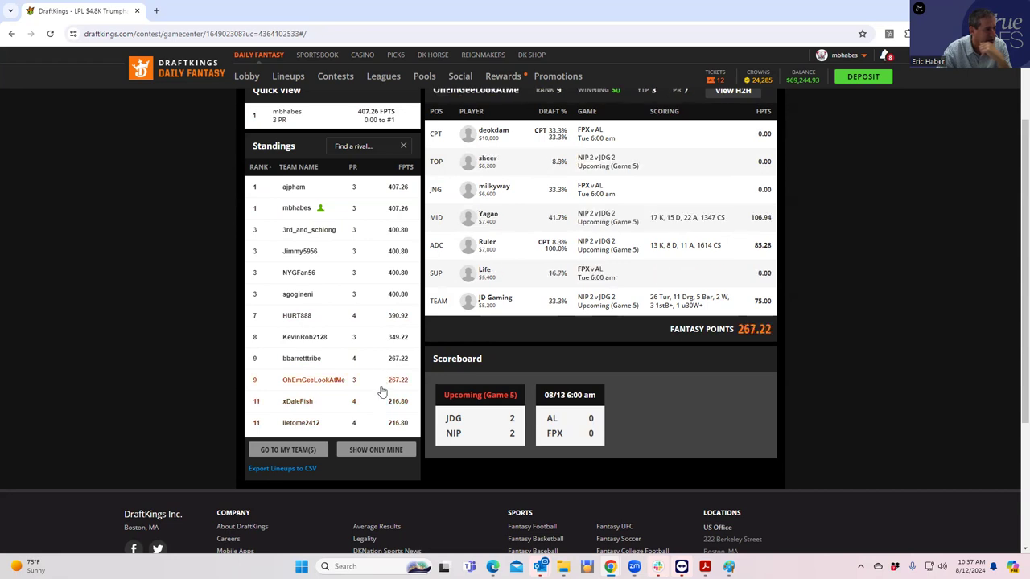
{"action": "left_click", "coordinate": [302, 357]}
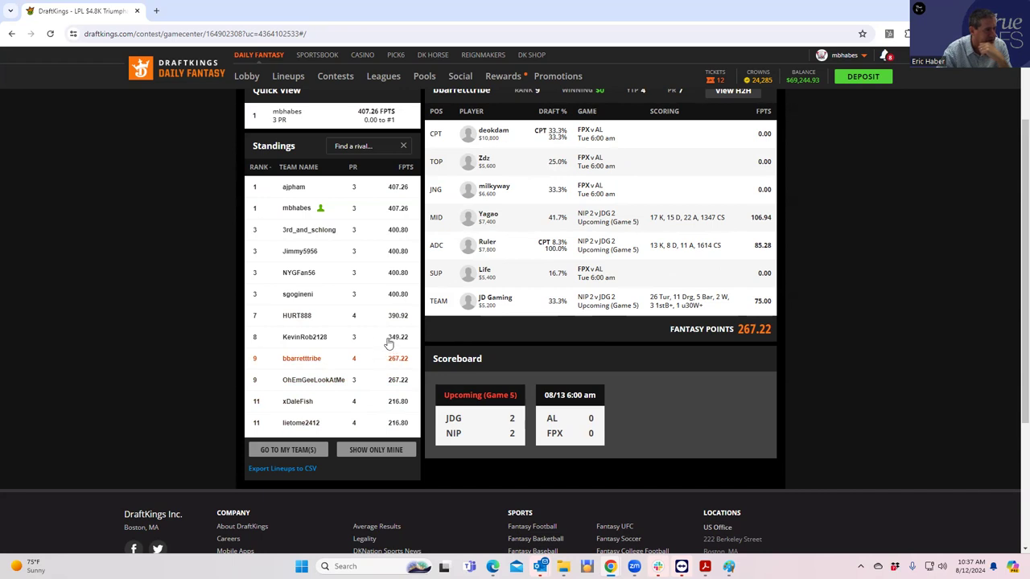
{"action": "left_click", "coordinate": [304, 337]}
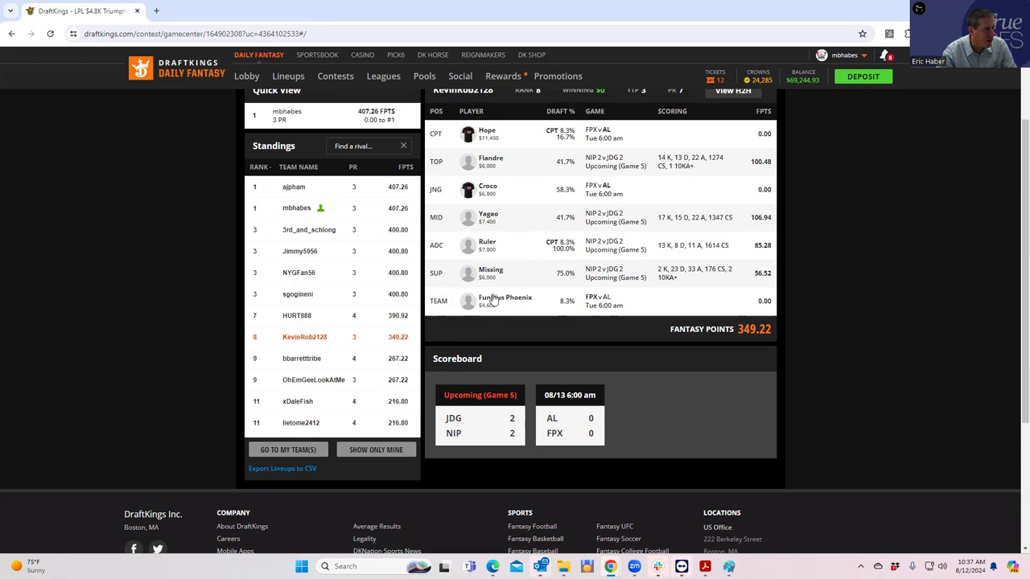
{"action": "mouse_move", "coordinate": [408, 341]}
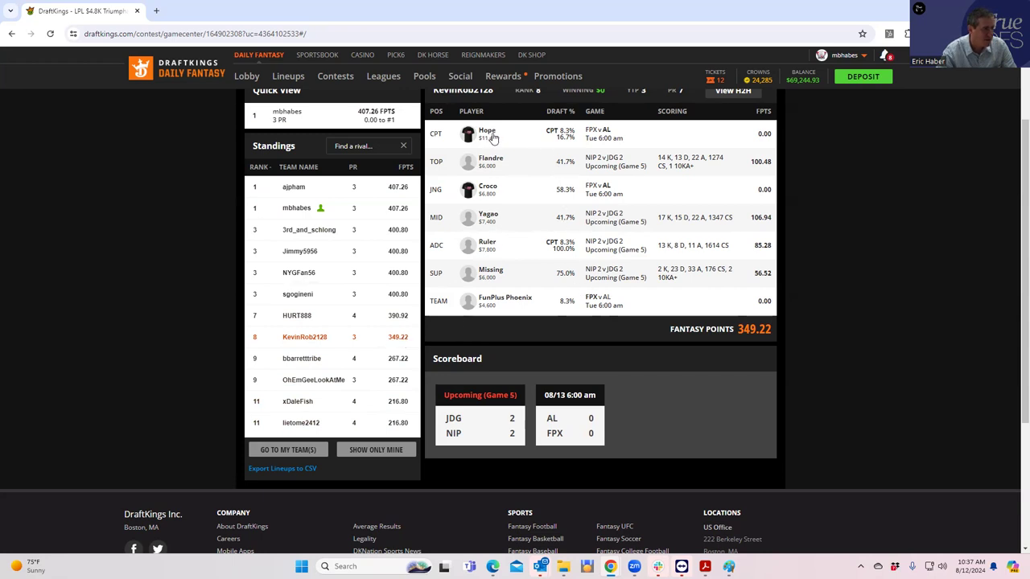
{"action": "left_click", "coordinate": [296, 208]}
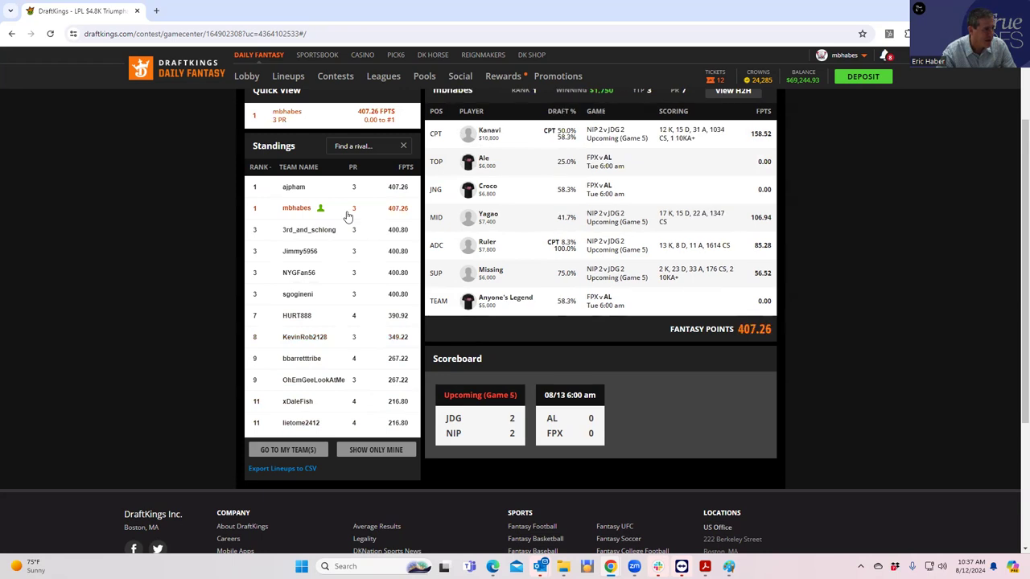
{"action": "mouse_move", "coordinate": [351, 347]}
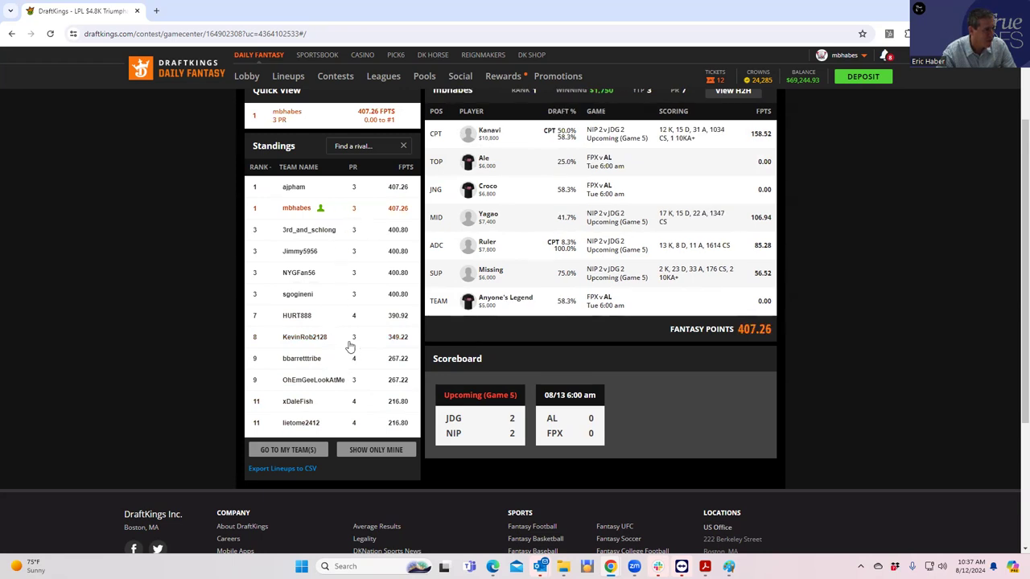
{"action": "left_click", "coordinate": [304, 336]}
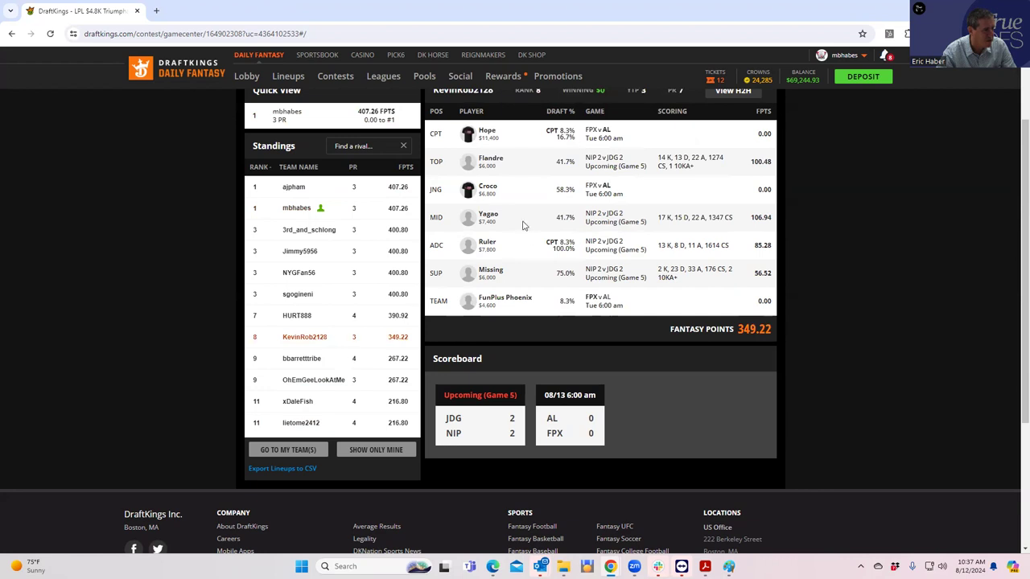
{"action": "mouse_move", "coordinate": [491, 195]}
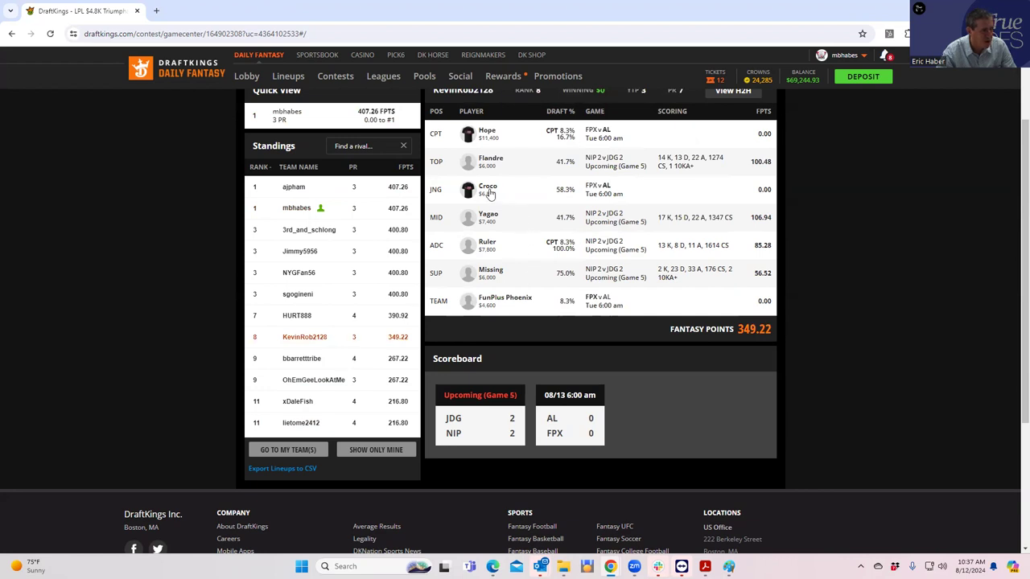
{"action": "mouse_move", "coordinate": [602, 296]}
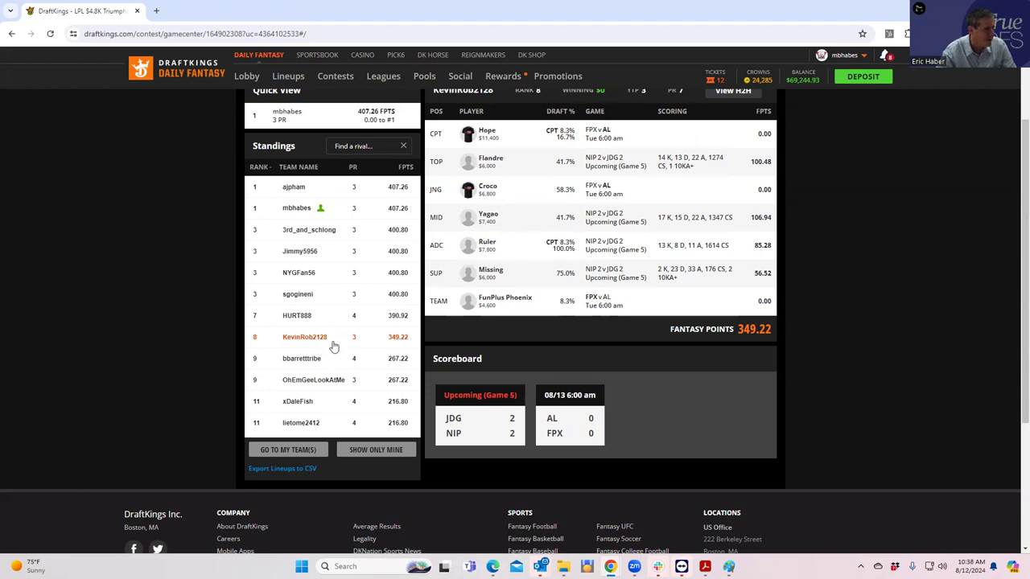
{"action": "mouse_move", "coordinate": [329, 321]}
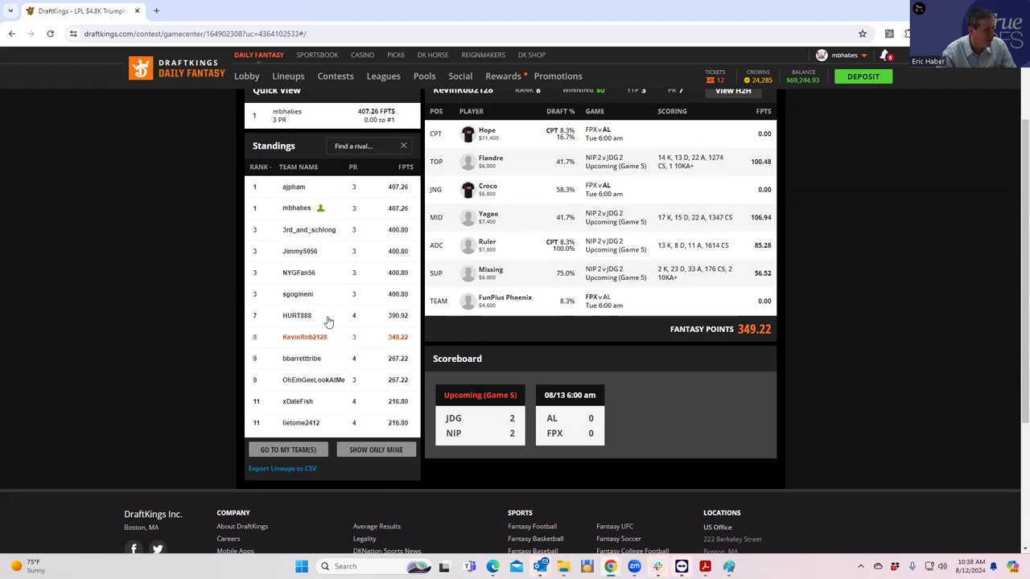
{"action": "left_click", "coordinate": [296, 315]}
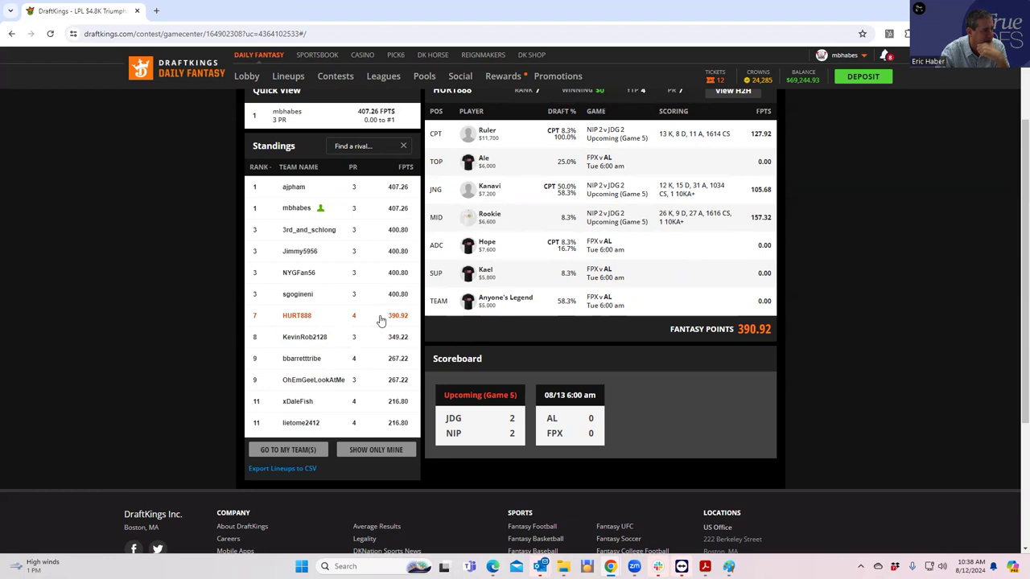
{"action": "mouse_move", "coordinate": [460, 274]}
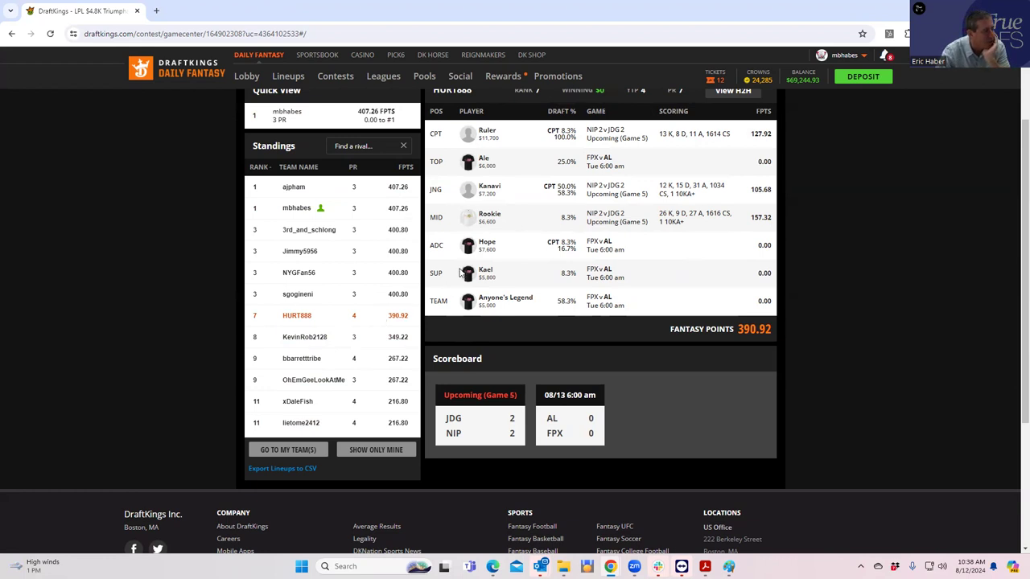
{"action": "mouse_move", "coordinate": [460, 274]}
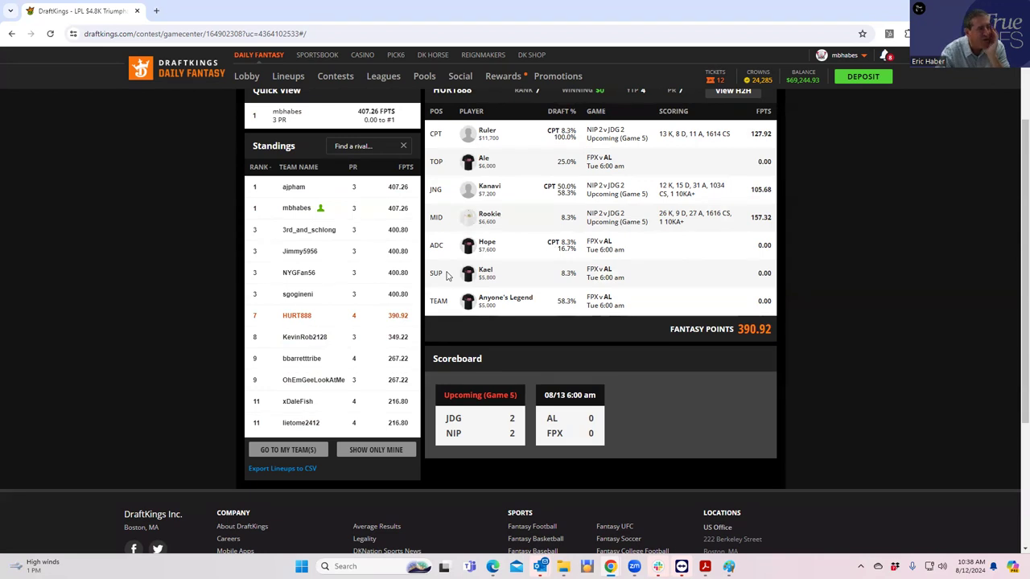
{"action": "mouse_move", "coordinate": [418, 317]}
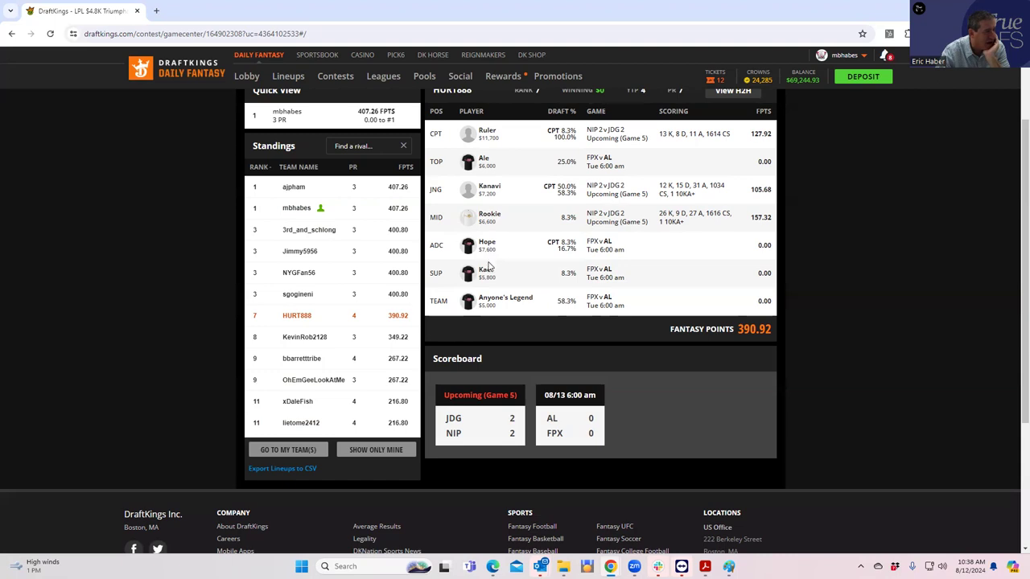
{"action": "mouse_move", "coordinate": [490, 271]}
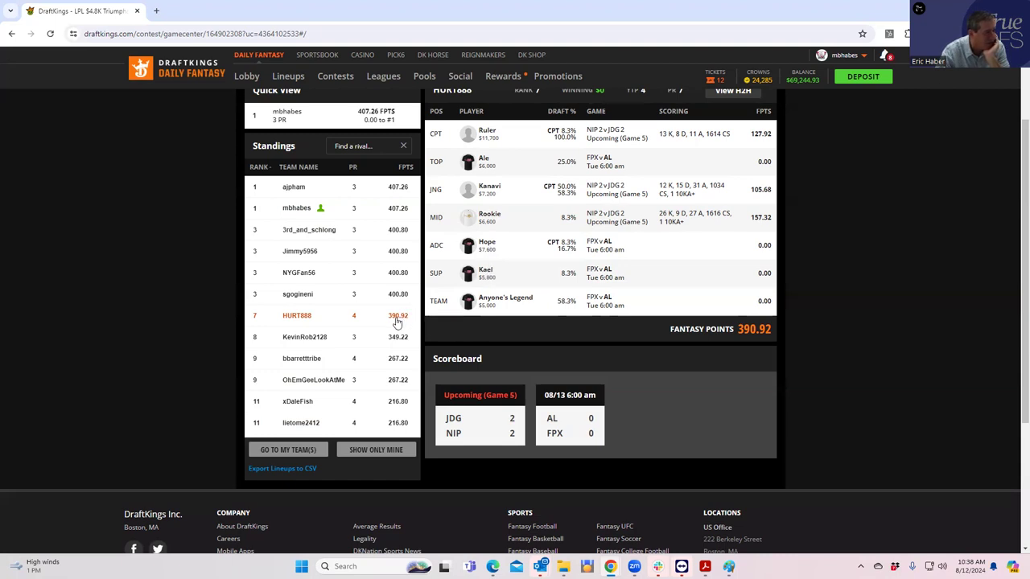
{"action": "mouse_move", "coordinate": [483, 277]}
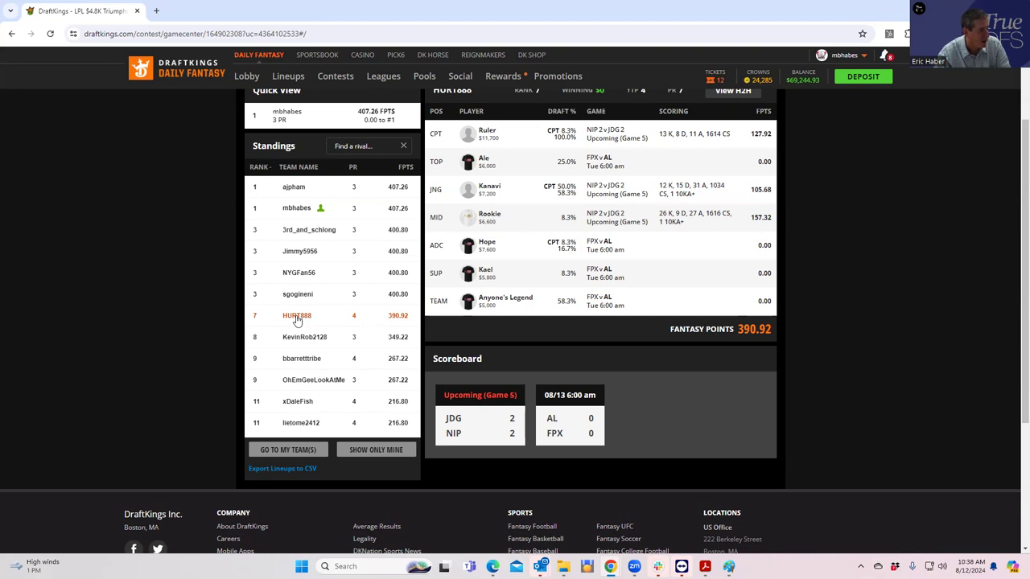
{"action": "mouse_move", "coordinate": [299, 322]}
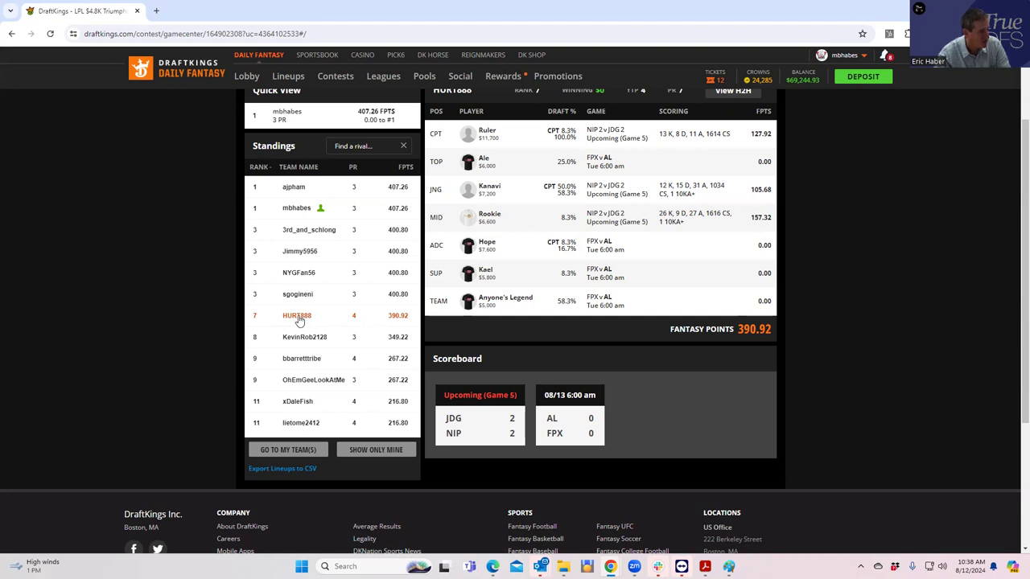
{"action": "mouse_move", "coordinate": [304, 322]}
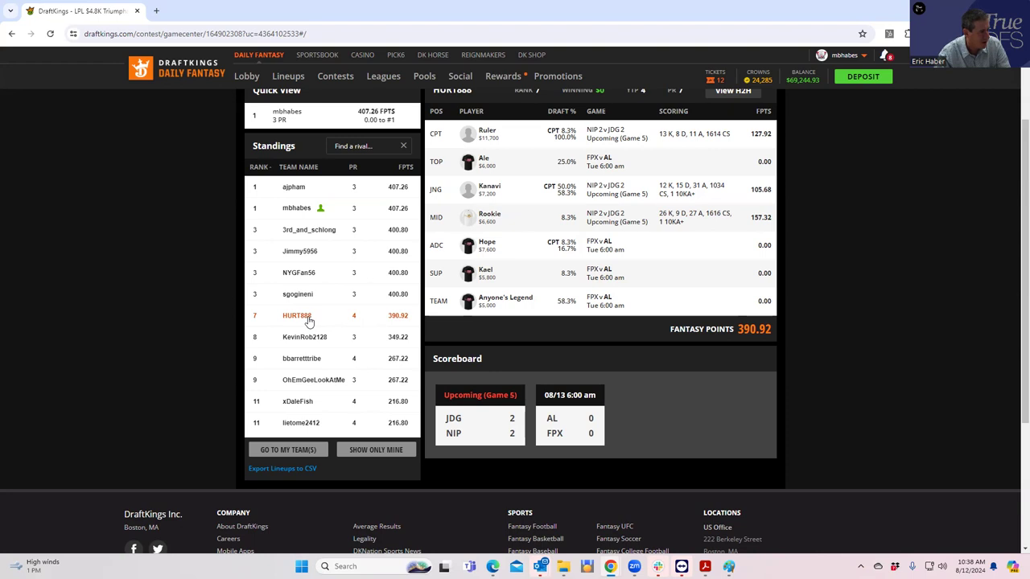
{"action": "mouse_move", "coordinate": [486, 273]}
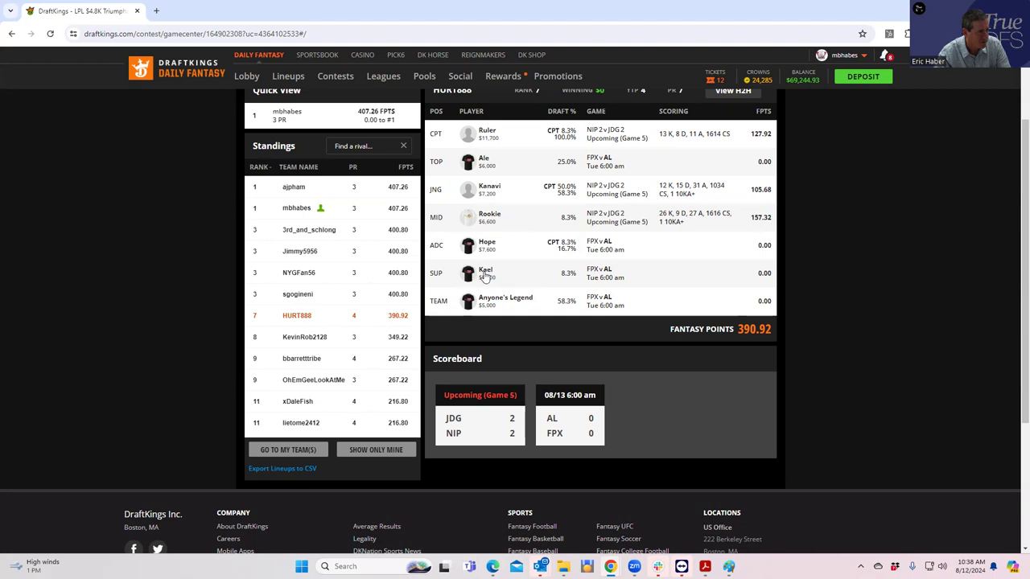
{"action": "mouse_move", "coordinate": [481, 273]}
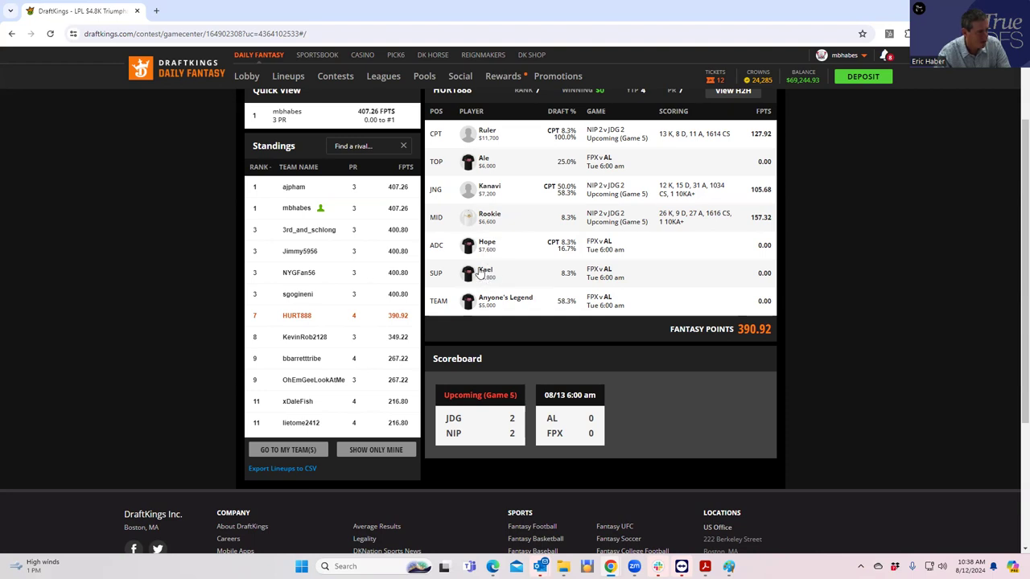
{"action": "mouse_move", "coordinate": [475, 274]}
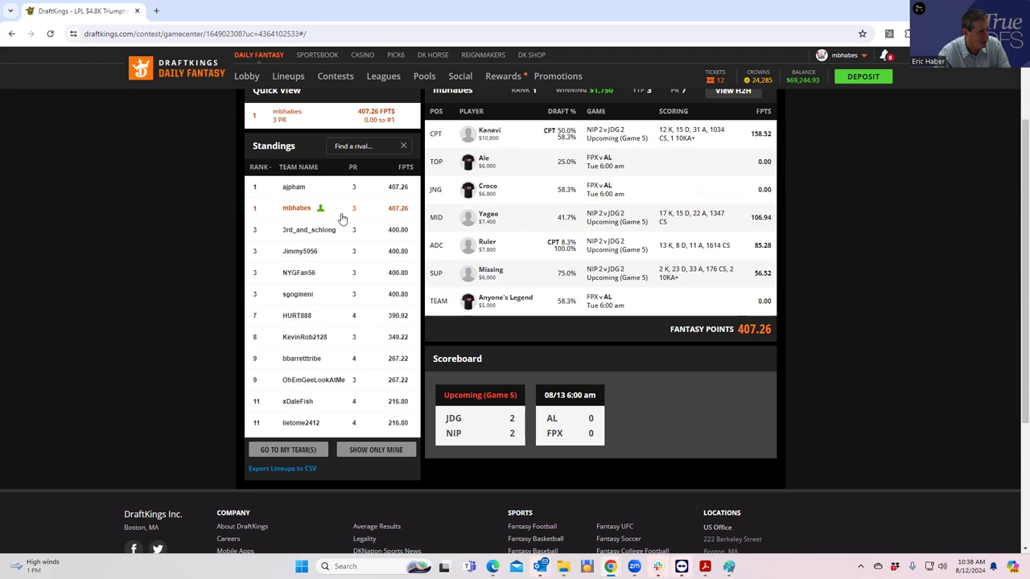
{"action": "mouse_move", "coordinate": [370, 301]}
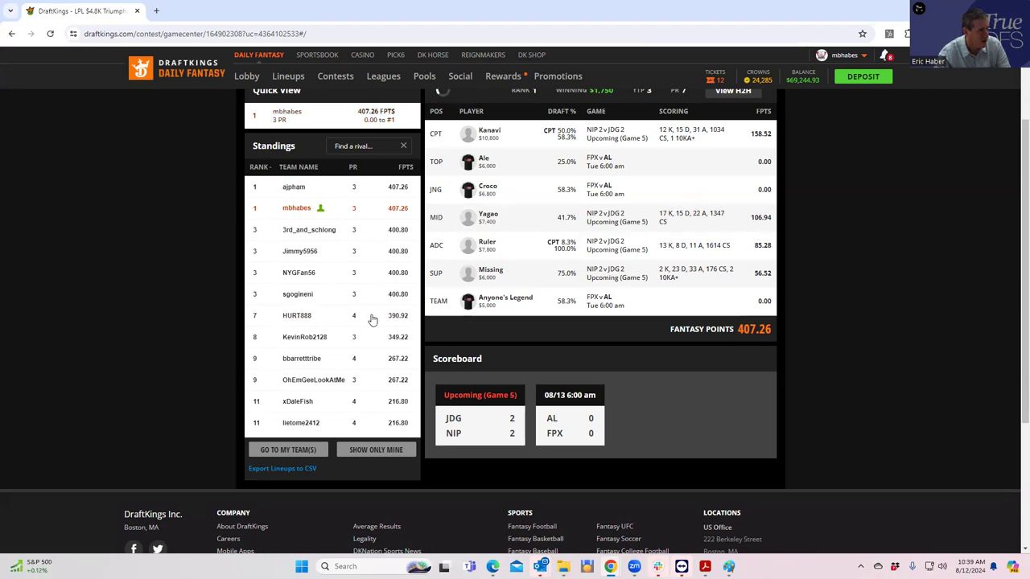
{"action": "left_click", "coordinate": [296, 314]}
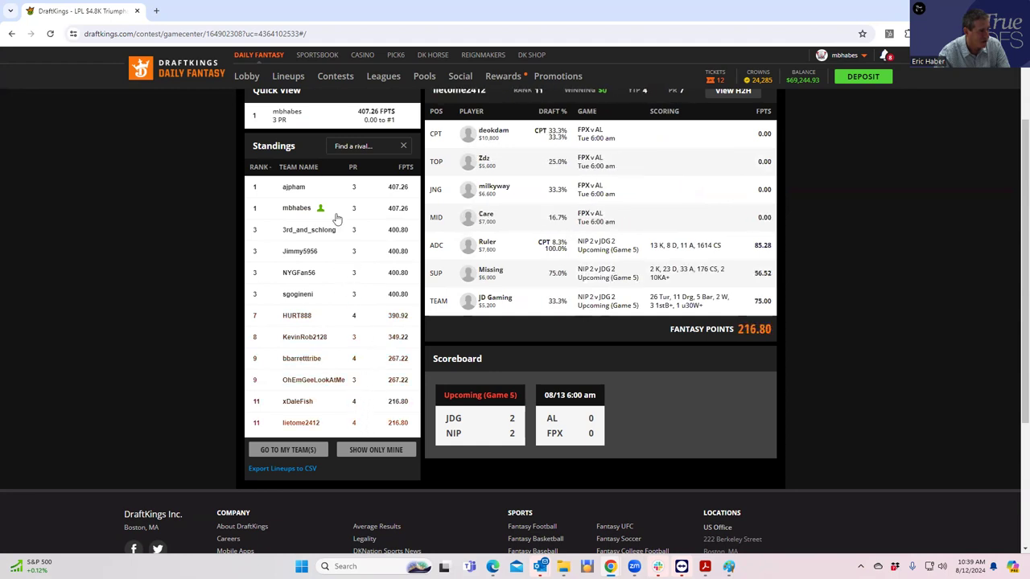
{"action": "left_click", "coordinate": [296, 208]}
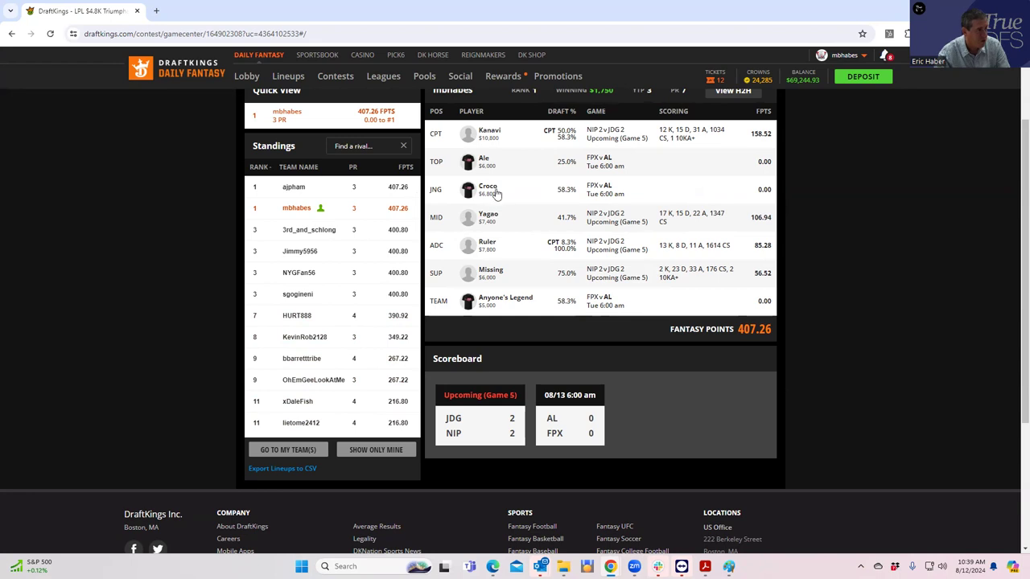
{"action": "mouse_move", "coordinate": [482, 166]}
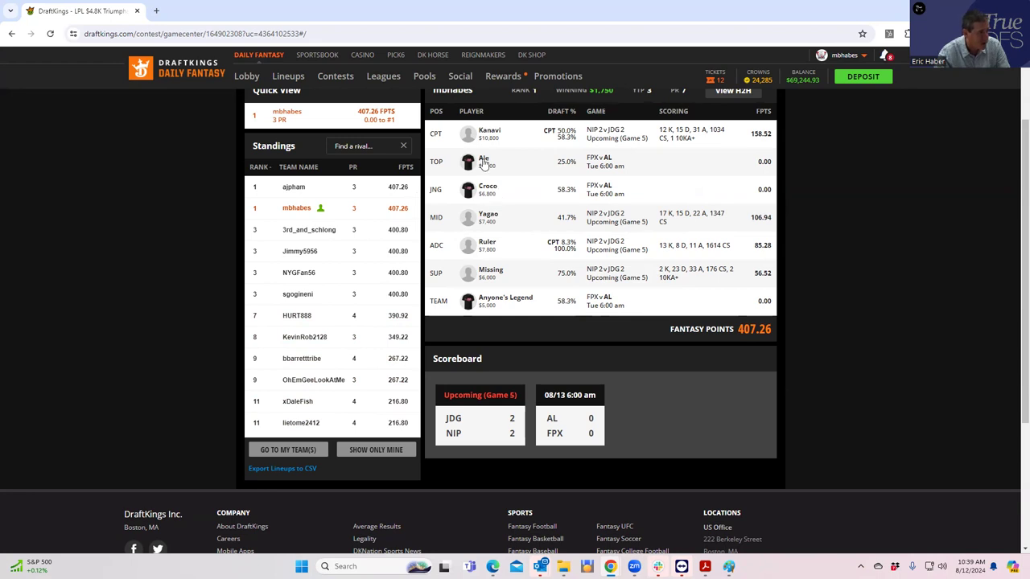
{"action": "left_click", "coordinate": [309, 229]}
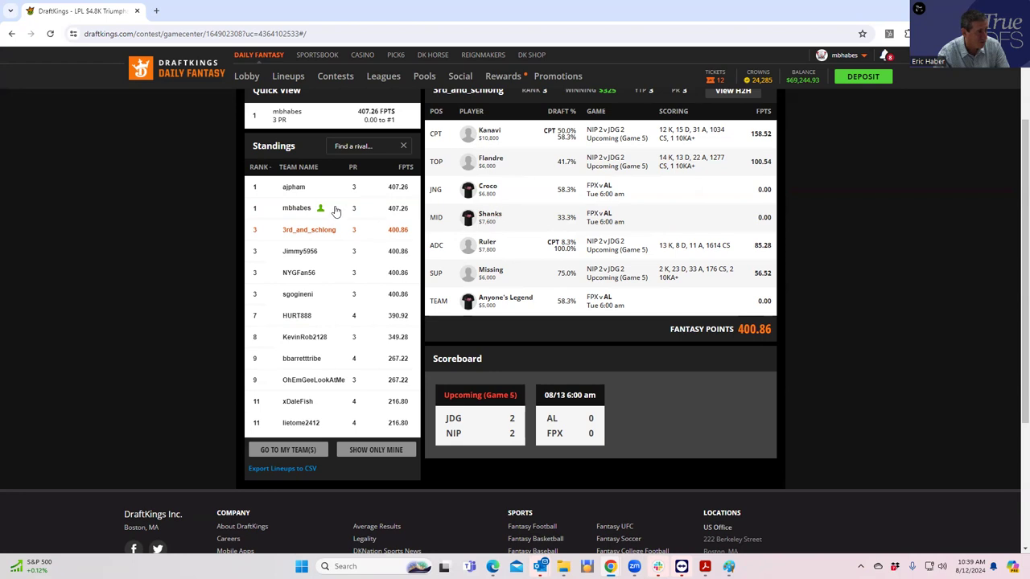
{"action": "mouse_move", "coordinate": [515, 192]}
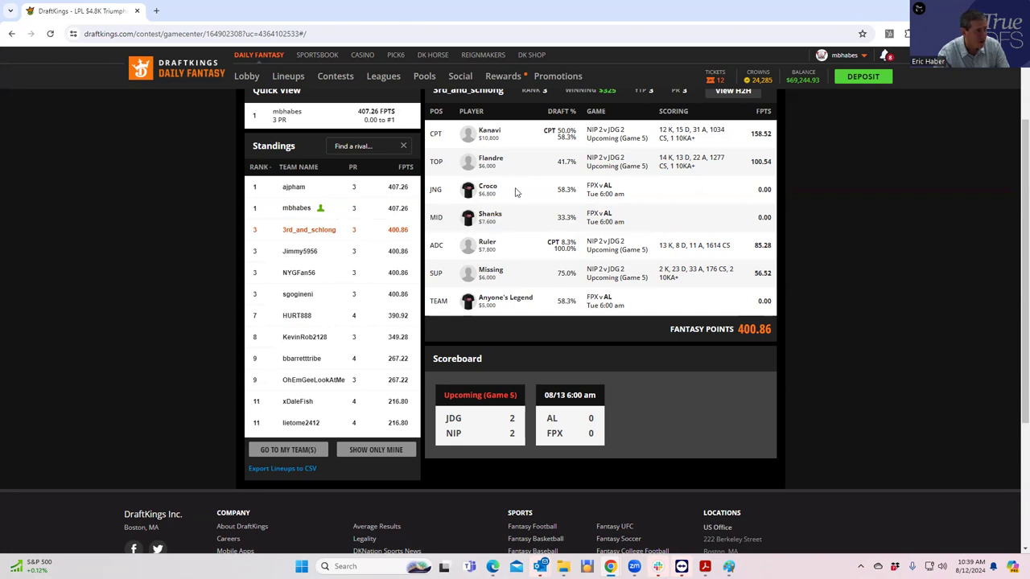
{"action": "mouse_move", "coordinate": [466, 190]}
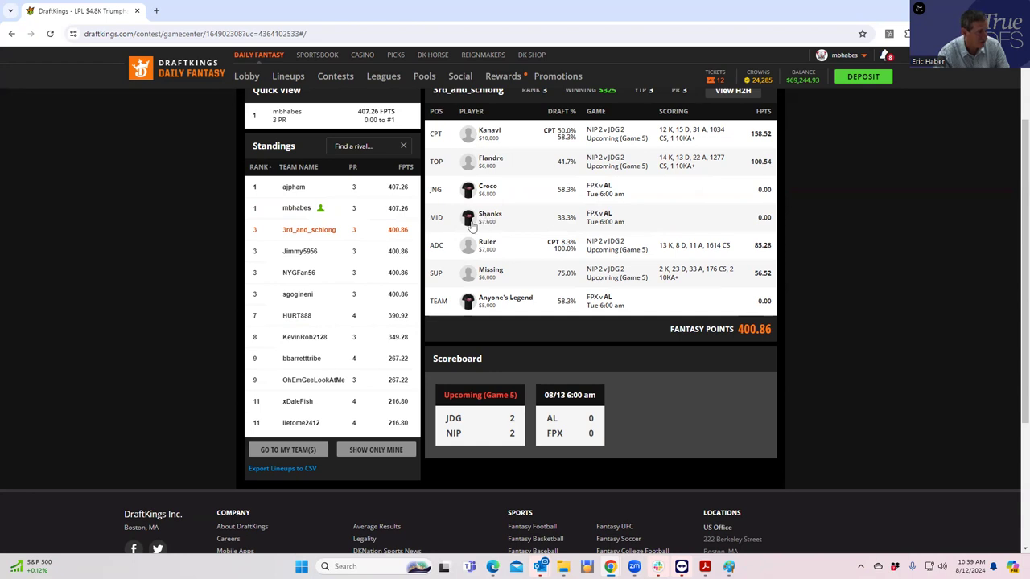
{"action": "mouse_move", "coordinate": [402, 242]}
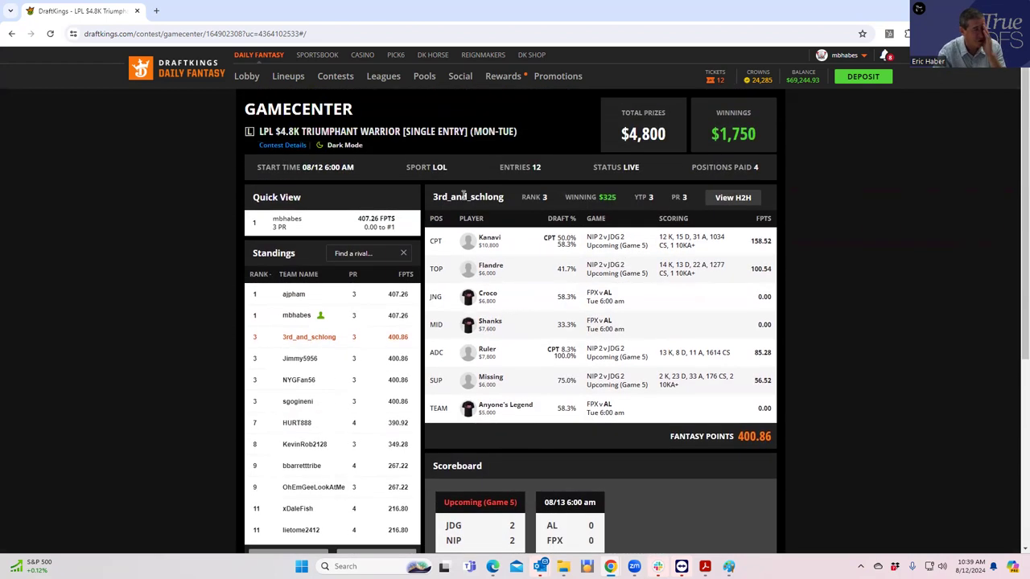
- Go to Contests and enter the live LPL $15K Shock Blast gamecenter
{"action": "left_click", "coordinate": [335, 76]}
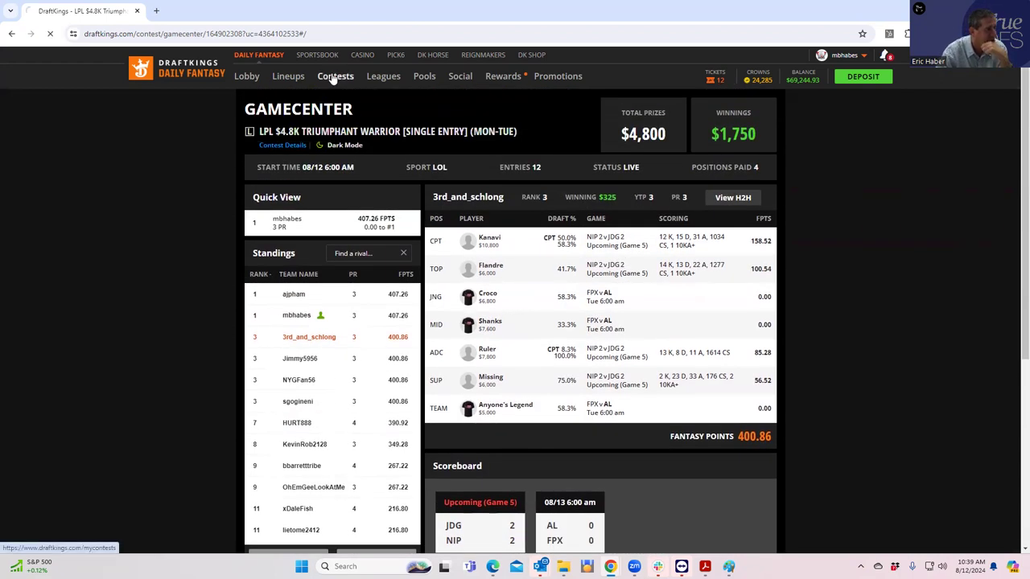
{"action": "left_click", "coordinate": [334, 76]}
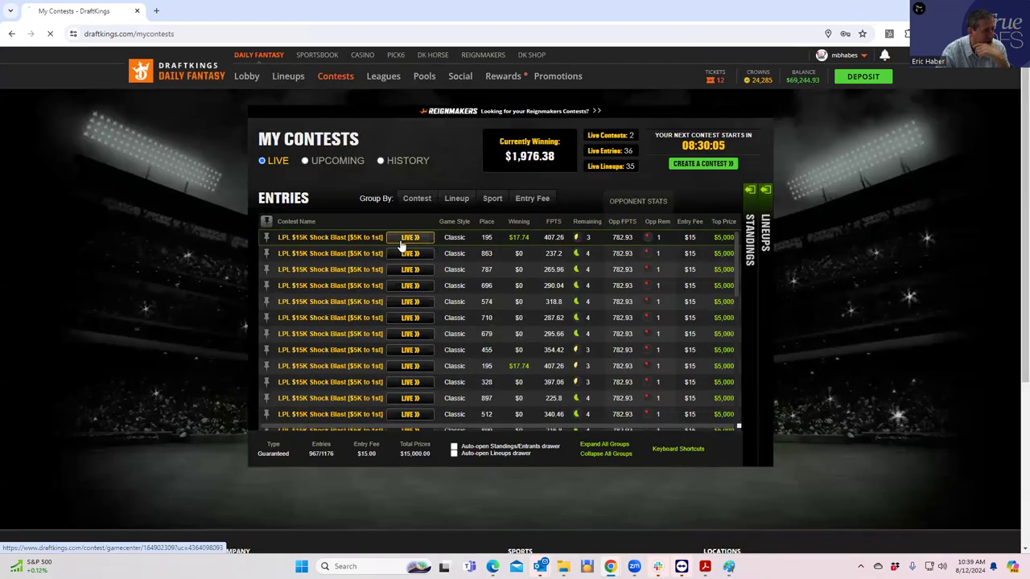
{"action": "left_click", "coordinate": [410, 237]}
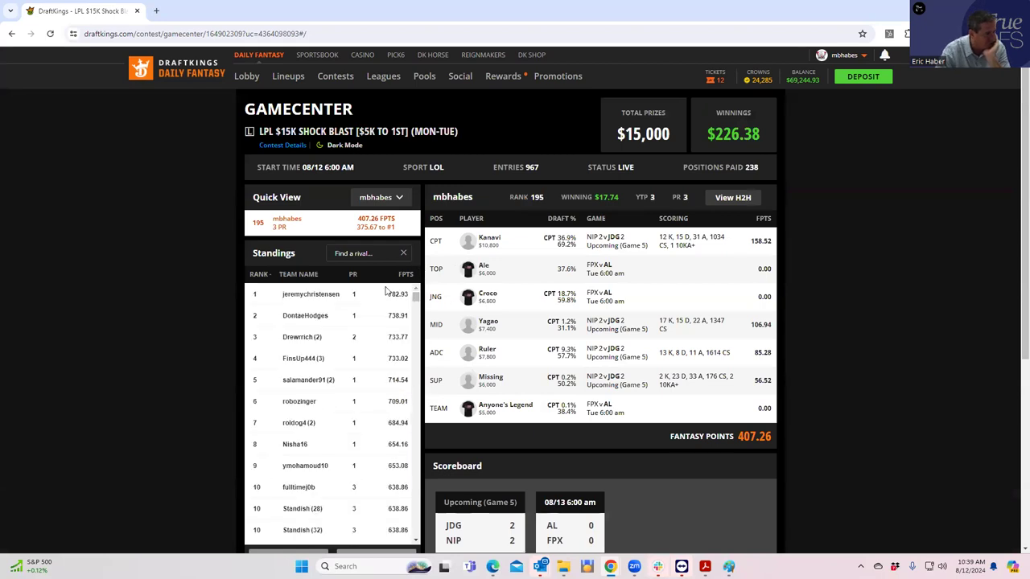
{"action": "left_click", "coordinate": [311, 293]}
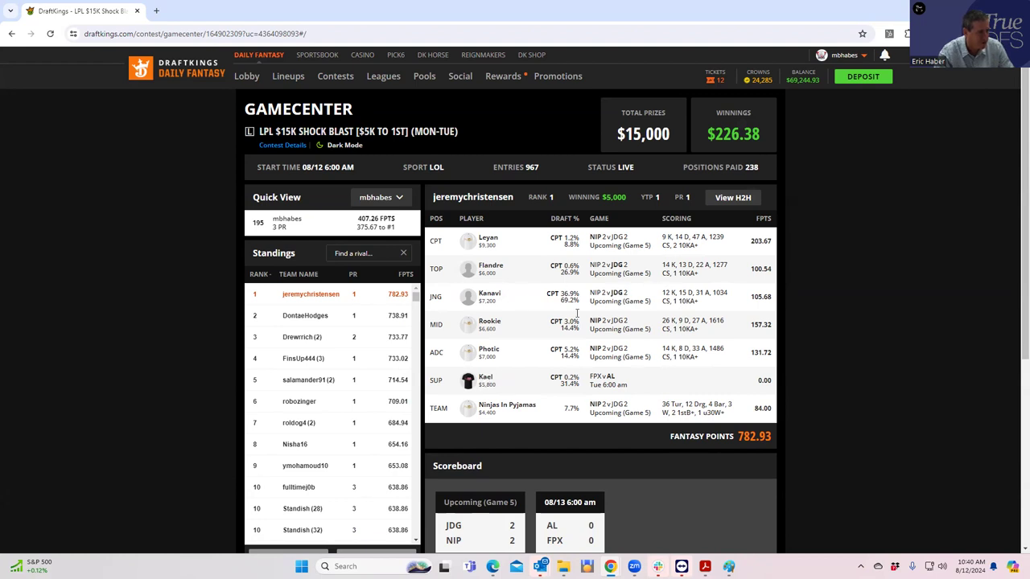
{"action": "mouse_move", "coordinate": [553, 343]}
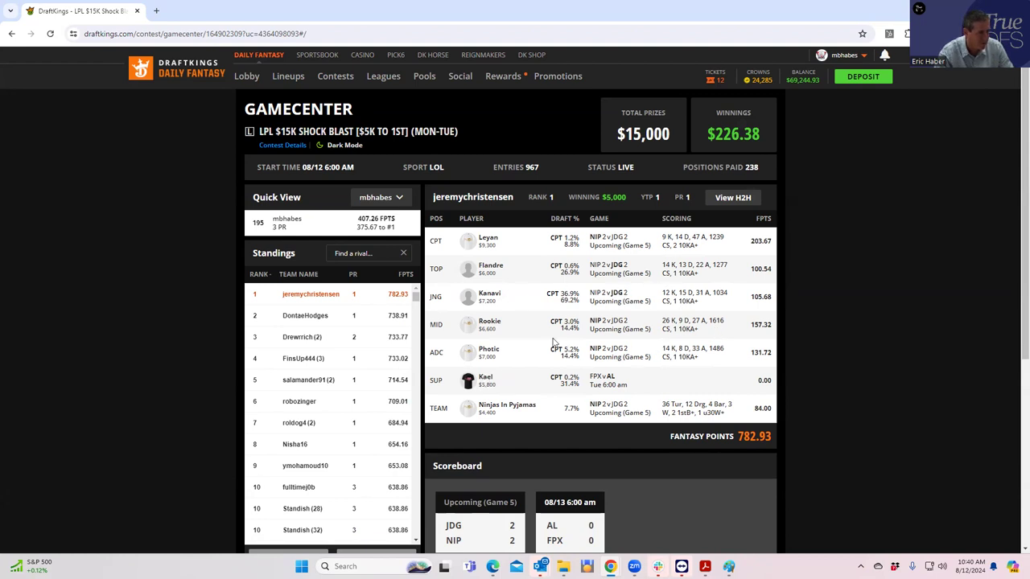
{"action": "mouse_move", "coordinate": [364, 347]}
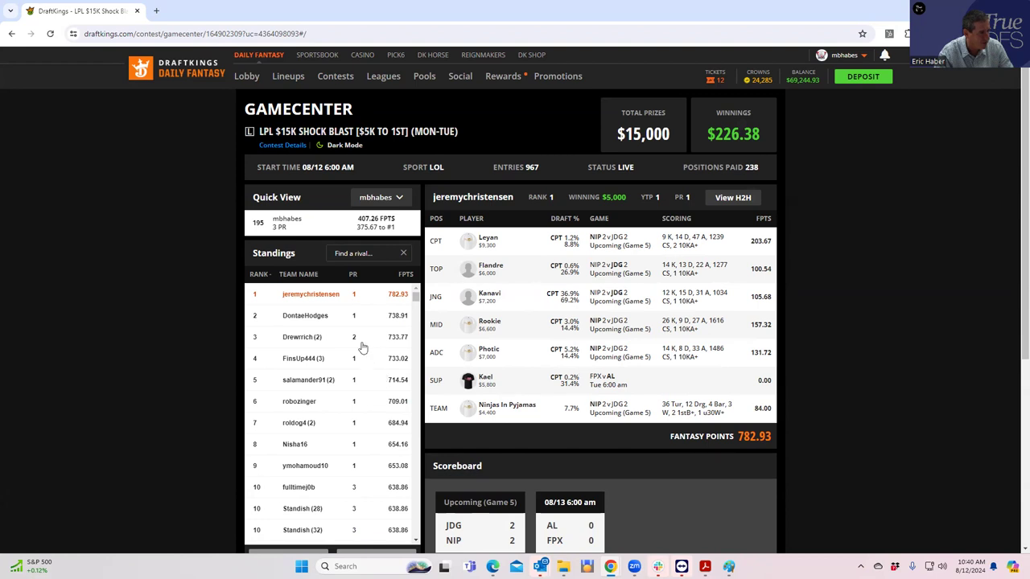
{"action": "left_click", "coordinate": [302, 336]}
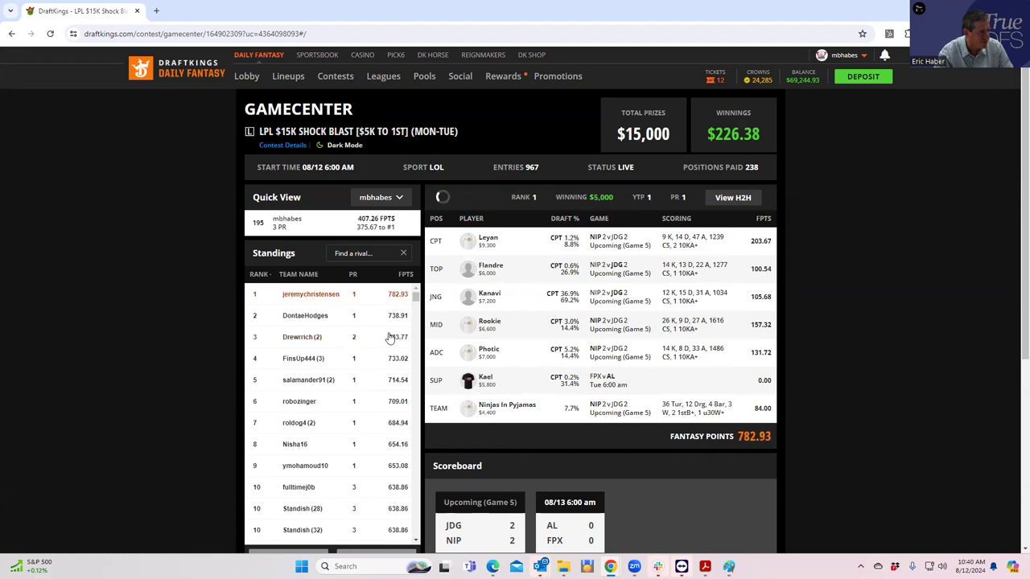
{"action": "left_click", "coordinate": [302, 336]}
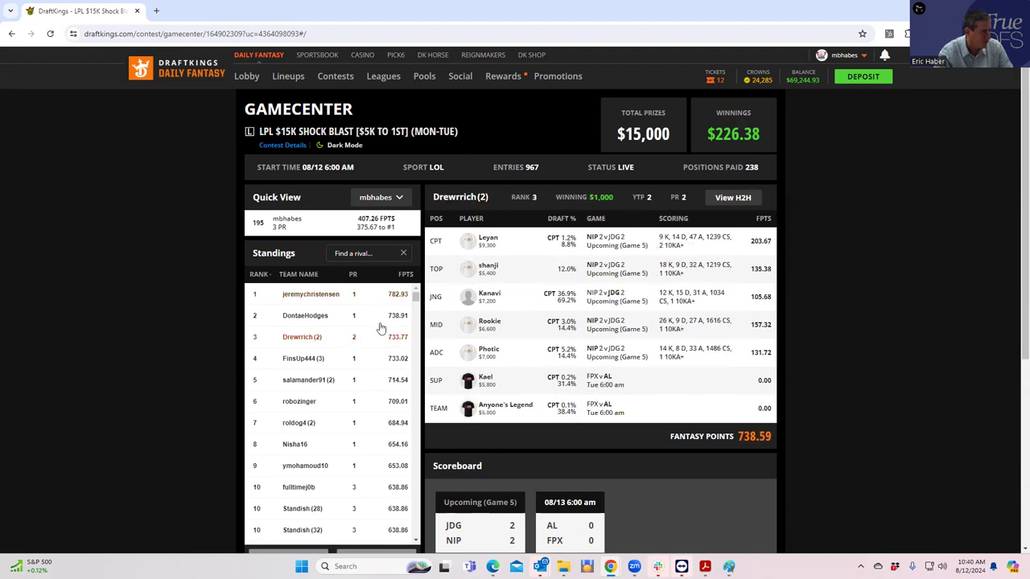
{"action": "left_click", "coordinate": [311, 293]}
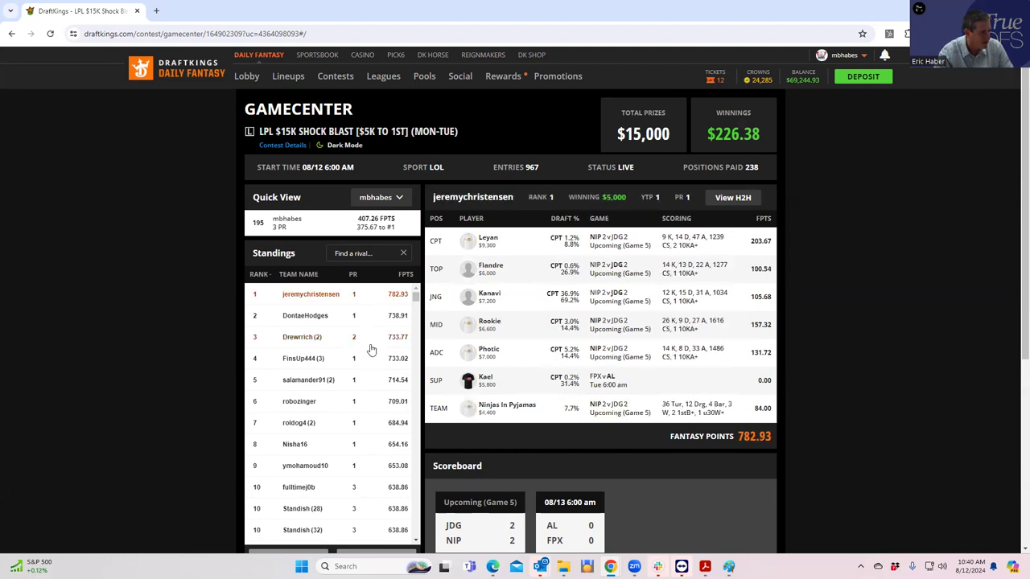
{"action": "mouse_move", "coordinate": [363, 409]}
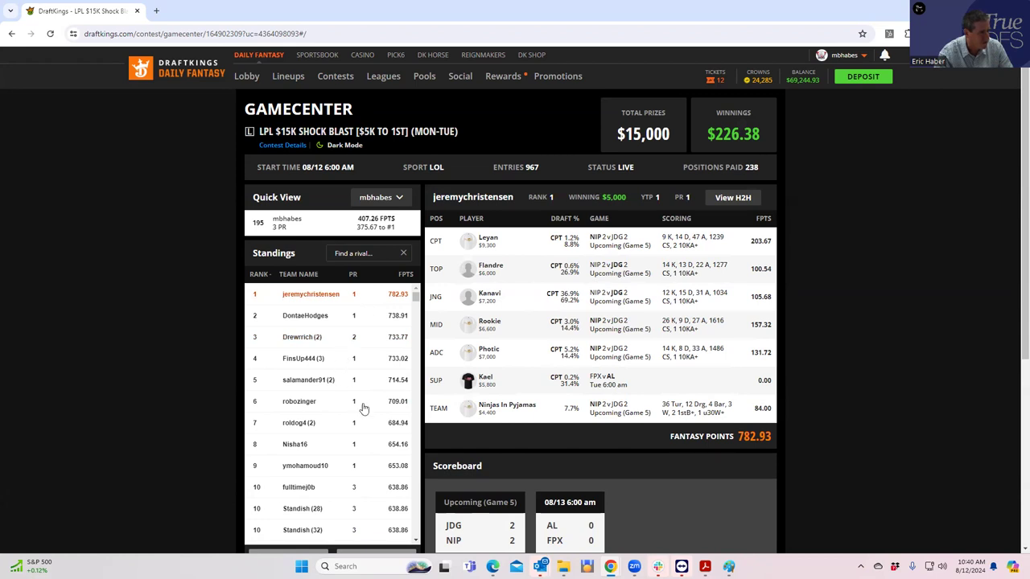
{"action": "mouse_move", "coordinate": [348, 491]}
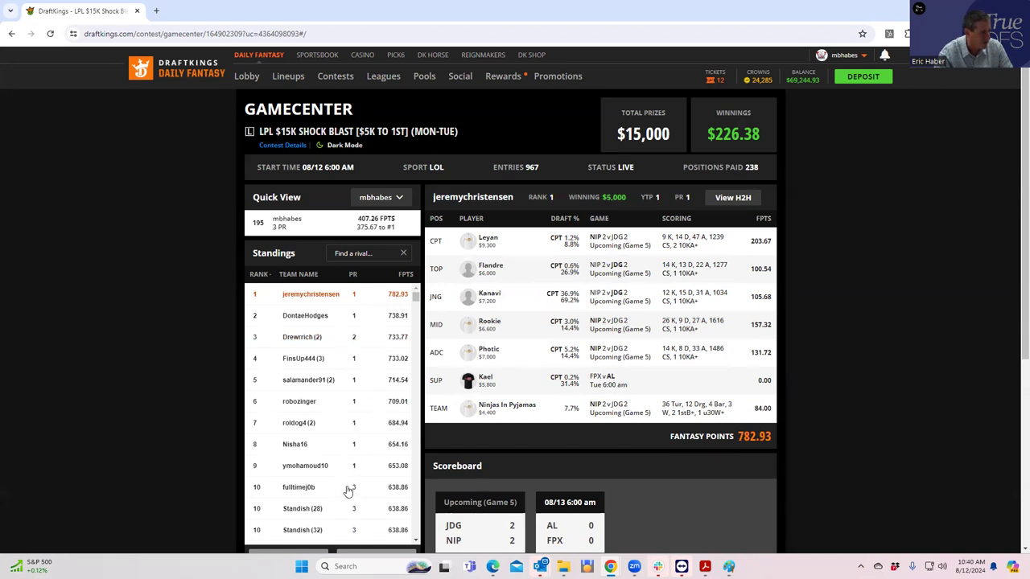
{"action": "left_click", "coordinate": [299, 486]}
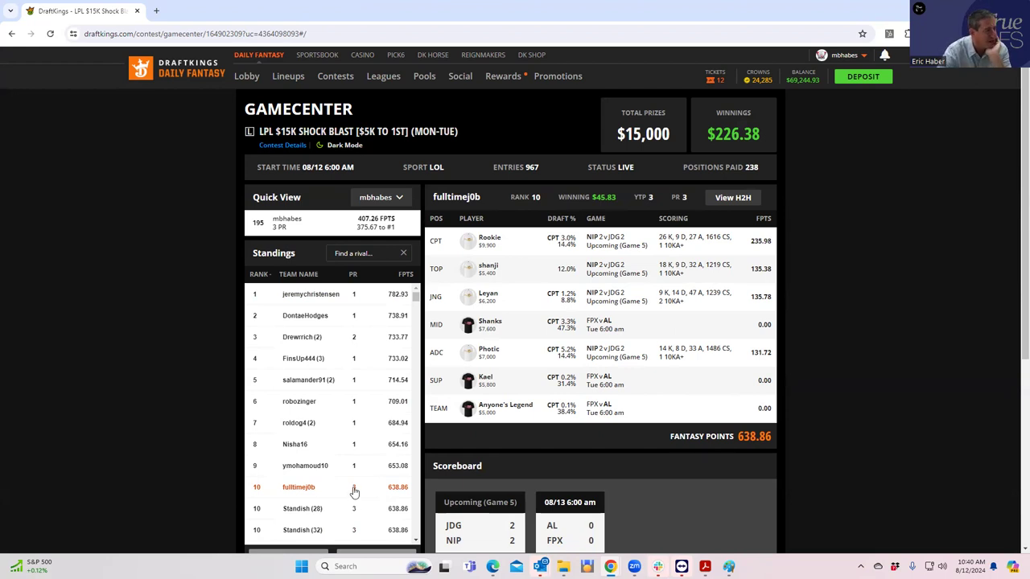
{"action": "scroll", "scroll_direction": "down", "scroll_amount": 3}
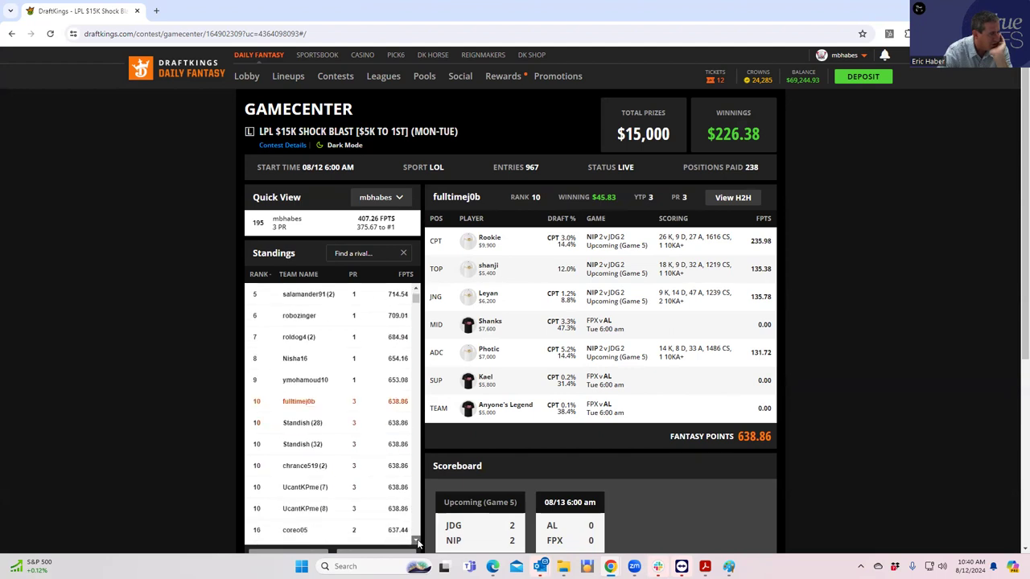
{"action": "scroll", "scroll_direction": "down", "scroll_amount": 3}
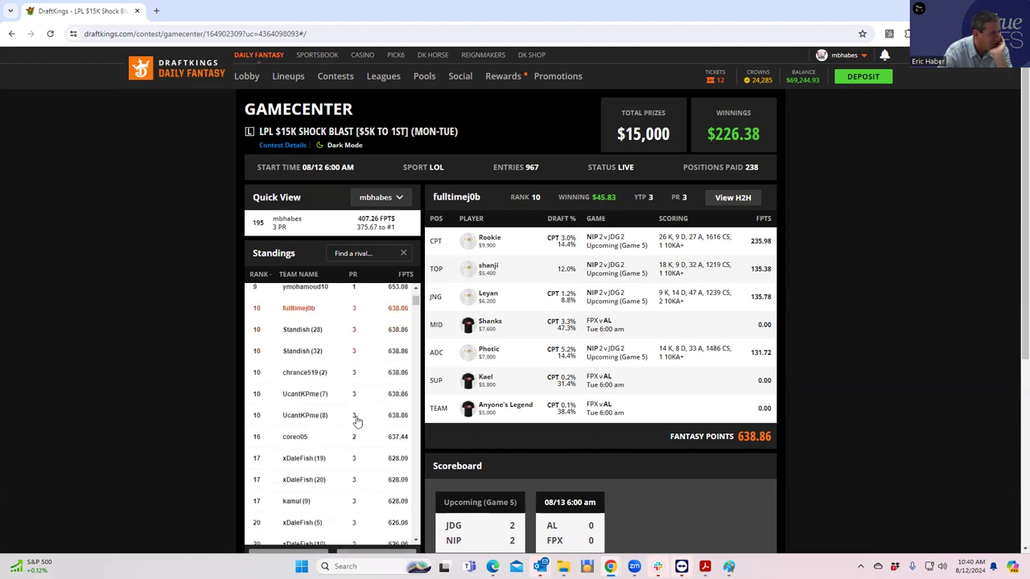
{"action": "mouse_move", "coordinate": [362, 421]}
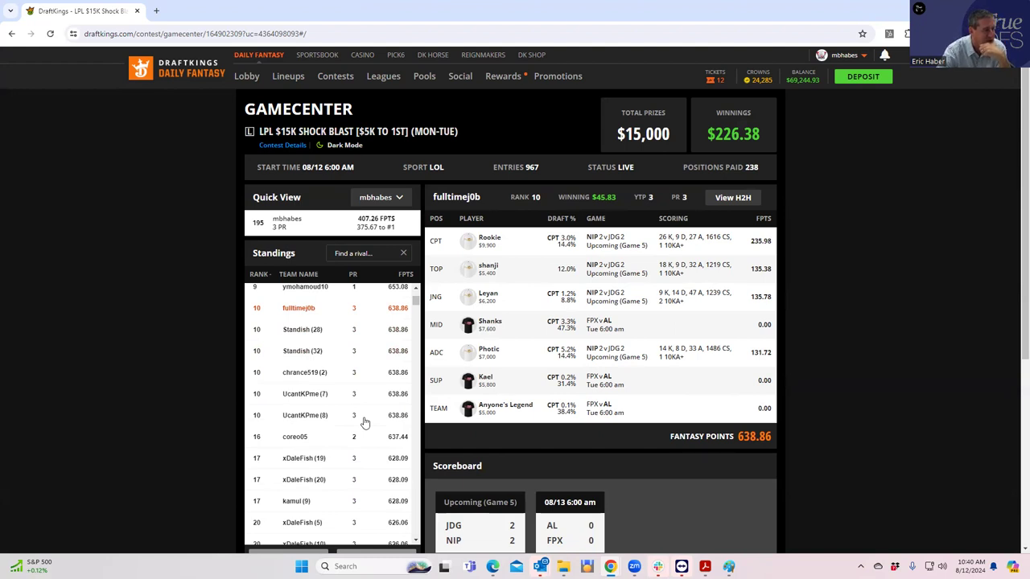
{"action": "mouse_move", "coordinate": [386, 417]}
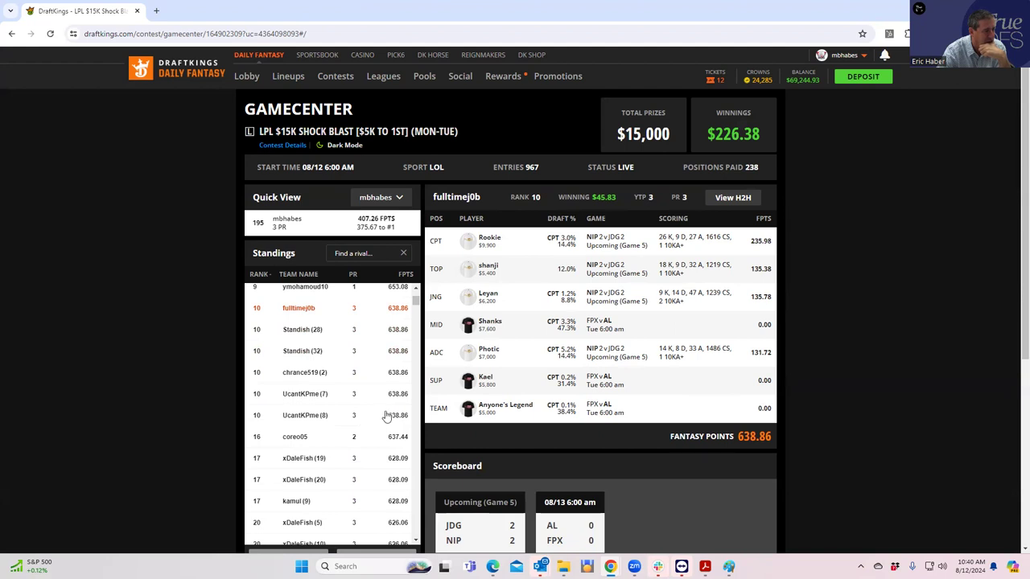
{"action": "mouse_move", "coordinate": [393, 345]}
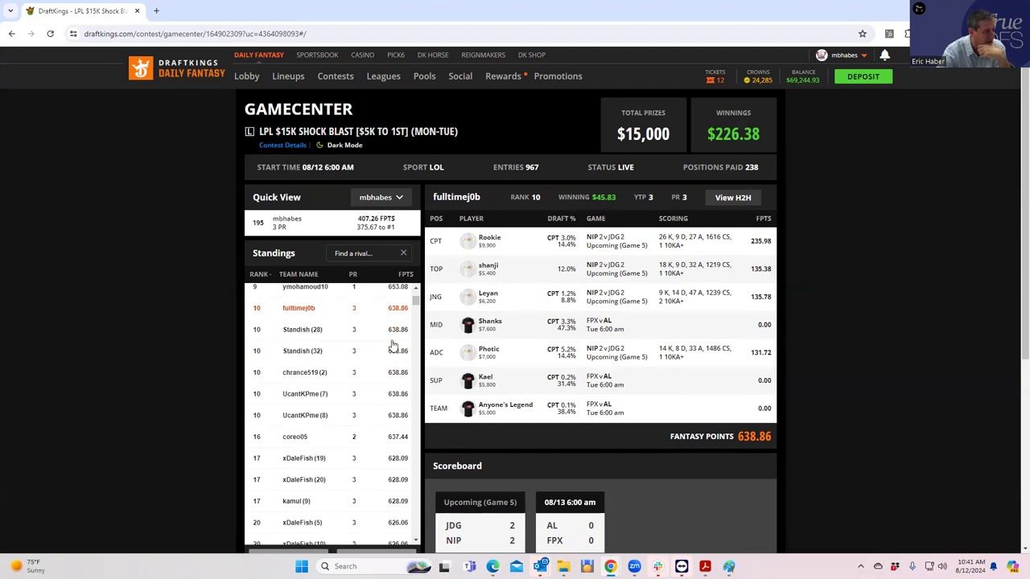
{"action": "mouse_move", "coordinate": [392, 441]}
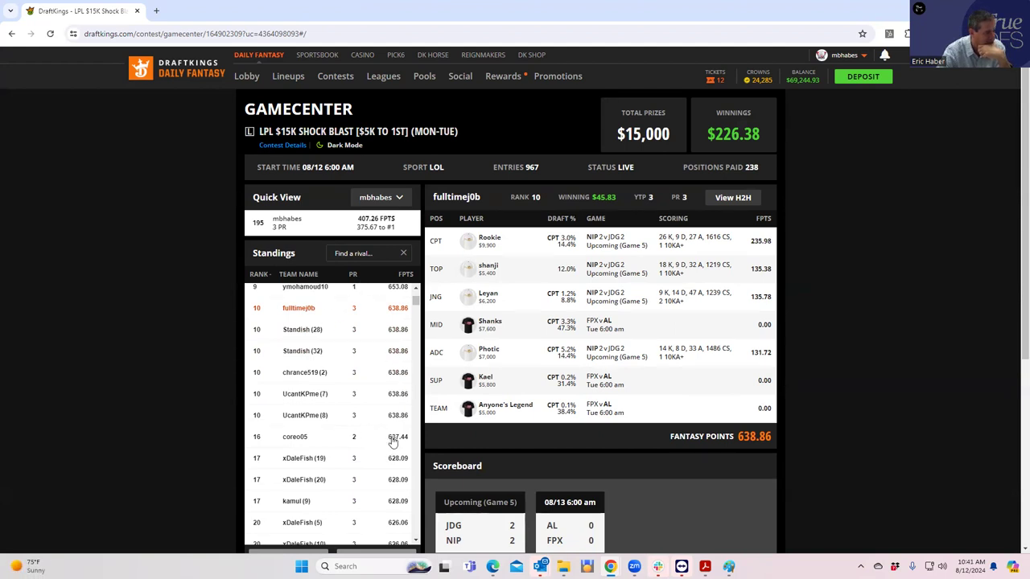
{"action": "left_click", "coordinate": [295, 436]}
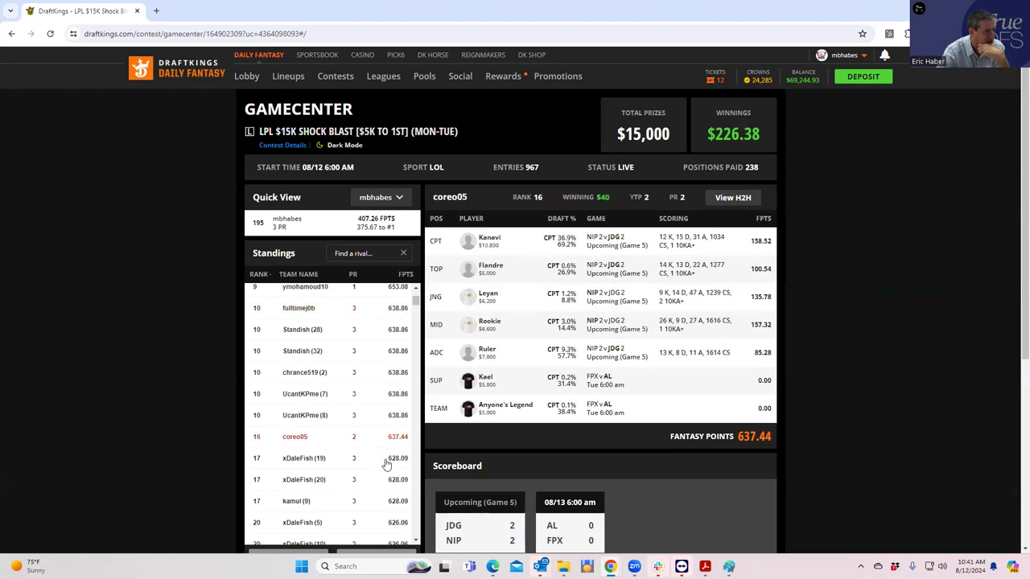
{"action": "left_click", "coordinate": [304, 457]}
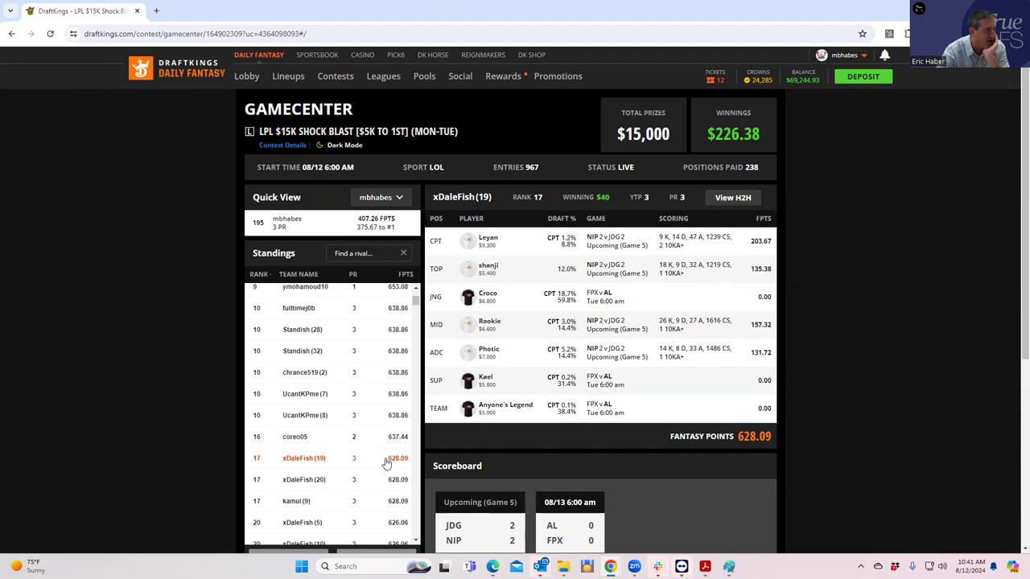
{"action": "mouse_move", "coordinate": [410, 441]}
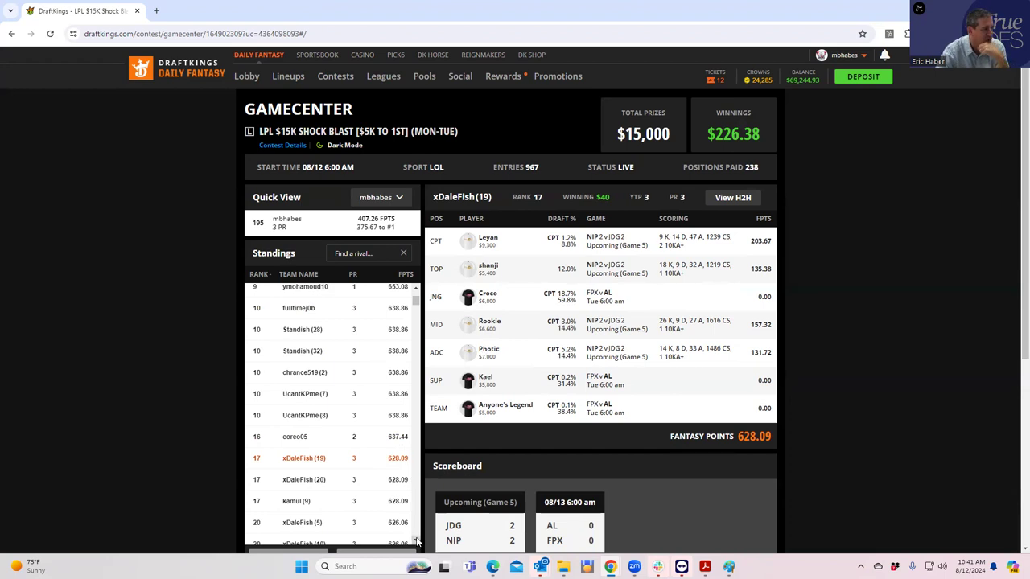
{"action": "scroll", "scroll_direction": "down", "scroll_amount": 3}
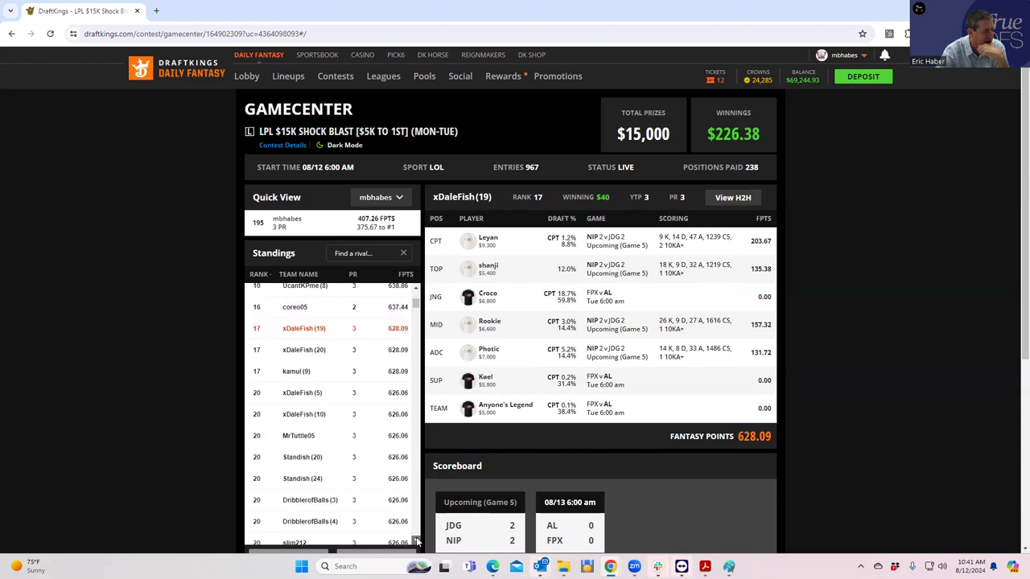
{"action": "scroll", "scroll_direction": "down", "scroll_amount": 3}
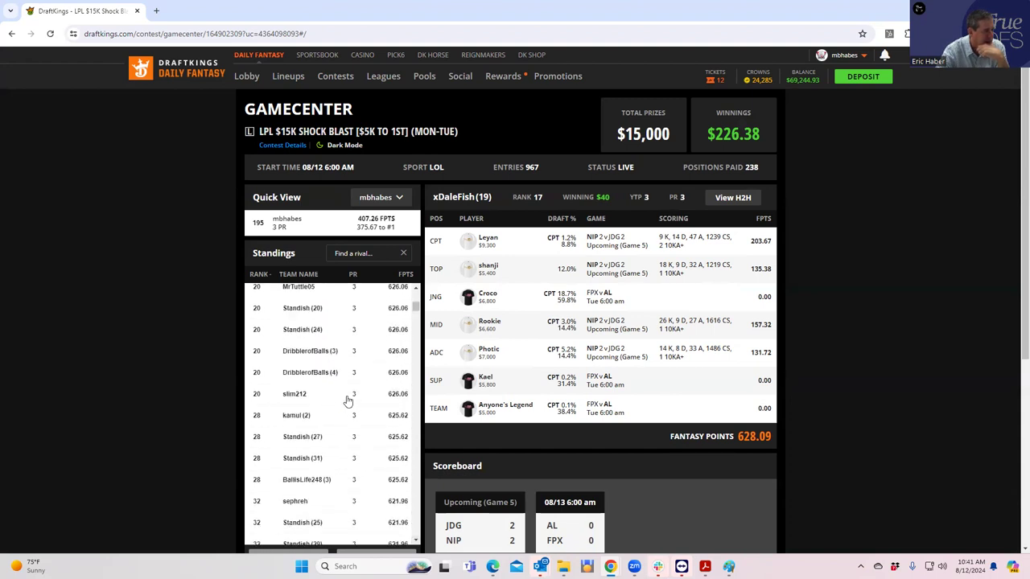
{"action": "left_click", "coordinate": [295, 392]}
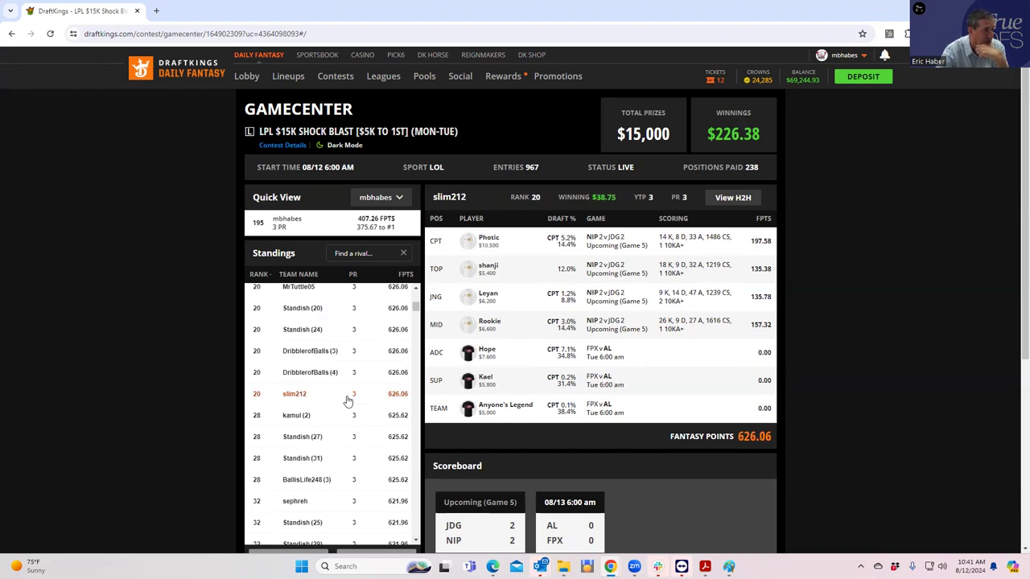
{"action": "mouse_move", "coordinate": [406, 528]}
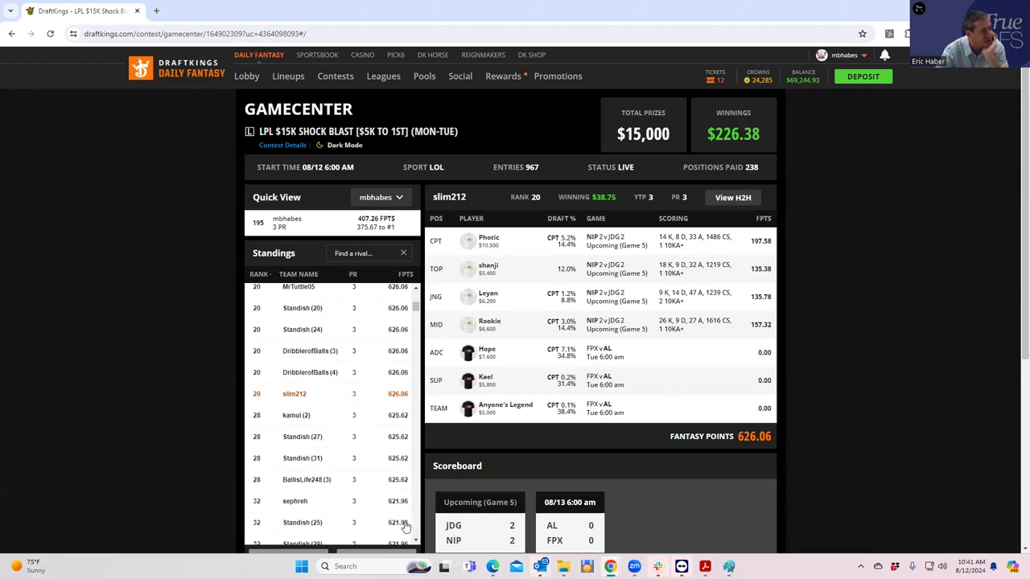
{"action": "scroll", "scroll_direction": "down", "scroll_amount": 3}
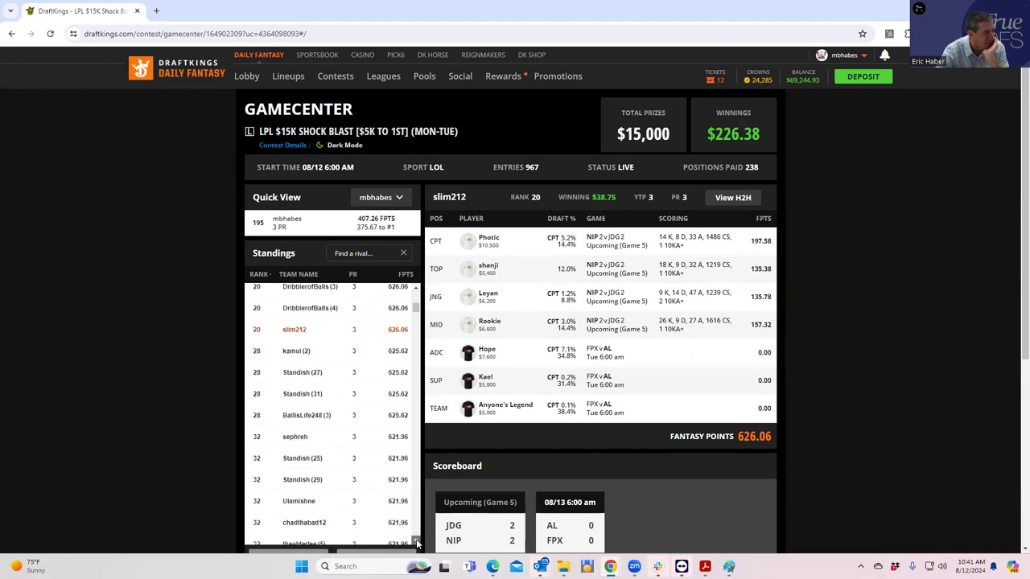
{"action": "scroll", "scroll_direction": "down", "scroll_amount": 3}
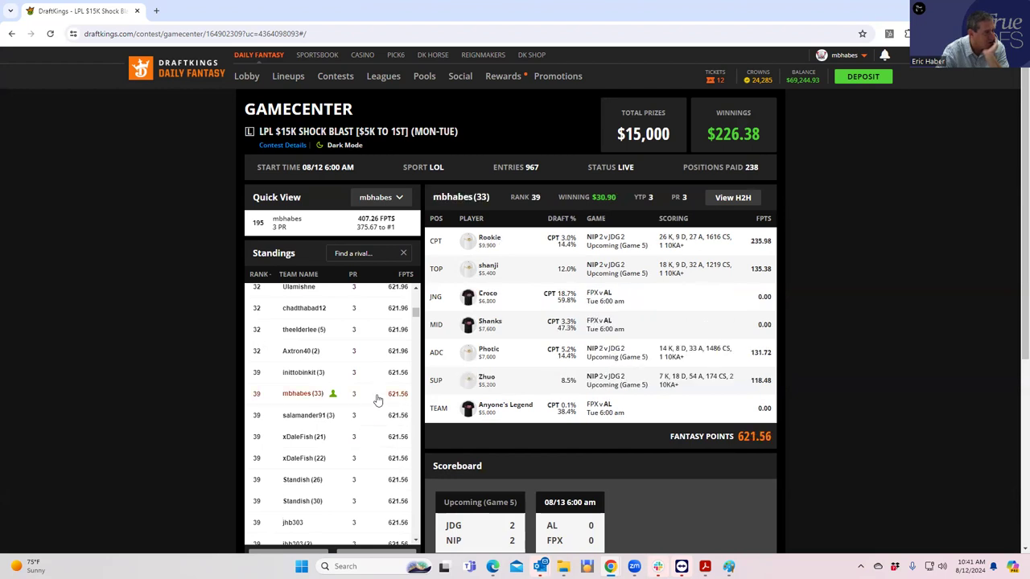
{"action": "mouse_move", "coordinate": [404, 329]}
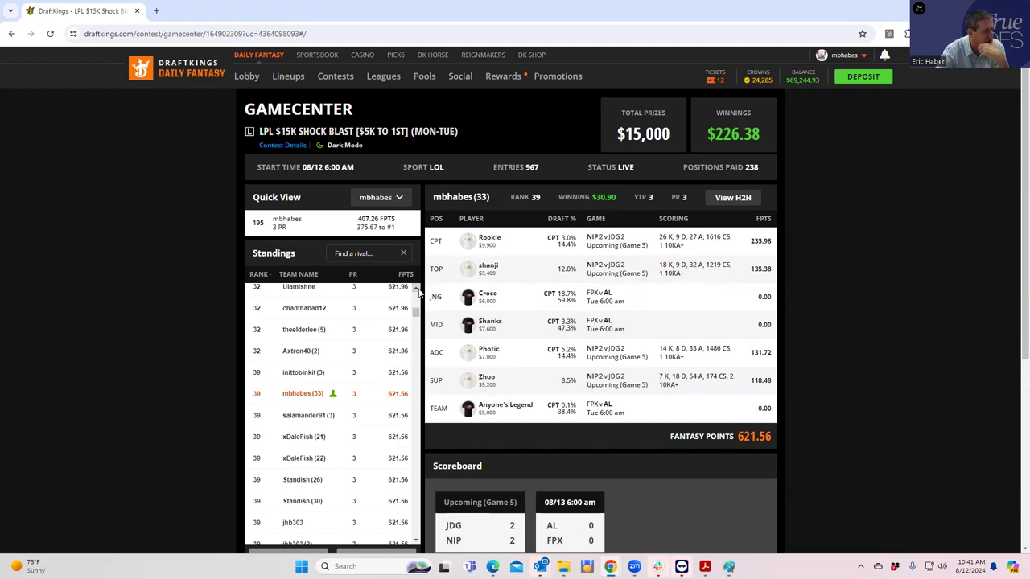
- Review a rank-32 and a rank-20 lineup, then return to the user's rank-39 entry
{"action": "scroll", "scroll_direction": "down", "scroll_amount": 3}
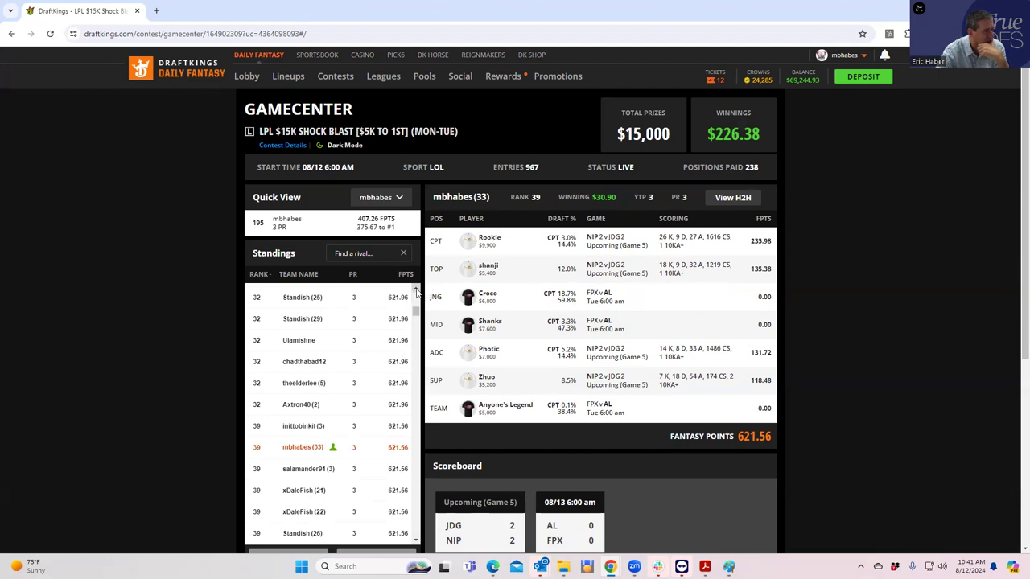
{"action": "left_click", "coordinate": [299, 340]}
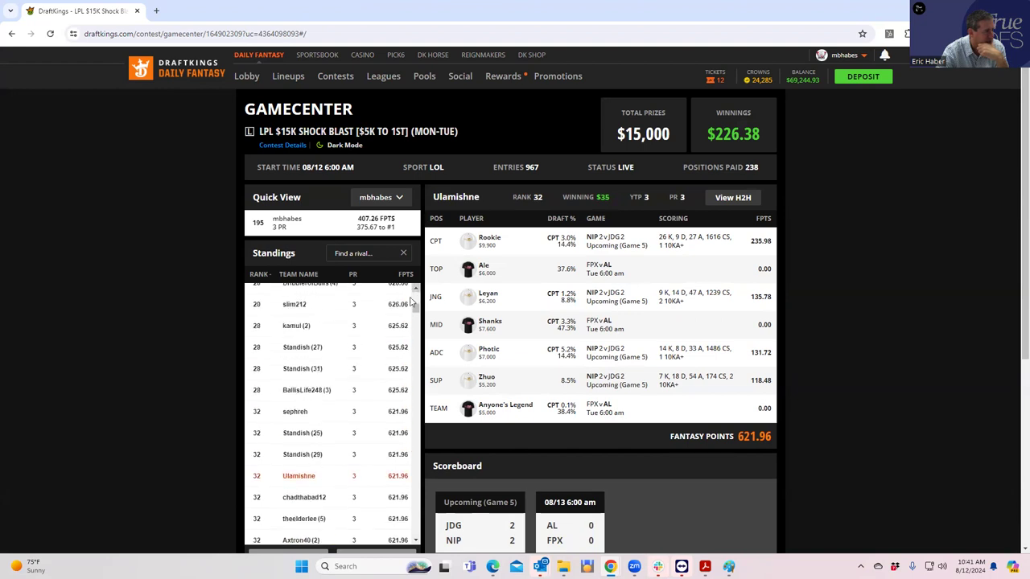
{"action": "left_click", "coordinate": [302, 348]}
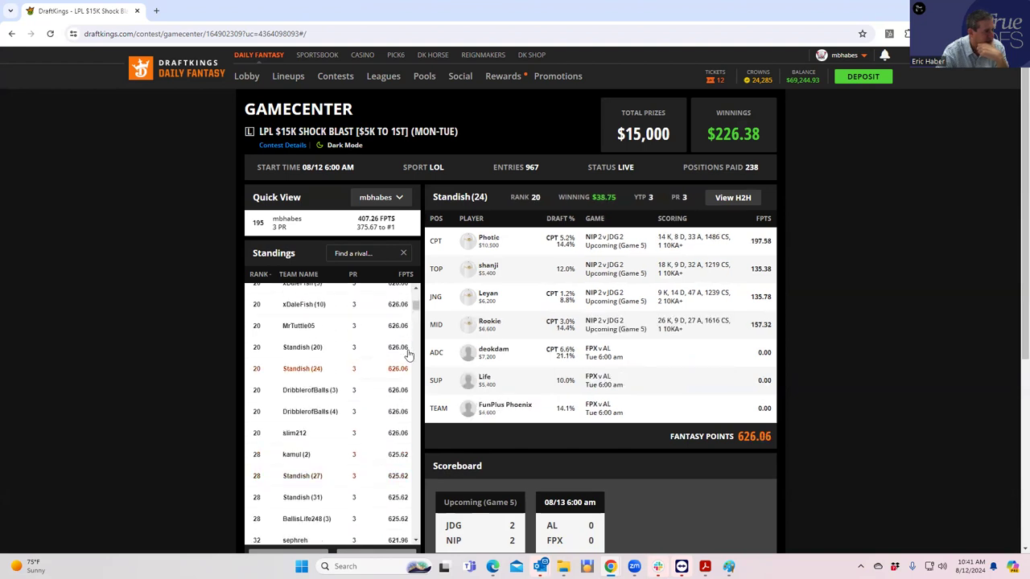
{"action": "scroll", "scroll_direction": "down", "scroll_amount": 3}
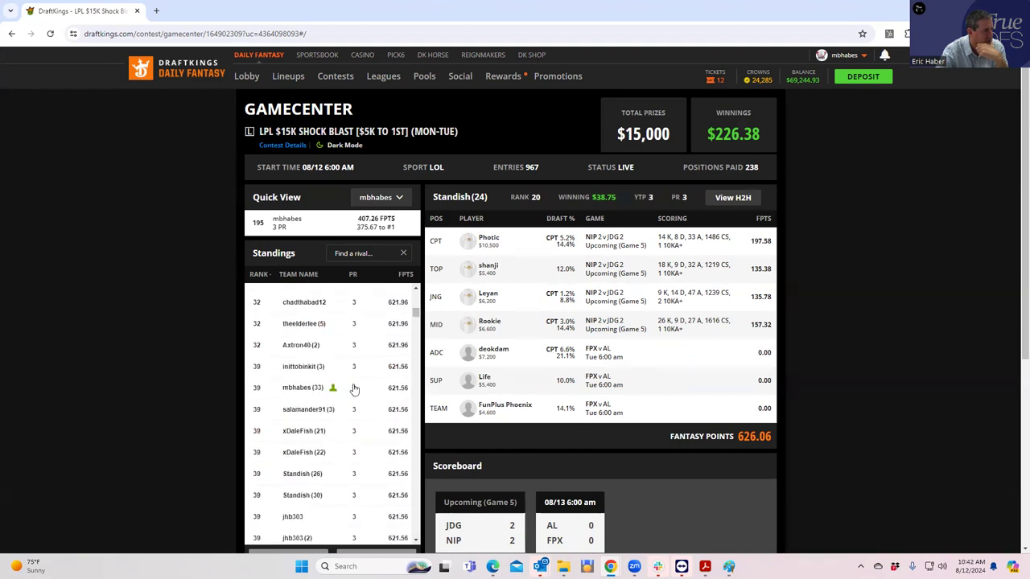
{"action": "left_click", "coordinate": [303, 387]}
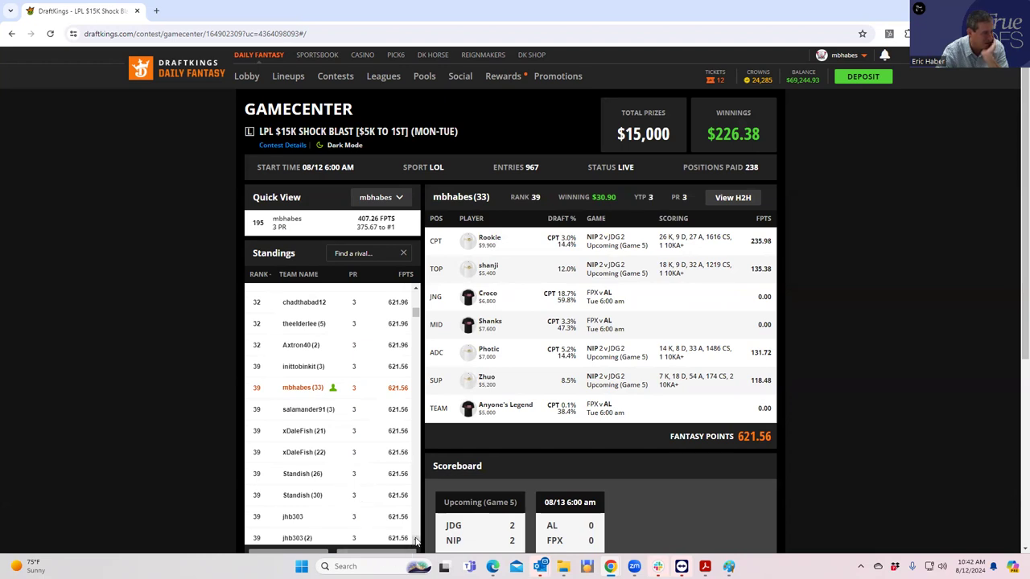
{"action": "scroll", "scroll_direction": "down", "scroll_amount": 3}
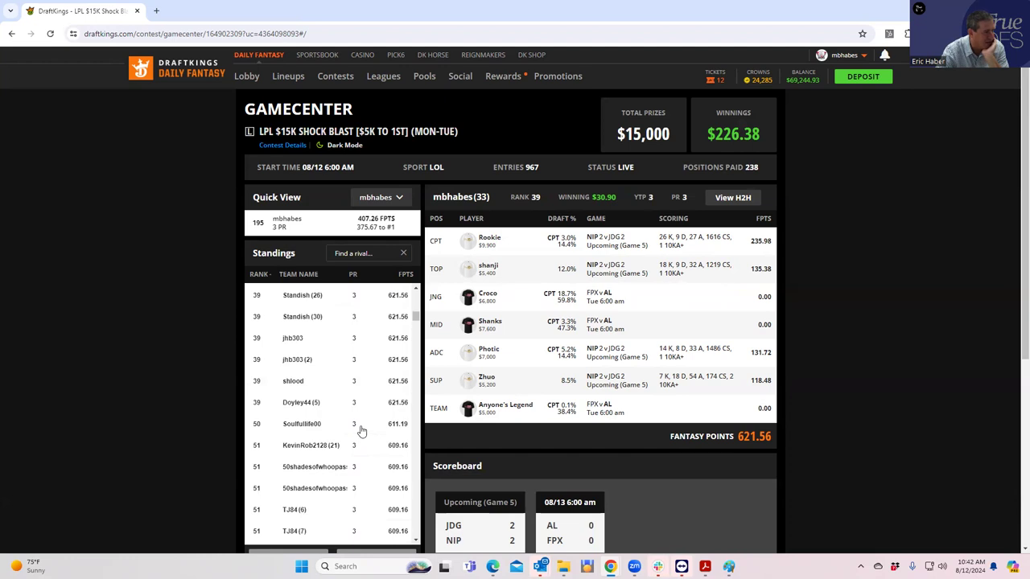
{"action": "left_click", "coordinate": [302, 423]}
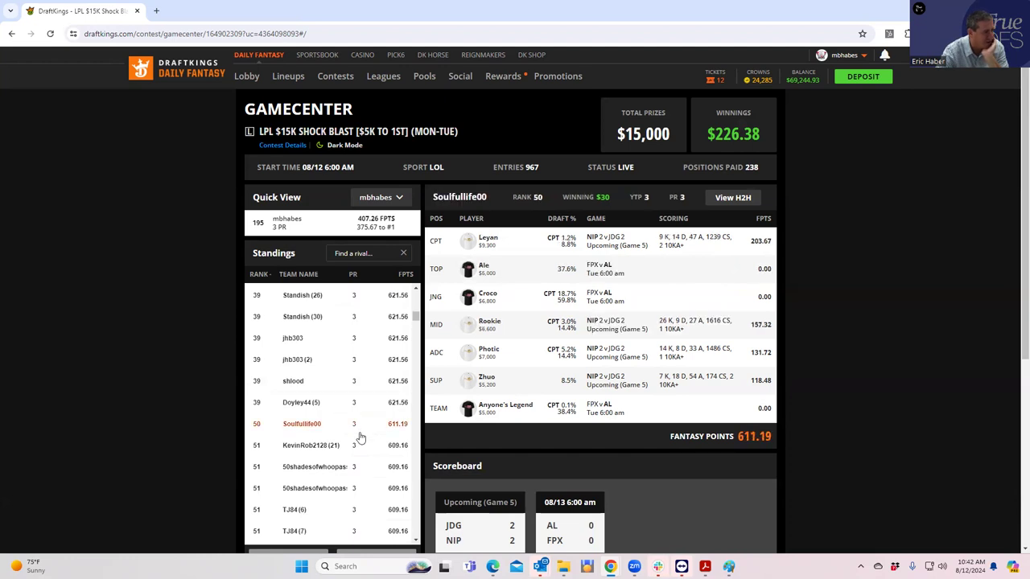
{"action": "left_click", "coordinate": [314, 467]}
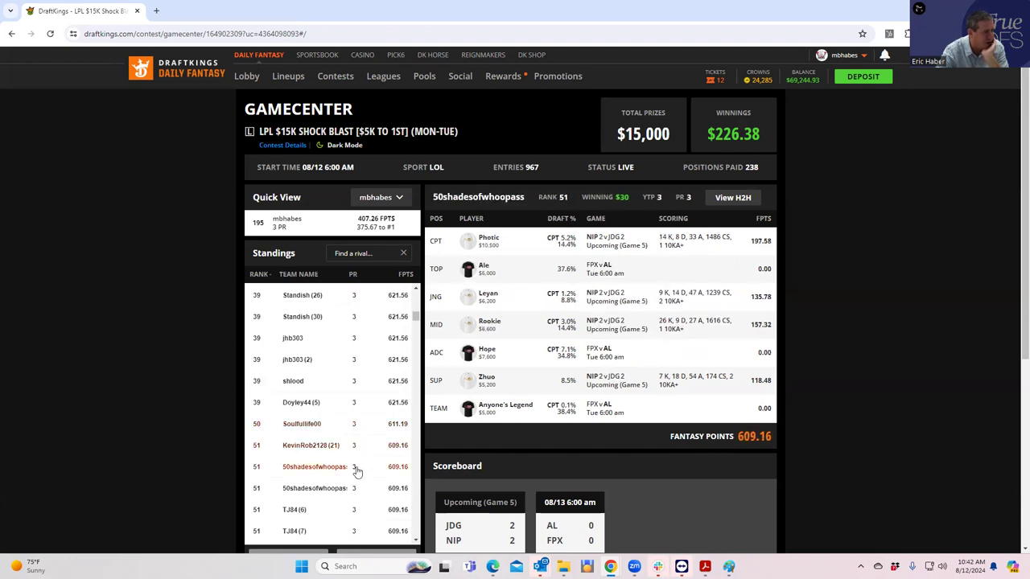
{"action": "left_click", "coordinate": [315, 467]}
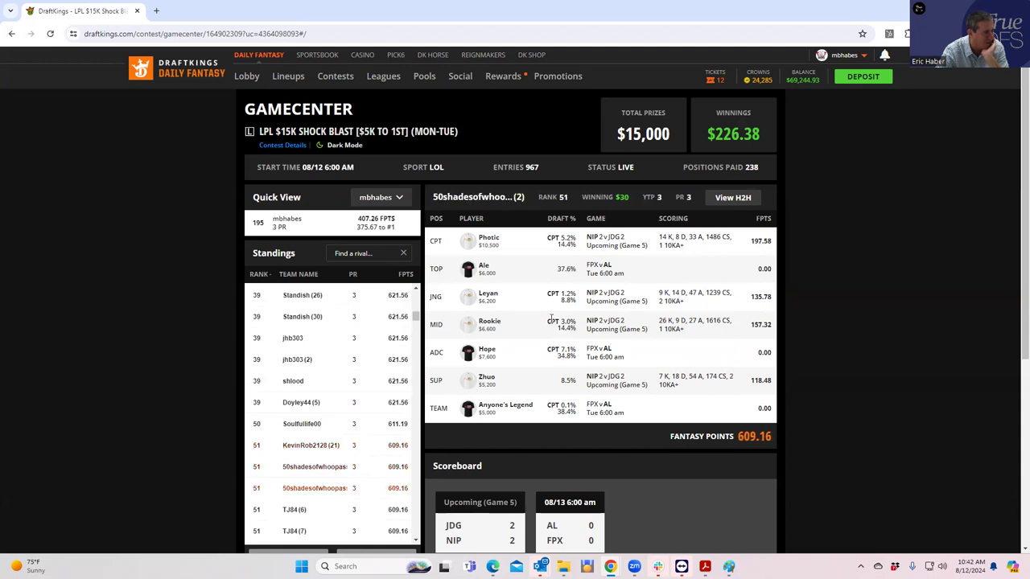
{"action": "mouse_move", "coordinate": [396, 444]}
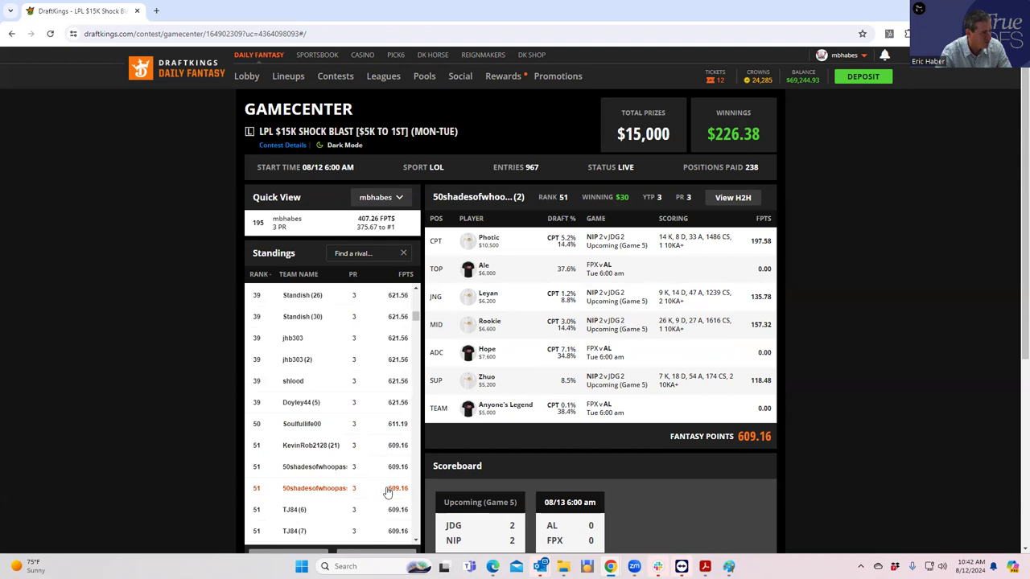
{"action": "scroll", "scroll_direction": "down", "scroll_amount": 3}
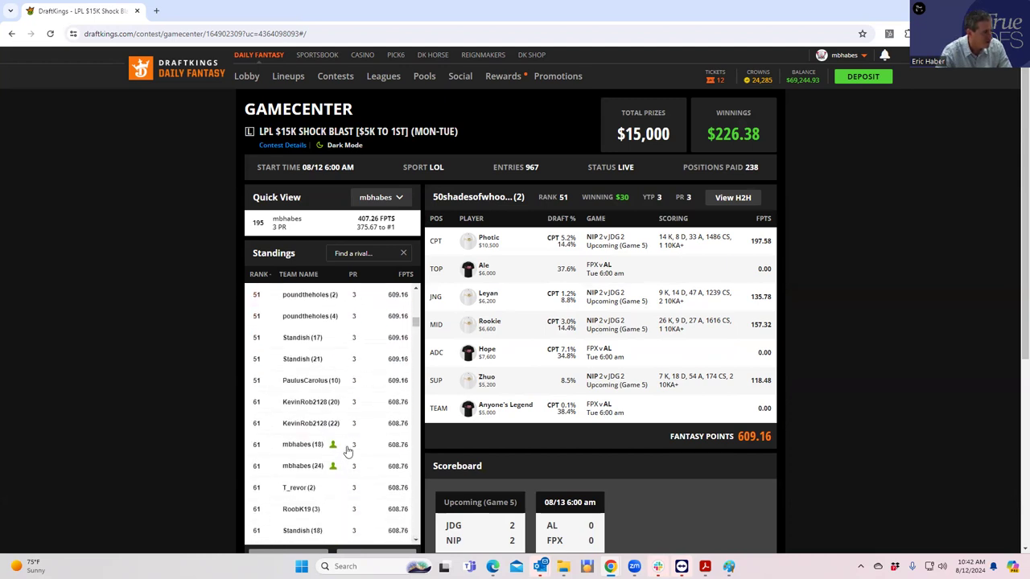
{"action": "left_click", "coordinate": [303, 444]}
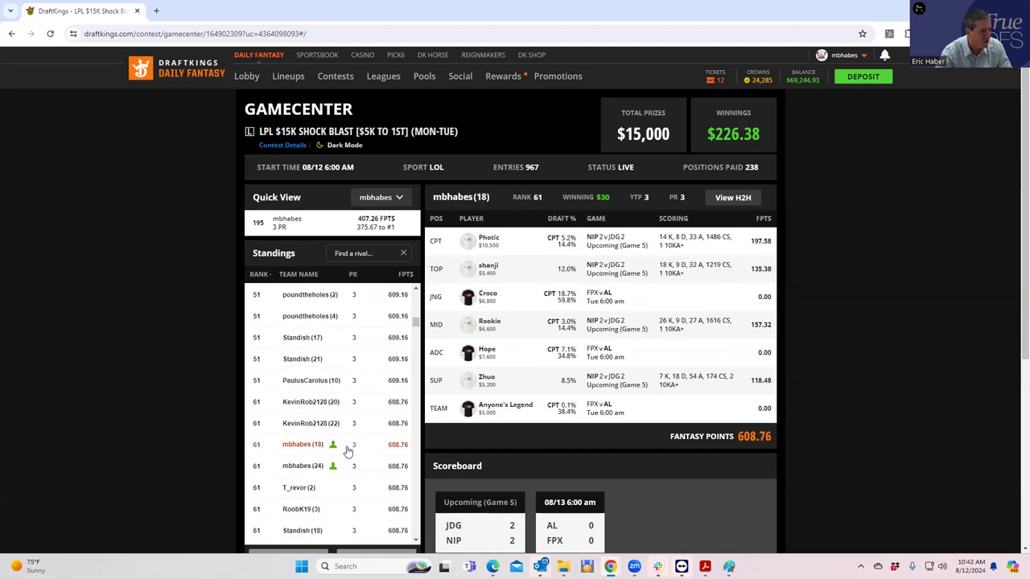
{"action": "left_click", "coordinate": [302, 467]}
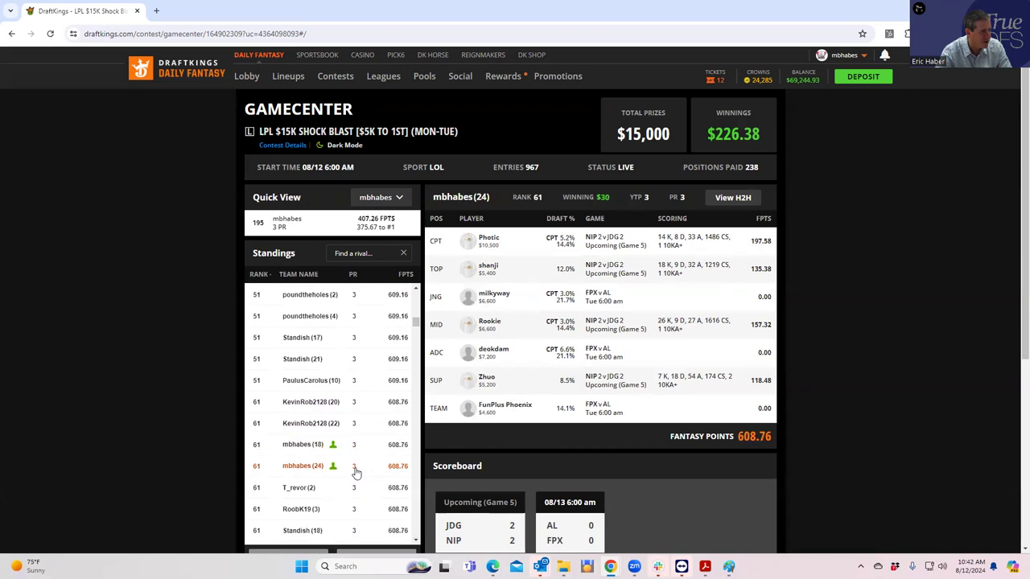
{"action": "scroll", "scroll_direction": "down", "scroll_amount": 3}
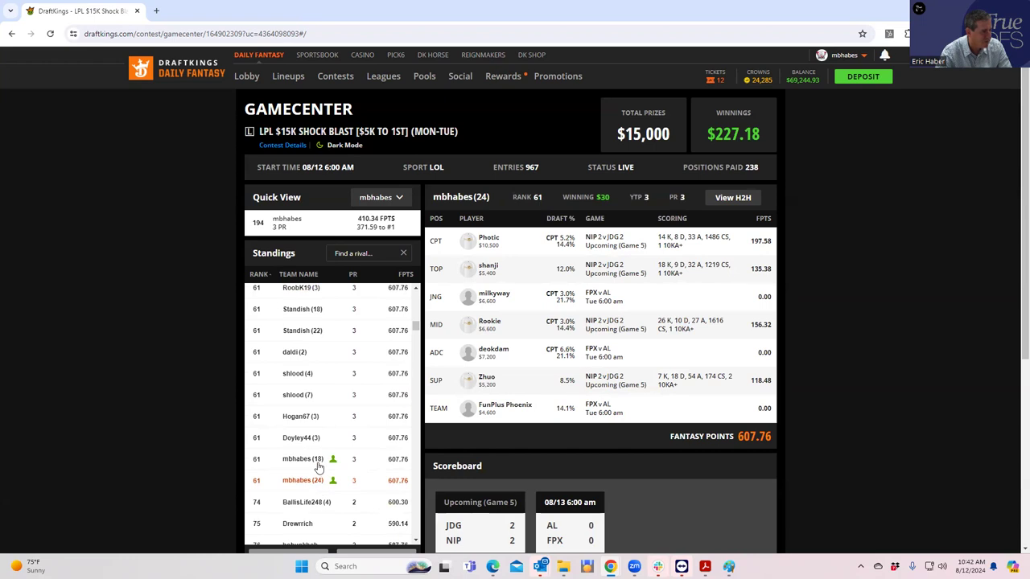
{"action": "mouse_move", "coordinate": [306, 470]}
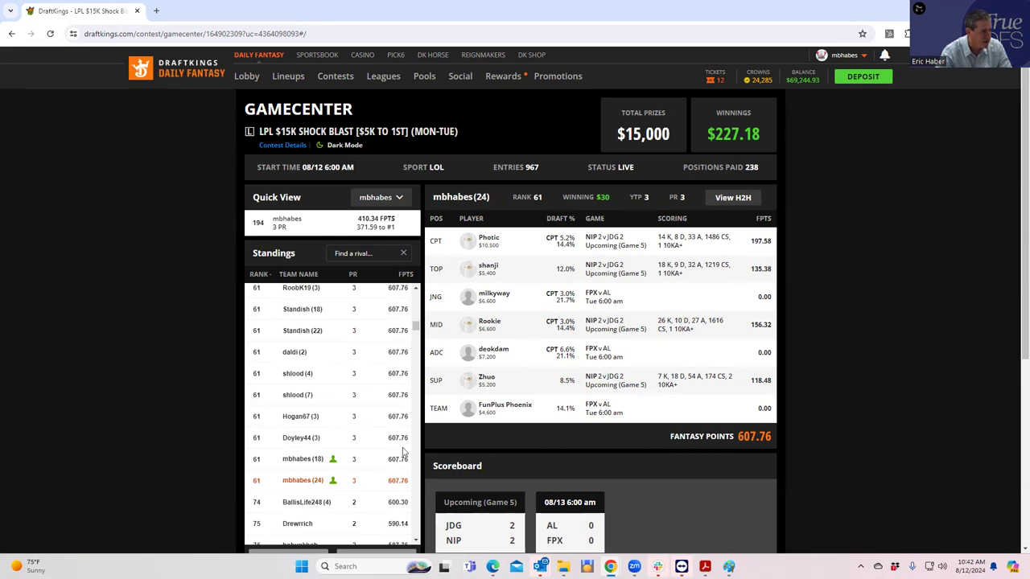
{"action": "mouse_move", "coordinate": [373, 450]}
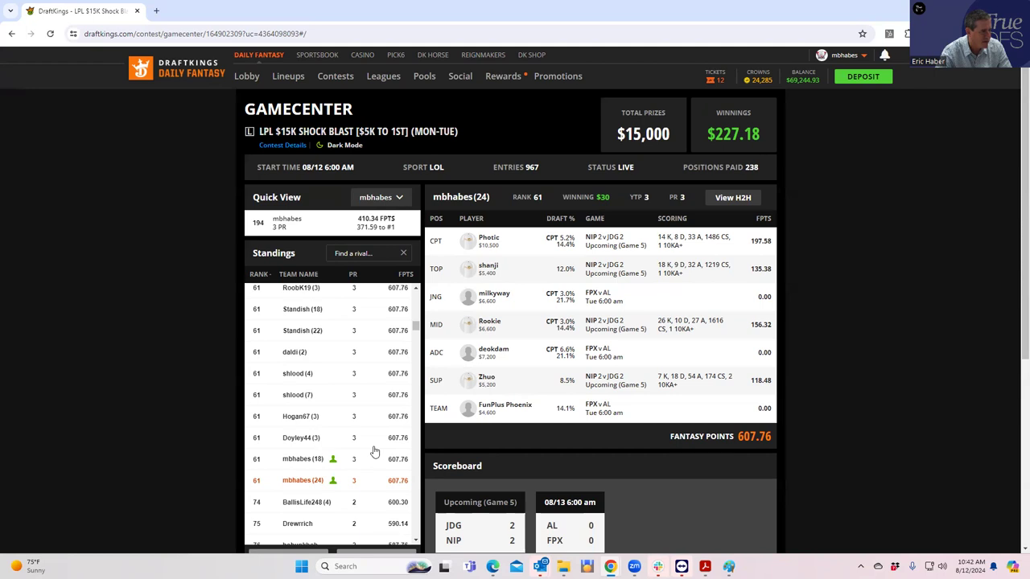
{"action": "mouse_move", "coordinate": [419, 325]}
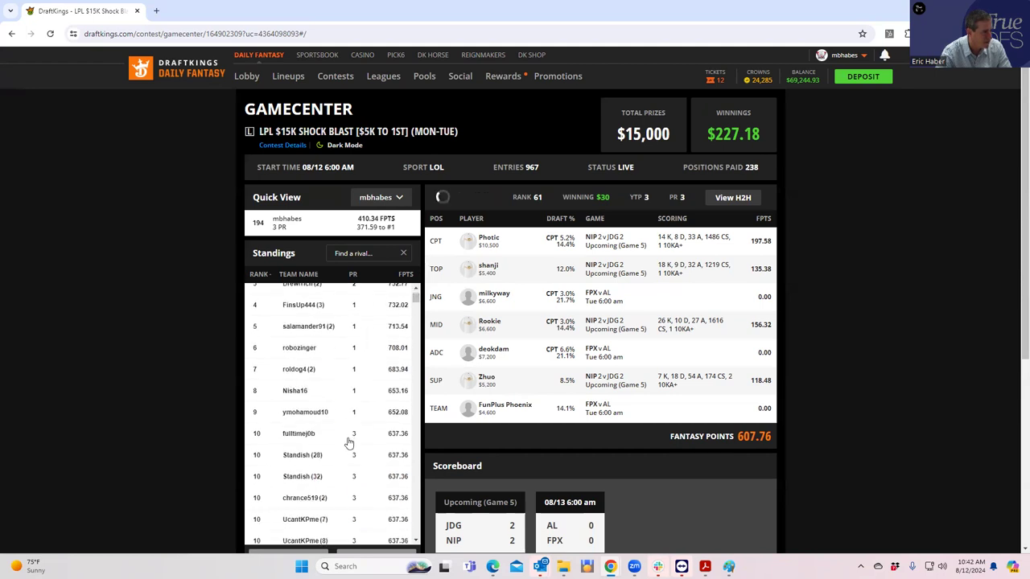
{"action": "left_click", "coordinate": [300, 433]}
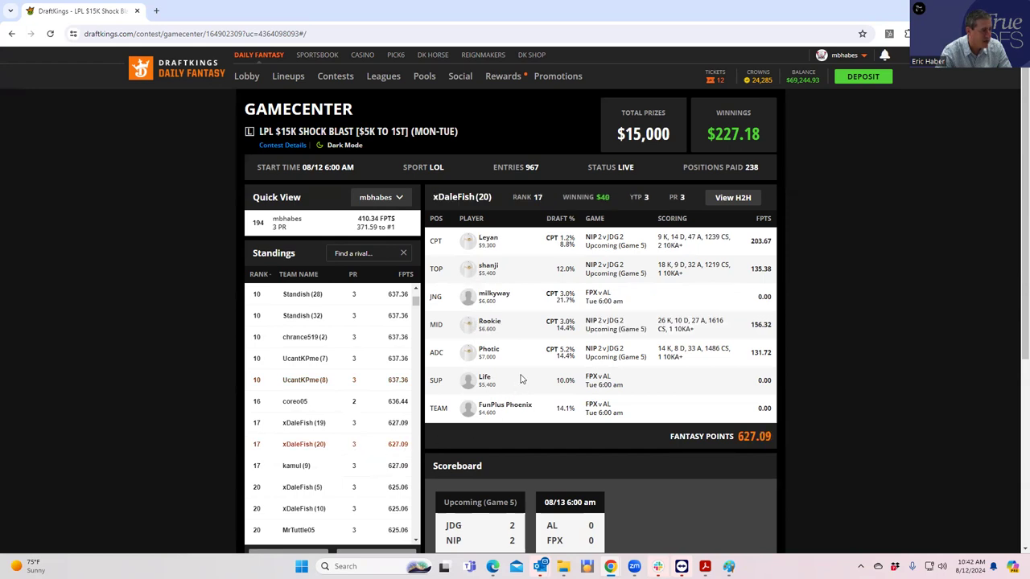
{"action": "mouse_move", "coordinate": [361, 489]}
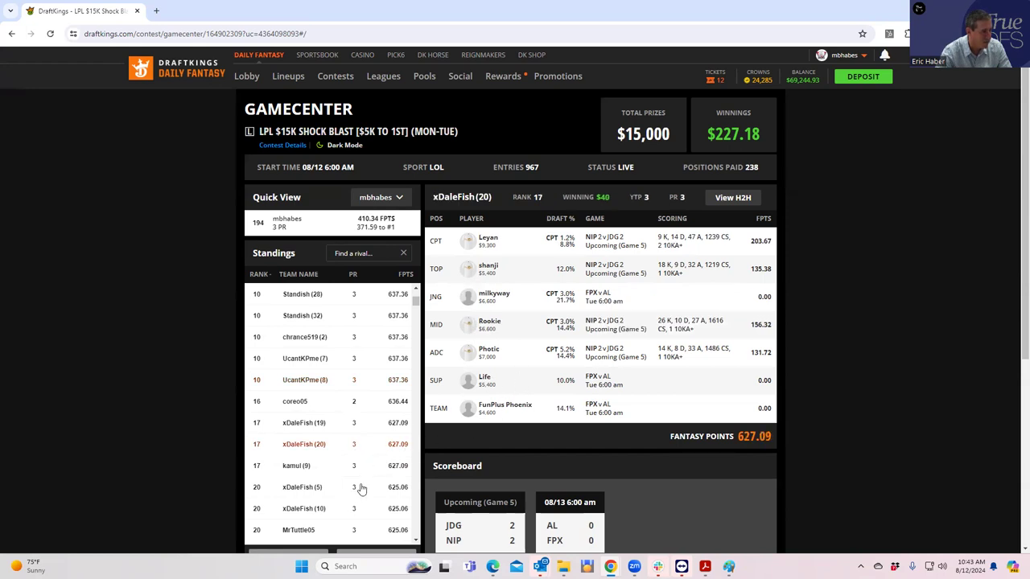
{"action": "scroll", "scroll_direction": "down", "scroll_amount": 3}
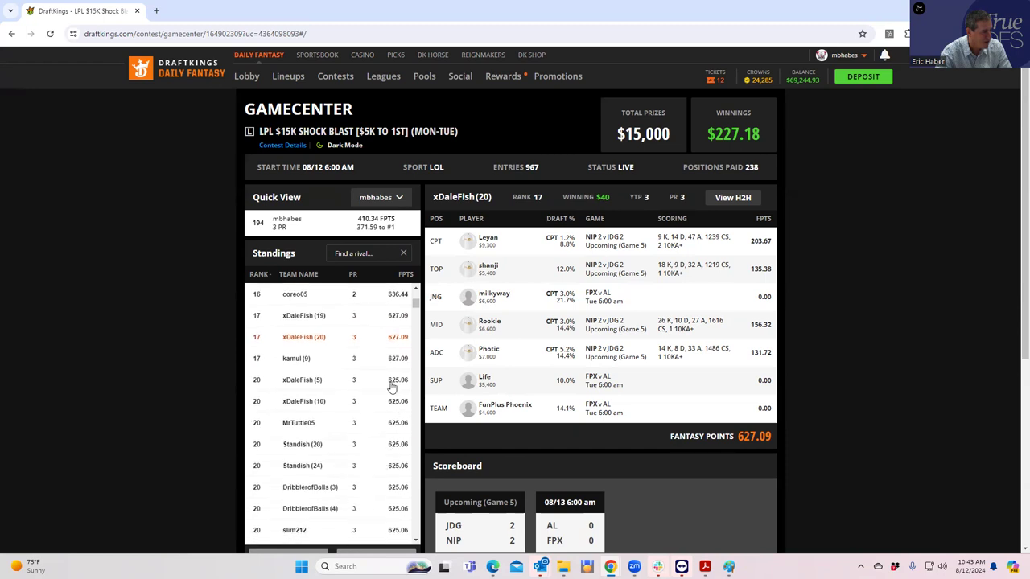
{"action": "left_click", "coordinate": [302, 380]}
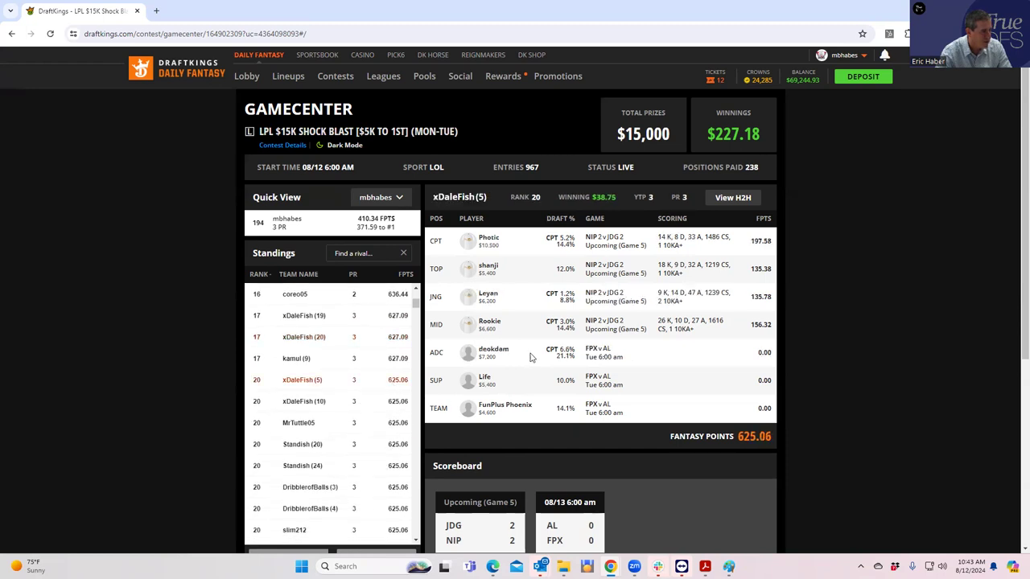
{"action": "mouse_move", "coordinate": [389, 460]}
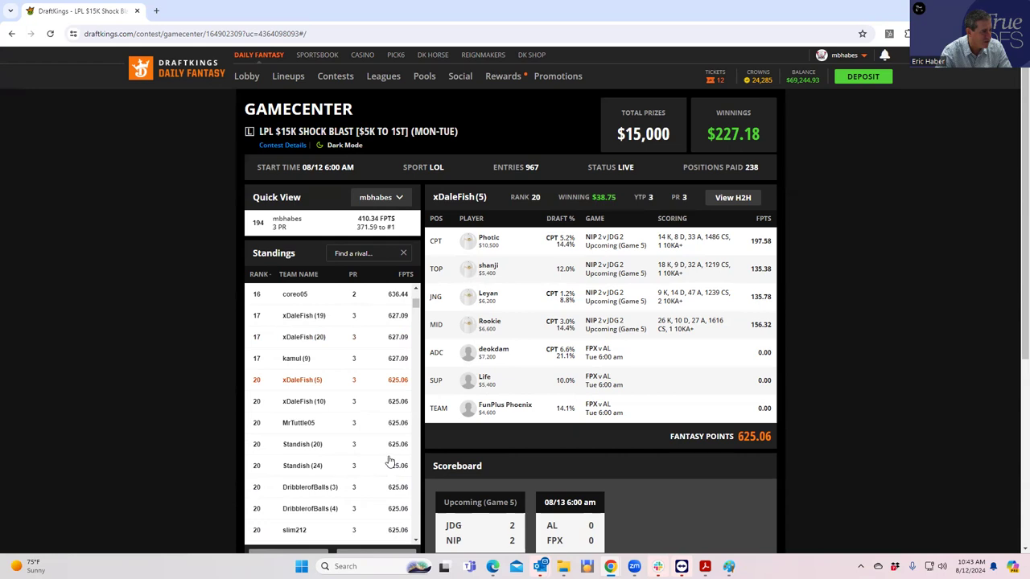
{"action": "mouse_move", "coordinate": [385, 460]}
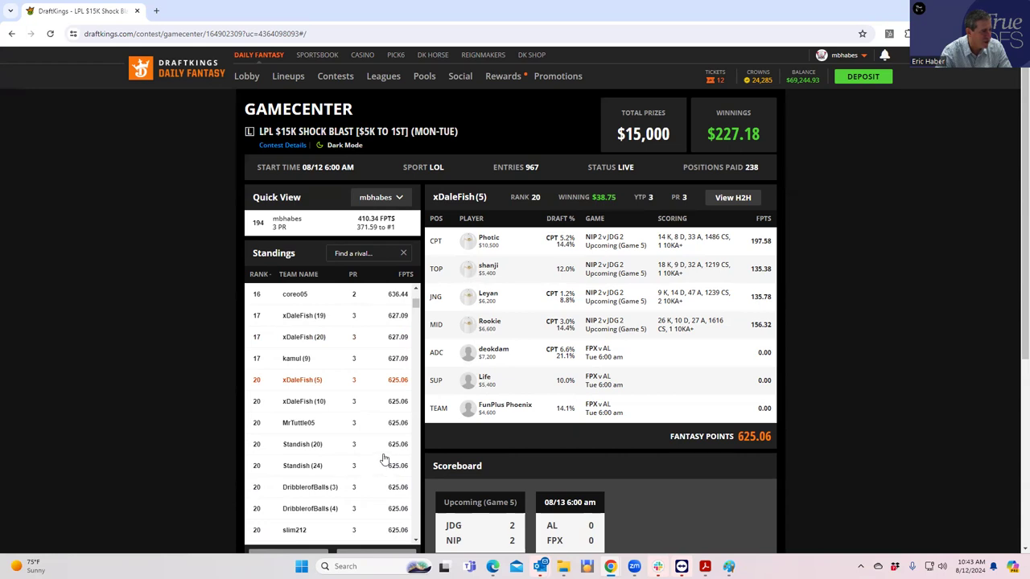
{"action": "scroll", "scroll_direction": "down", "scroll_amount": 3}
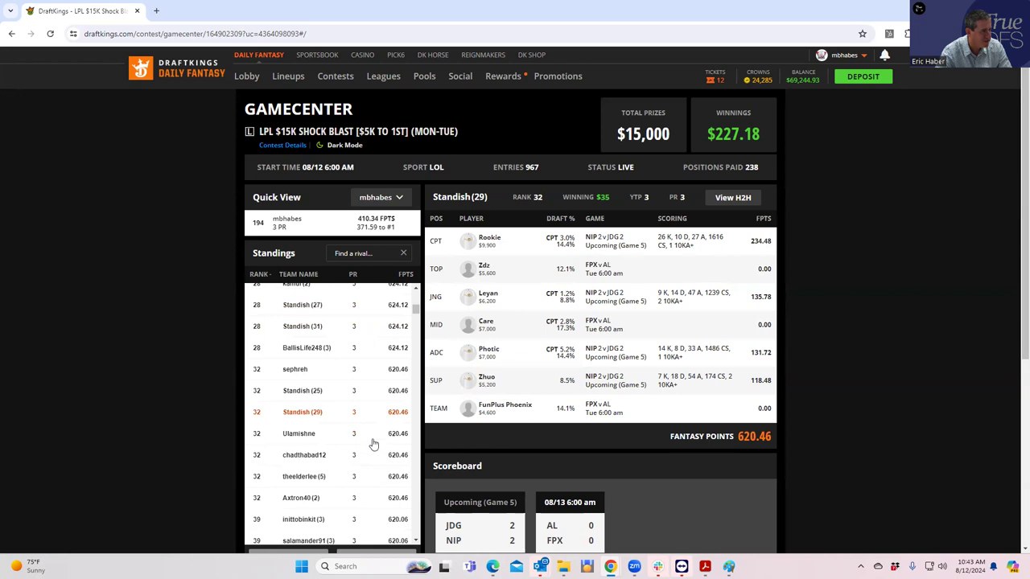
{"action": "scroll", "scroll_direction": "down", "scroll_amount": 3}
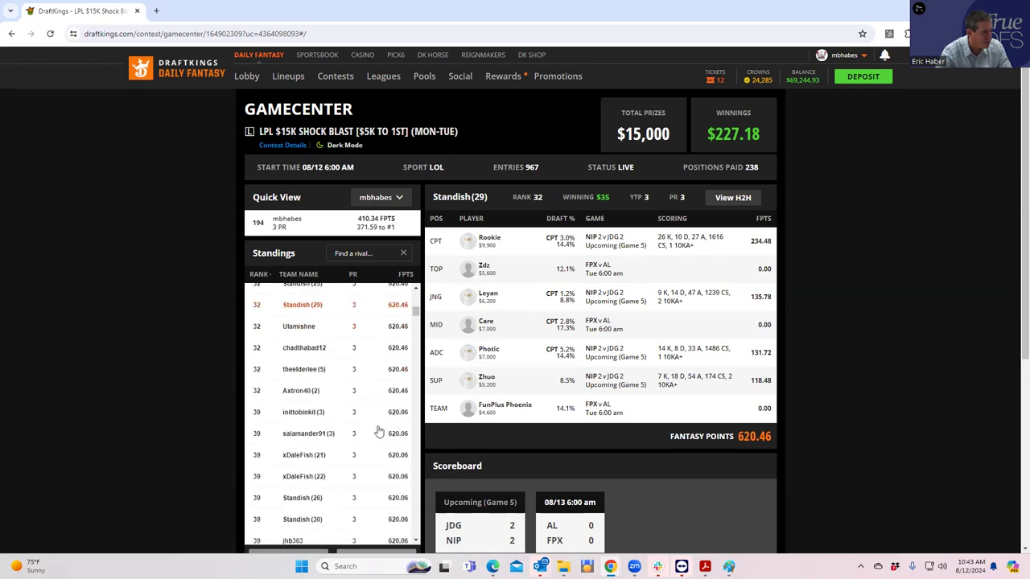
{"action": "left_click", "coordinate": [302, 412]}
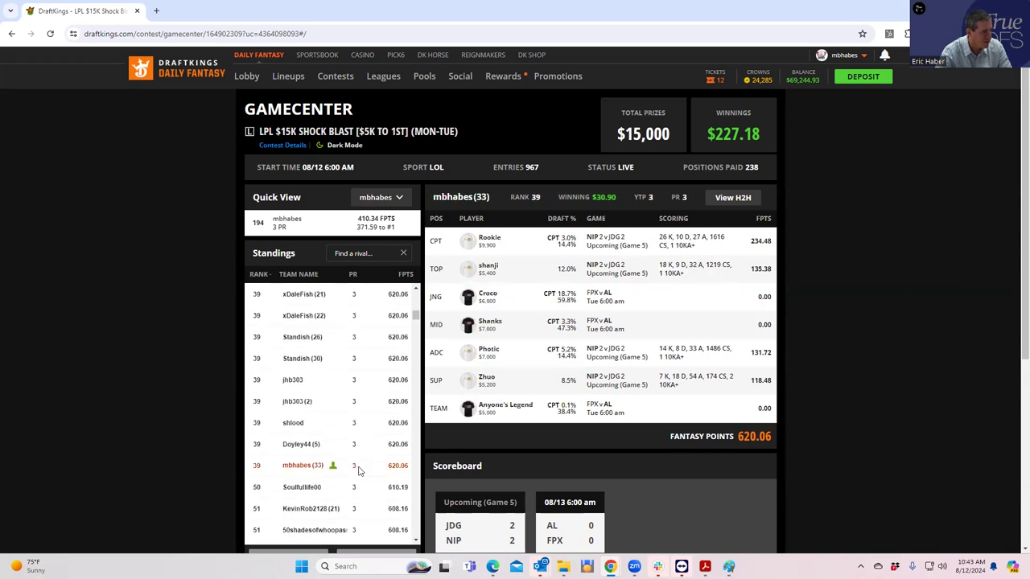
{"action": "left_click", "coordinate": [295, 412]}
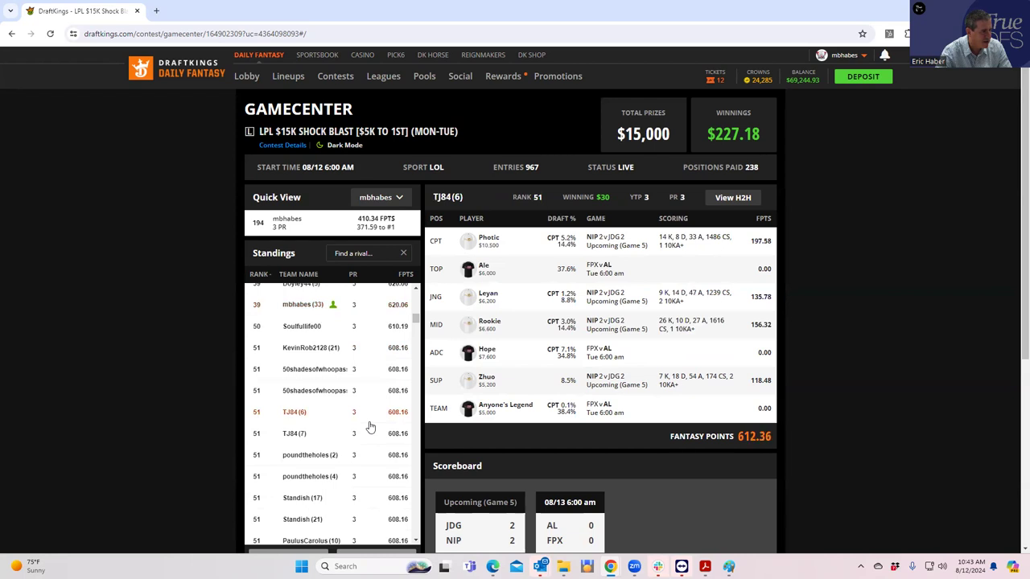
{"action": "scroll", "scroll_direction": "down", "scroll_amount": 3}
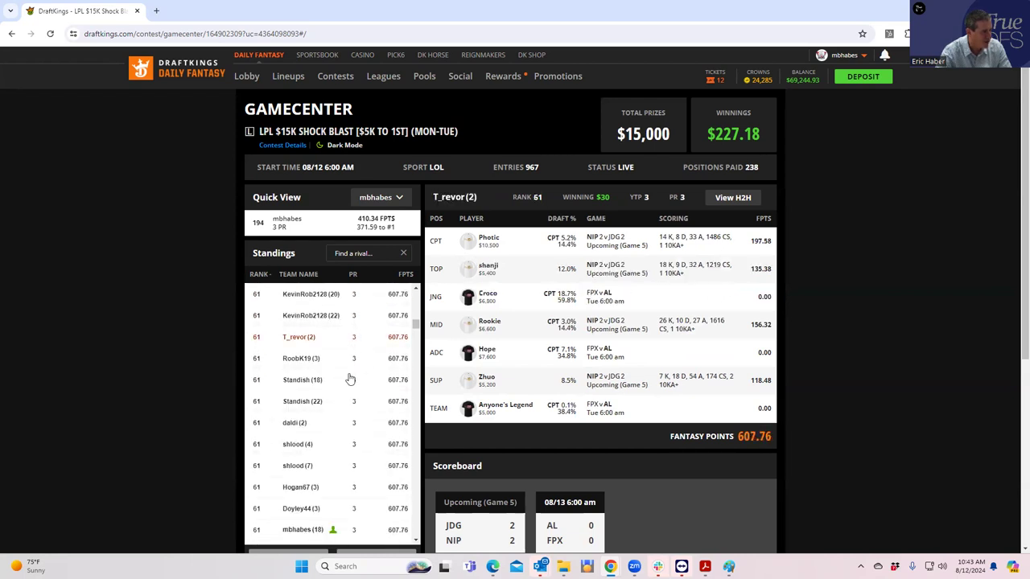
{"action": "mouse_move", "coordinate": [348, 449]}
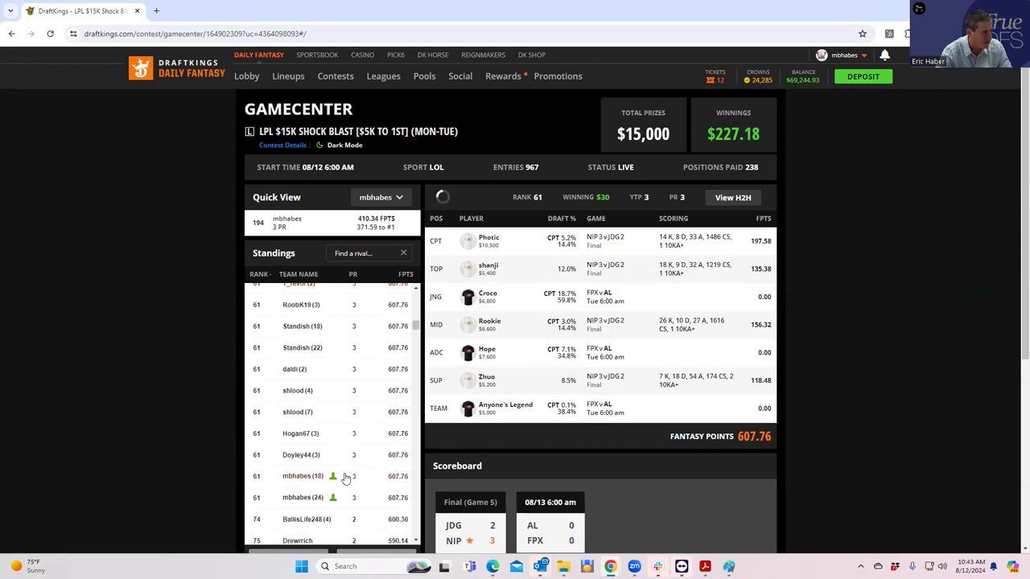
{"action": "left_click", "coordinate": [302, 476]}
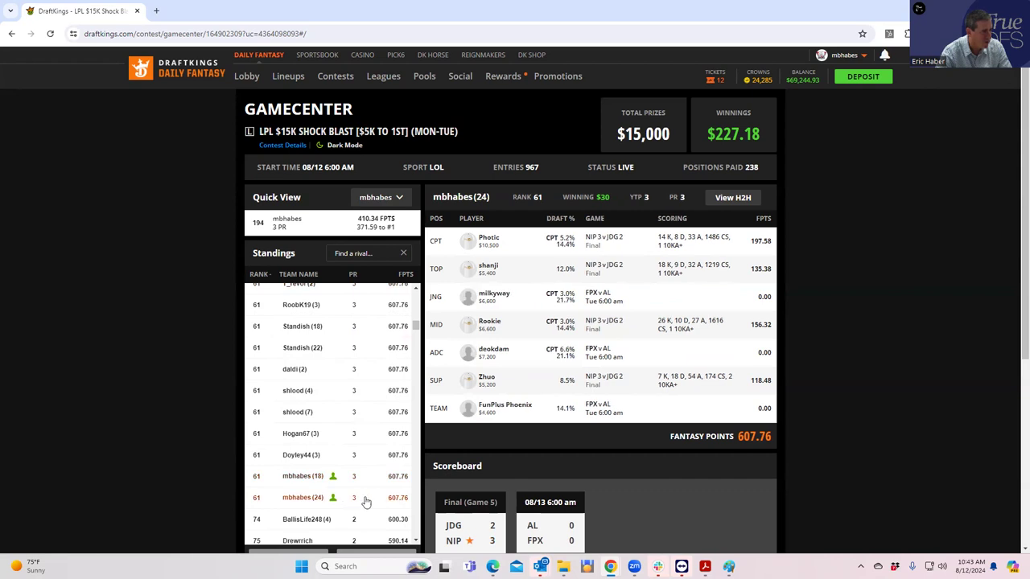
{"action": "mouse_move", "coordinate": [631, 403]}
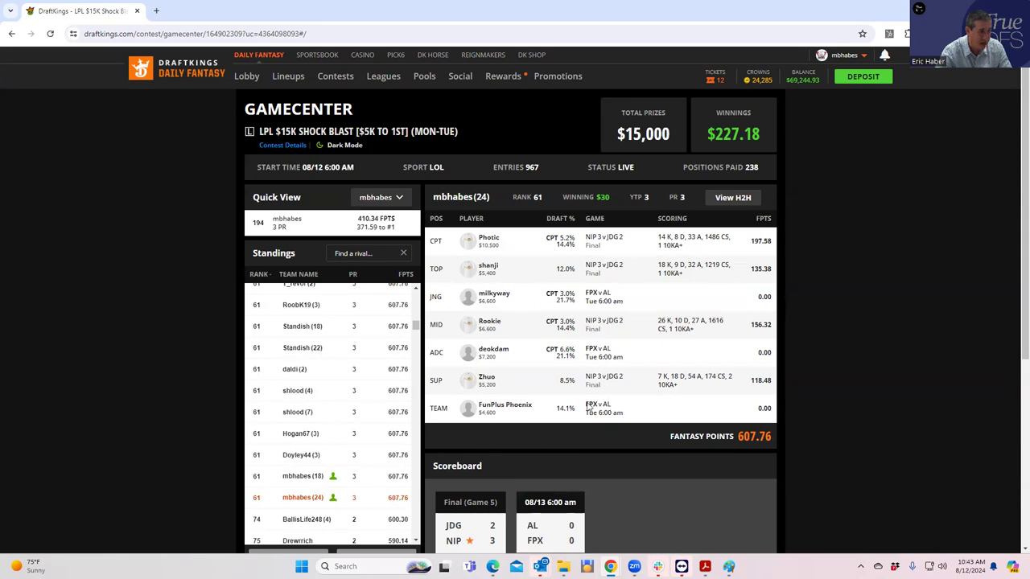
{"action": "scroll", "scroll_direction": "down", "scroll_amount": 3}
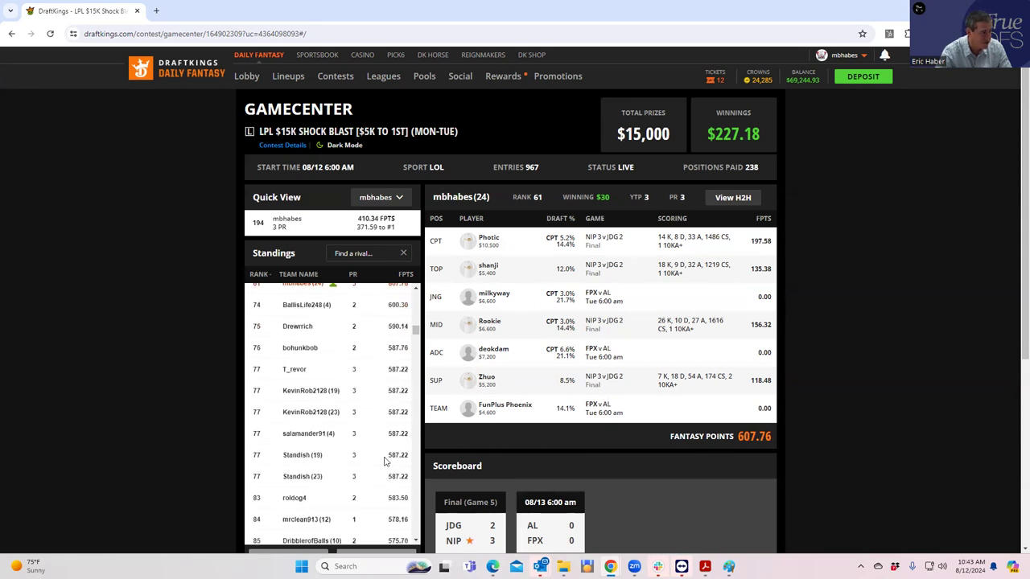
{"action": "left_click", "coordinate": [294, 368]}
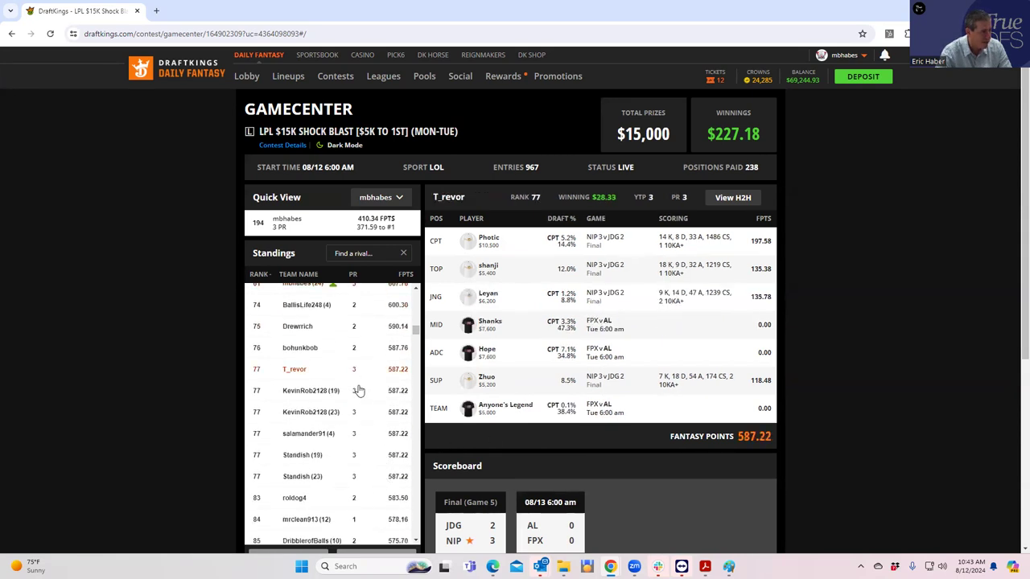
{"action": "scroll", "scroll_direction": "down", "scroll_amount": 3}
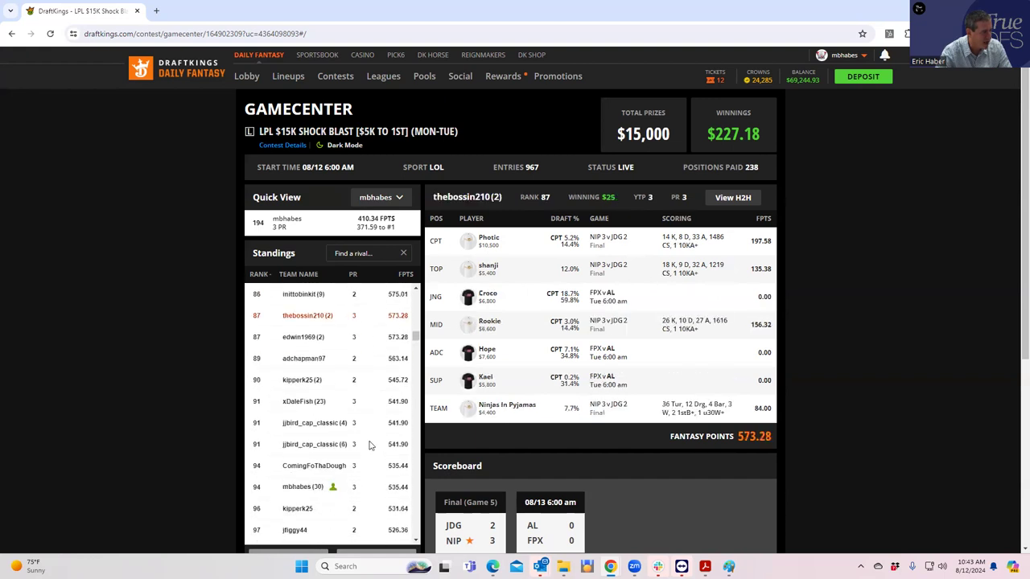
{"action": "left_click", "coordinate": [302, 486]}
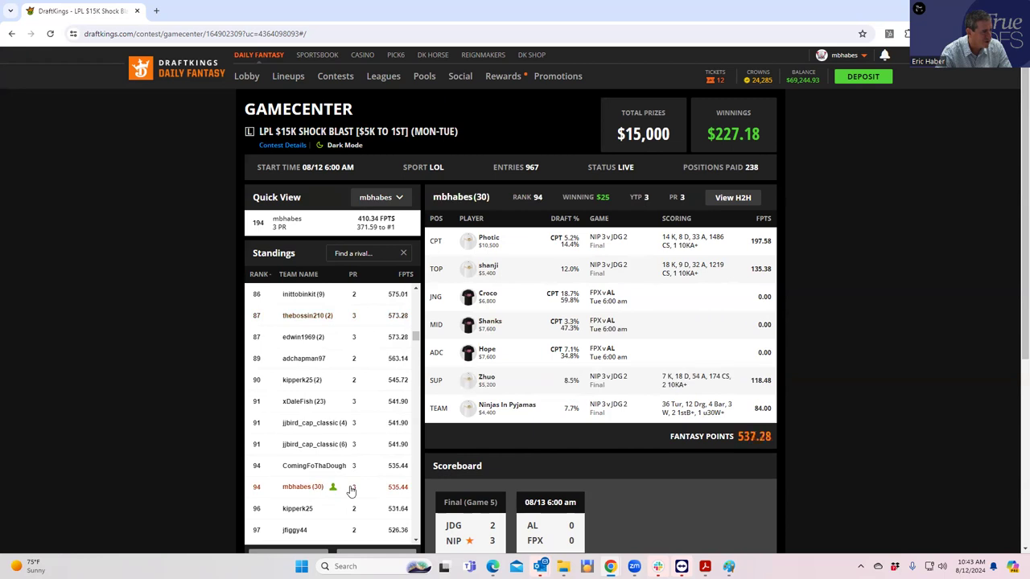
{"action": "scroll", "scroll_direction": "down", "scroll_amount": 3}
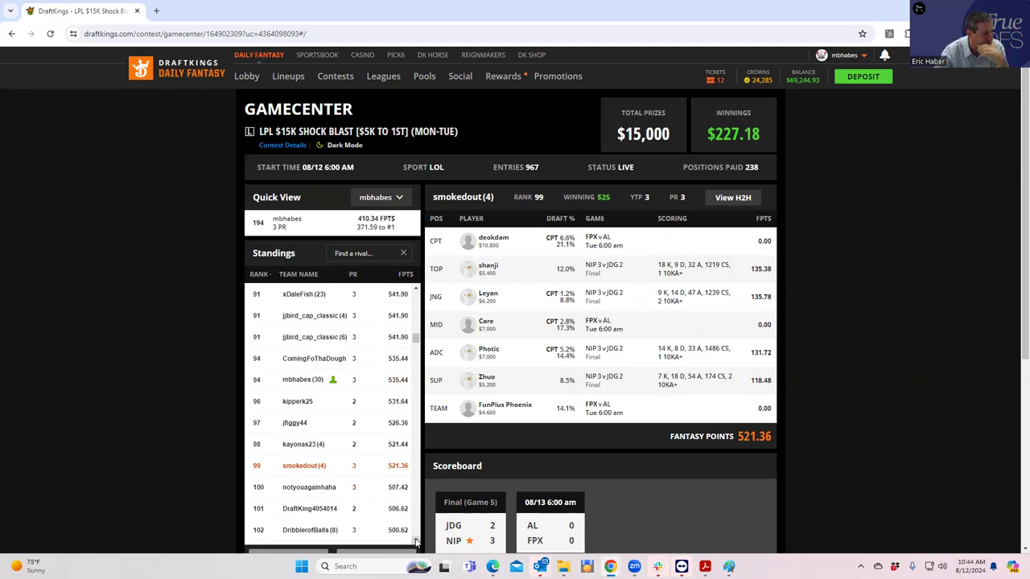
{"action": "scroll", "scroll_direction": "down", "scroll_amount": 3}
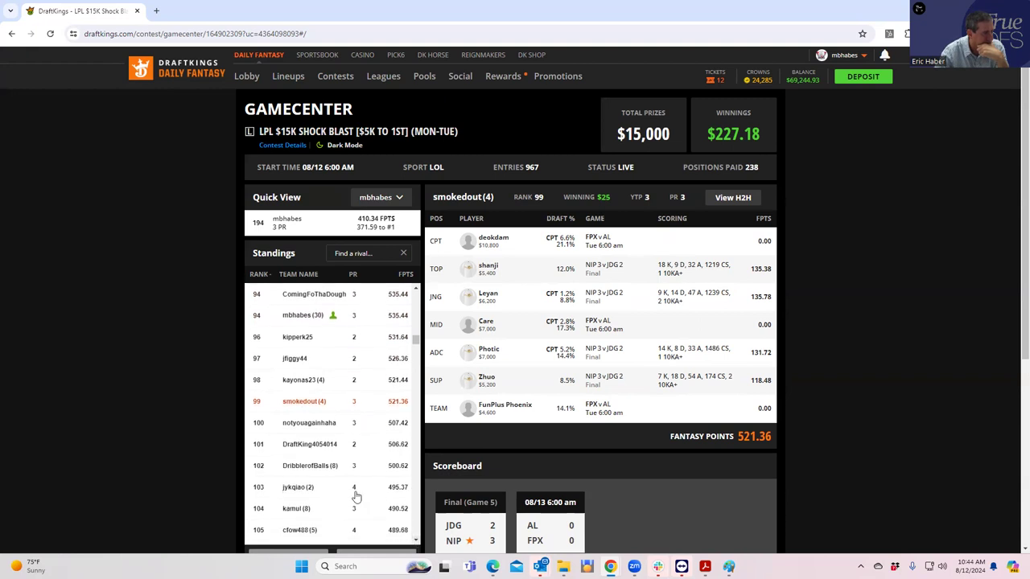
{"action": "left_click", "coordinate": [298, 486]}
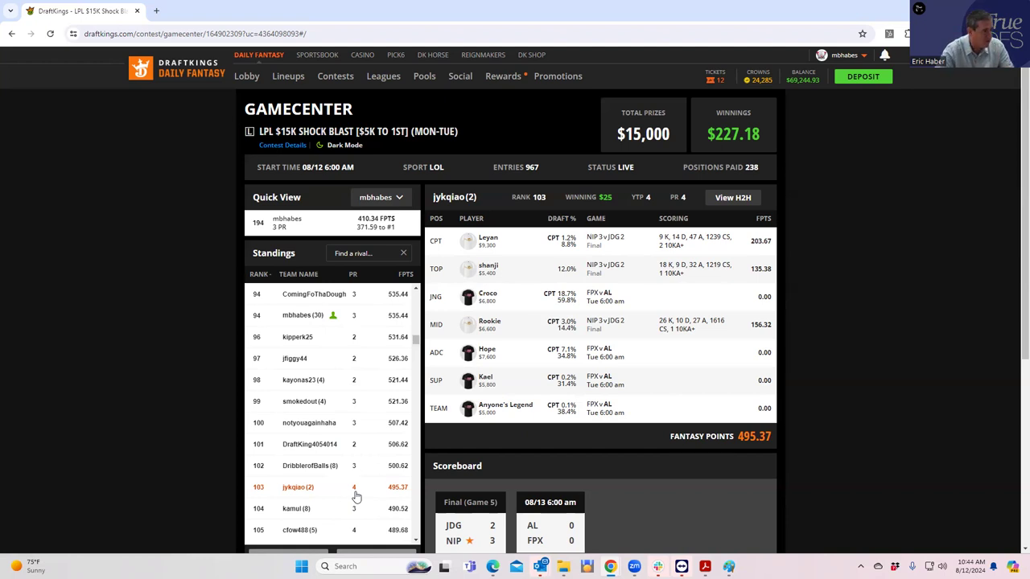
{"action": "mouse_move", "coordinate": [338, 455]}
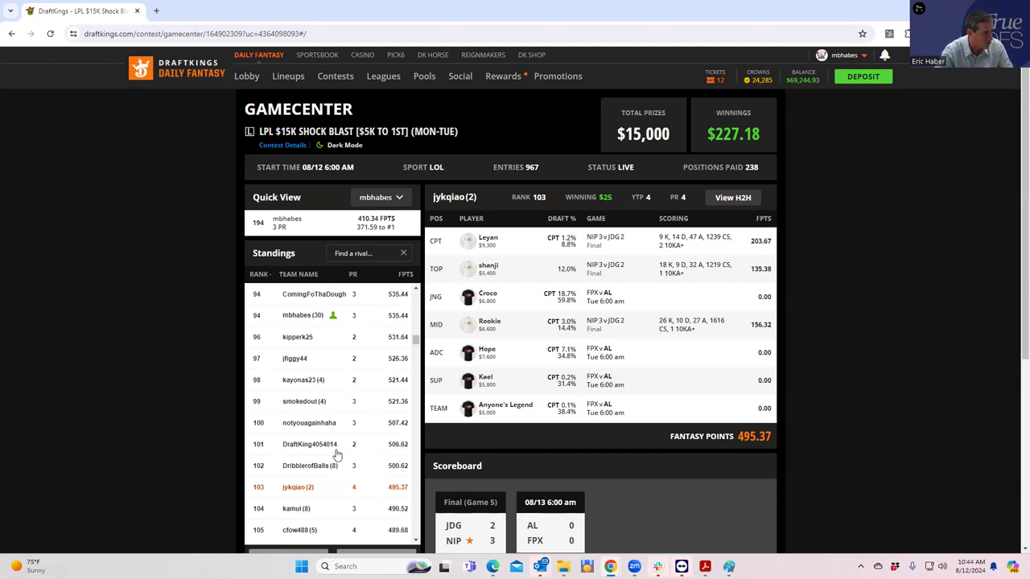
{"action": "mouse_move", "coordinate": [418, 353]}
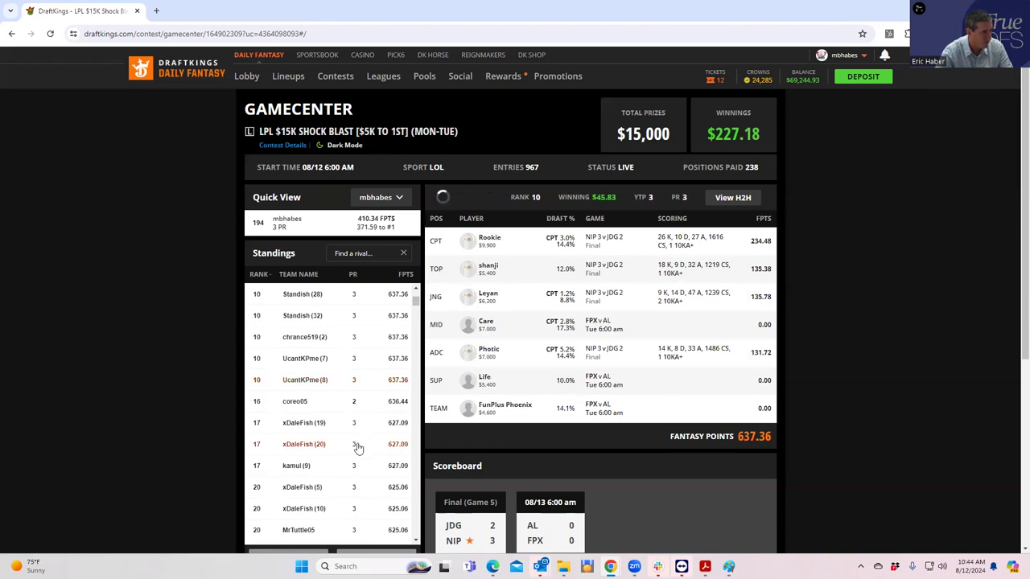
{"action": "left_click", "coordinate": [304, 444]}
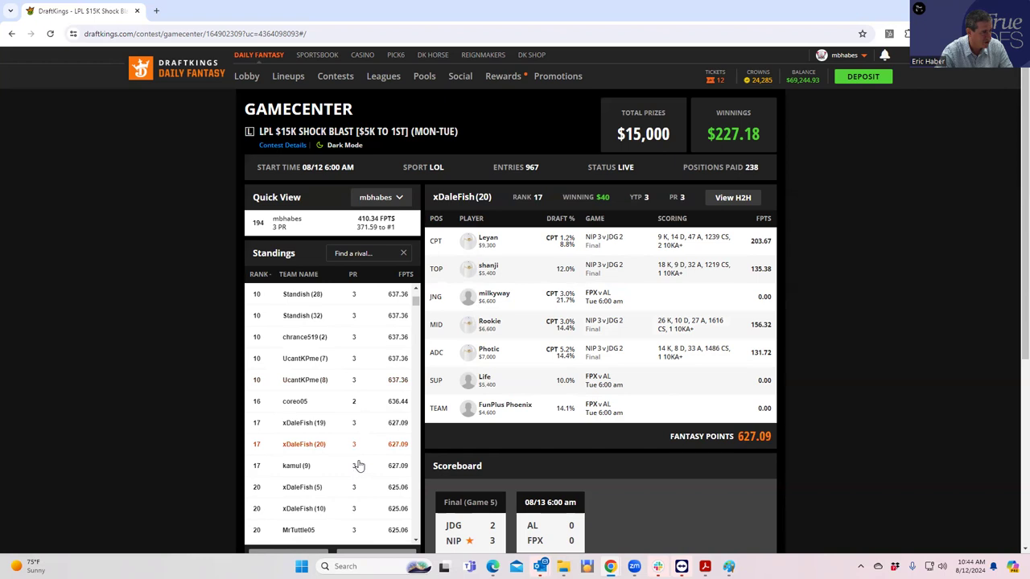
{"action": "left_click", "coordinate": [309, 432]}
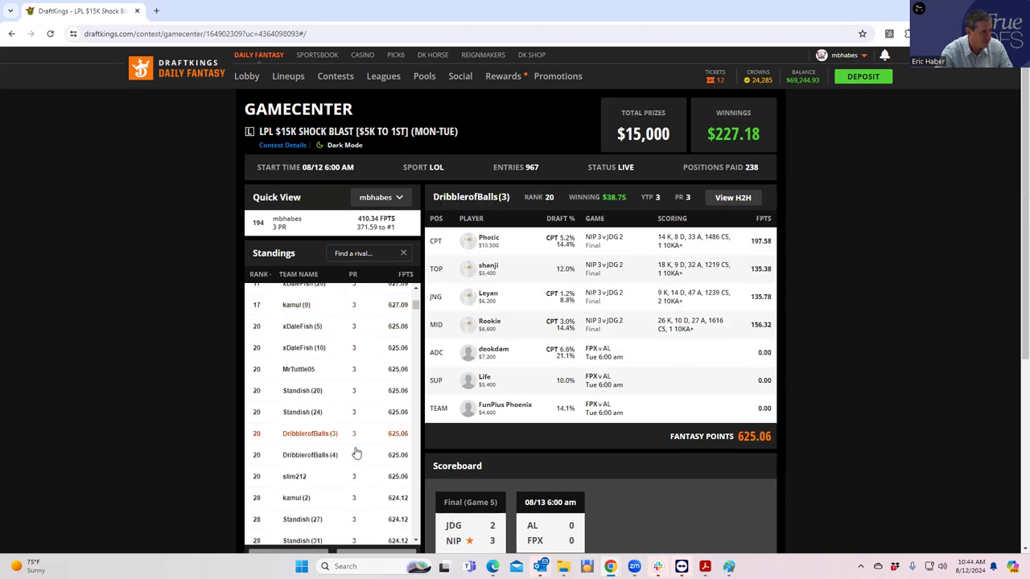
{"action": "scroll", "scroll_direction": "down", "scroll_amount": 3}
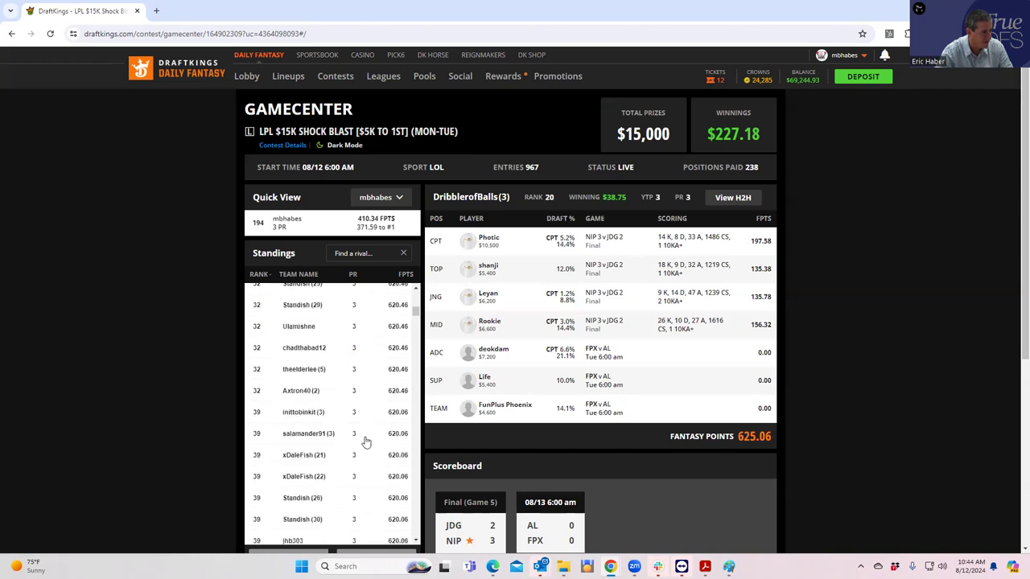
{"action": "scroll", "scroll_direction": "down", "scroll_amount": 3}
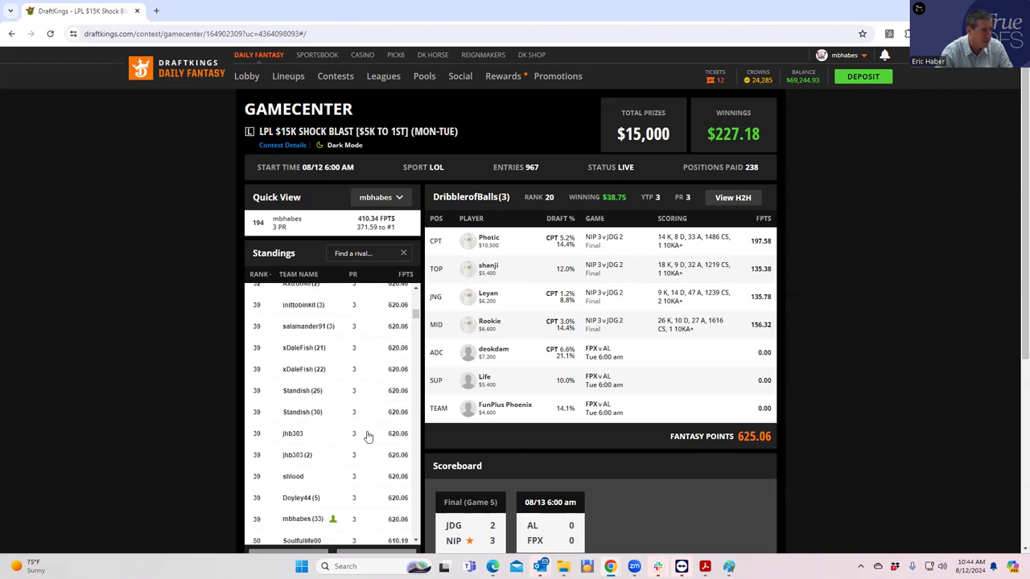
{"action": "scroll", "scroll_direction": "down", "scroll_amount": 3}
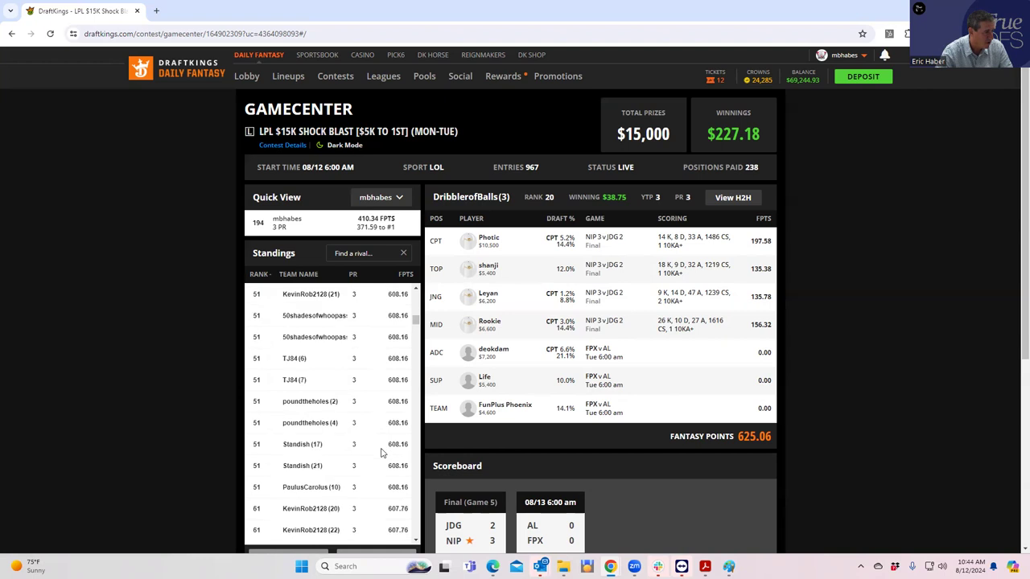
{"action": "scroll", "scroll_direction": "down", "scroll_amount": 3}
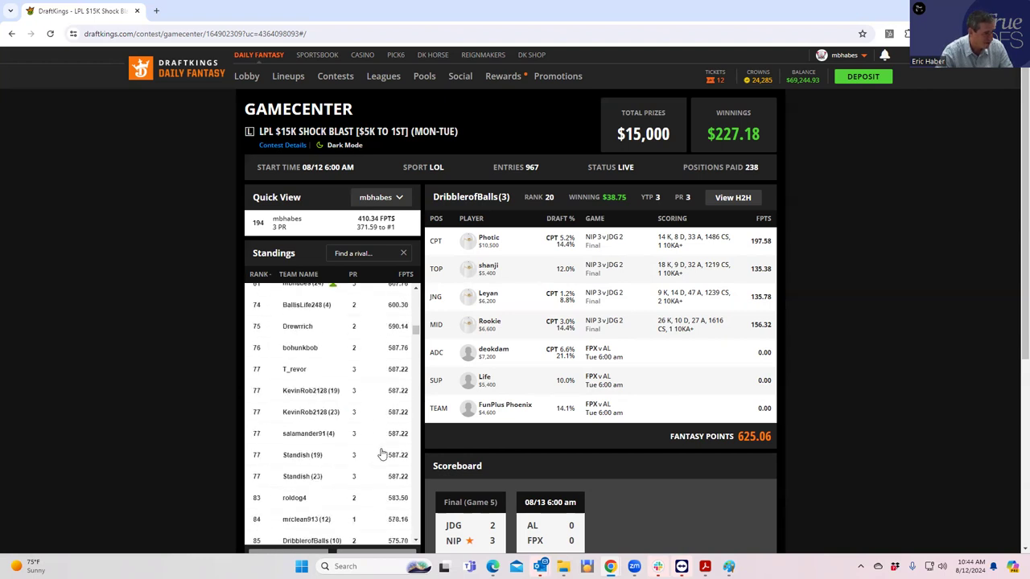
{"action": "scroll", "scroll_direction": "down", "scroll_amount": 3}
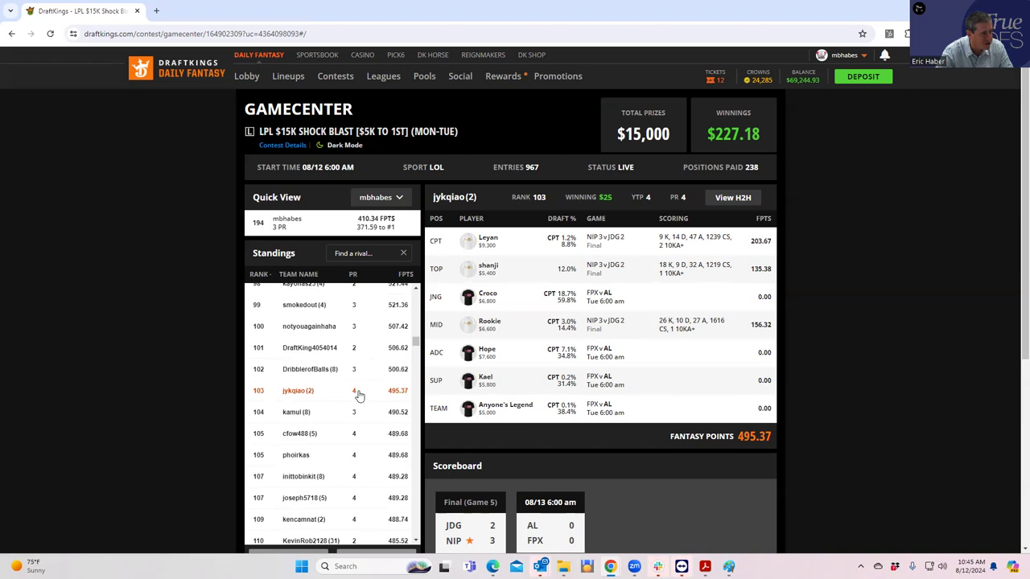
{"action": "mouse_move", "coordinate": [357, 197]}
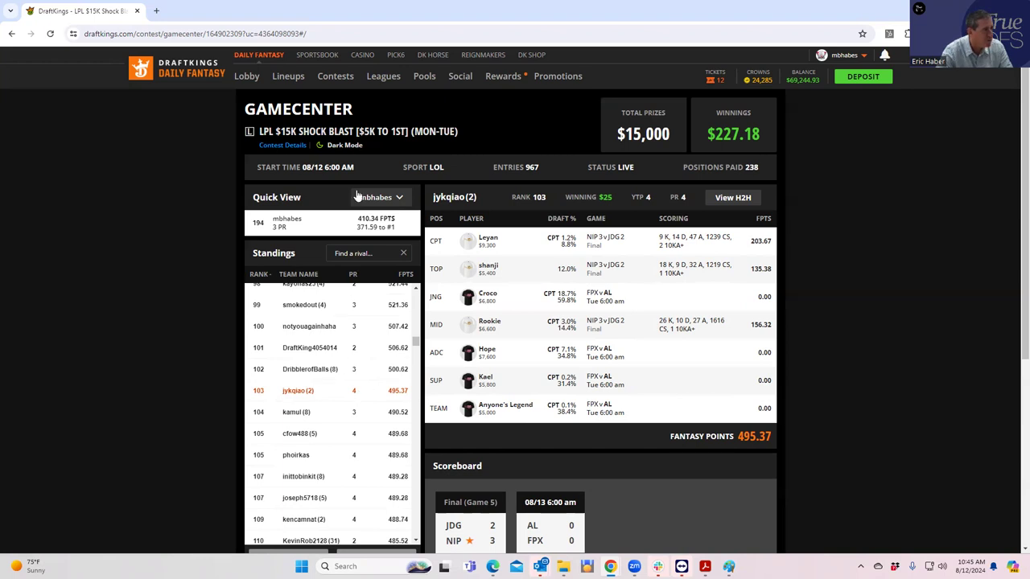
{"action": "mouse_move", "coordinate": [373, 84]}
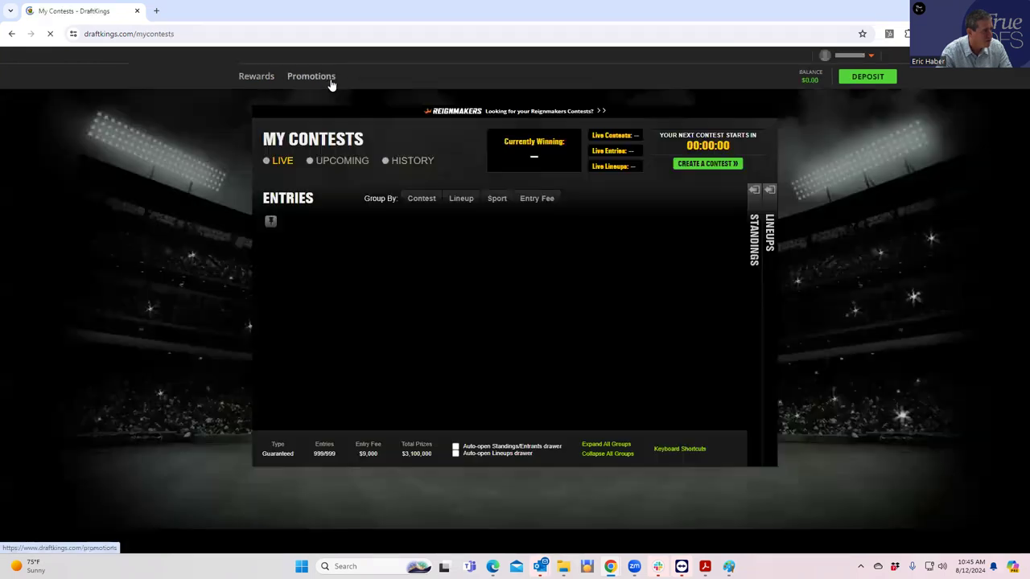
{"action": "left_click", "coordinate": [310, 76]}
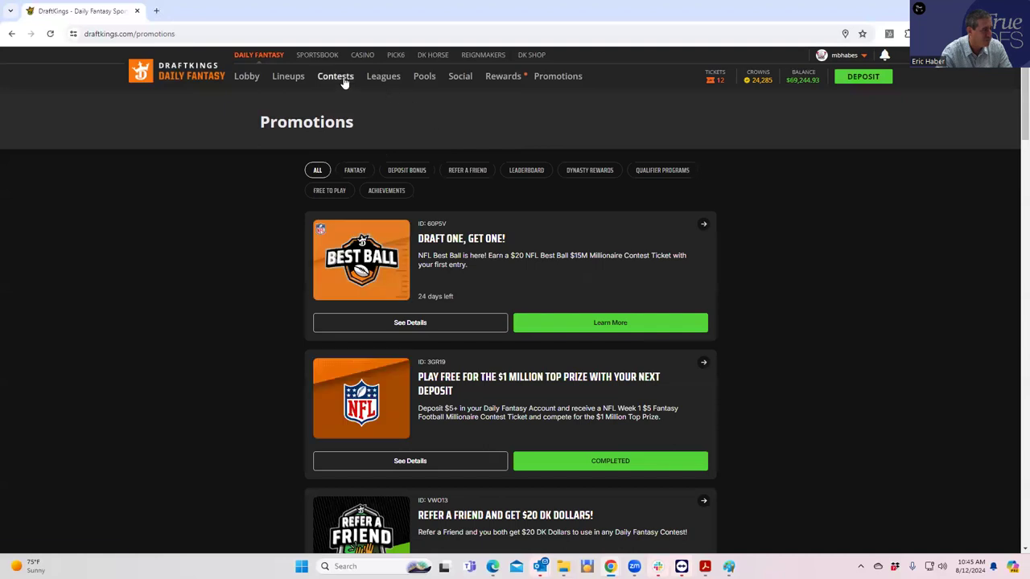
{"action": "left_click", "coordinate": [335, 76]}
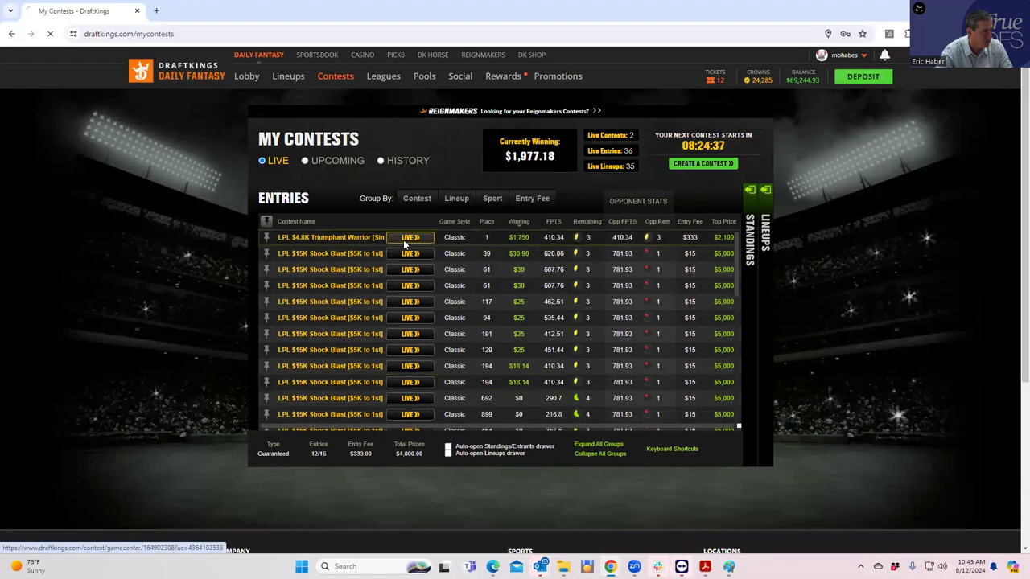
{"action": "left_click", "coordinate": [410, 236]}
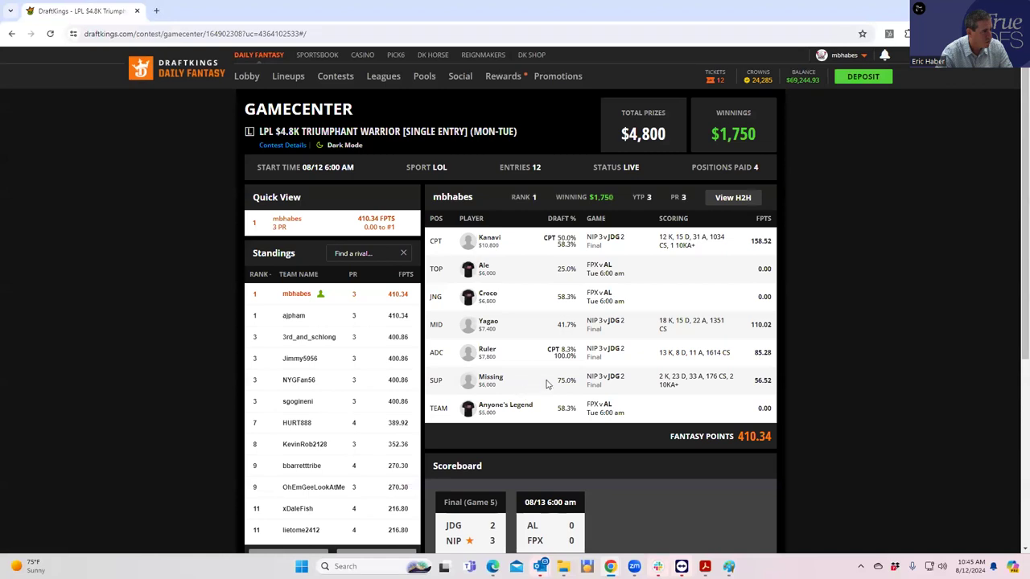
{"action": "mouse_move", "coordinate": [304, 421]}
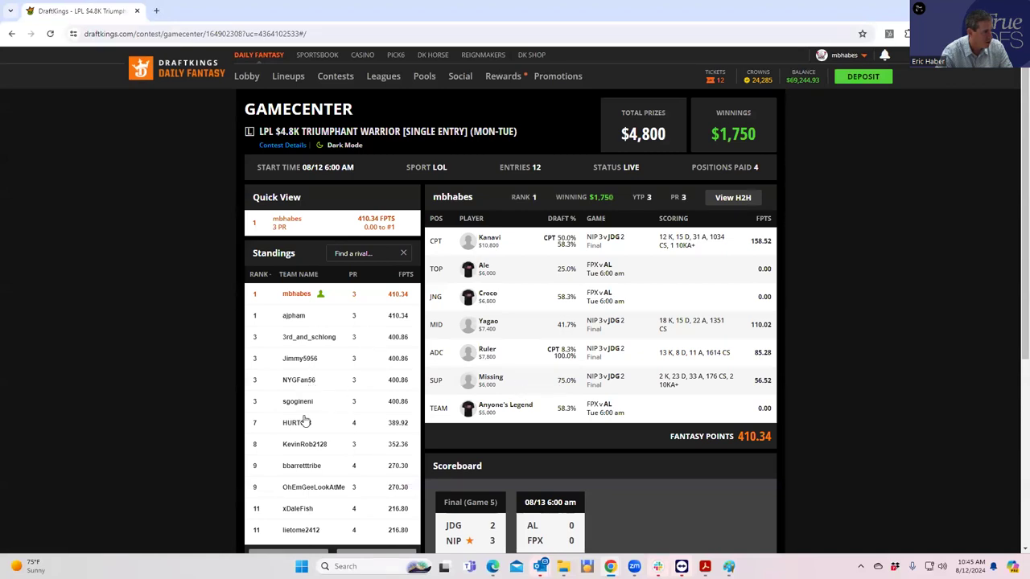
{"action": "left_click", "coordinate": [290, 421]}
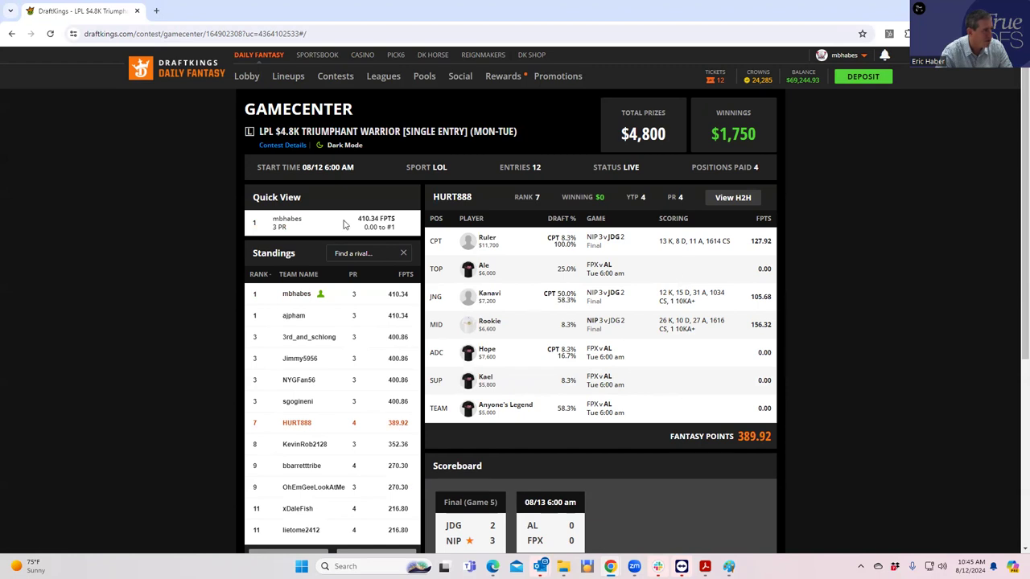
{"action": "left_click", "coordinate": [334, 76]}
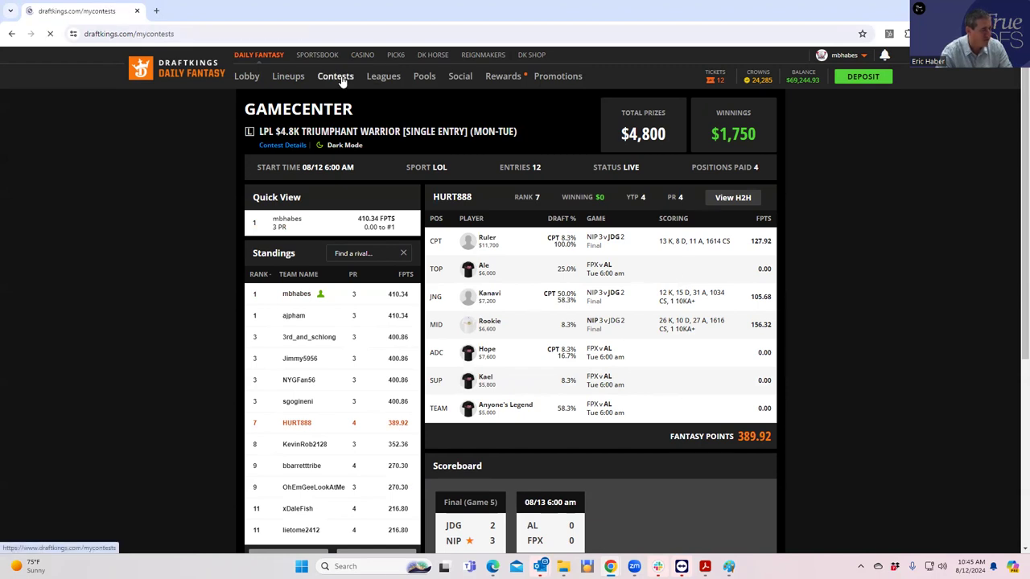
{"action": "left_click", "coordinate": [335, 76]}
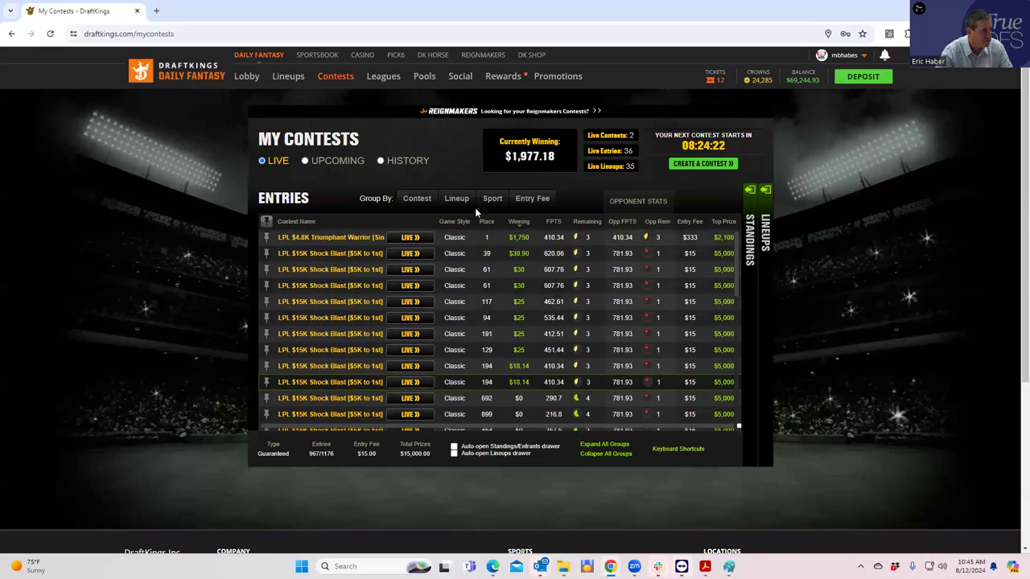
{"action": "left_click", "coordinate": [409, 383]}
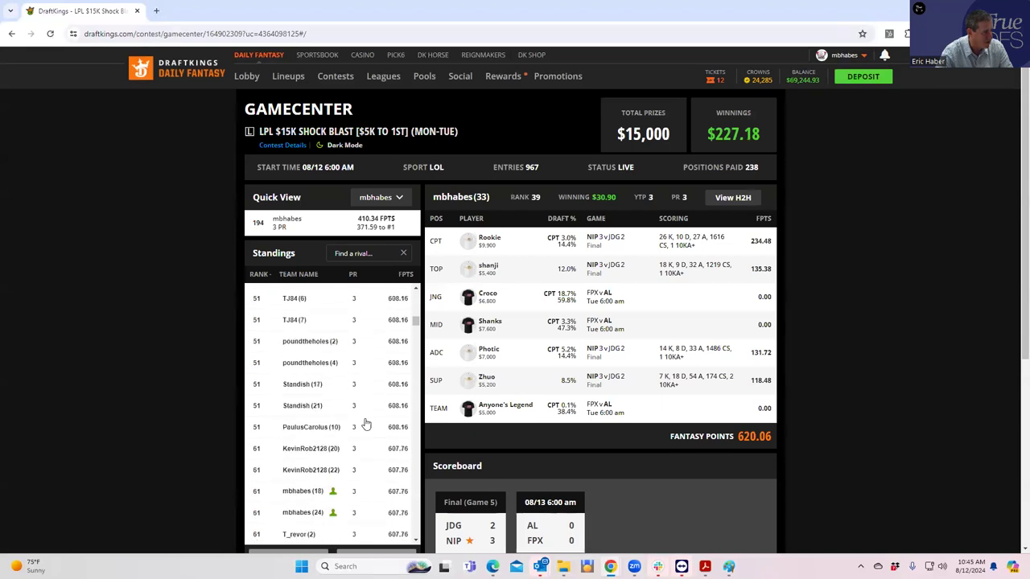
{"action": "scroll", "scroll_direction": "down", "scroll_amount": 3}
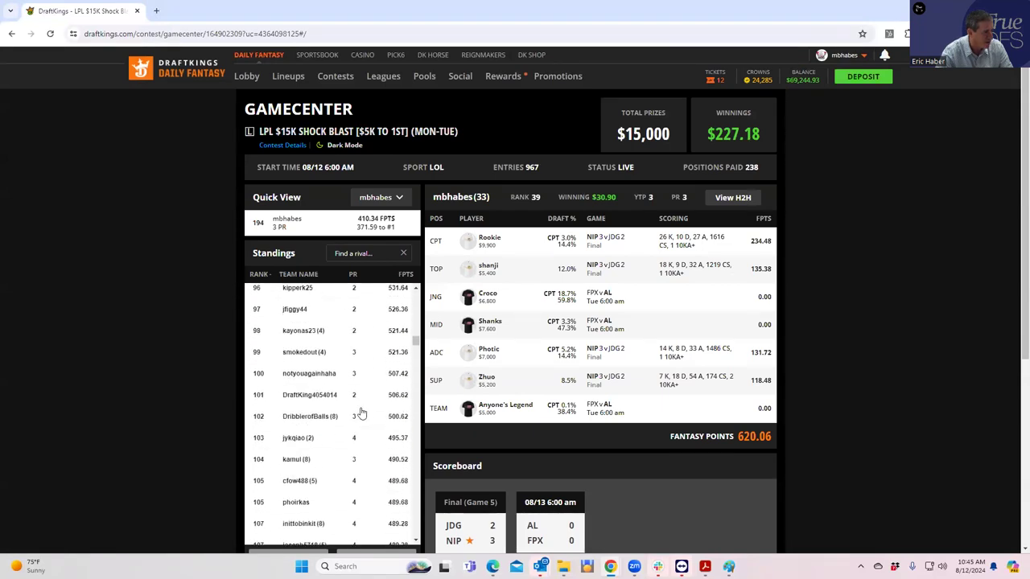
{"action": "left_click", "coordinate": [297, 437]}
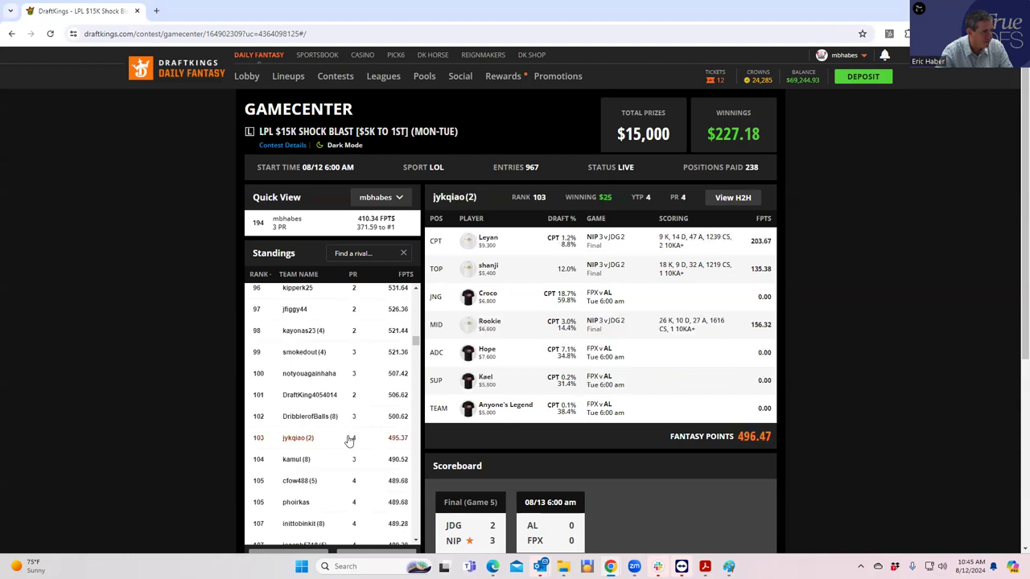
{"action": "scroll", "scroll_direction": "down", "scroll_amount": 3}
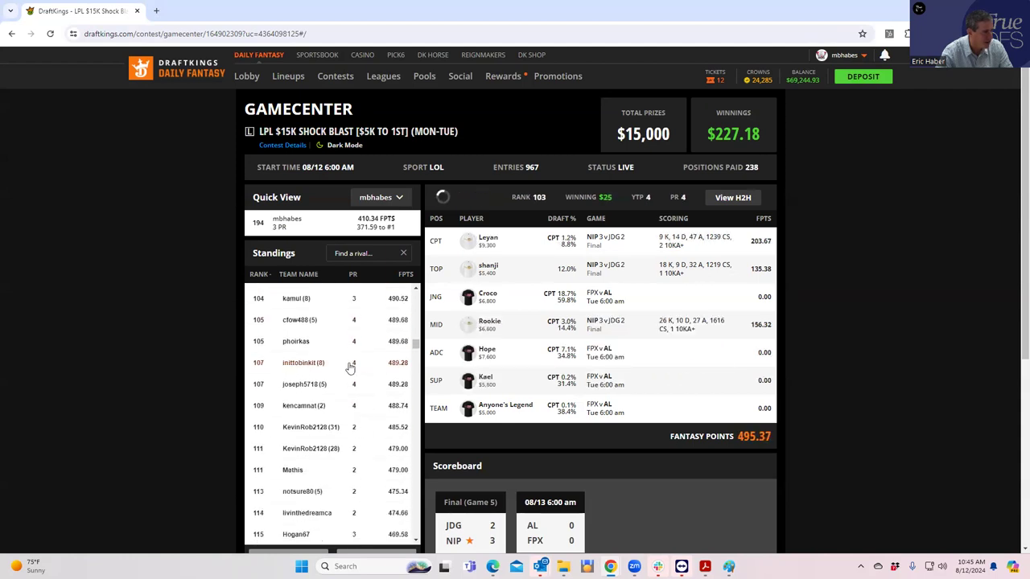
{"action": "left_click", "coordinate": [303, 362]}
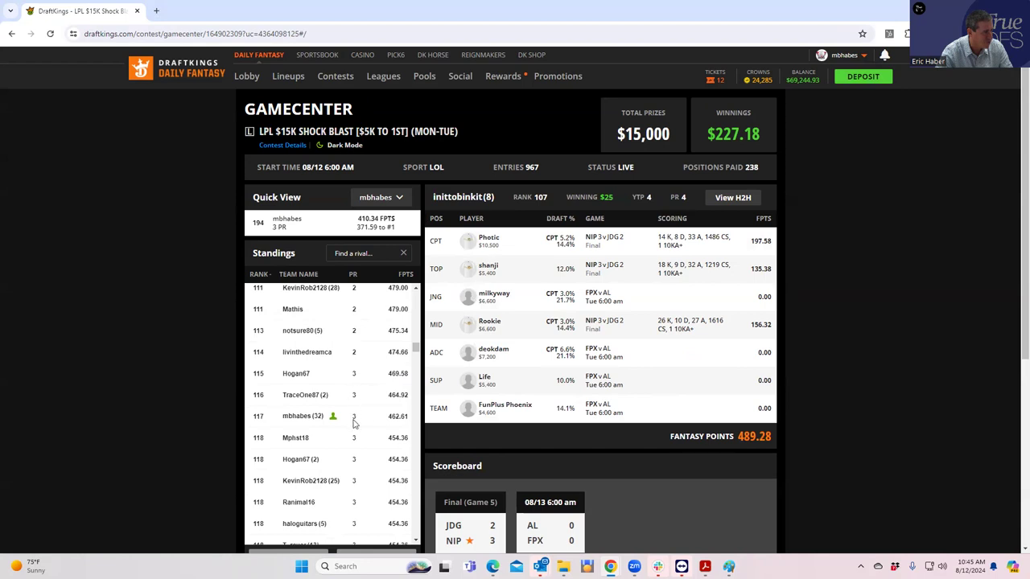
{"action": "scroll", "scroll_direction": "down", "scroll_amount": 3}
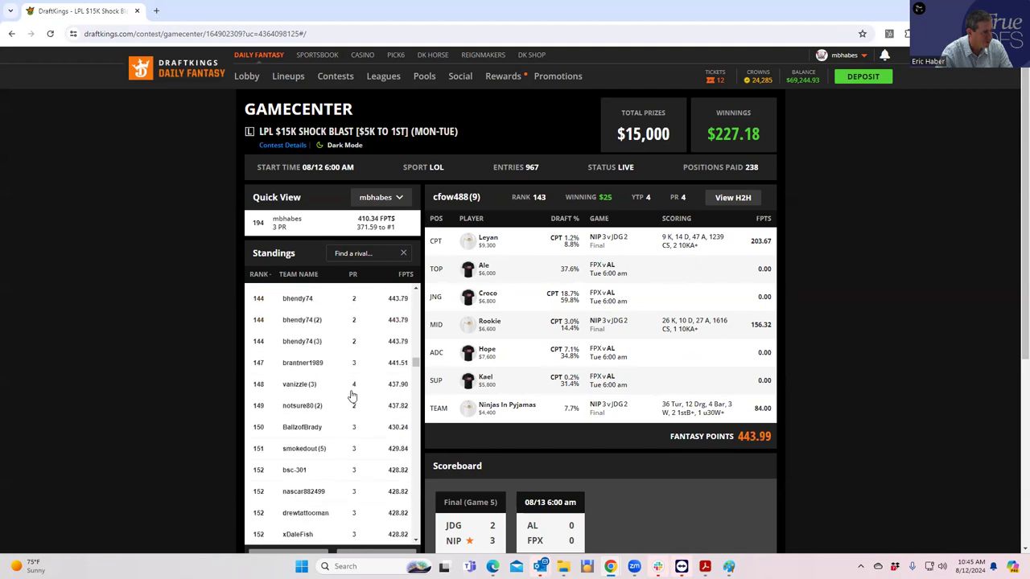
{"action": "left_click", "coordinate": [300, 383]}
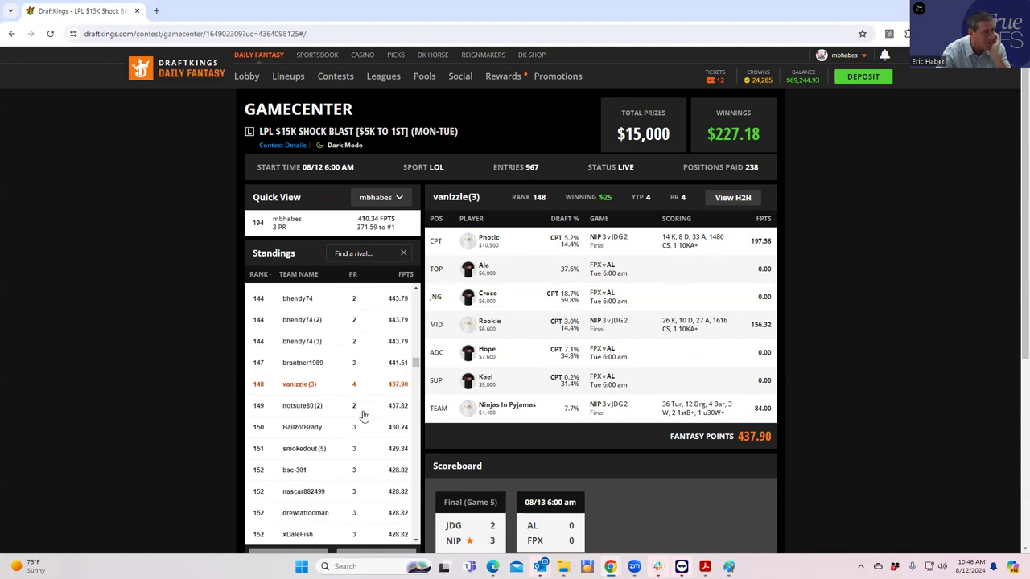
{"action": "scroll", "scroll_direction": "down", "scroll_amount": 3}
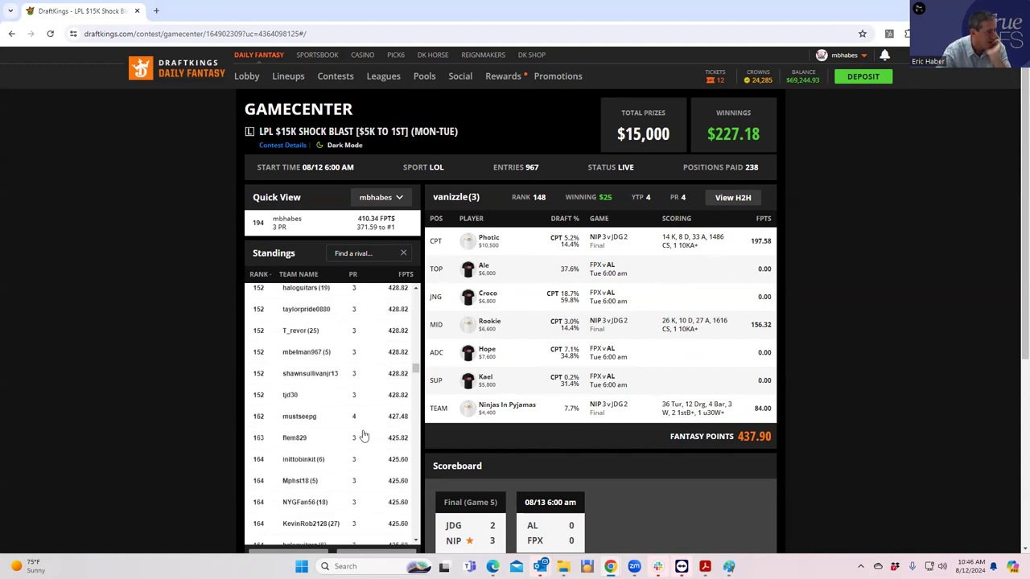
{"action": "left_click", "coordinate": [300, 415]}
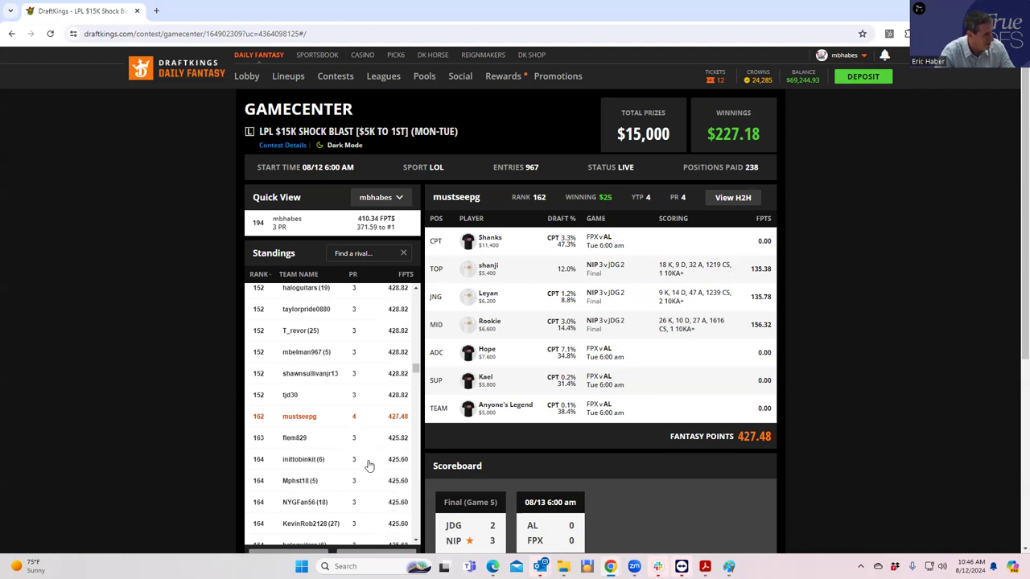
{"action": "scroll", "scroll_direction": "down", "scroll_amount": 3}
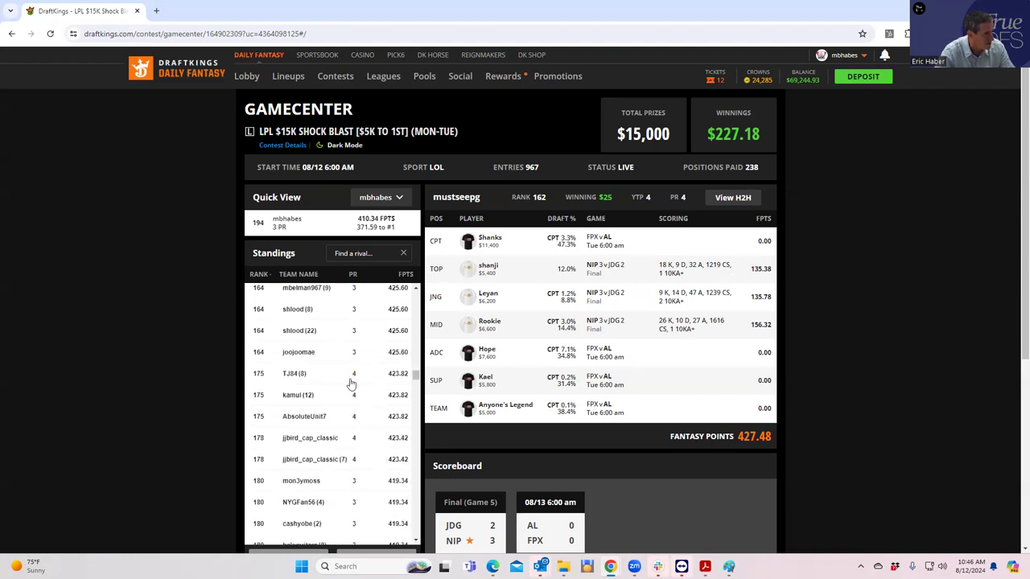
{"action": "left_click", "coordinate": [295, 374]}
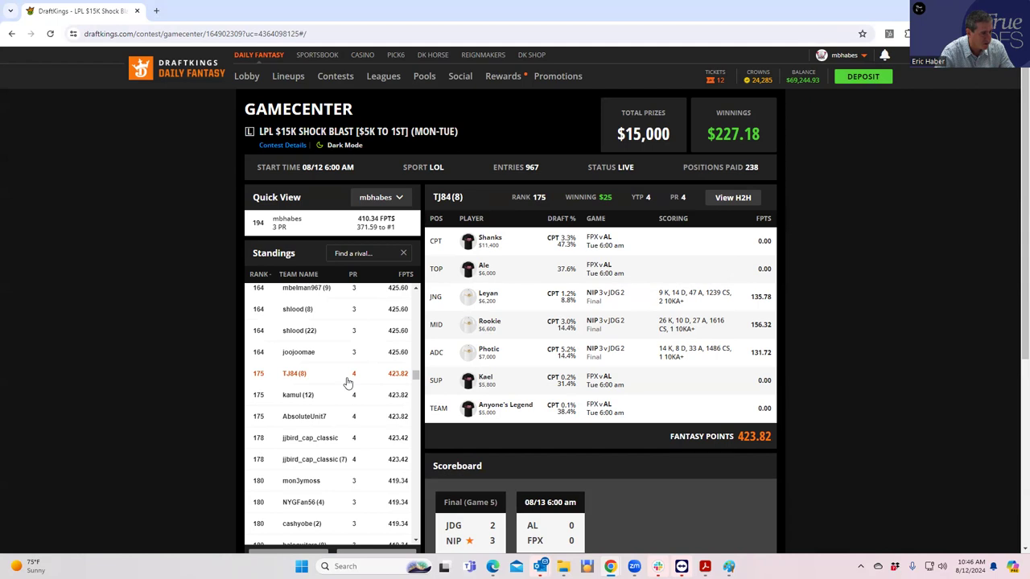
{"action": "mouse_move", "coordinate": [357, 425]}
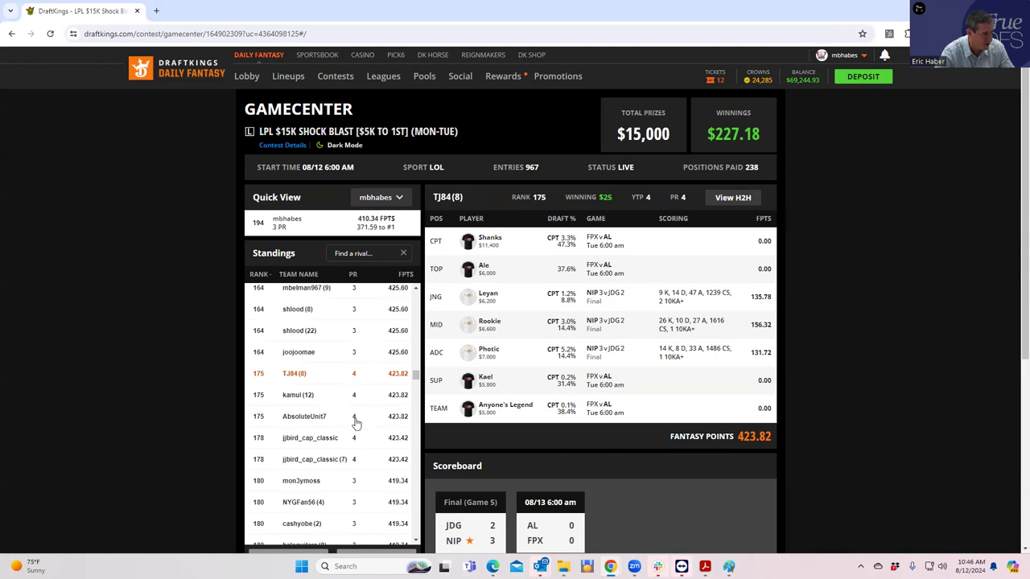
{"action": "left_click", "coordinate": [305, 415]}
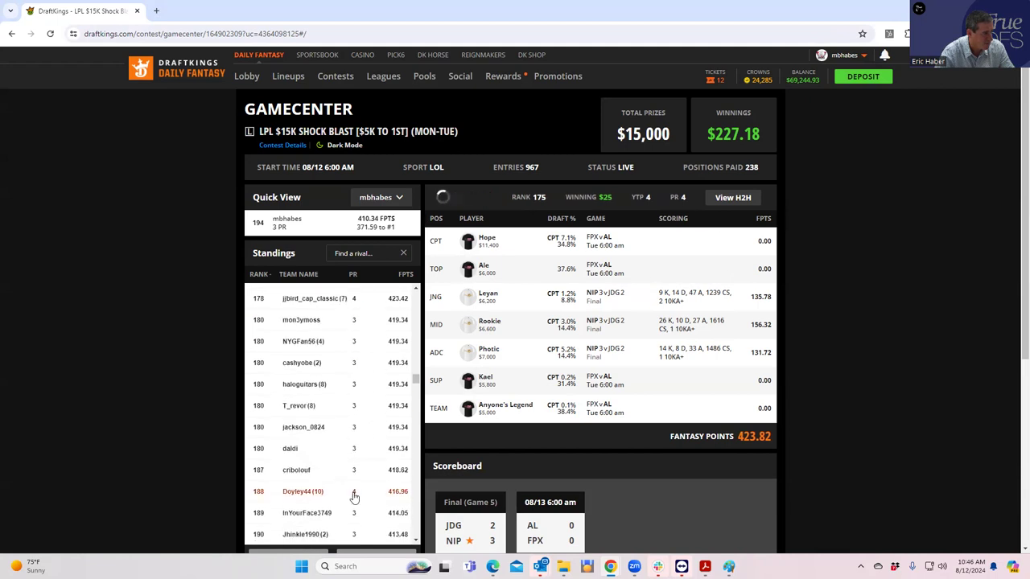
{"action": "left_click", "coordinate": [302, 490]}
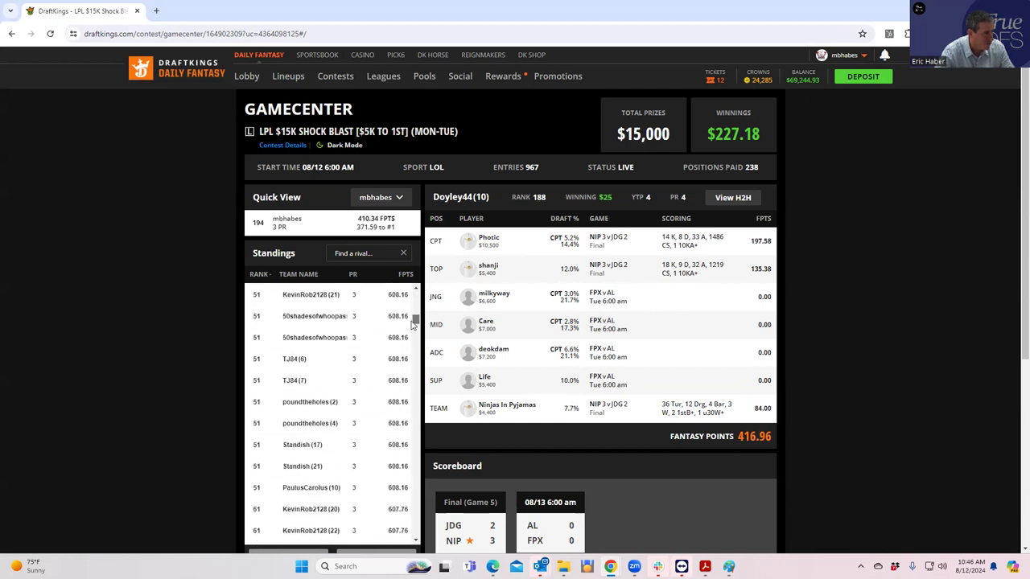
{"action": "scroll", "scroll_direction": "down", "scroll_amount": 3}
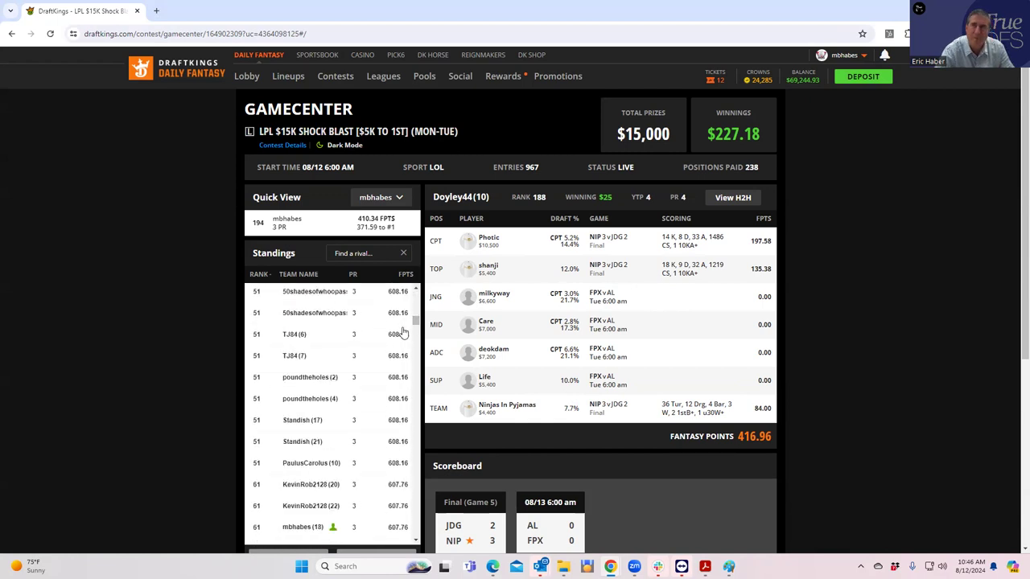
{"action": "mouse_move", "coordinate": [399, 333]}
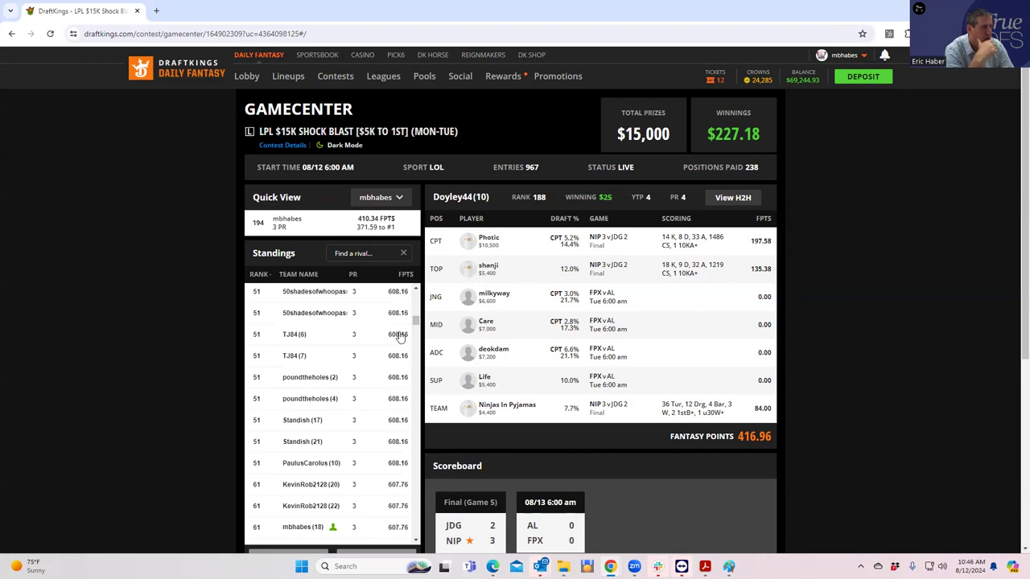
{"action": "mouse_move", "coordinate": [727, 13]}
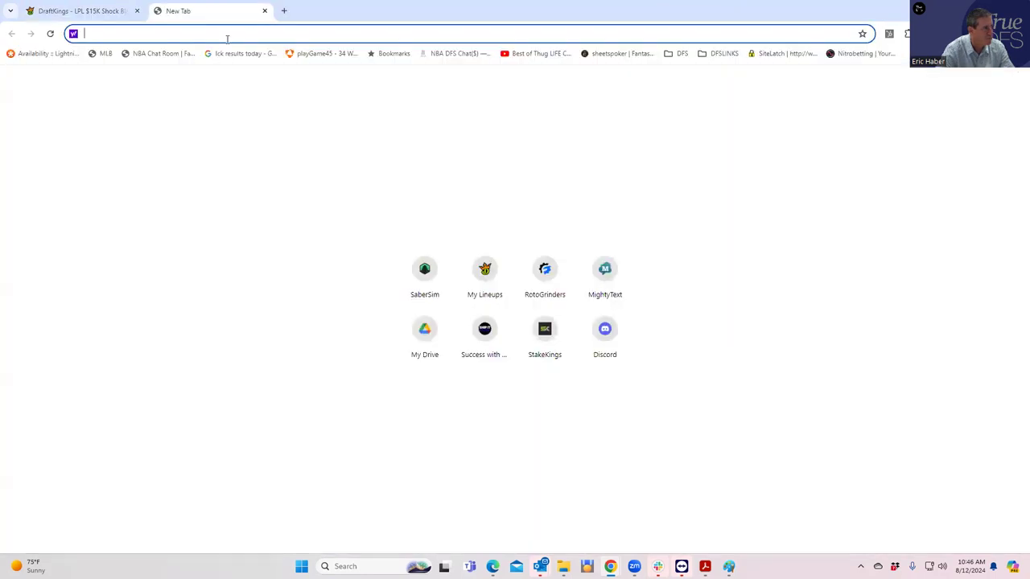
- Go to the DFS Contest Analyzer site and set the contest type to LOL
{"action": "type", "text": "so"}
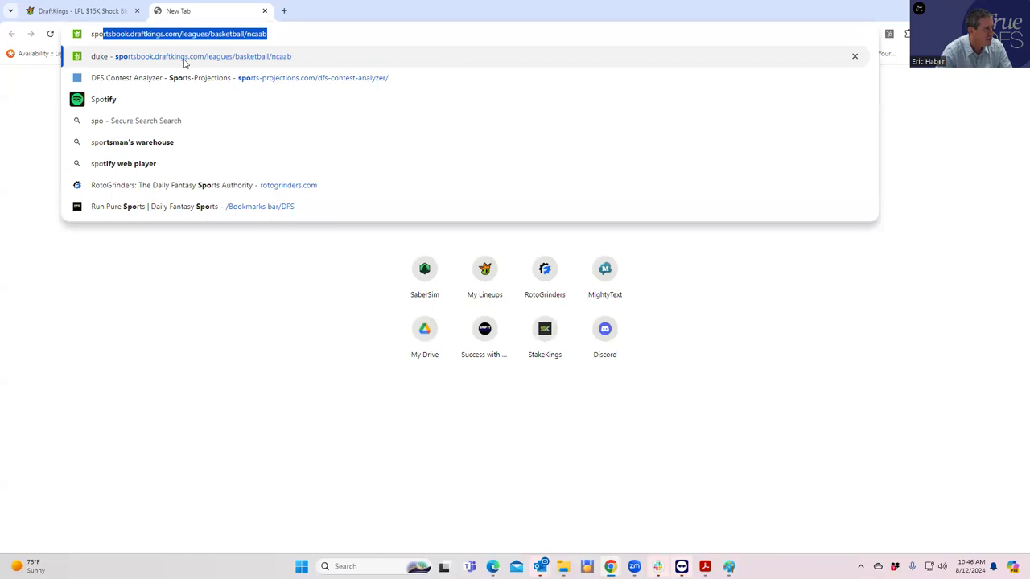
{"action": "left_click", "coordinate": [238, 77]}
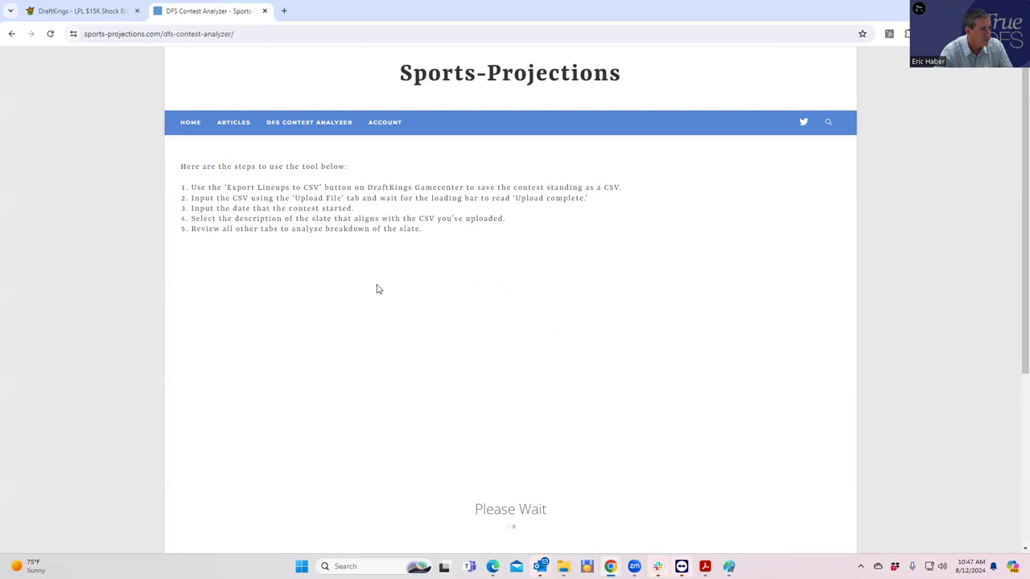
{"action": "left_click", "coordinate": [571, 299]}
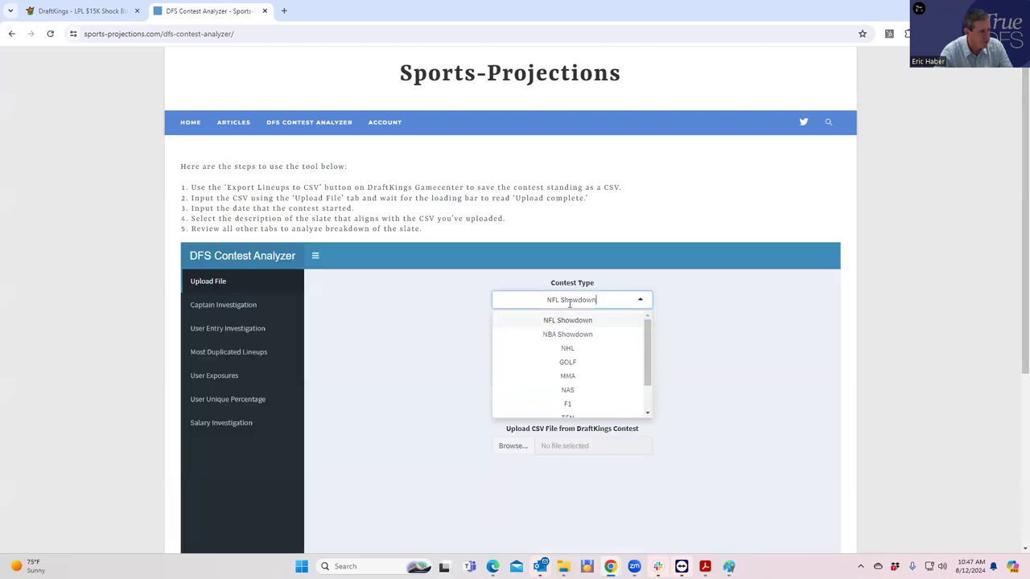
{"action": "left_click", "coordinate": [566, 403]}
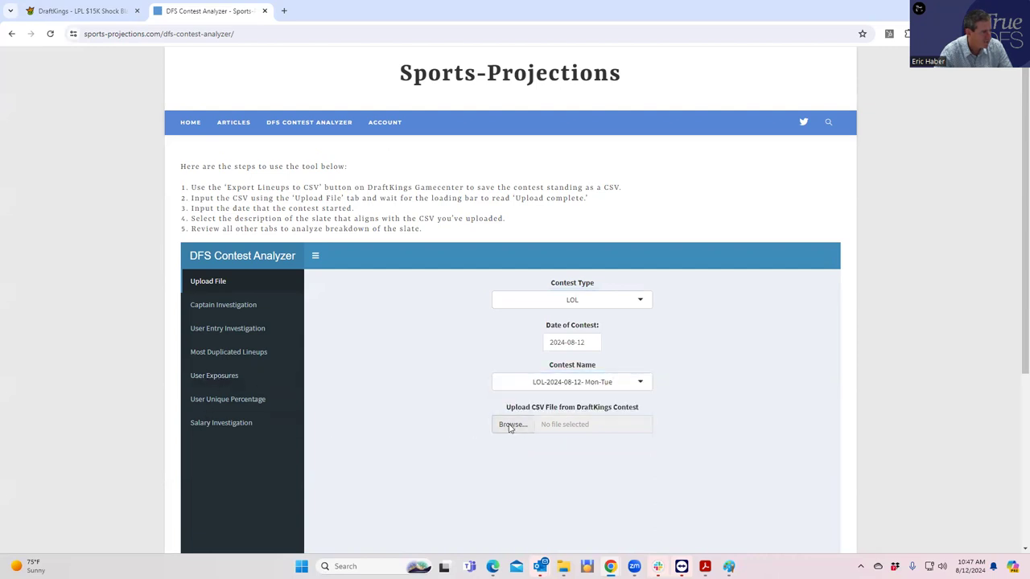
- Upload OwnershipTracking.csv from the LOL folder and switch to User Entry Investigation
{"action": "left_click", "coordinate": [512, 425]}
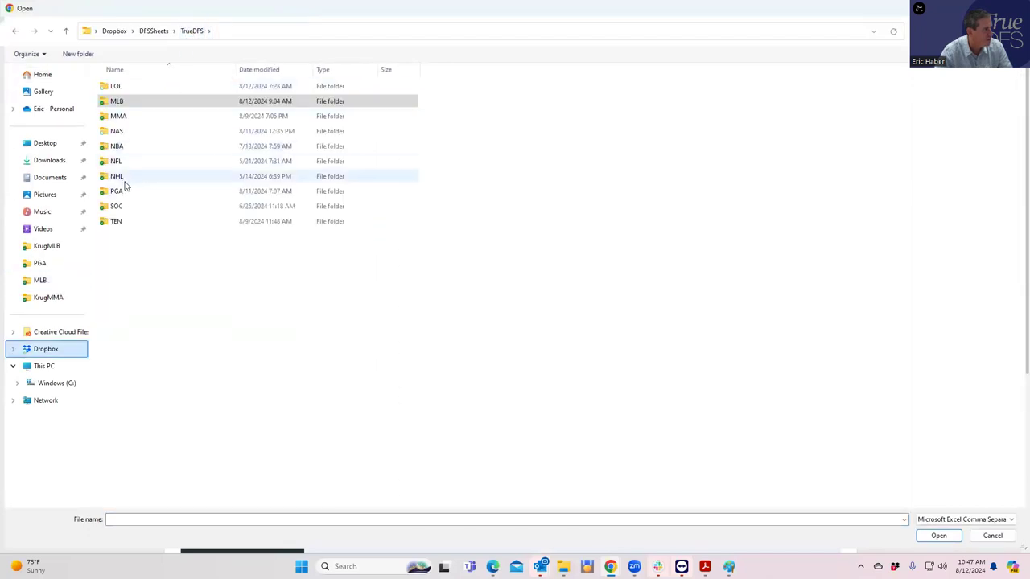
{"action": "double_click", "coordinate": [115, 87]}
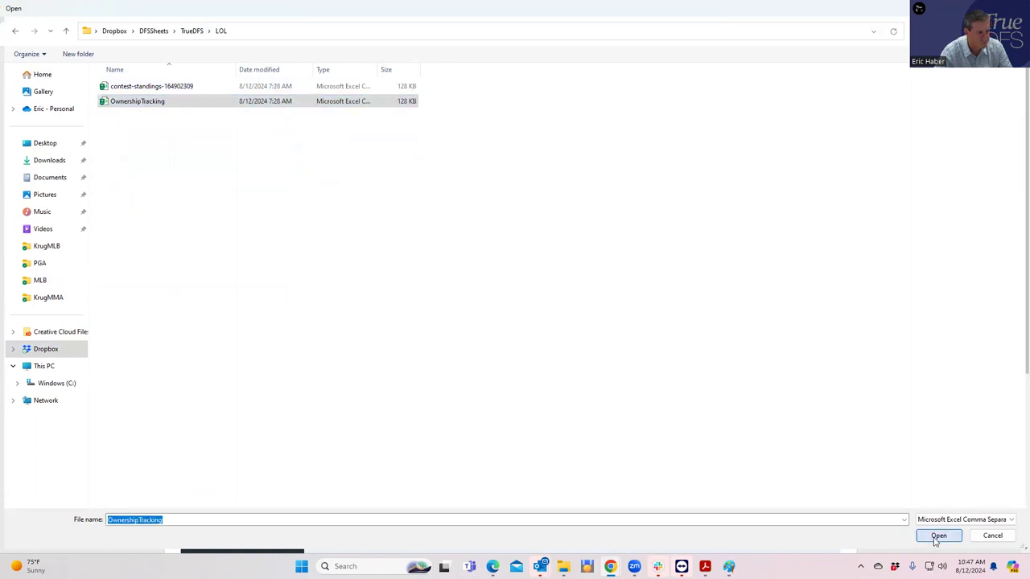
{"action": "left_click", "coordinate": [938, 536]}
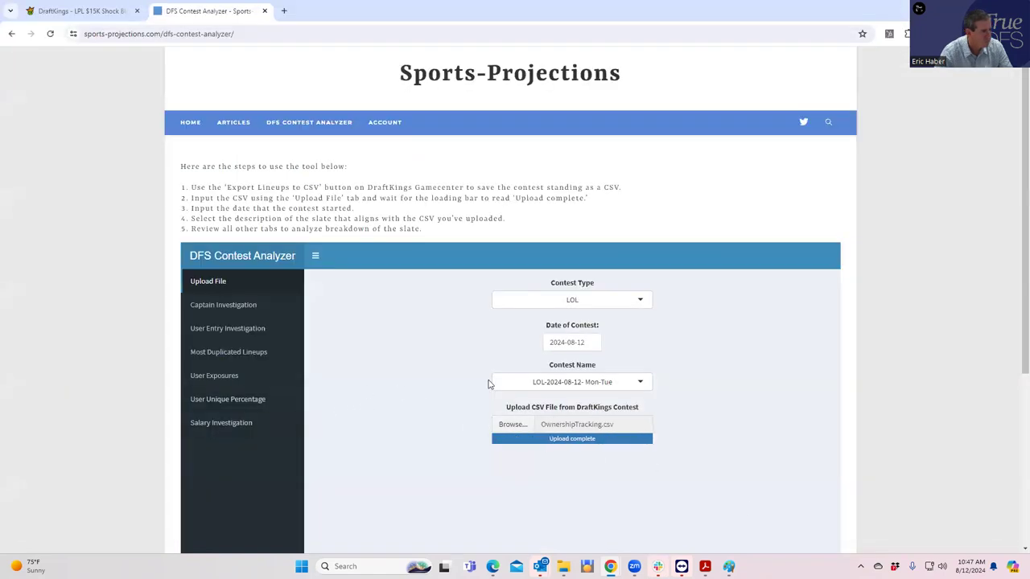
{"action": "left_click", "coordinate": [227, 328]}
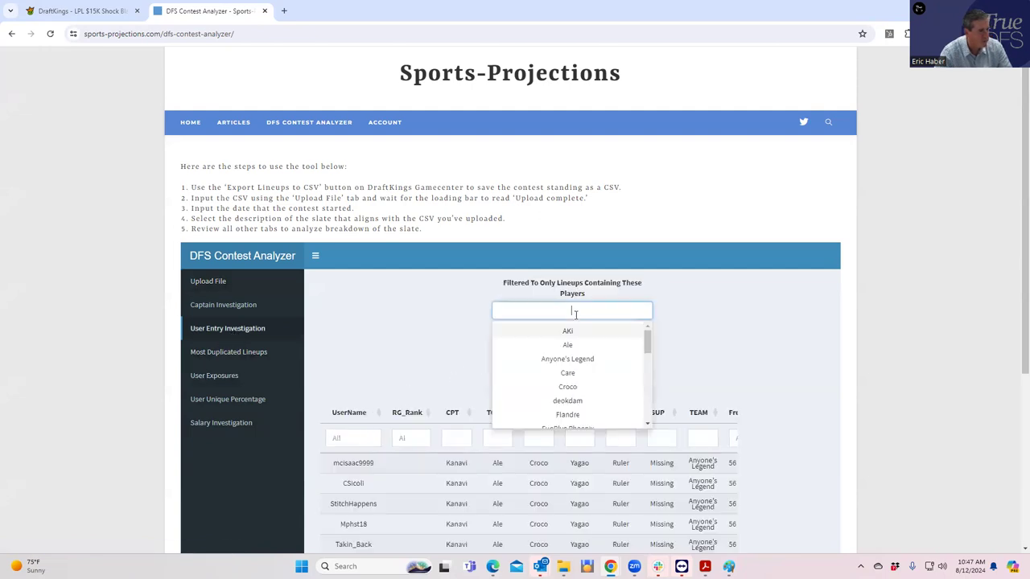
- Filter the lineups to those containing Rookie and sort Rookie-captain lineups to the top
{"action": "type", "text": "roo"}
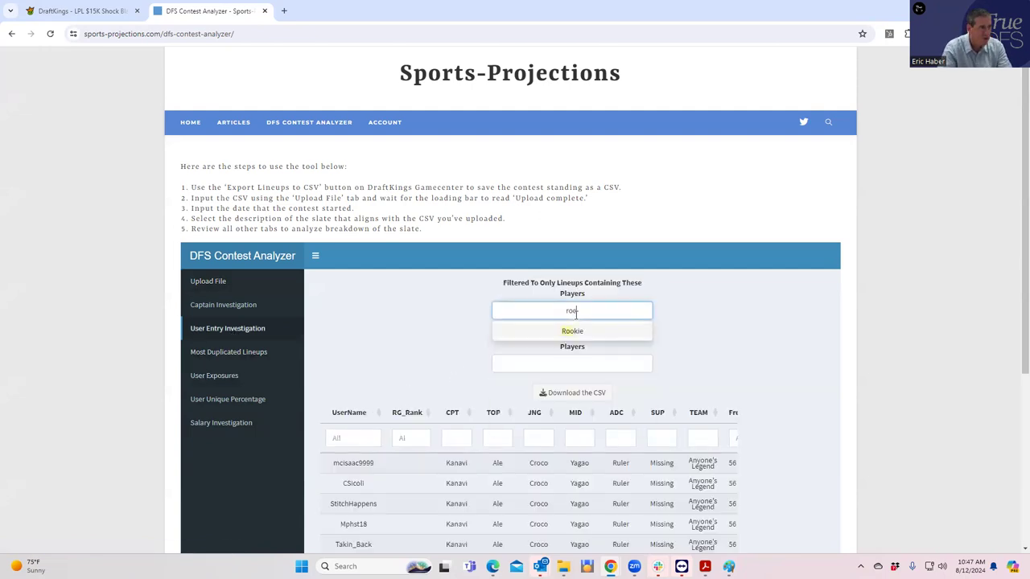
{"action": "left_click", "coordinate": [571, 332]}
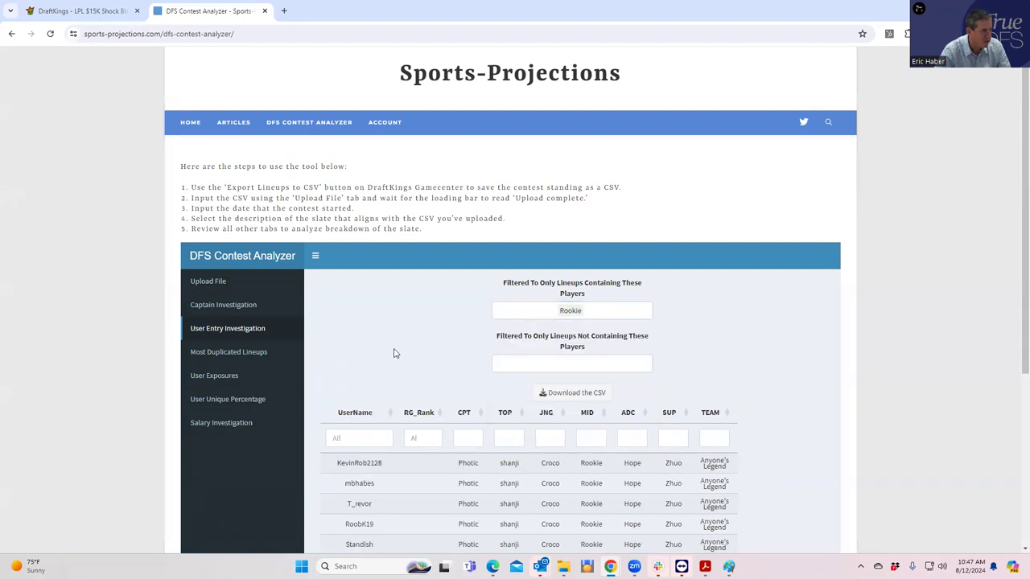
{"action": "left_click", "coordinate": [571, 311]}
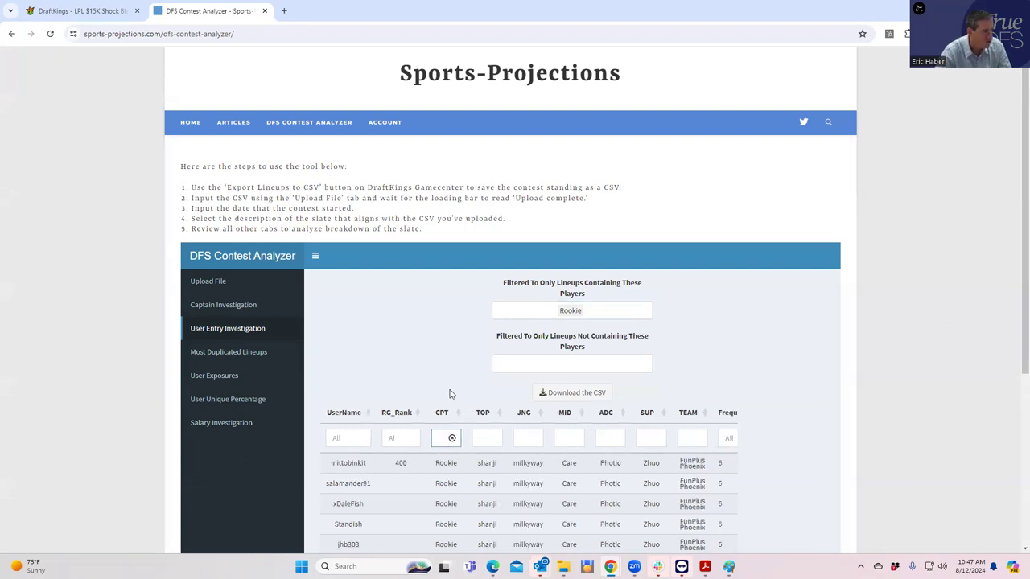
{"action": "mouse_move", "coordinate": [428, 363]}
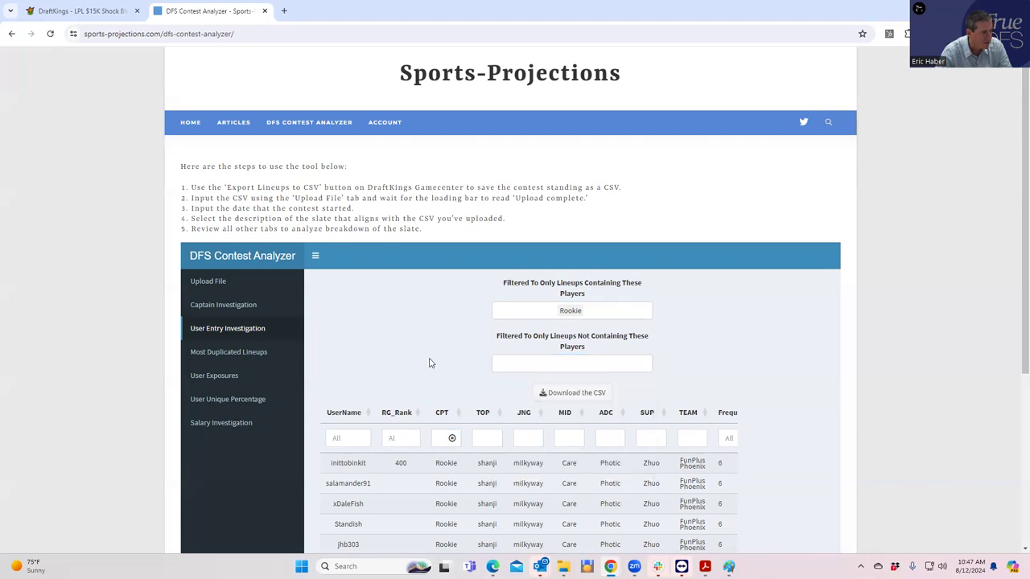
{"action": "scroll", "scroll_direction": "down", "scroll_amount": 3}
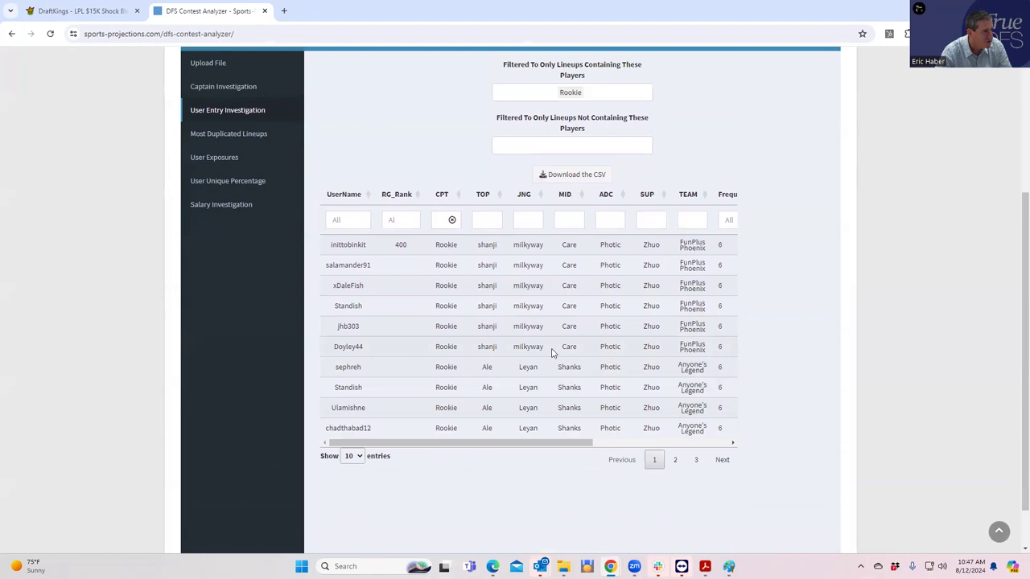
{"action": "mouse_move", "coordinate": [463, 396]}
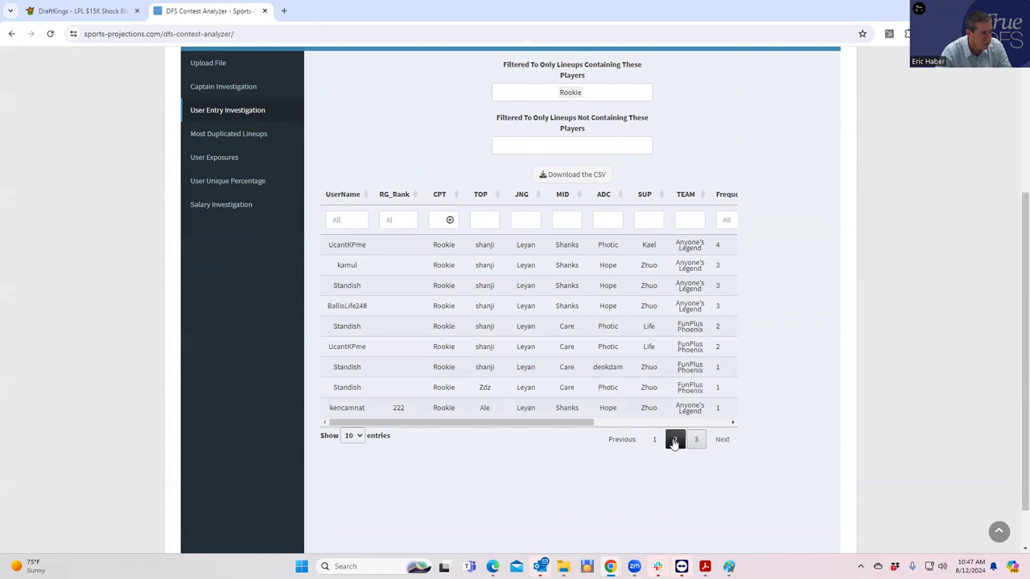
- Browse the first and third pages of Rookie lineups, then return to the DraftKings contest page
{"action": "left_click", "coordinate": [653, 439]}
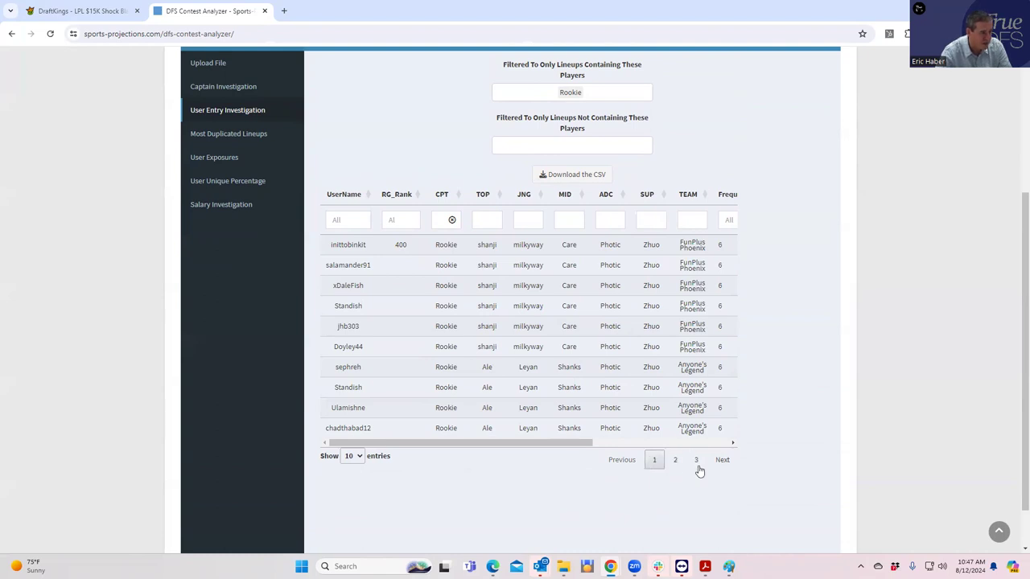
{"action": "left_click", "coordinate": [695, 460]}
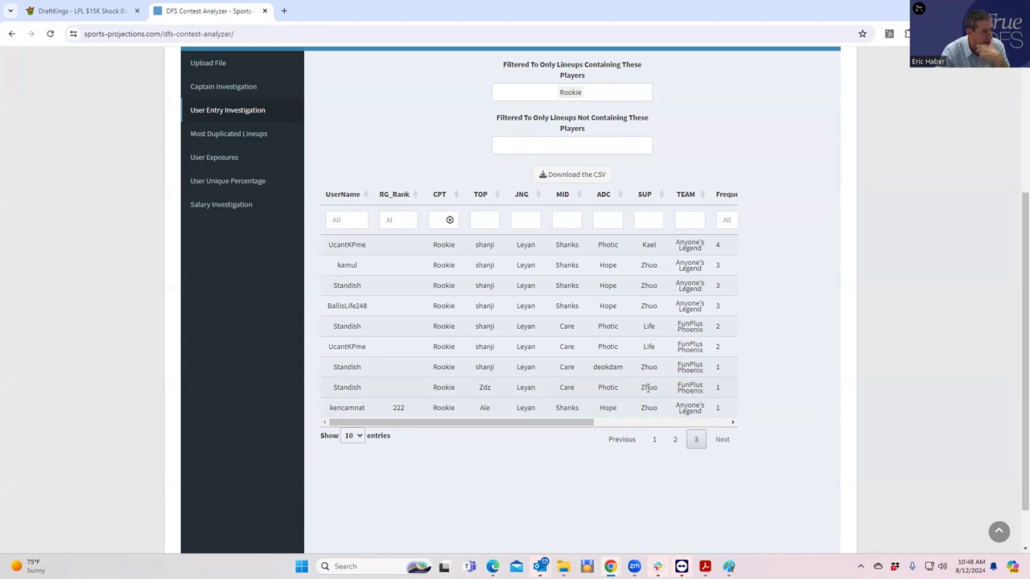
{"action": "mouse_move", "coordinate": [470, 396]}
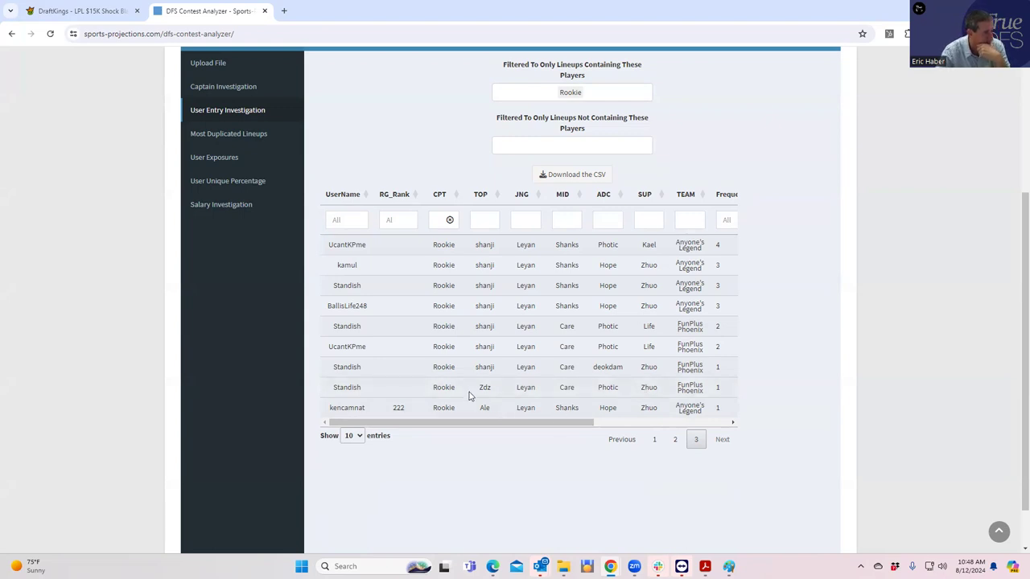
{"action": "mouse_move", "coordinate": [449, 396]}
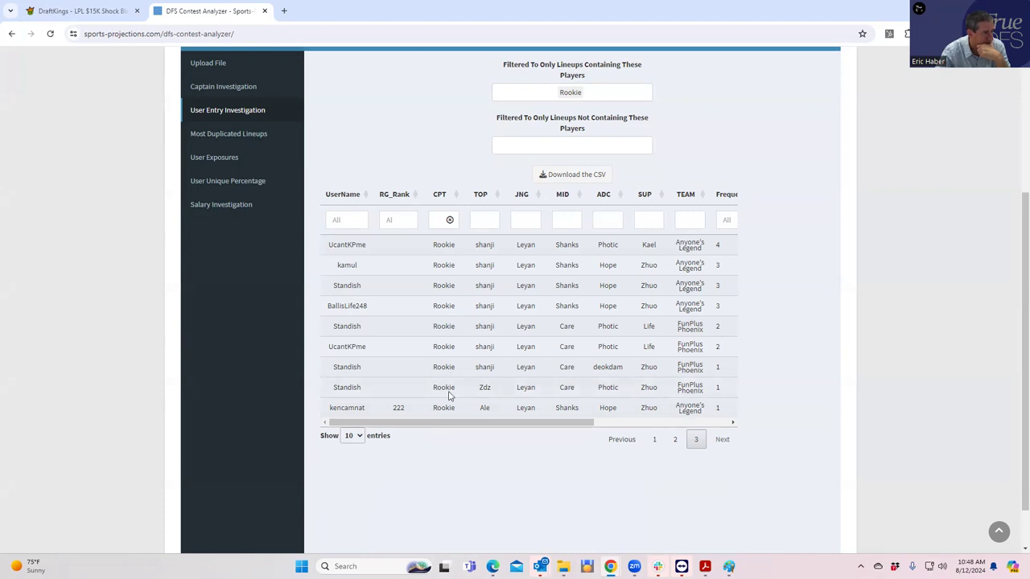
{"action": "mouse_move", "coordinate": [610, 390]}
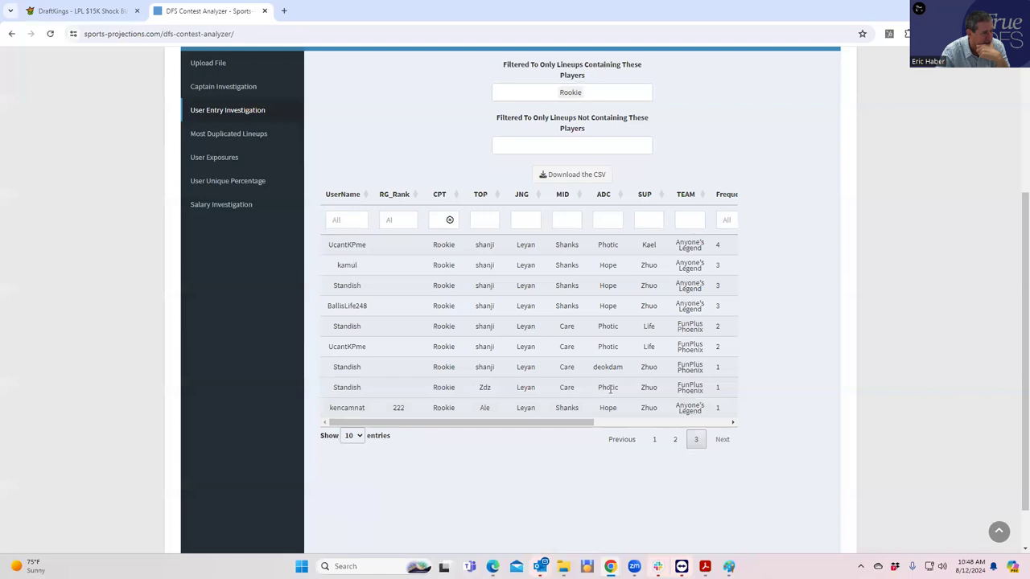
{"action": "mouse_move", "coordinate": [662, 356]}
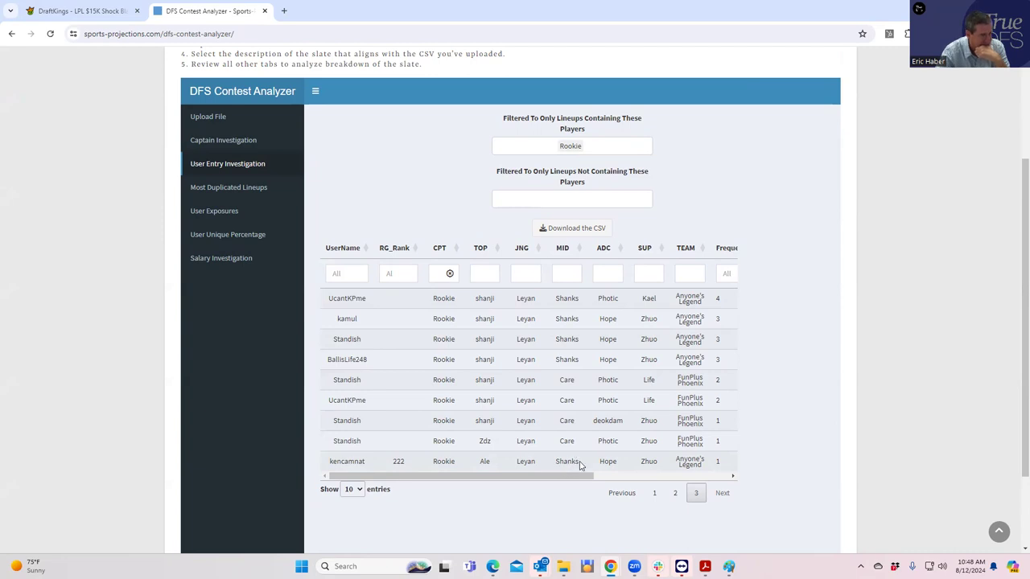
{"action": "mouse_move", "coordinate": [647, 464]}
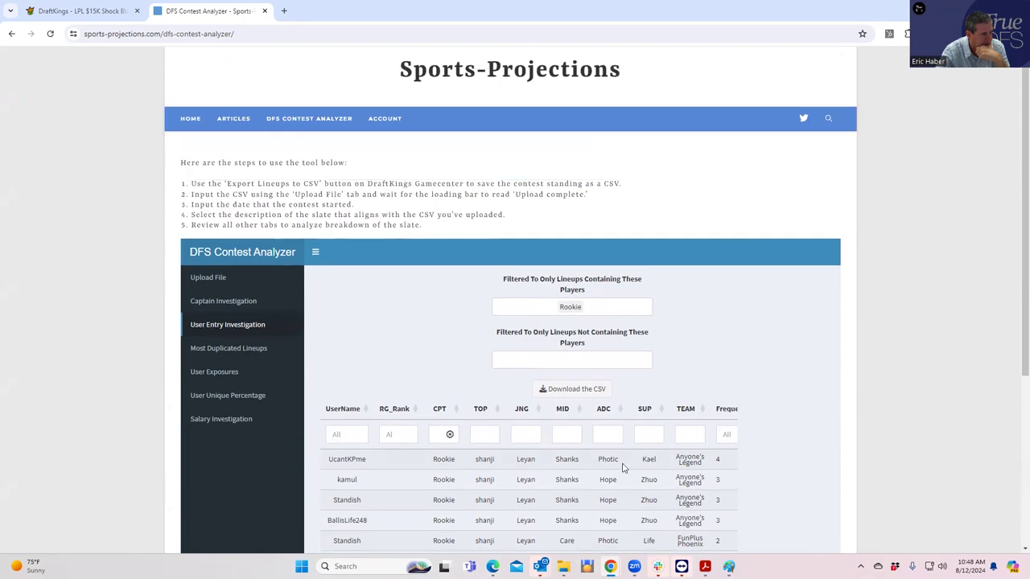
{"action": "scroll", "scroll_direction": "down", "scroll_amount": 3}
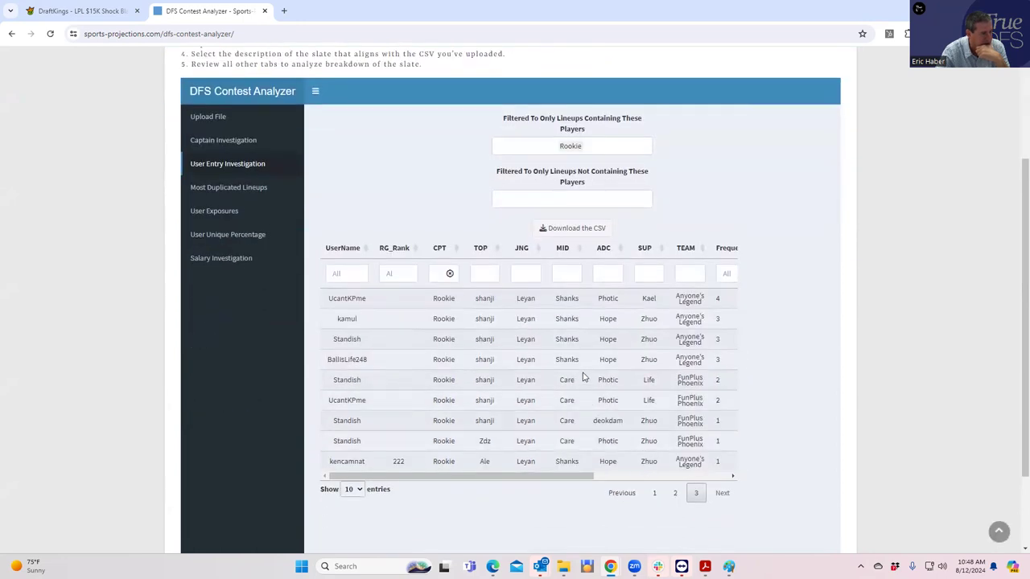
{"action": "mouse_move", "coordinate": [494, 392]}
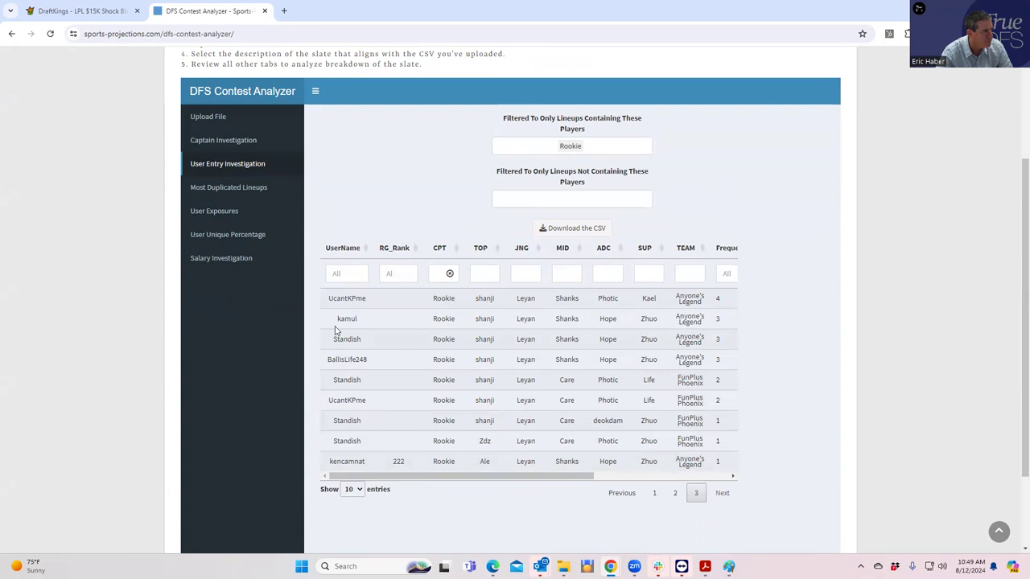
{"action": "left_click", "coordinate": [81, 9]}
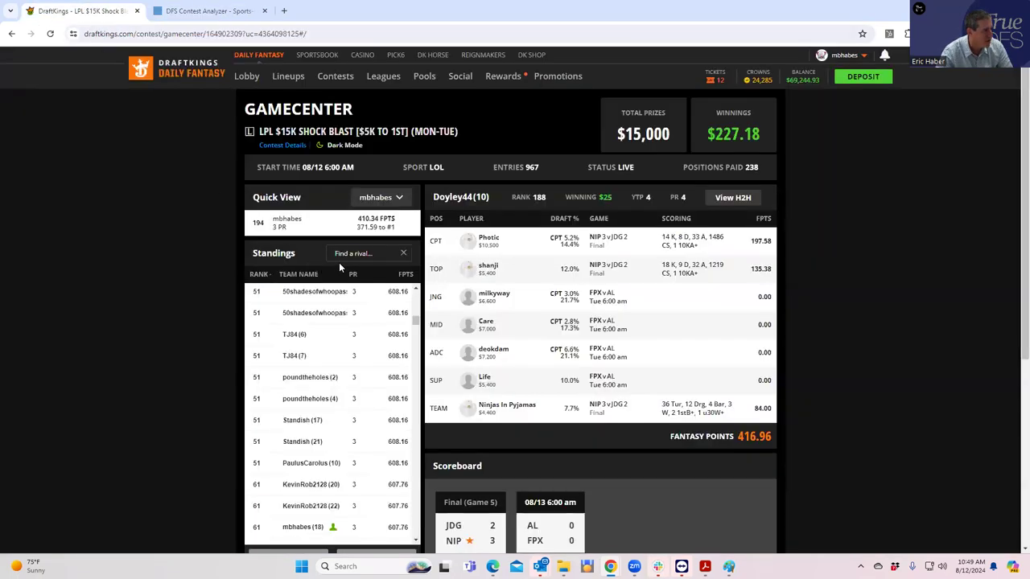
{"action": "type", "text": "ken"}
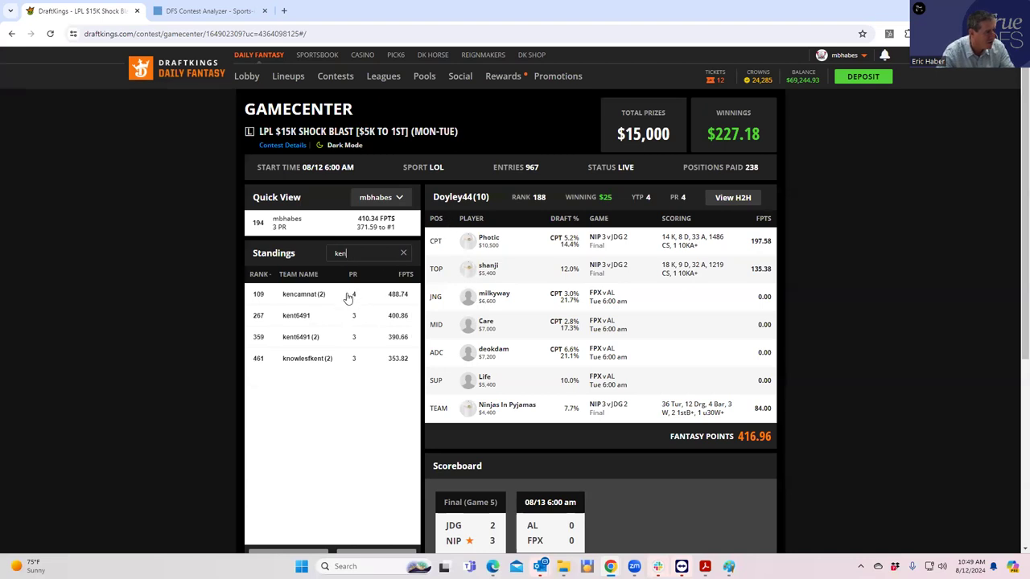
{"action": "left_click", "coordinate": [302, 293]}
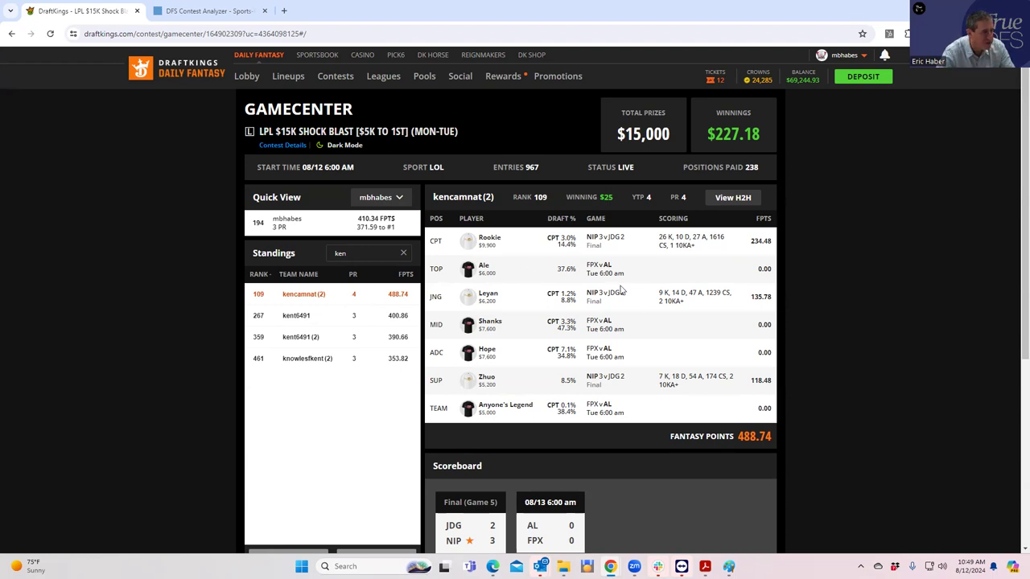
{"action": "mouse_move", "coordinate": [628, 362]}
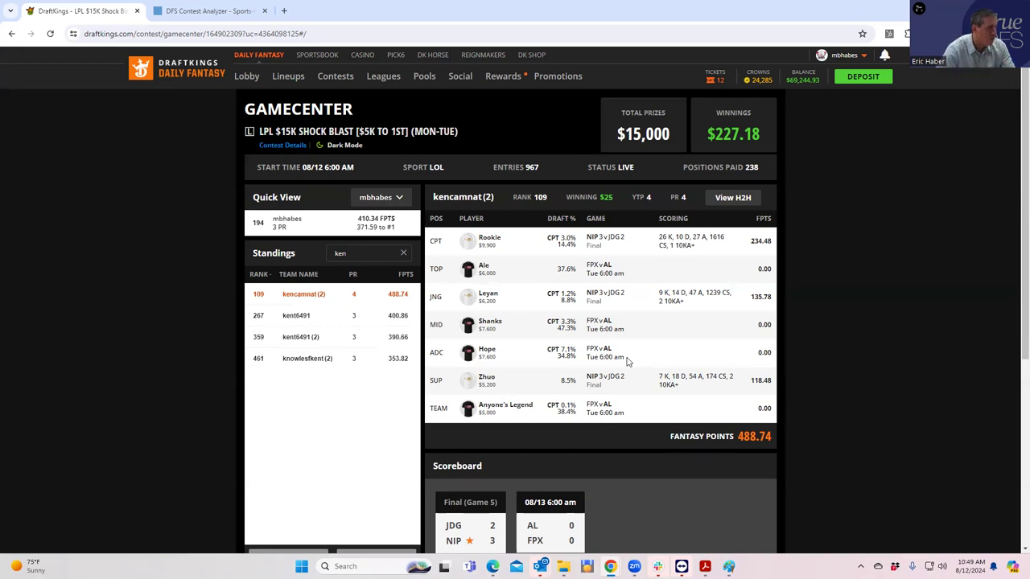
{"action": "scroll", "scroll_direction": "down", "scroll_amount": 3}
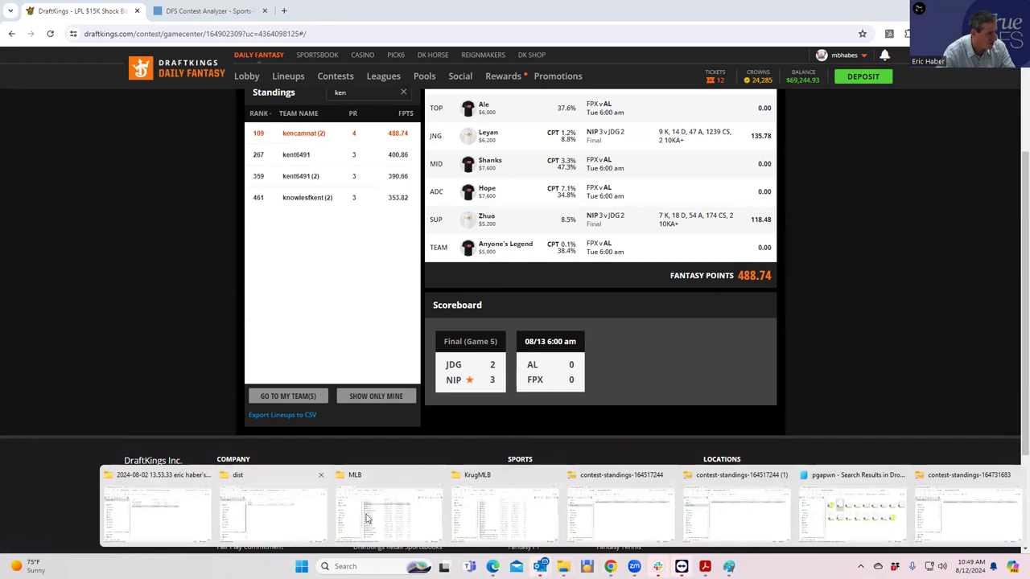
{"action": "left_click", "coordinate": [386, 512]}
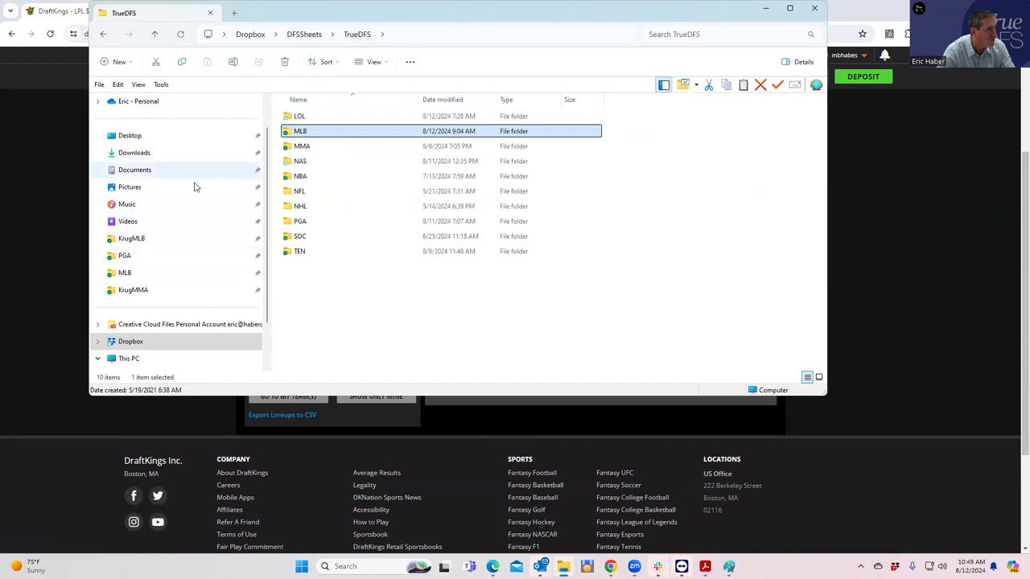
- Open the OwnershipTracking workbook from the LOL folder in TrueDFS
{"action": "left_click", "coordinate": [303, 145]}
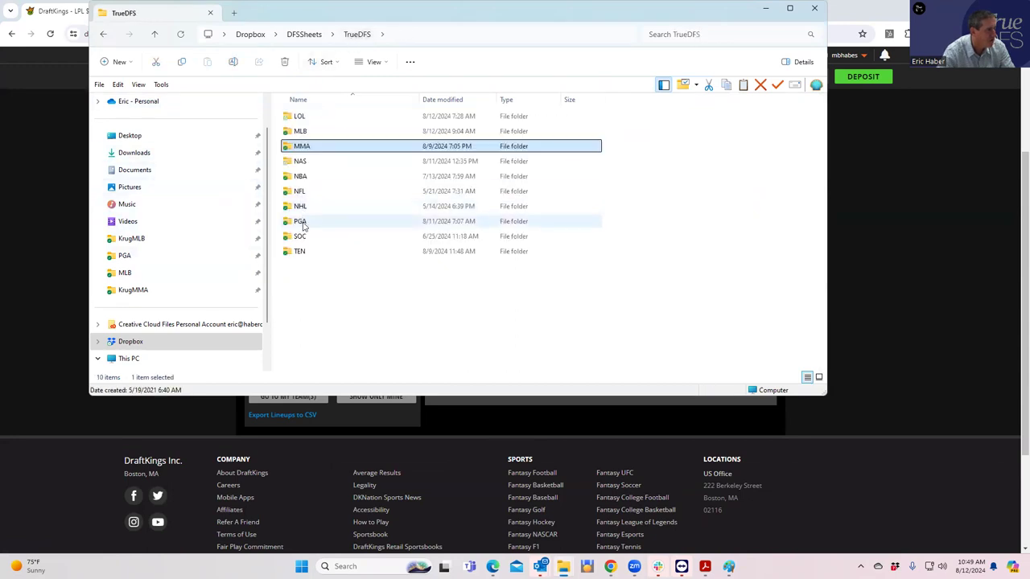
{"action": "double_click", "coordinate": [299, 116]}
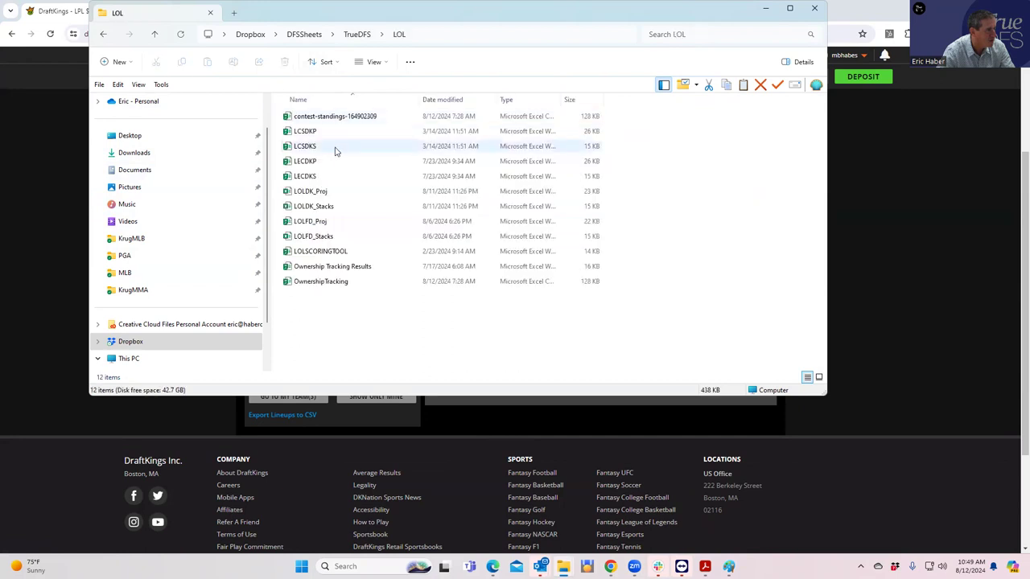
{"action": "left_click", "coordinate": [320, 280]}
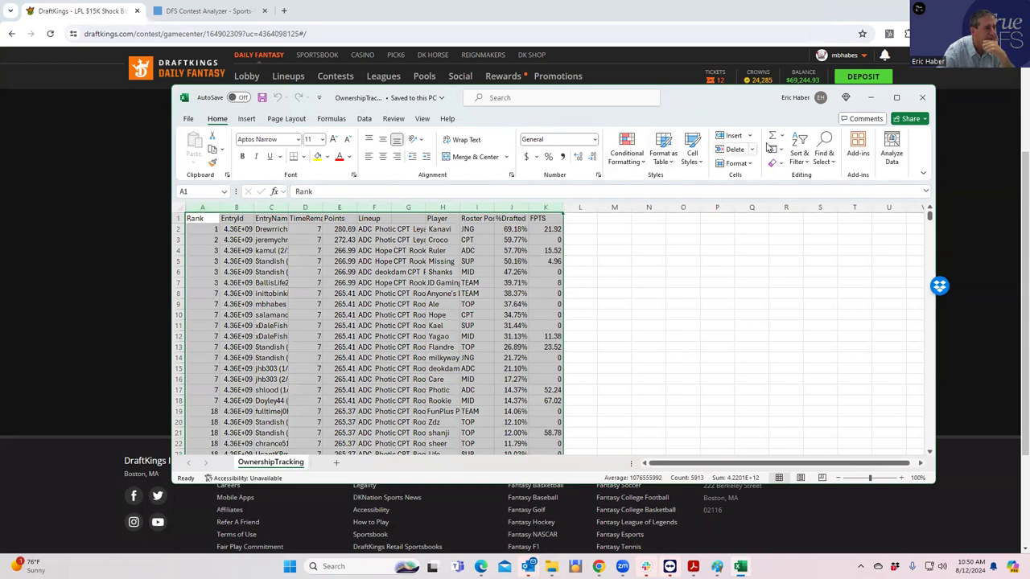
{"action": "left_click", "coordinate": [364, 119]}
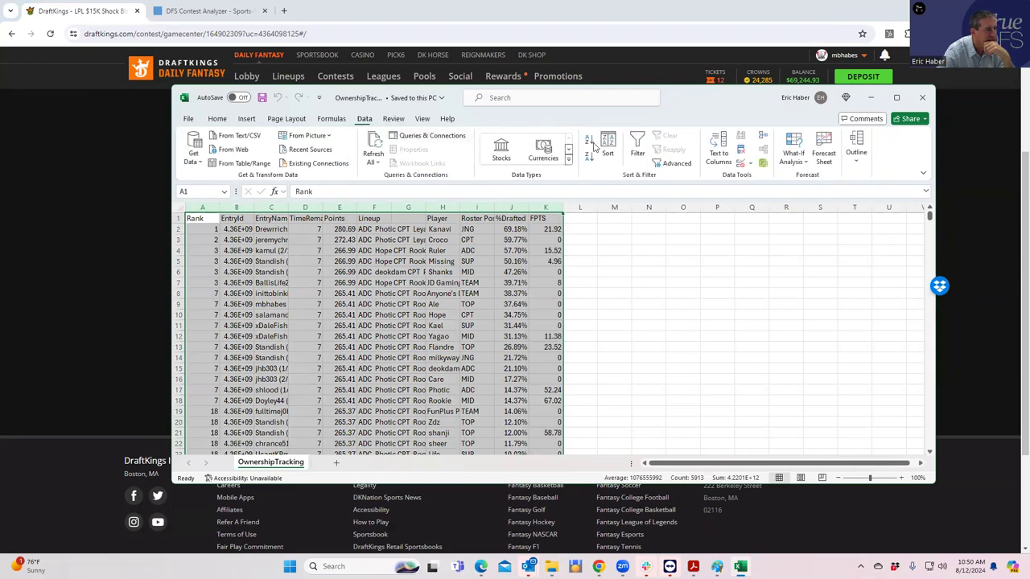
{"action": "left_click", "coordinate": [637, 151]}
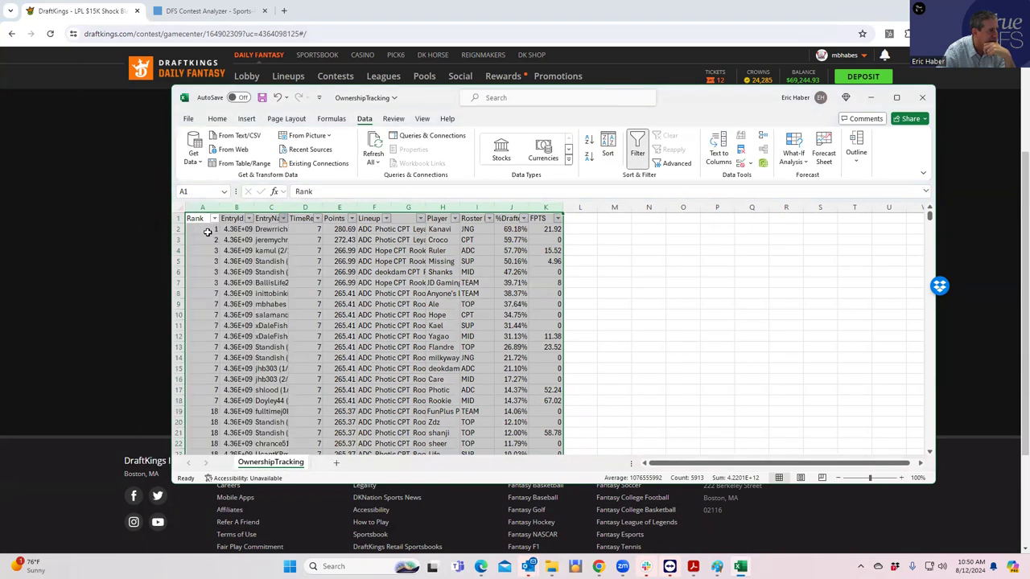
{"action": "scroll", "scroll_direction": "down", "scroll_amount": 3}
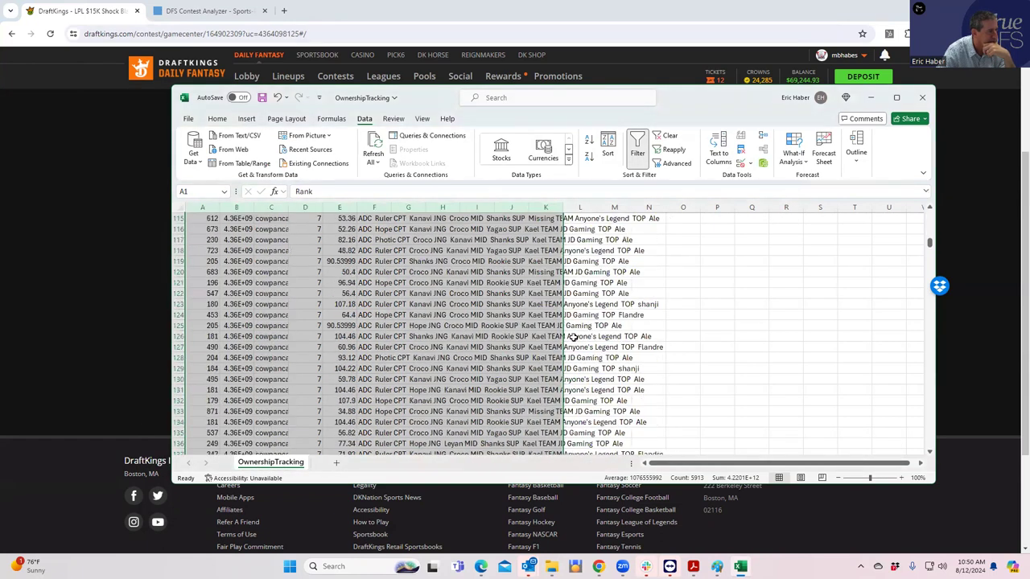
{"action": "scroll", "scroll_direction": "down", "scroll_amount": 3}
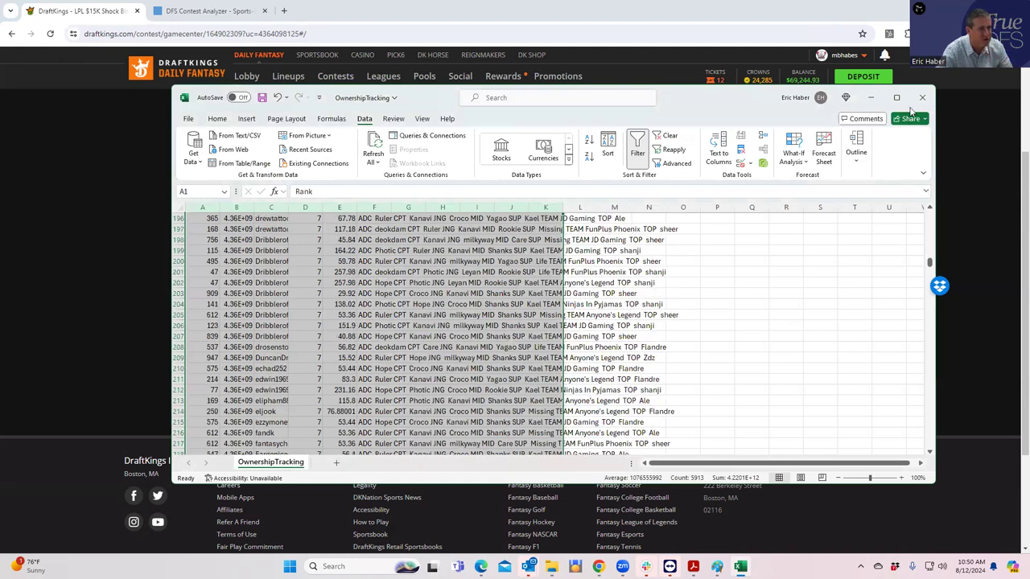
{"action": "left_click", "coordinate": [895, 99]}
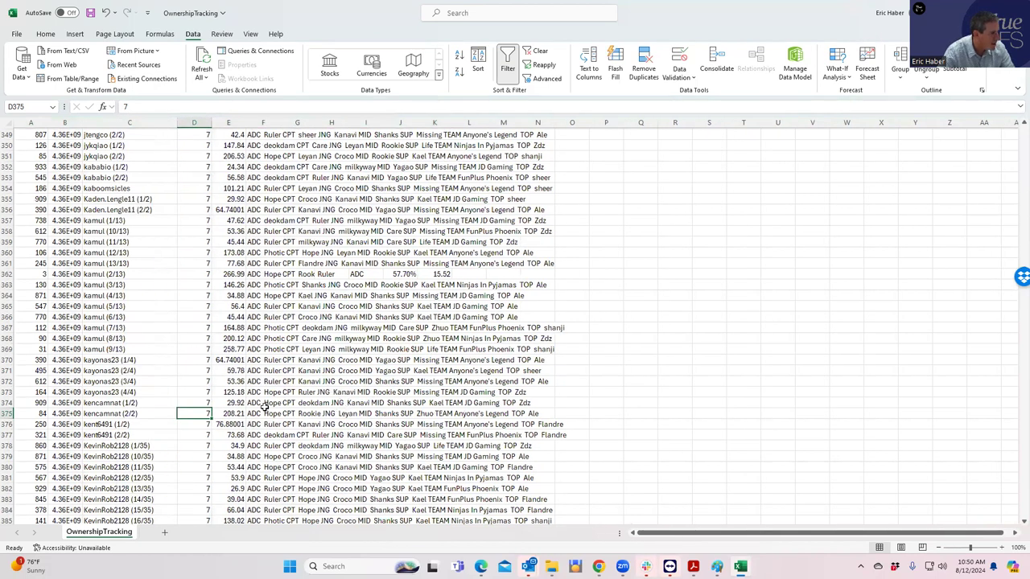
{"action": "left_click", "coordinate": [264, 414]}
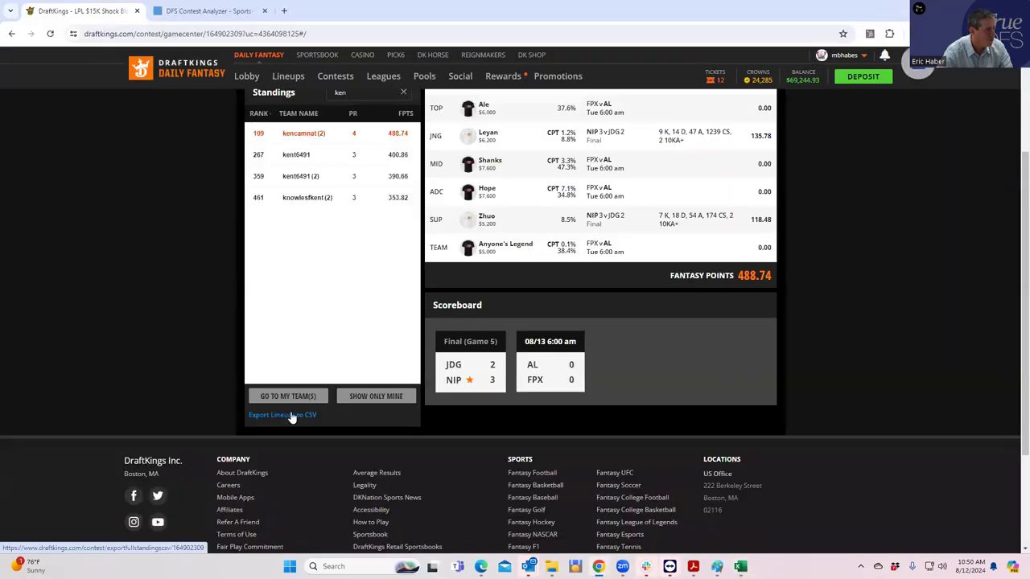
- Export the Shock Blast lineups to CSV and open contest-standings-164902309 in Excel
{"action": "left_click", "coordinate": [283, 415]}
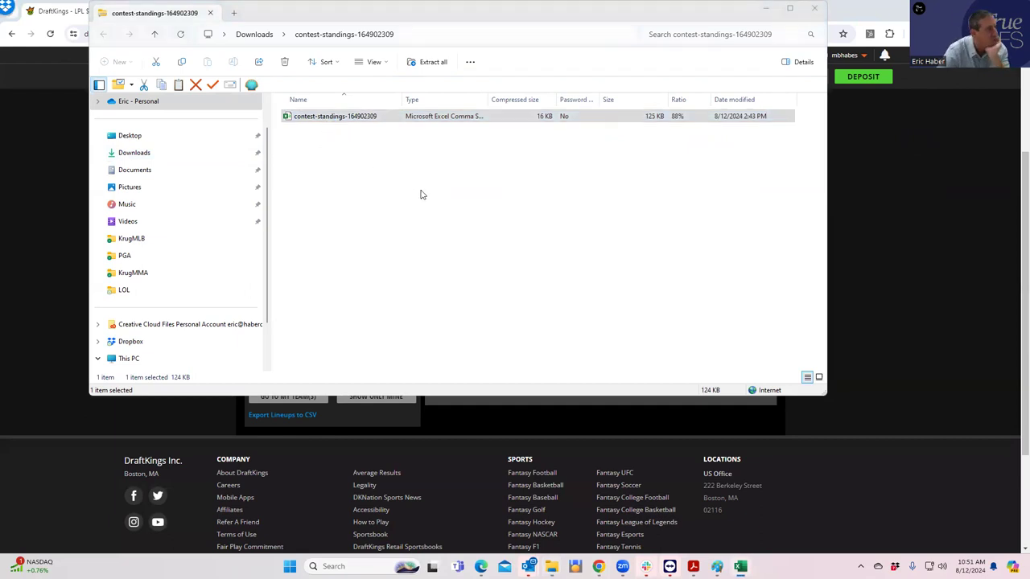
{"action": "double_click", "coordinate": [335, 116]}
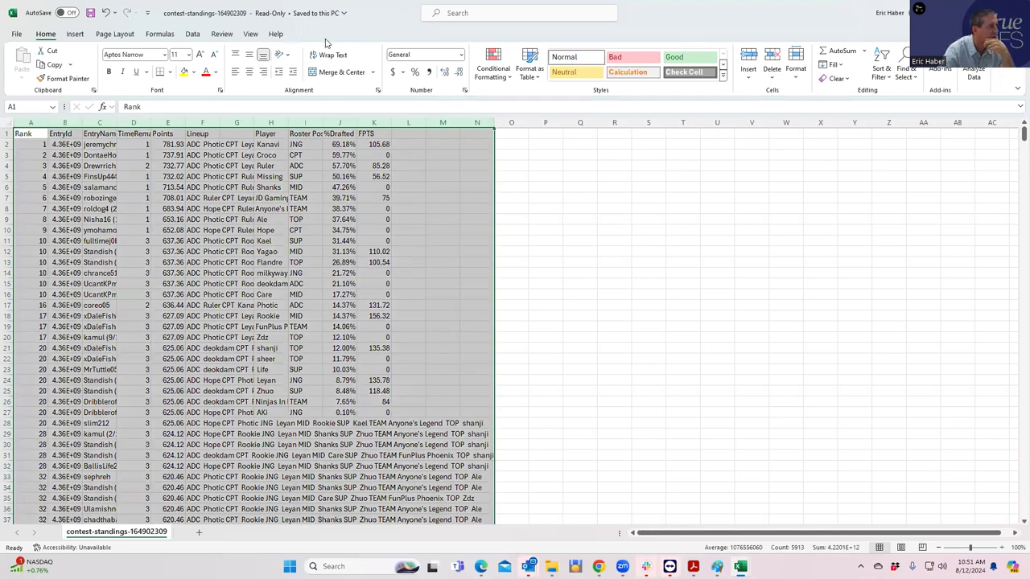
{"action": "left_click", "coordinate": [193, 34]}
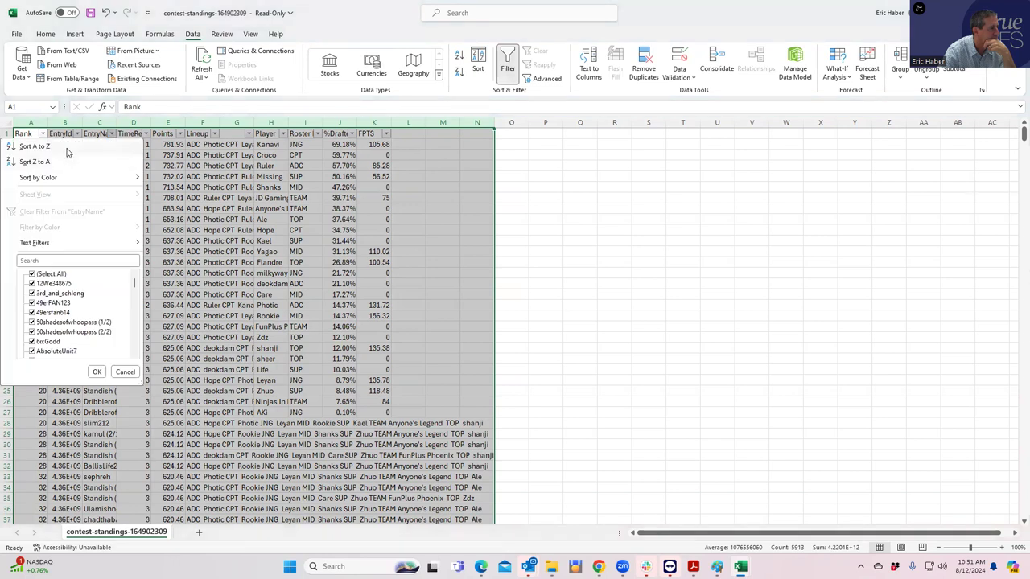
{"action": "left_click", "coordinate": [36, 144]}
{"action": "type", "text": "kencan"}
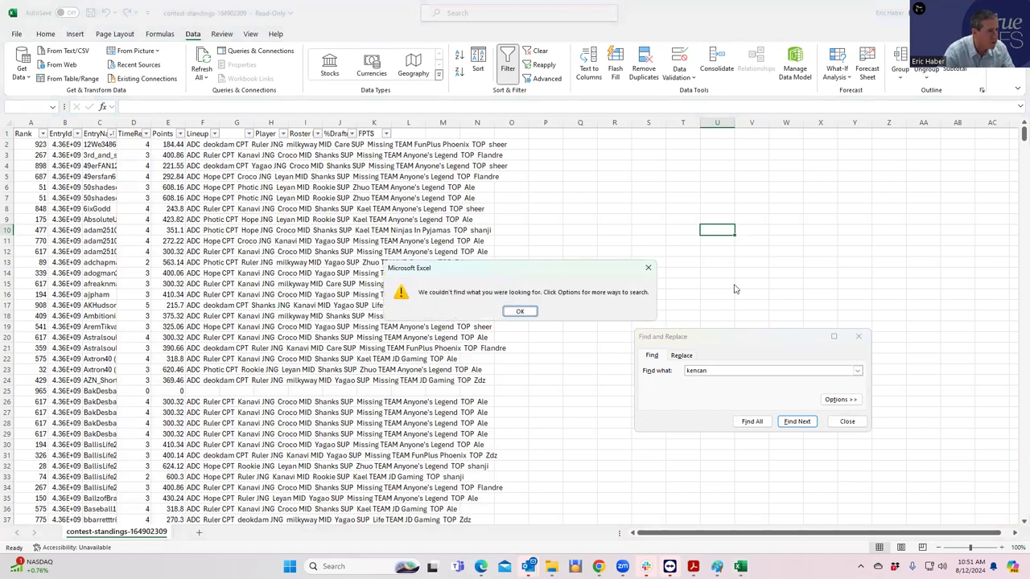
{"action": "left_click", "coordinate": [519, 312]}
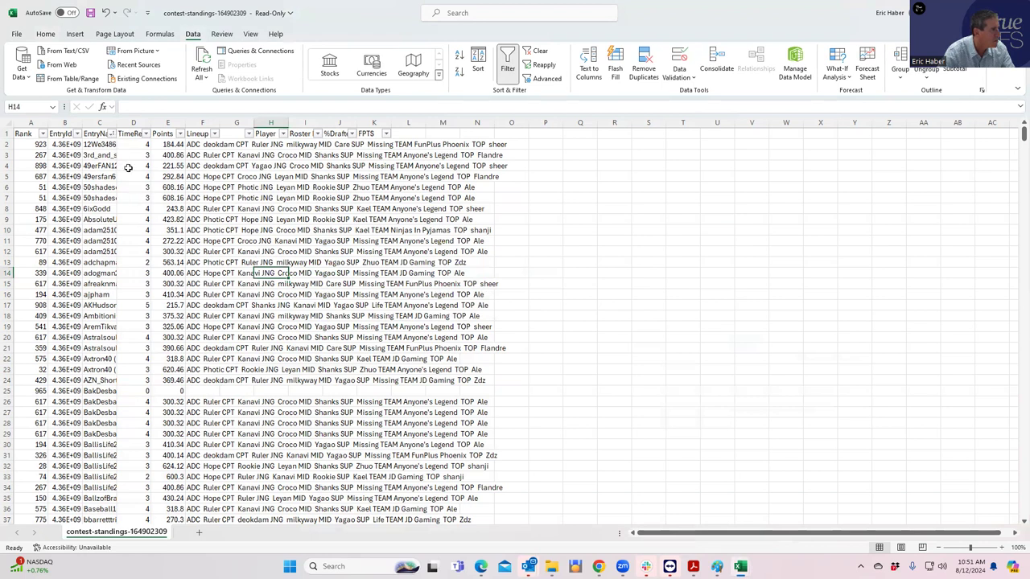
{"action": "scroll", "scroll_direction": "down", "scroll_amount": 3}
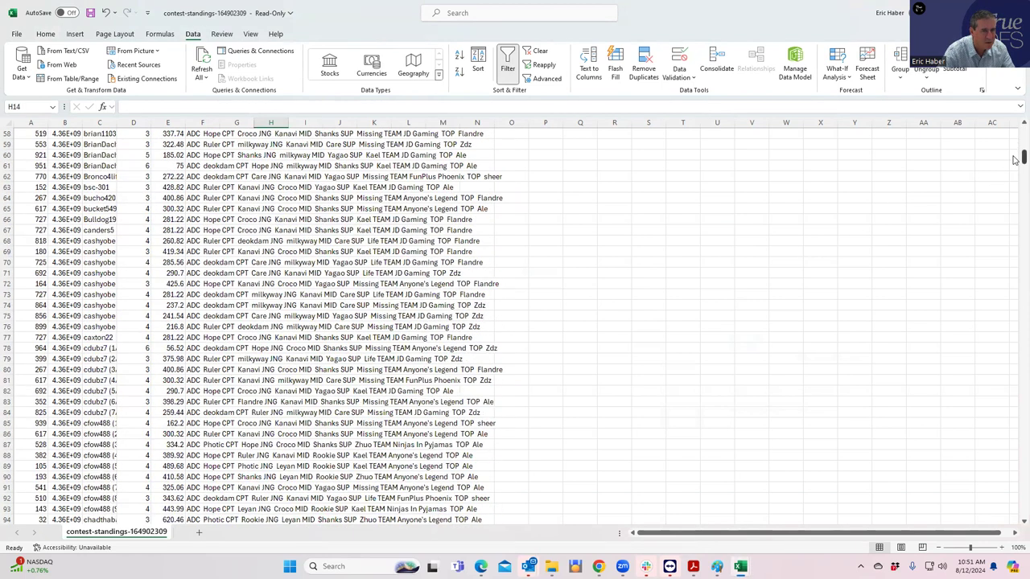
{"action": "scroll", "scroll_direction": "down", "scroll_amount": 3}
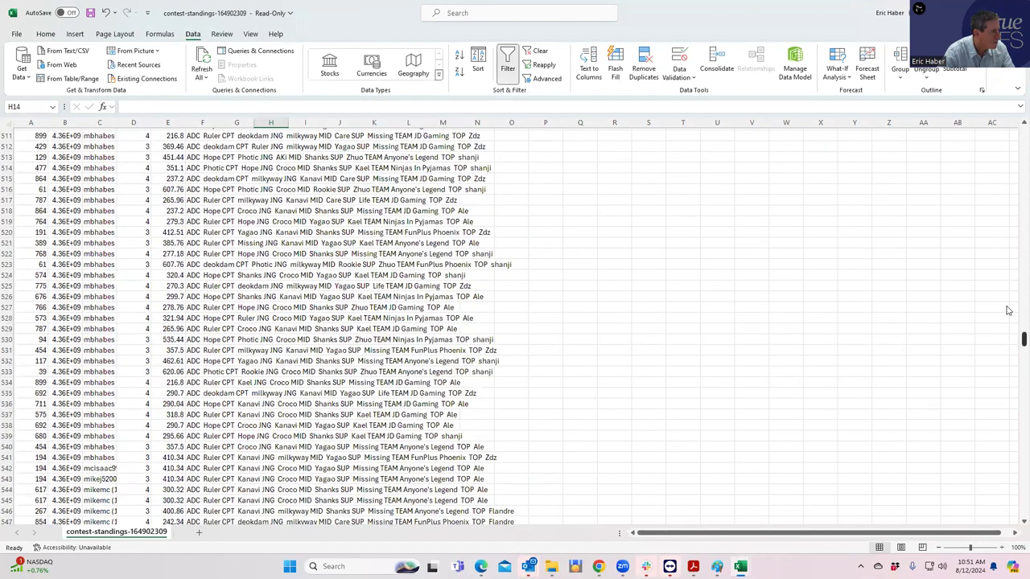
{"action": "scroll", "scroll_direction": "up", "scroll_amount": 3}
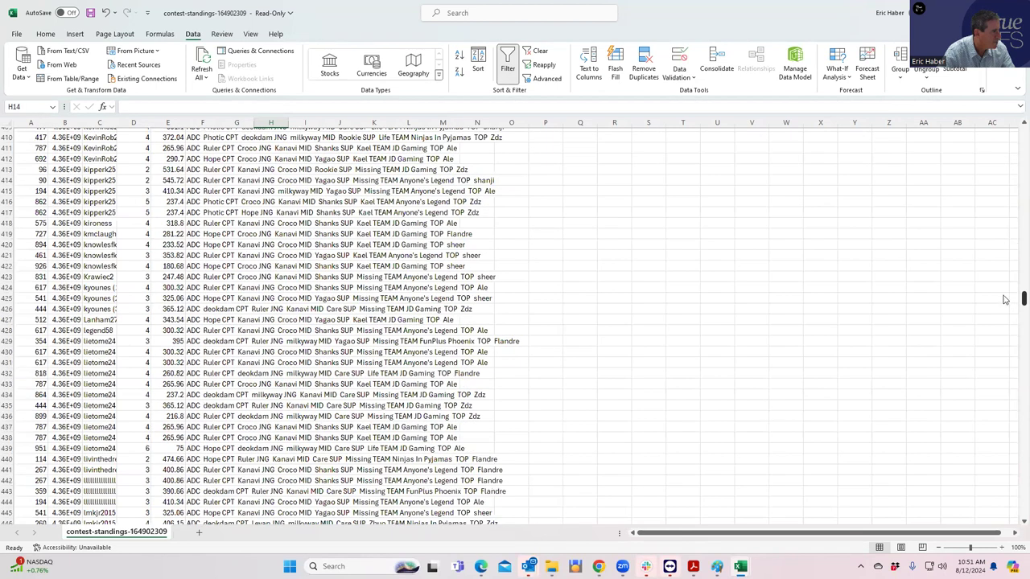
{"action": "scroll", "scroll_direction": "up", "scroll_amount": 3}
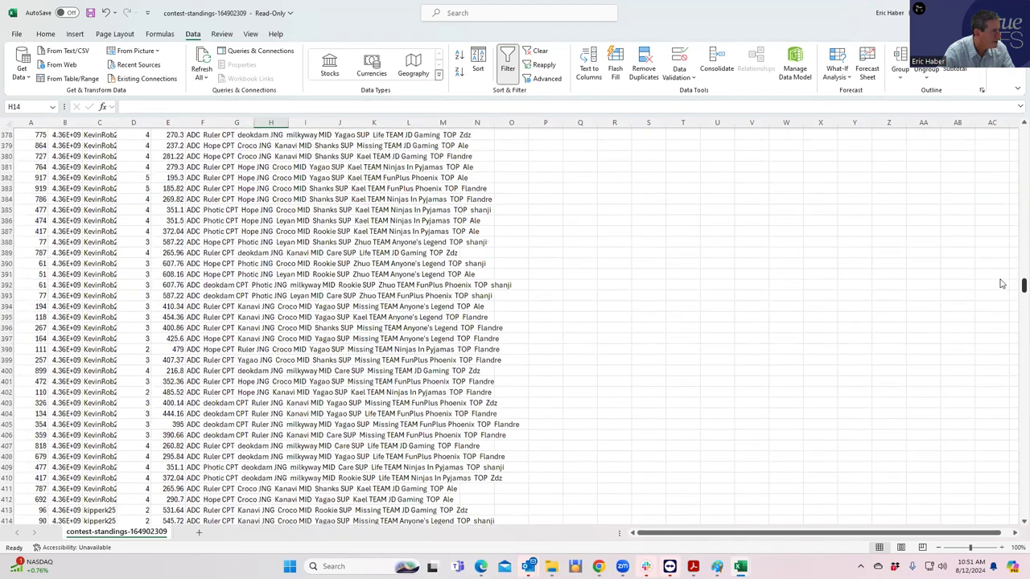
{"action": "scroll", "scroll_direction": "up", "scroll_amount": 3}
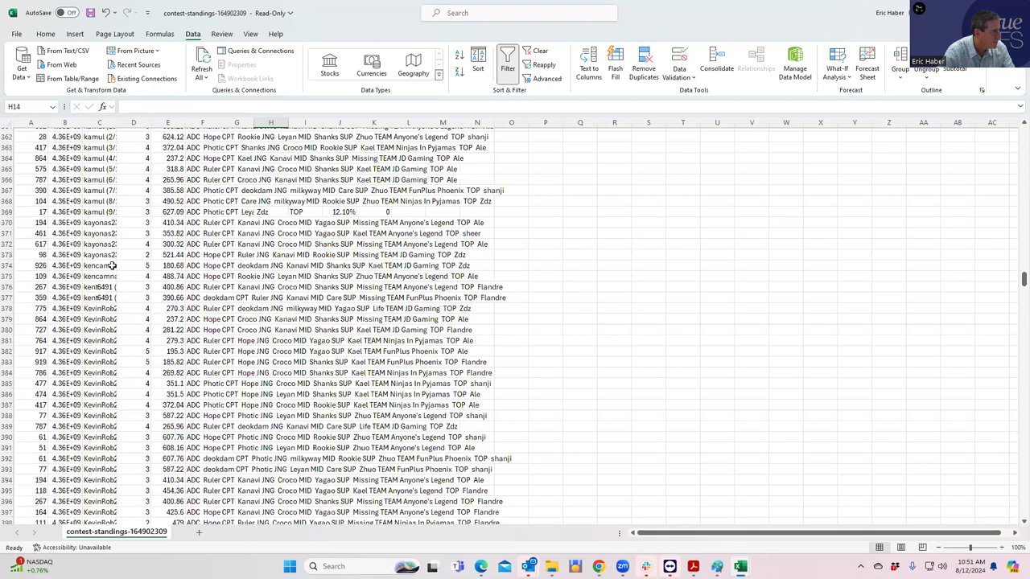
{"action": "left_click", "coordinate": [169, 276]}
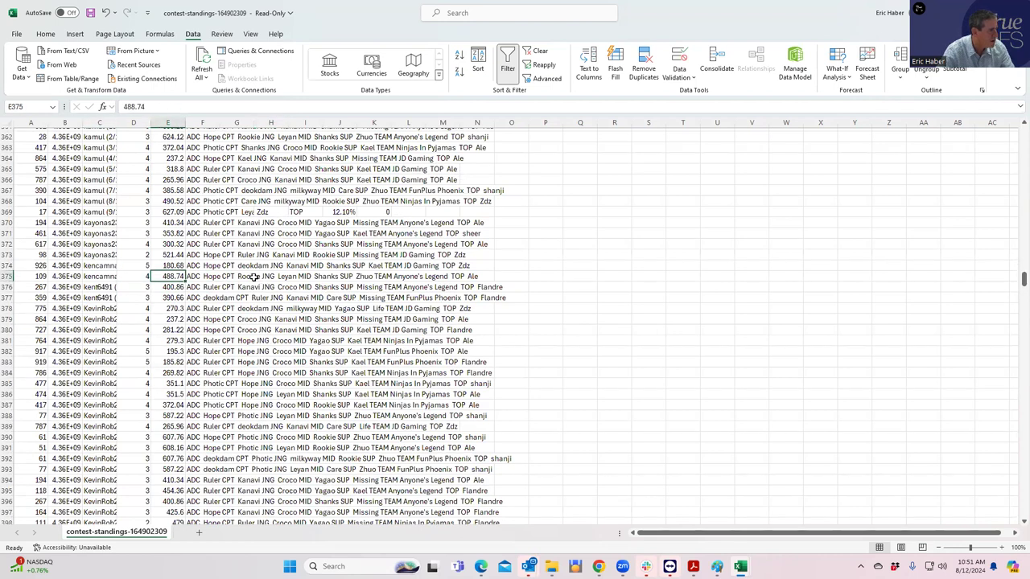
{"action": "left_click", "coordinate": [338, 276]}
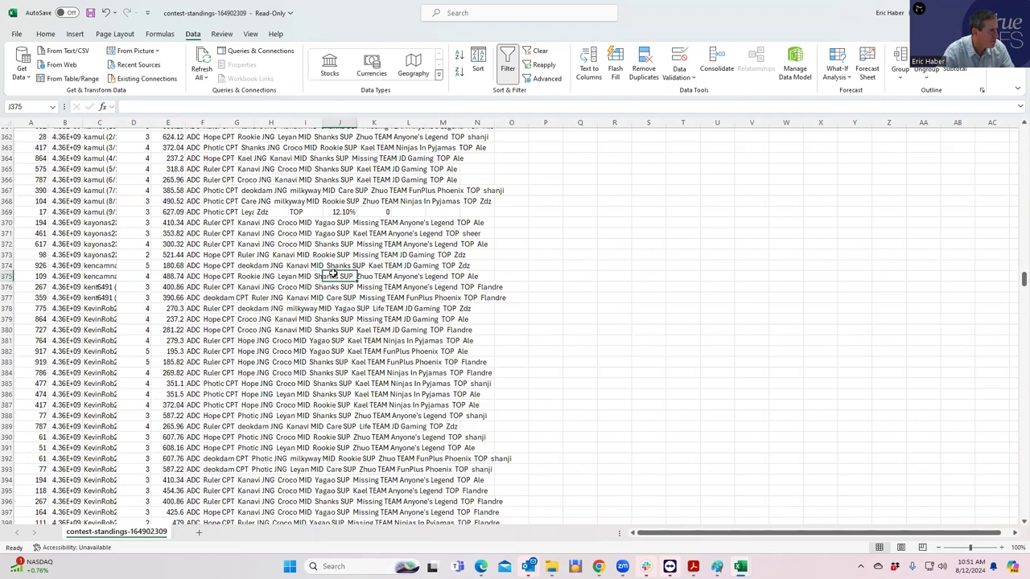
{"action": "left_click", "coordinate": [203, 277]}
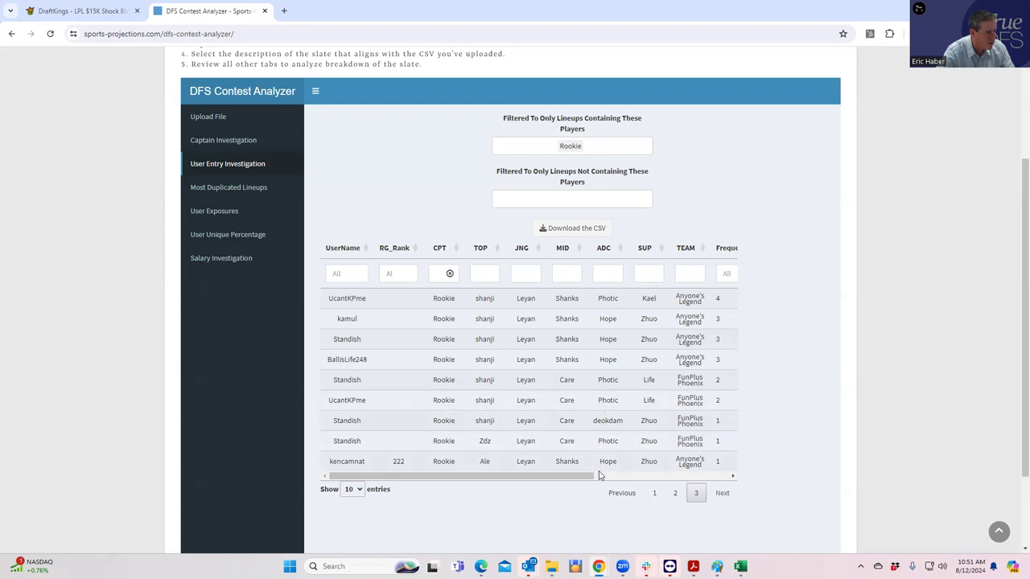
{"action": "mouse_move", "coordinate": [579, 466]}
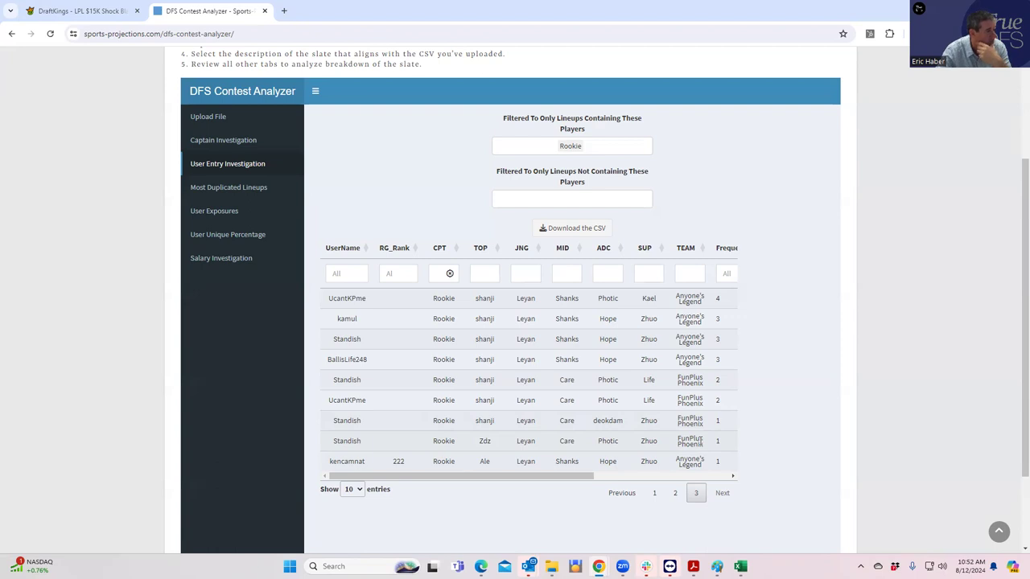
{"action": "mouse_move", "coordinate": [473, 444]}
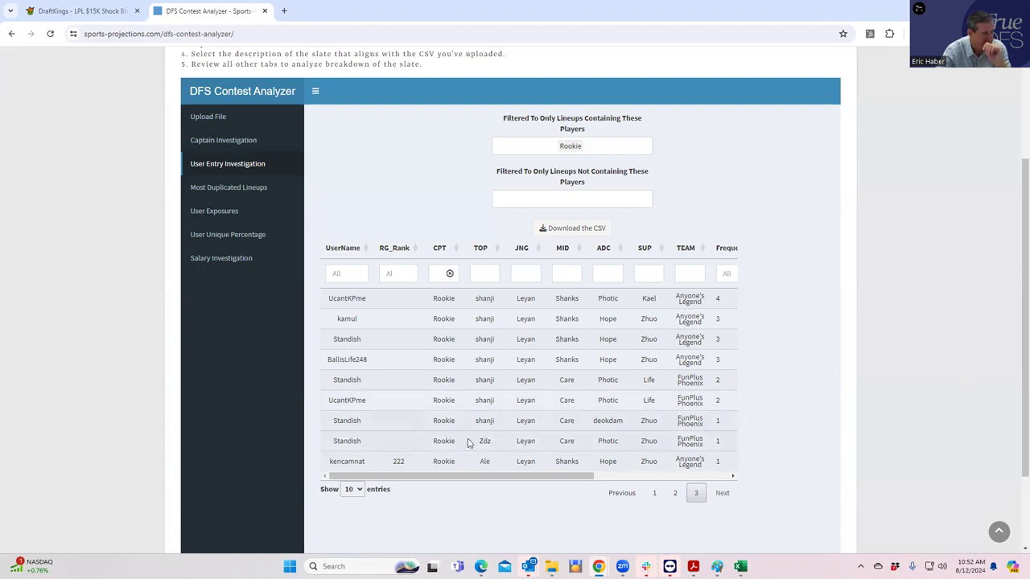
{"action": "mouse_move", "coordinate": [668, 447]}
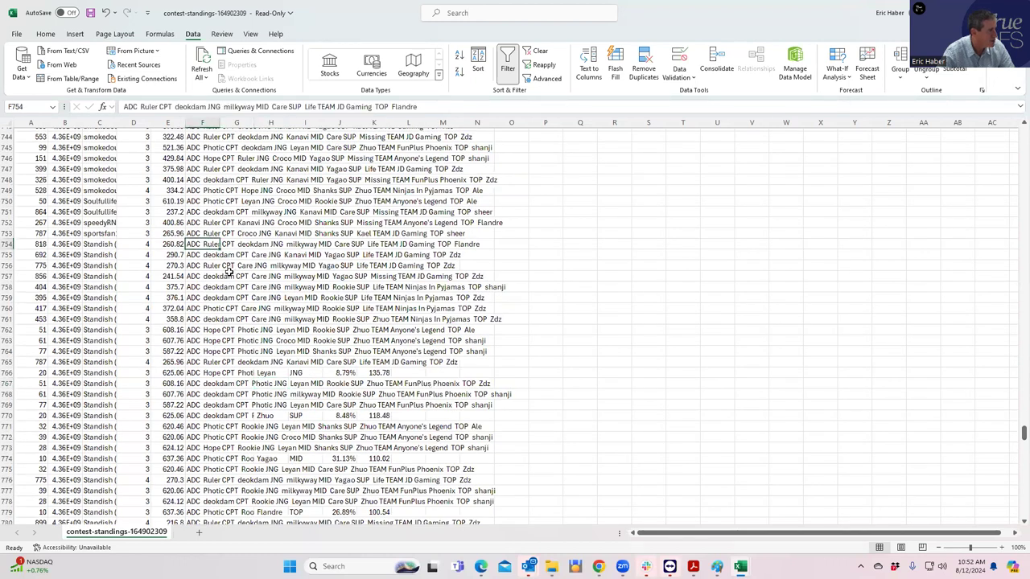
{"action": "mouse_move", "coordinate": [232, 416]}
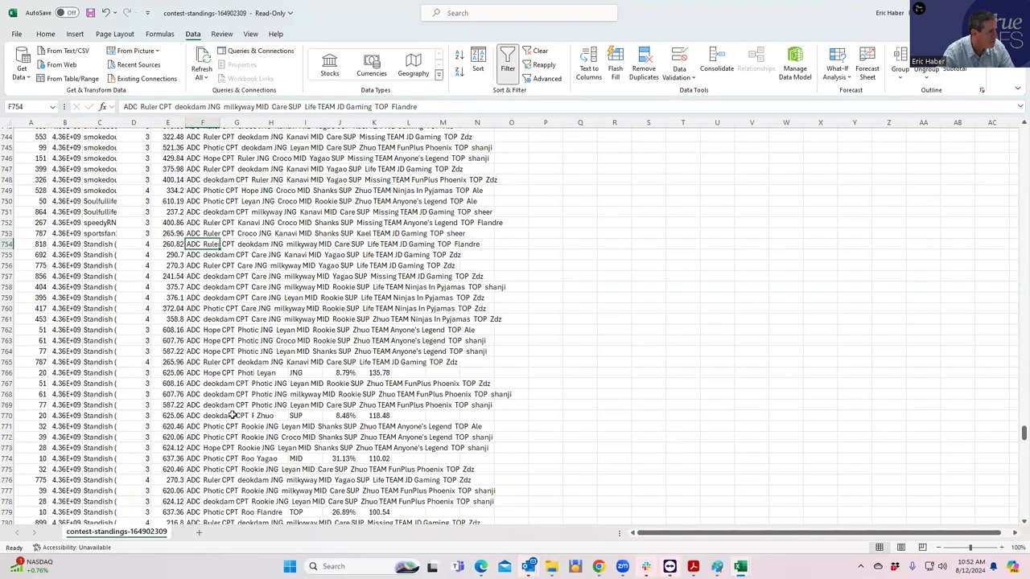
- Autofit the EntryName column so Standish's numbered entries out of 32 are readable, and mark an entry row for comparison
{"action": "scroll", "scroll_direction": "down", "scroll_amount": 3}
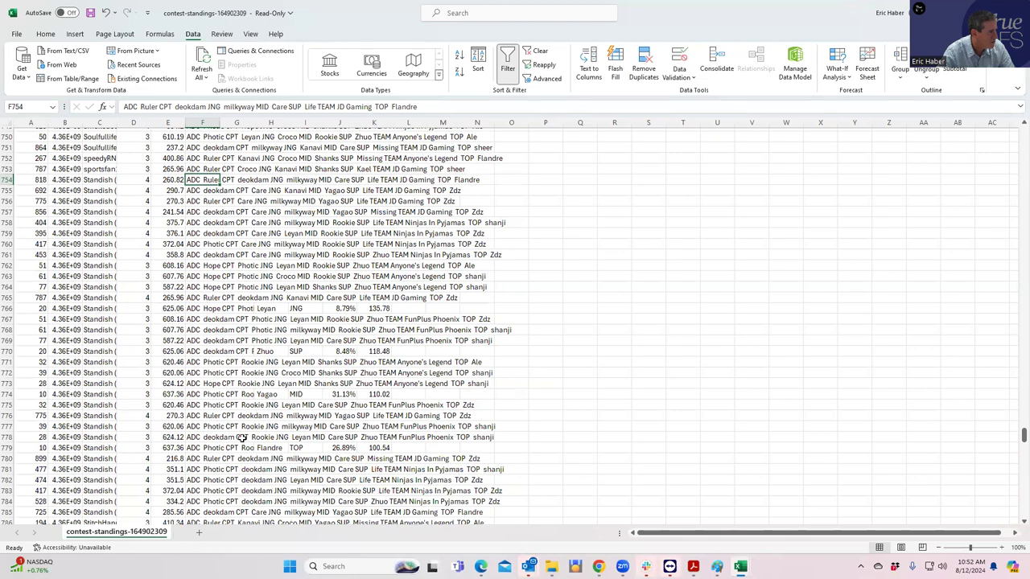
{"action": "scroll", "scroll_direction": "down", "scroll_amount": 3}
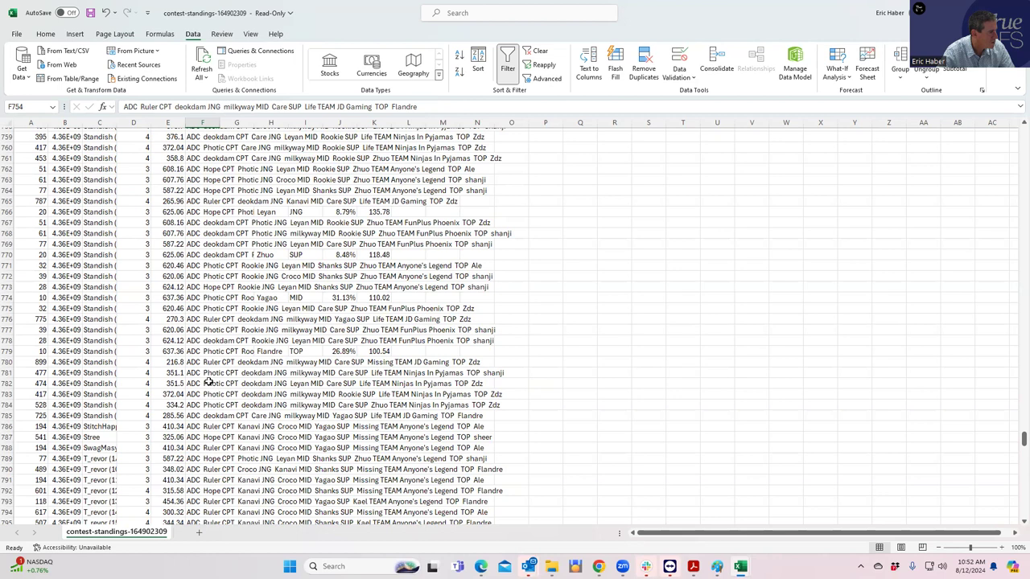
{"action": "mouse_move", "coordinate": [222, 309]}
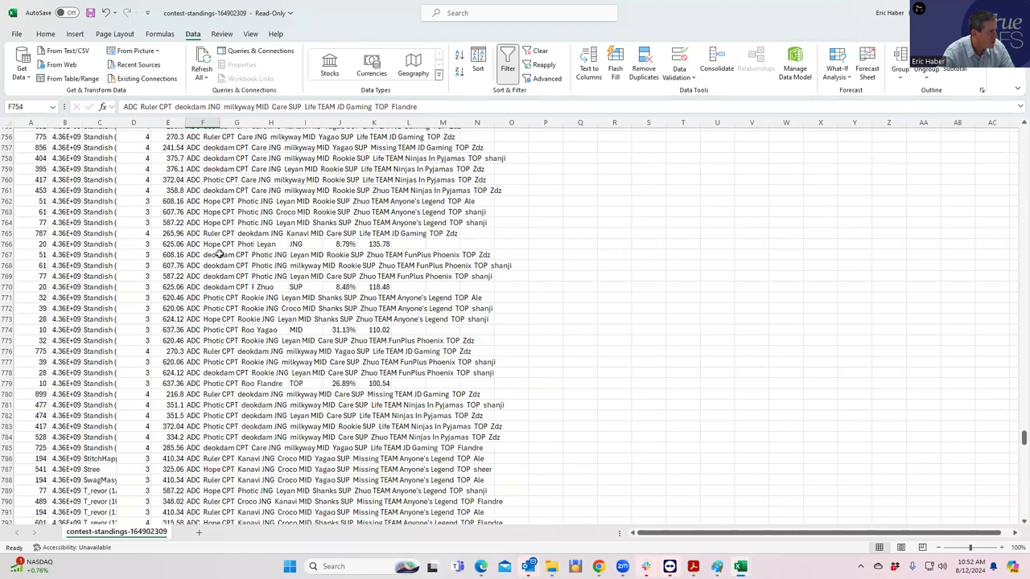
{"action": "mouse_move", "coordinate": [225, 184]}
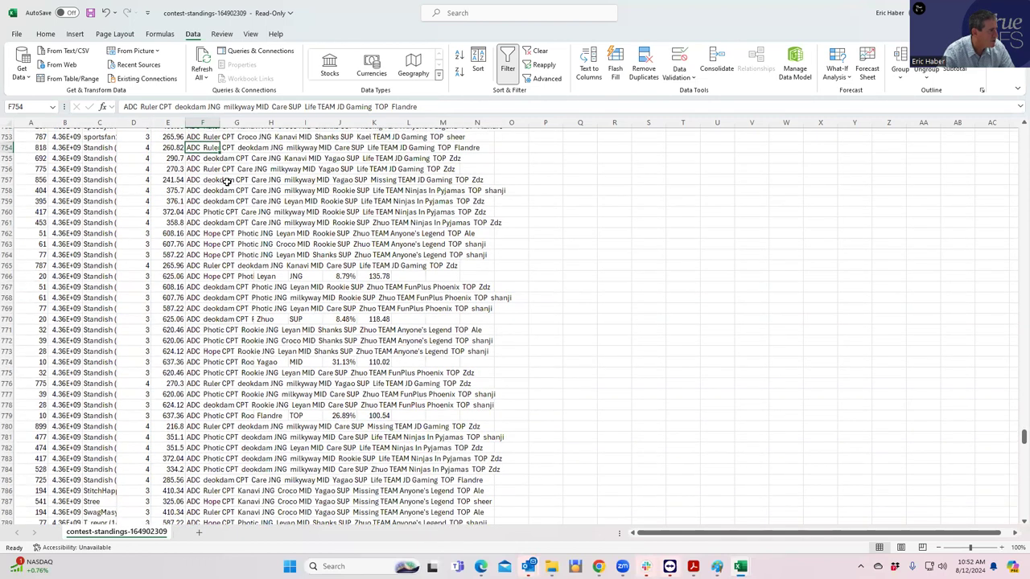
{"action": "scroll", "scroll_direction": "up", "scroll_amount": 3}
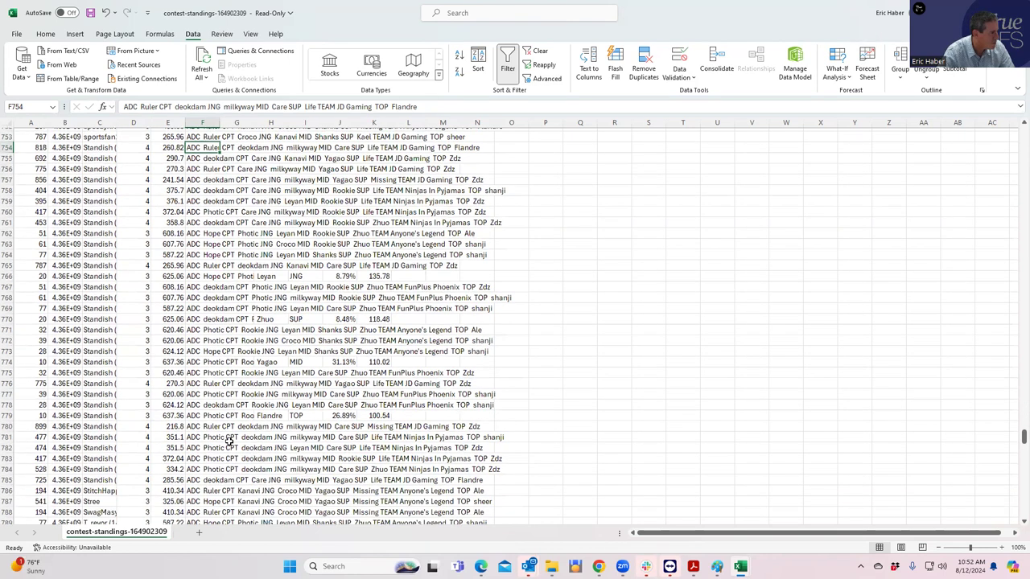
{"action": "scroll", "scroll_direction": "down", "scroll_amount": 3}
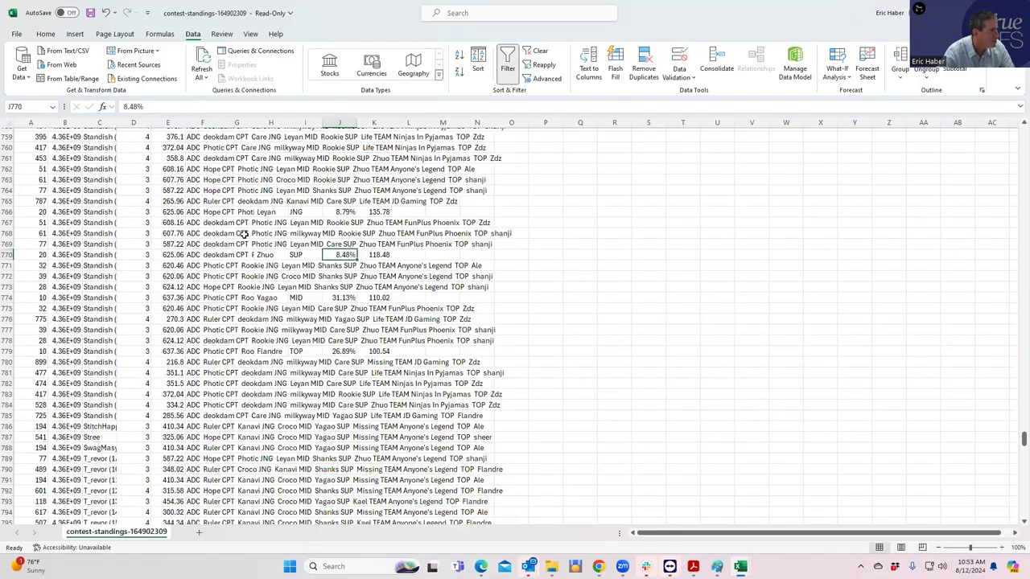
{"action": "left_click", "coordinate": [133, 123]}
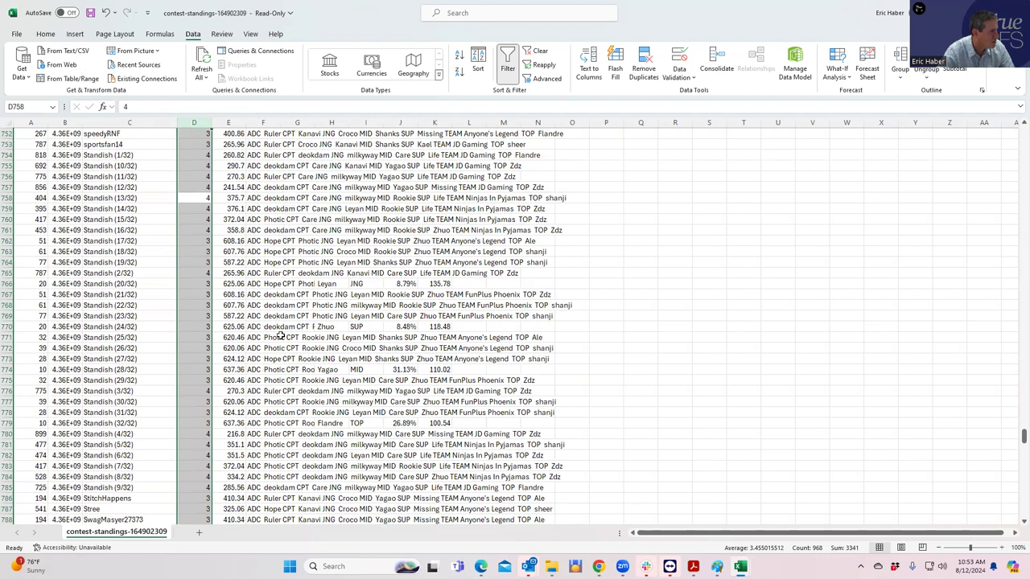
{"action": "mouse_move", "coordinate": [288, 426]}
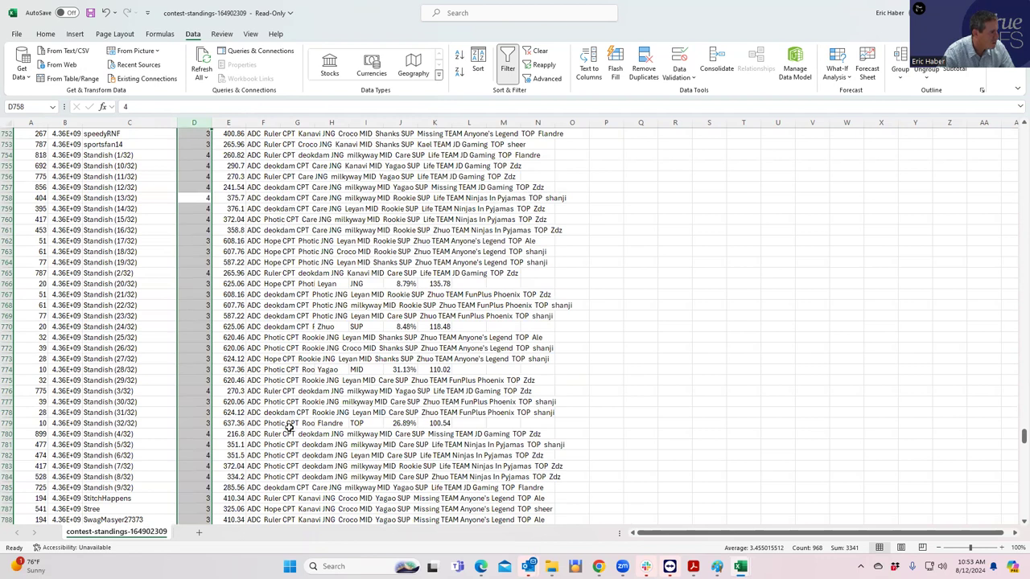
{"action": "scroll", "scroll_direction": "down", "scroll_amount": 3}
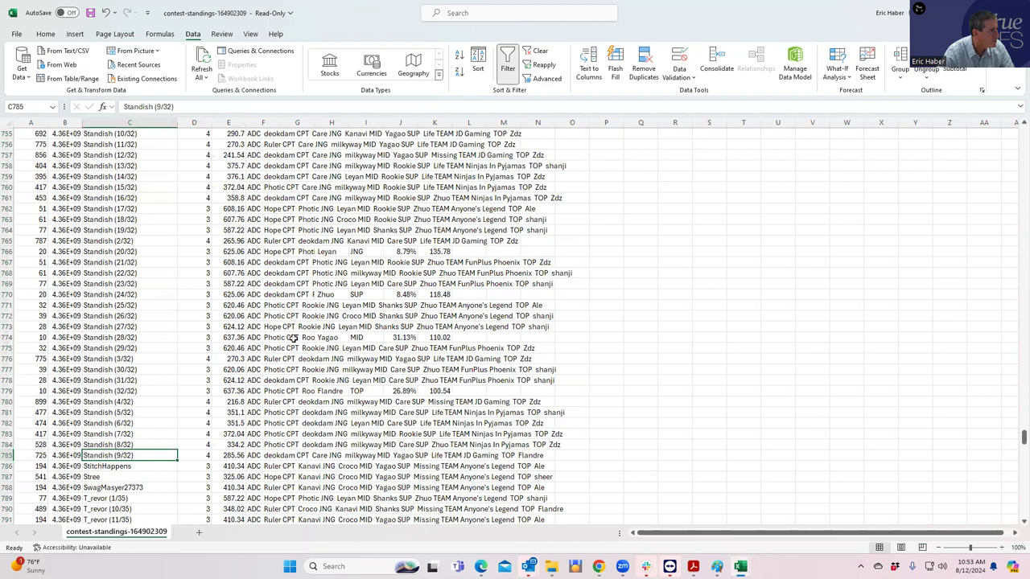
{"action": "scroll", "scroll_direction": "down", "scroll_amount": 3}
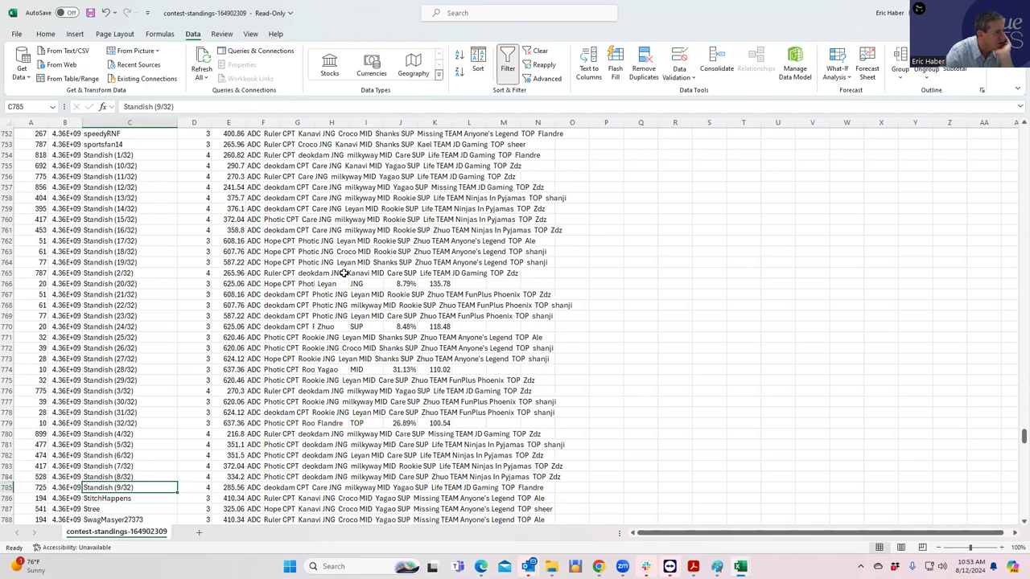
{"action": "mouse_move", "coordinate": [297, 307]}
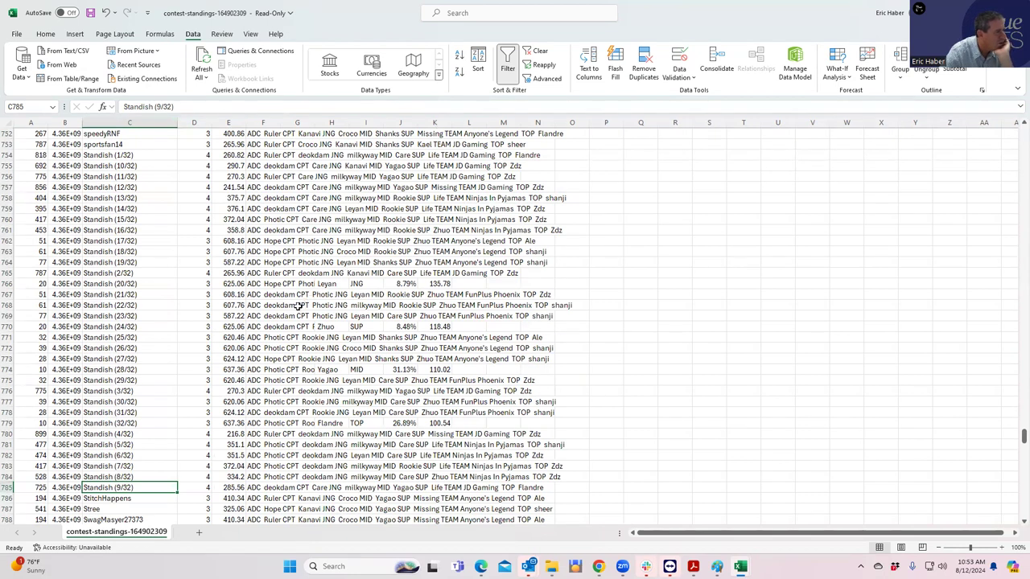
{"action": "left_click", "coordinate": [297, 338]}
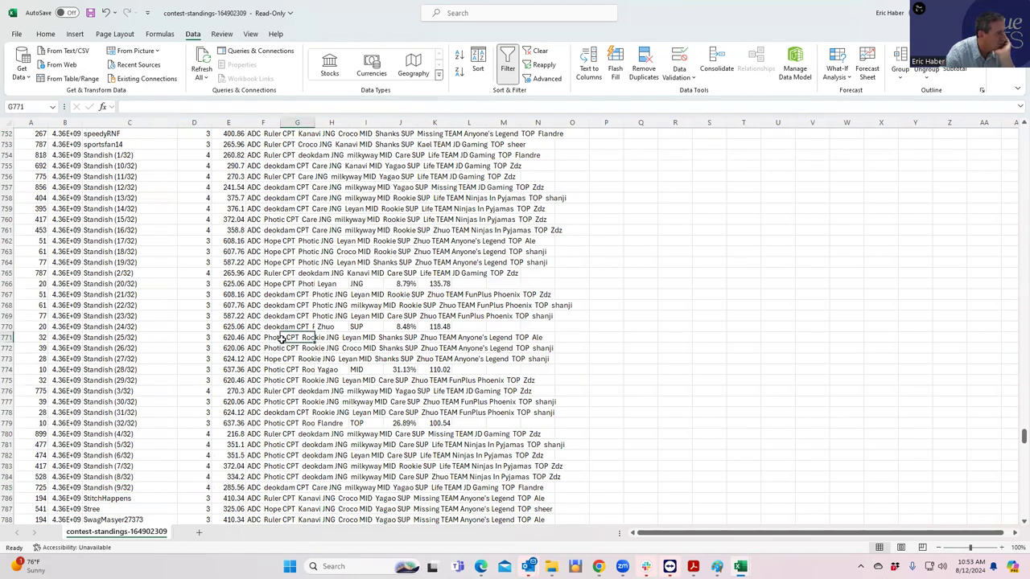
{"action": "mouse_move", "coordinate": [277, 453]}
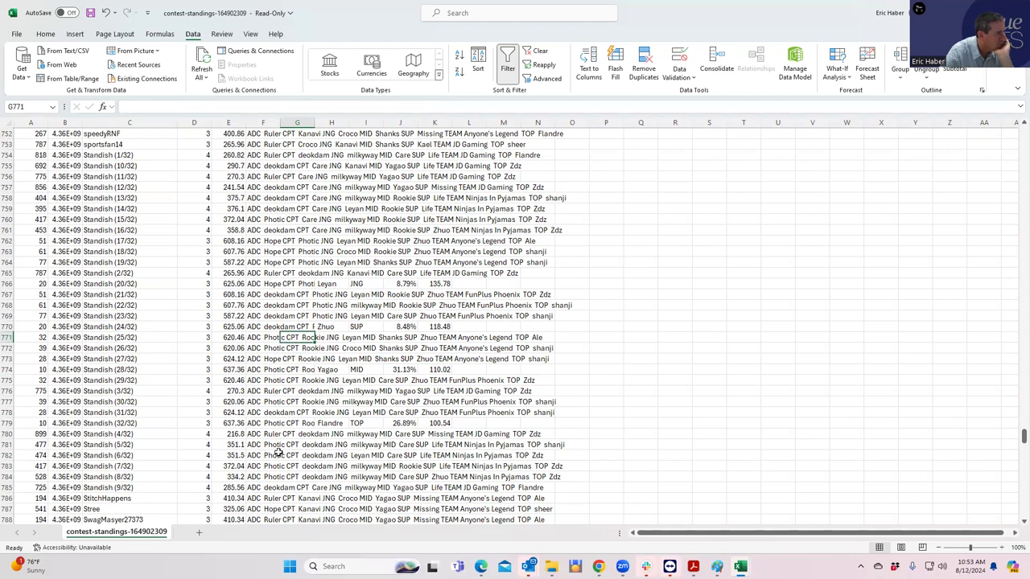
{"action": "mouse_move", "coordinate": [643, 14]}
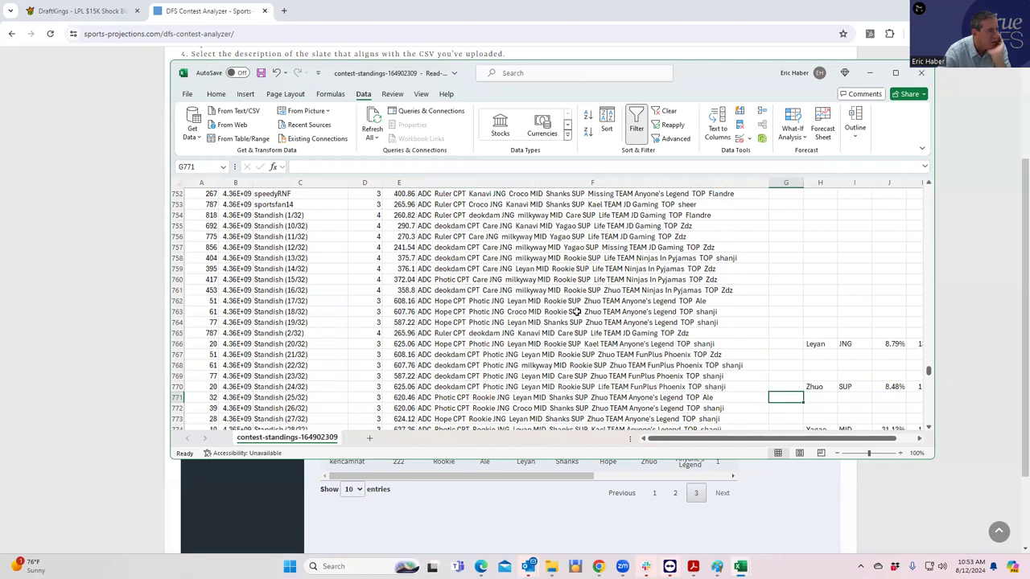
{"action": "mouse_move", "coordinate": [447, 362]}
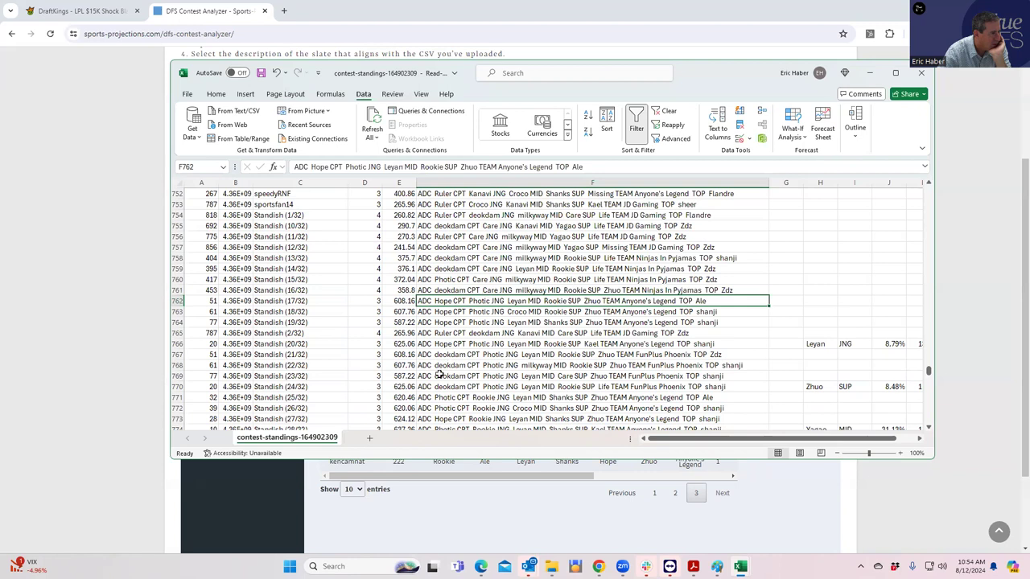
- Scroll further through Standish's numbered entries while the Contest Analyzer stays visible behind Excel
{"action": "scroll", "scroll_direction": "down", "scroll_amount": 3}
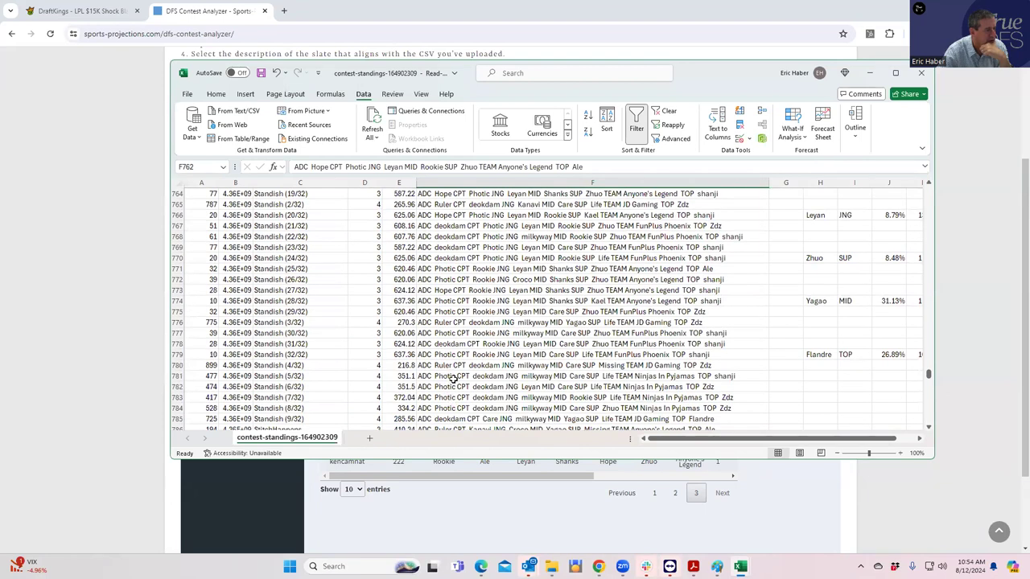
{"action": "scroll", "scroll_direction": "down", "scroll_amount": 3}
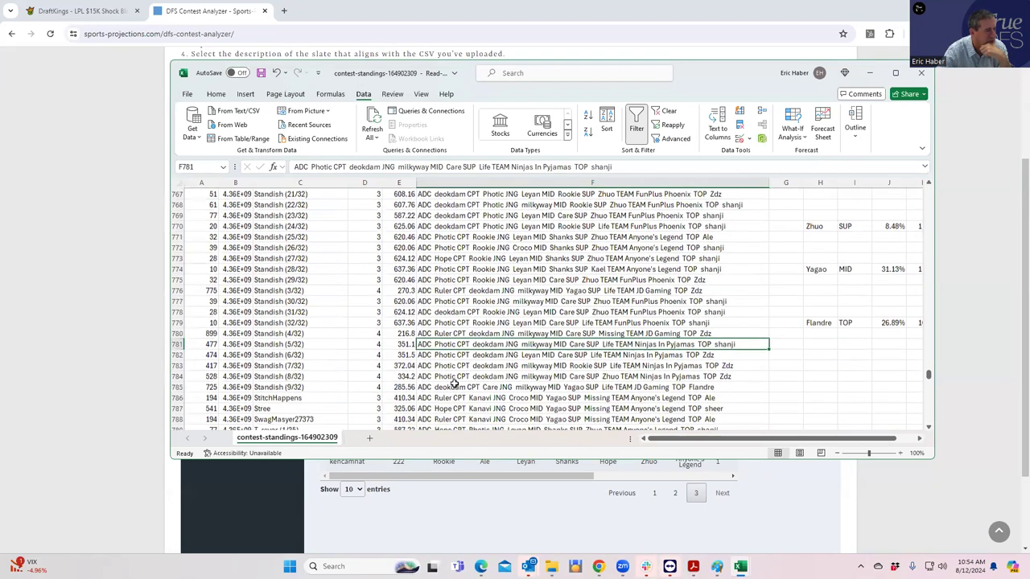